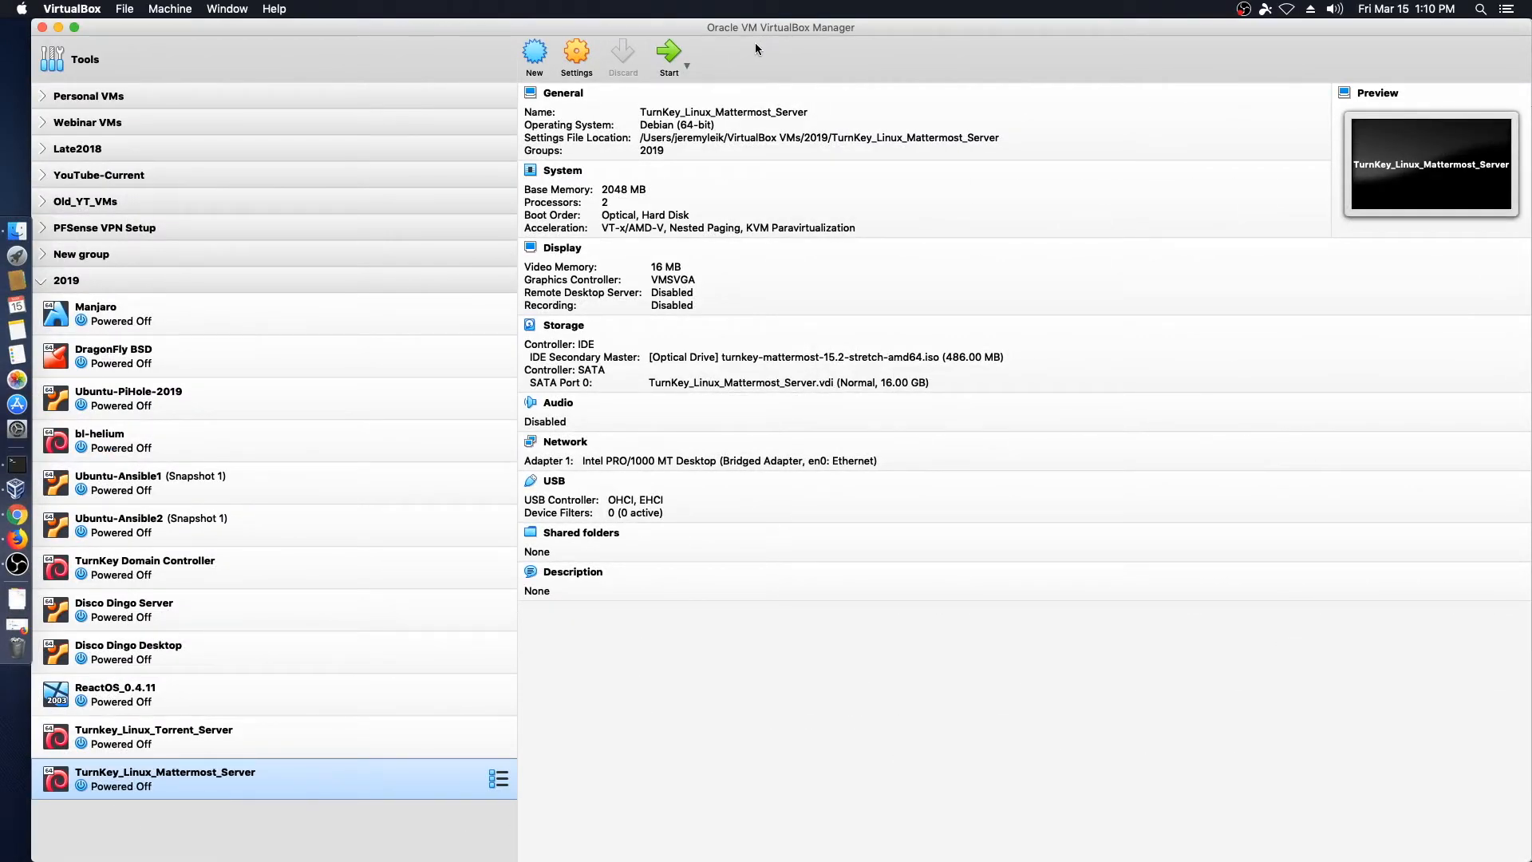
pyautogui.moveTo(782, 60)
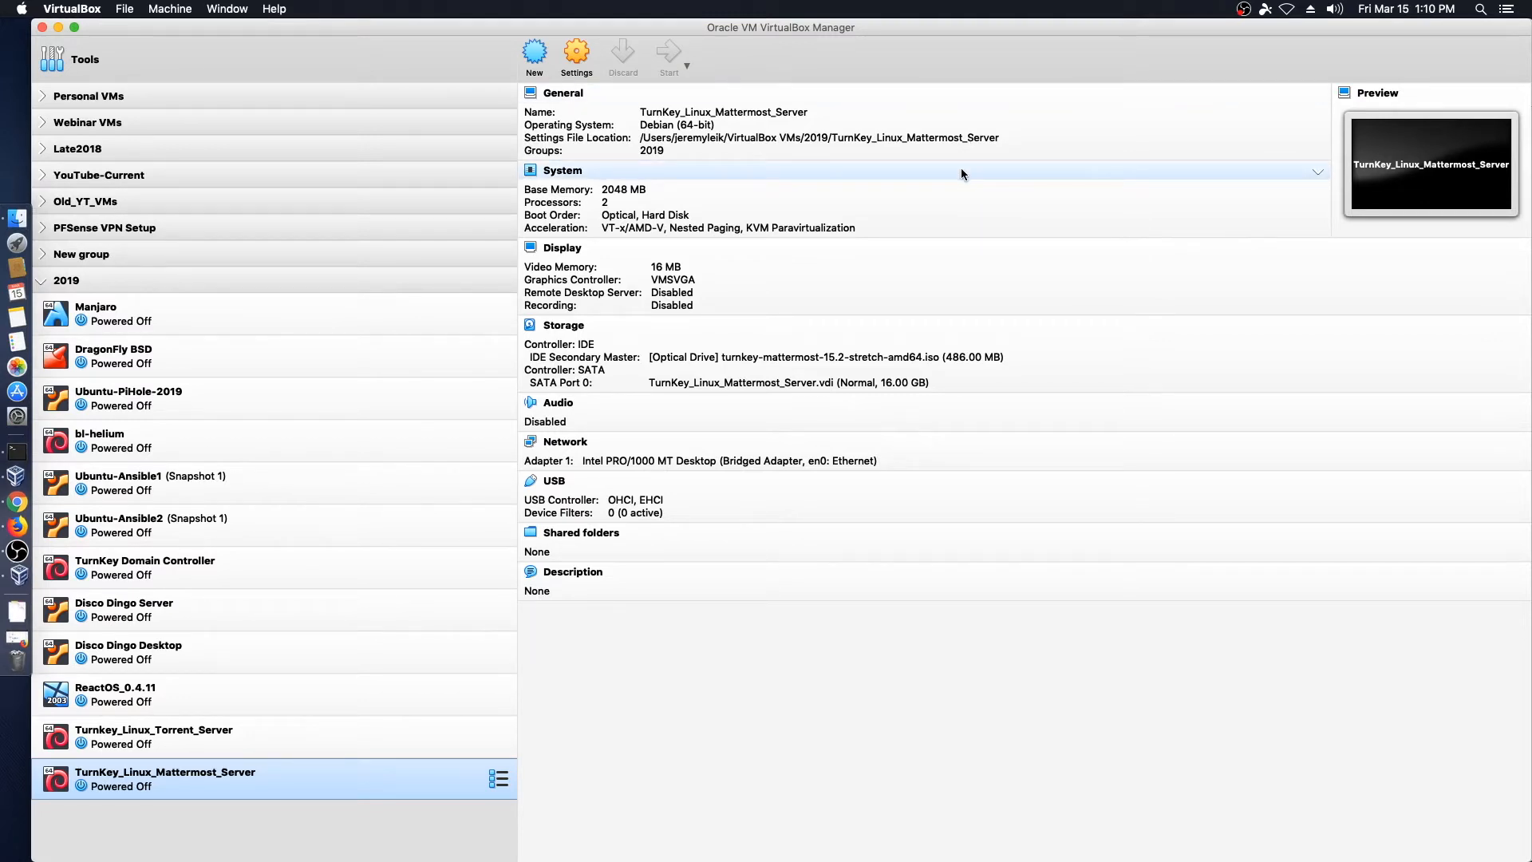
# Launch the TurnKey_Linux_Mattermost_Server VM from the VirtualBox Manager
pyautogui.click(669, 56)
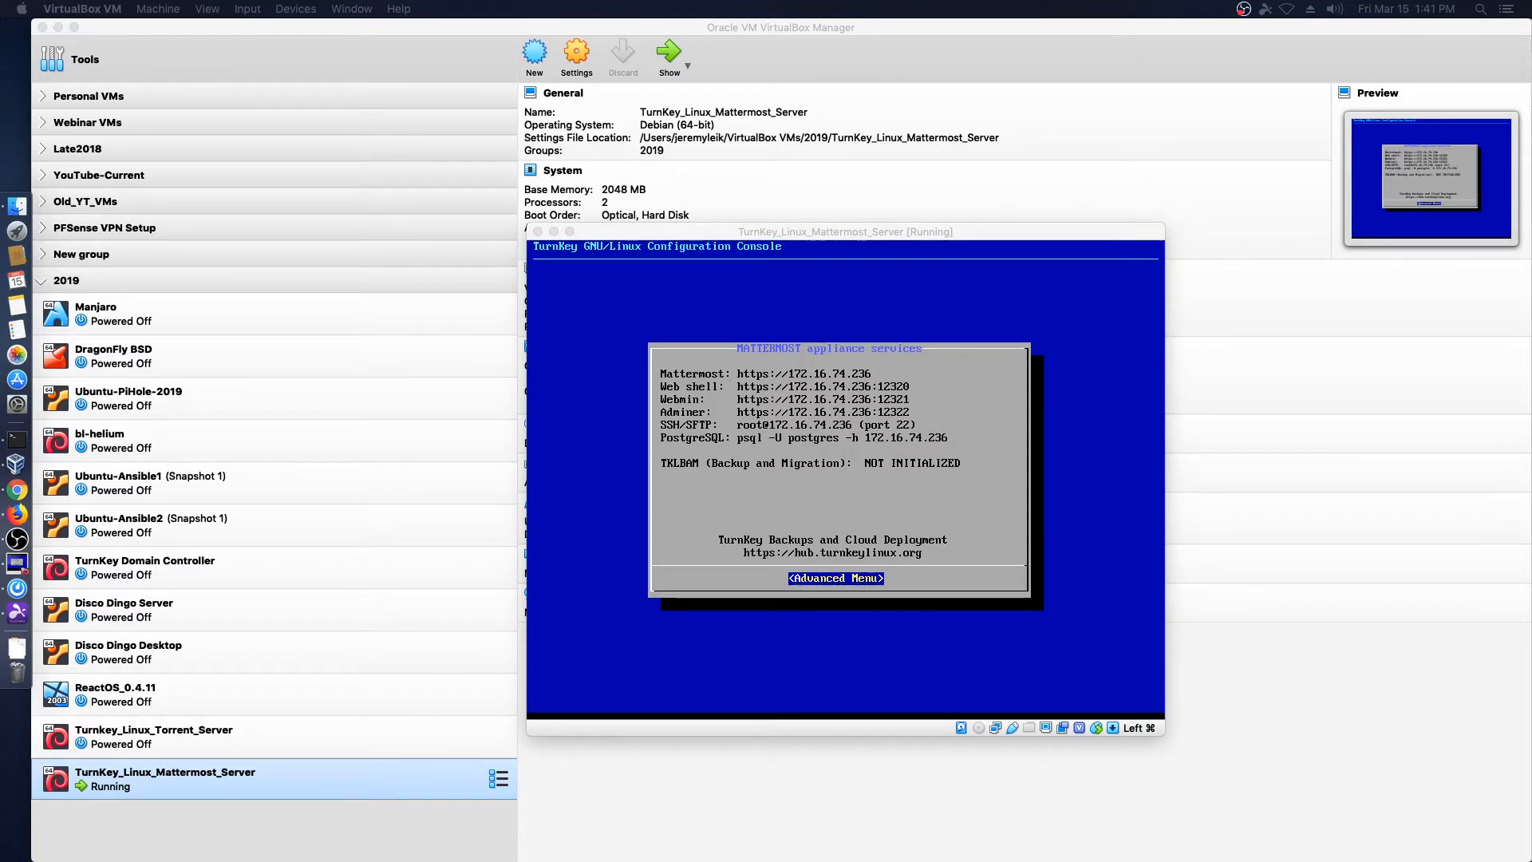
pyautogui.moveTo(954, 589)
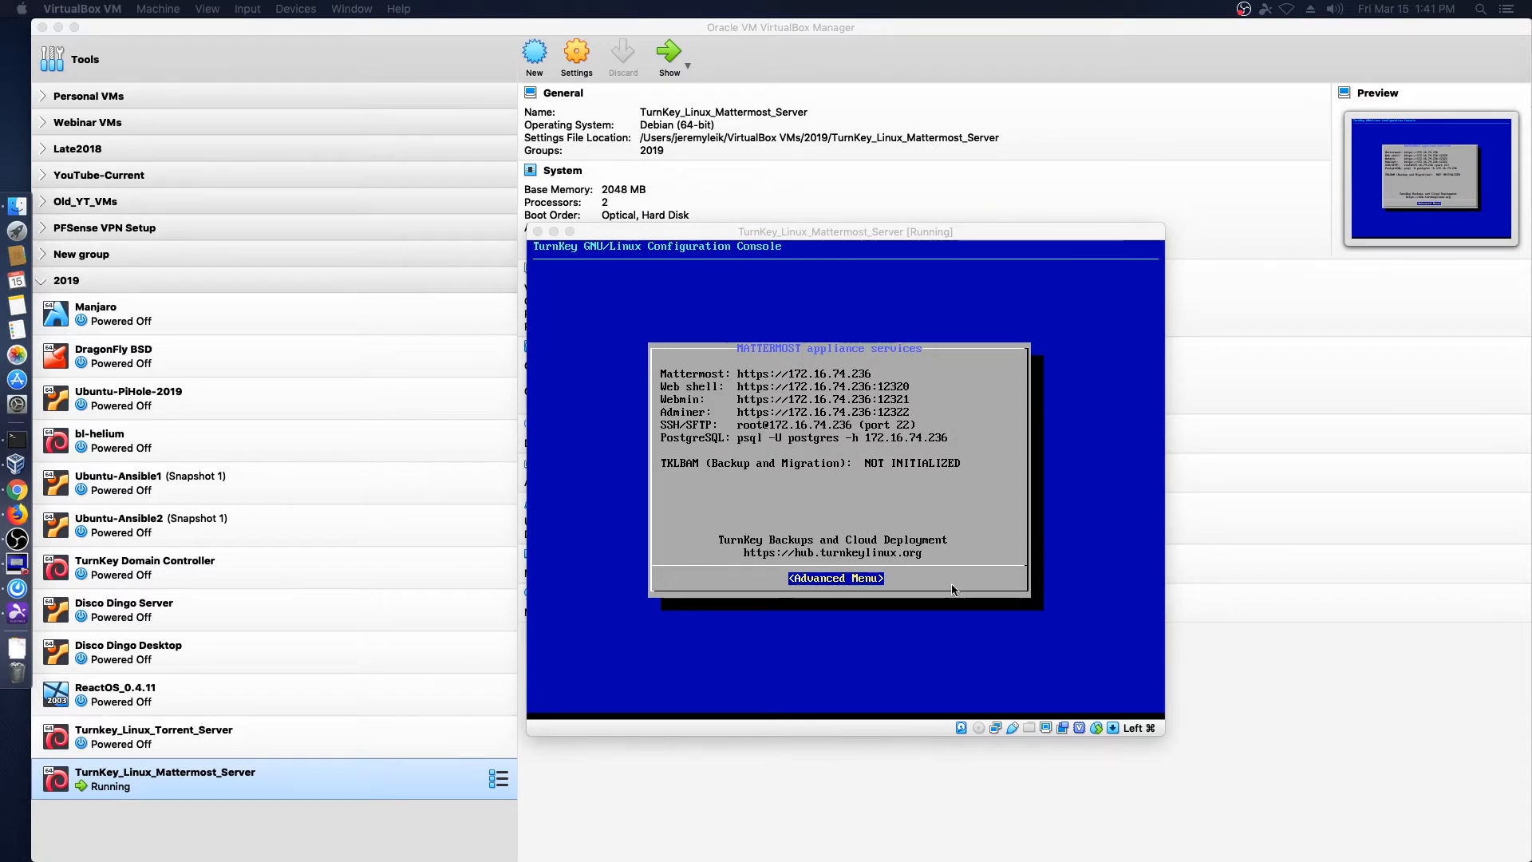
pyautogui.moveTo(643, 352)
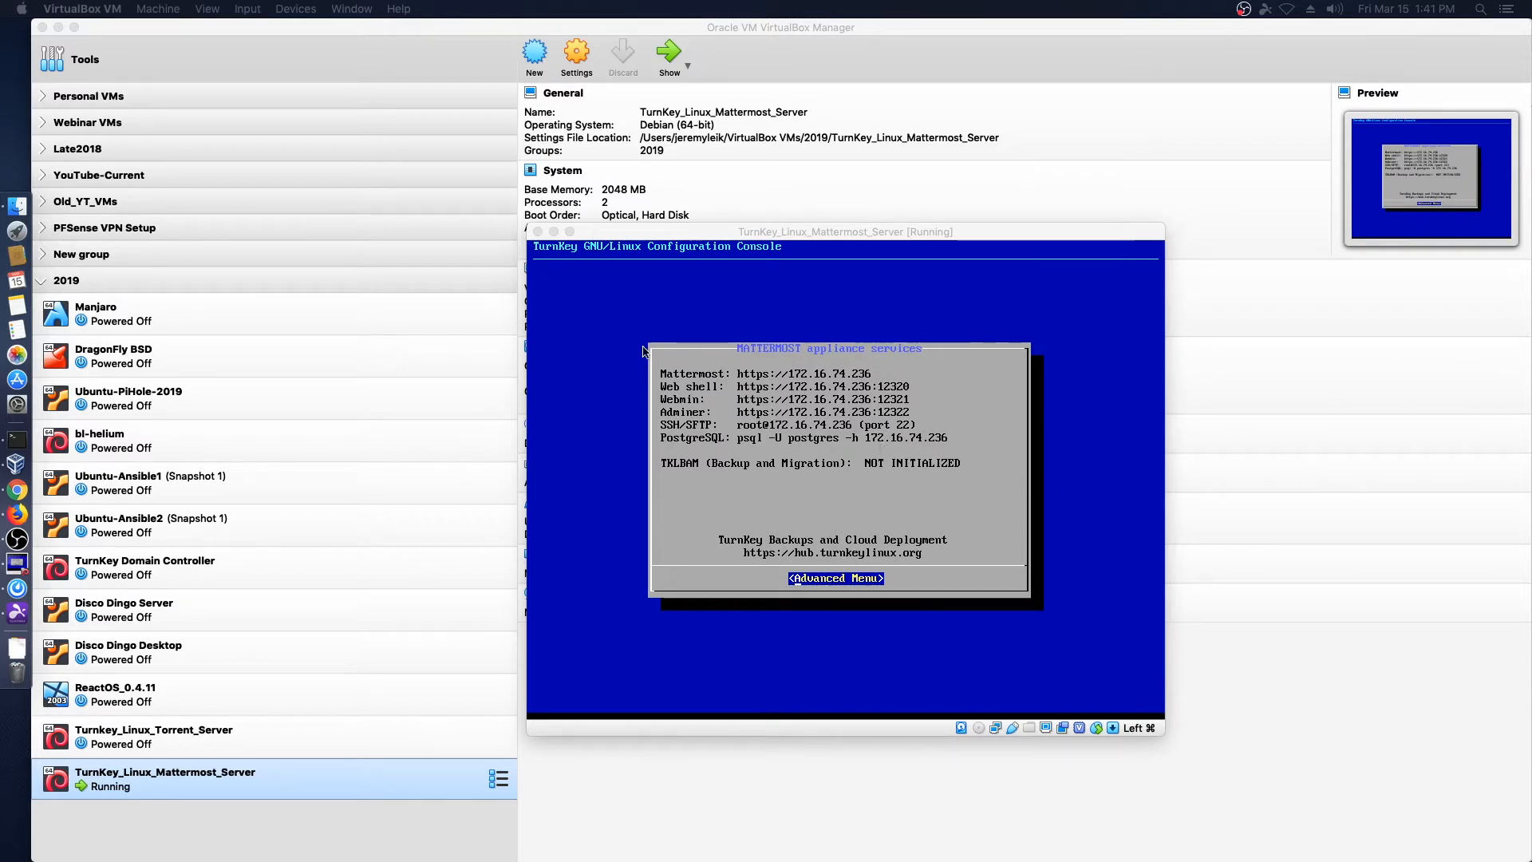
pyautogui.moveTo(677, 382)
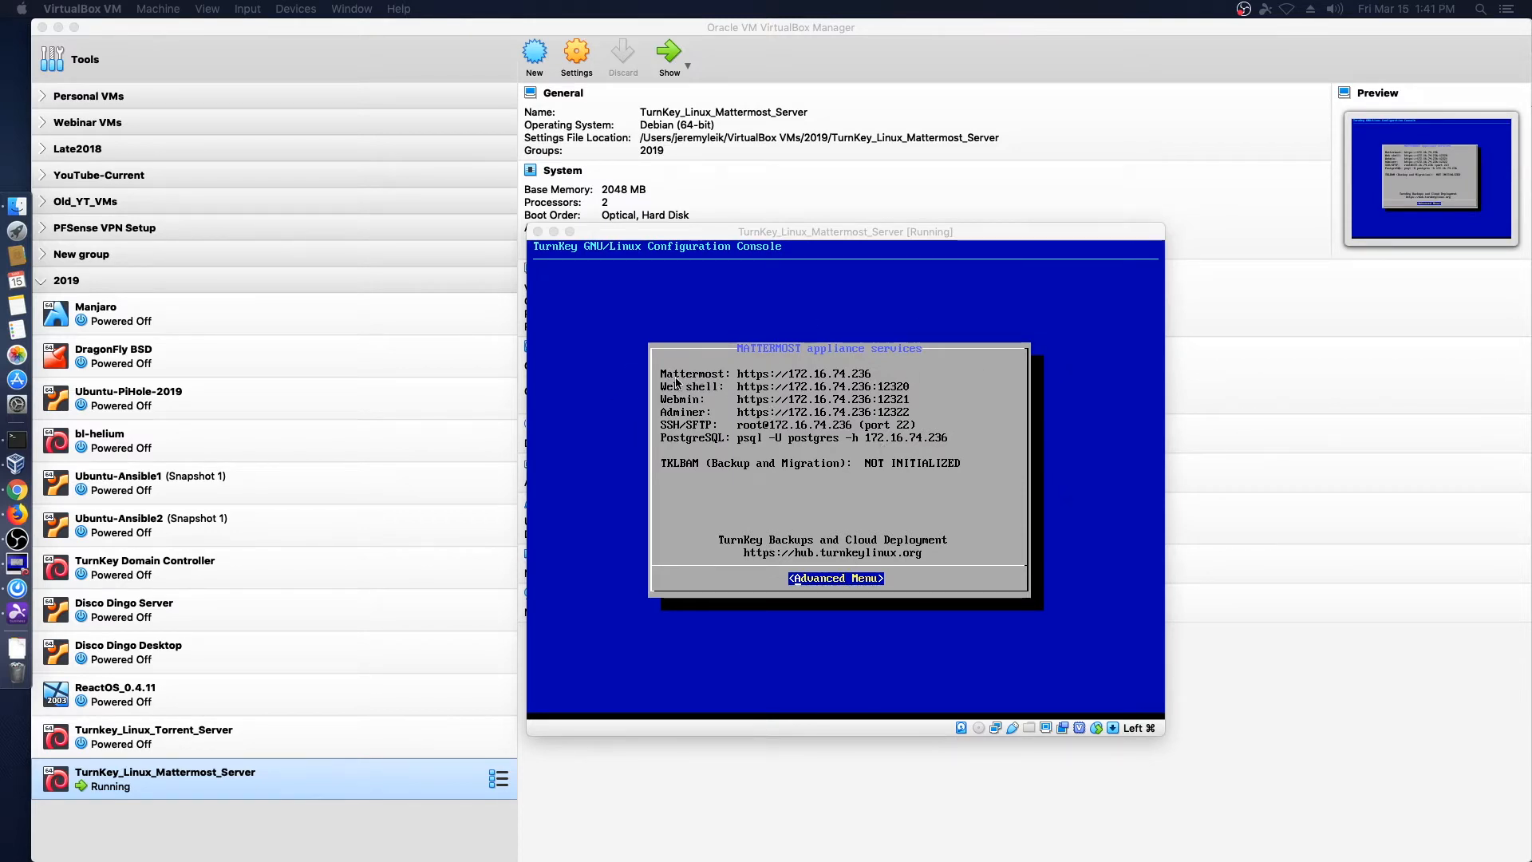
pyautogui.moveTo(575, 515)
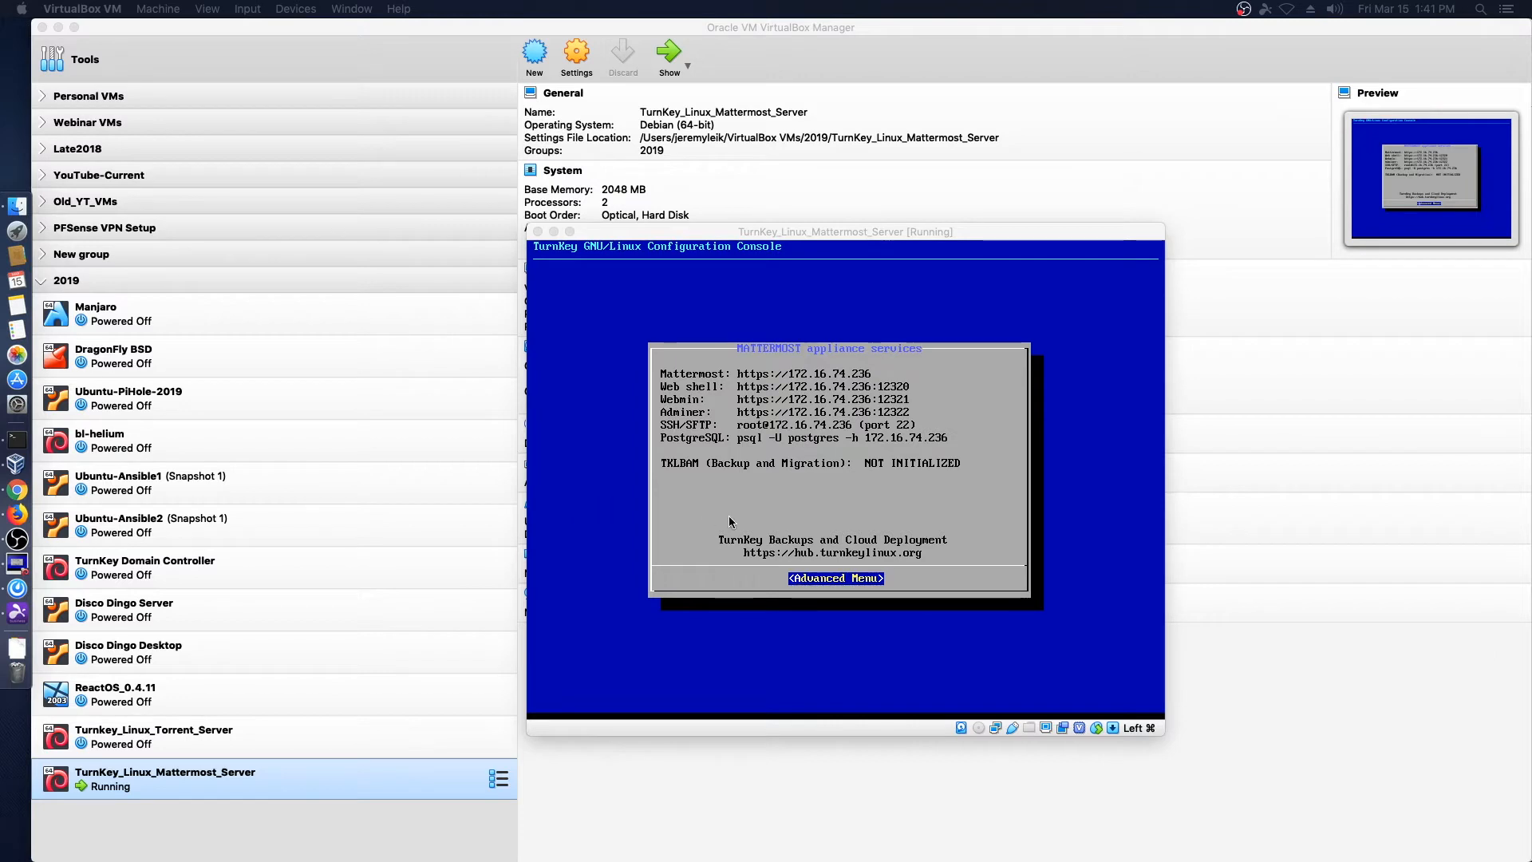
pyautogui.moveTo(795, 496)
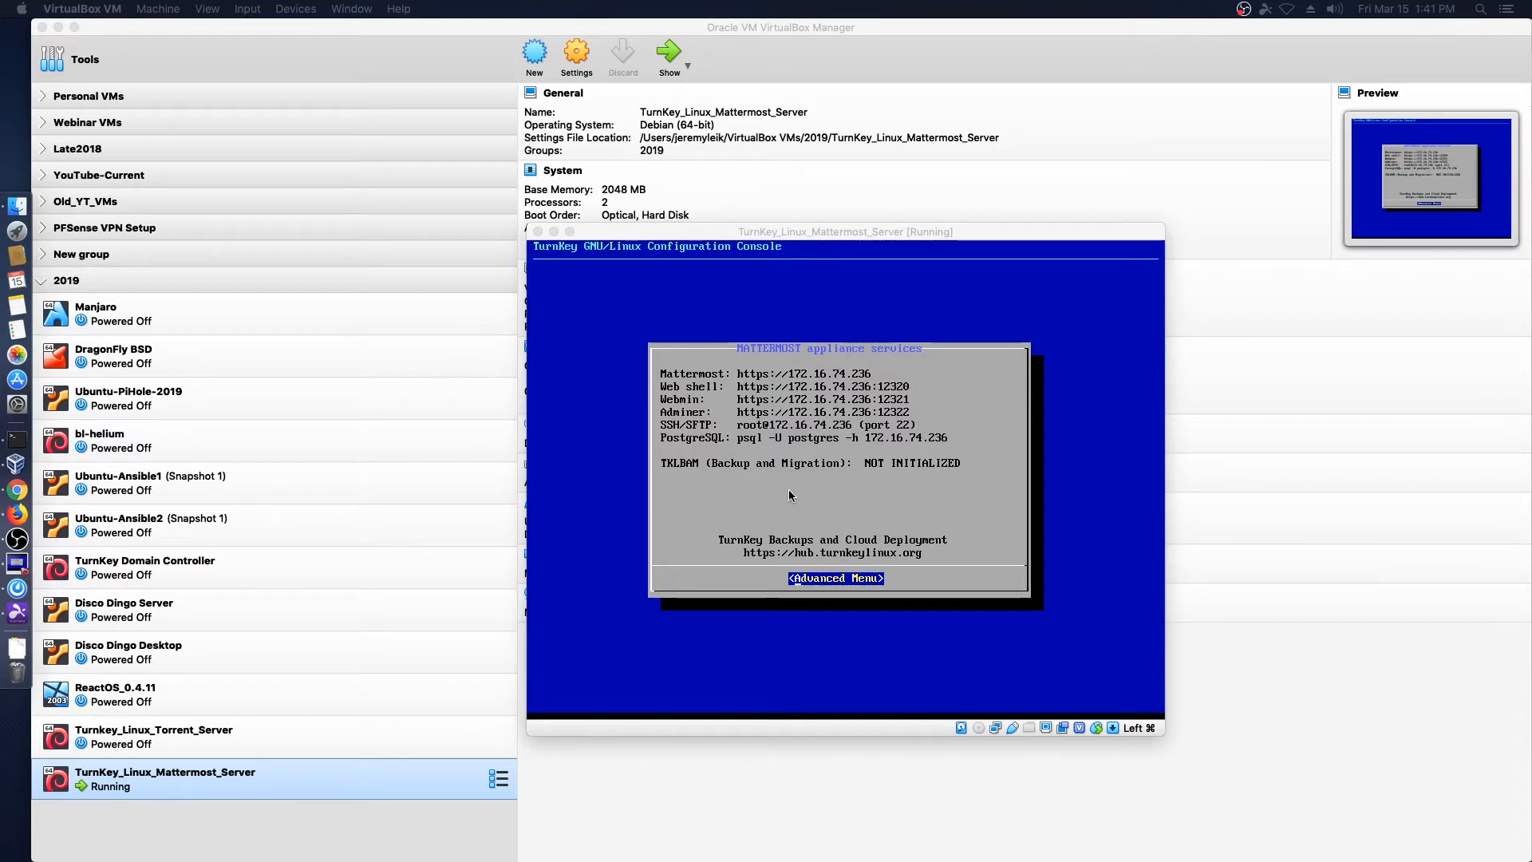
pyautogui.moveTo(17, 488)
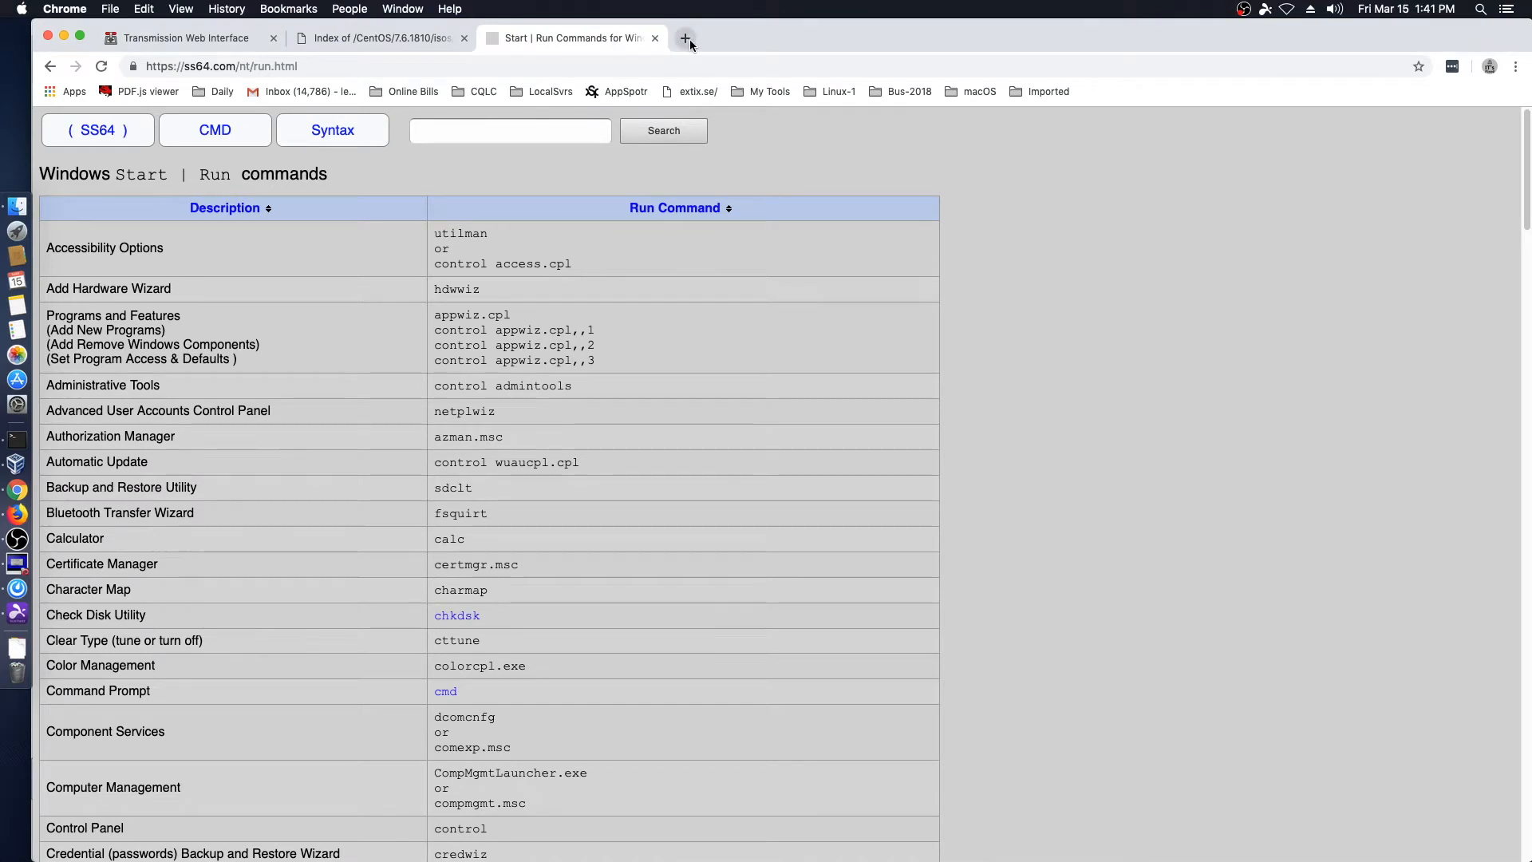
pyautogui.click(684, 38)
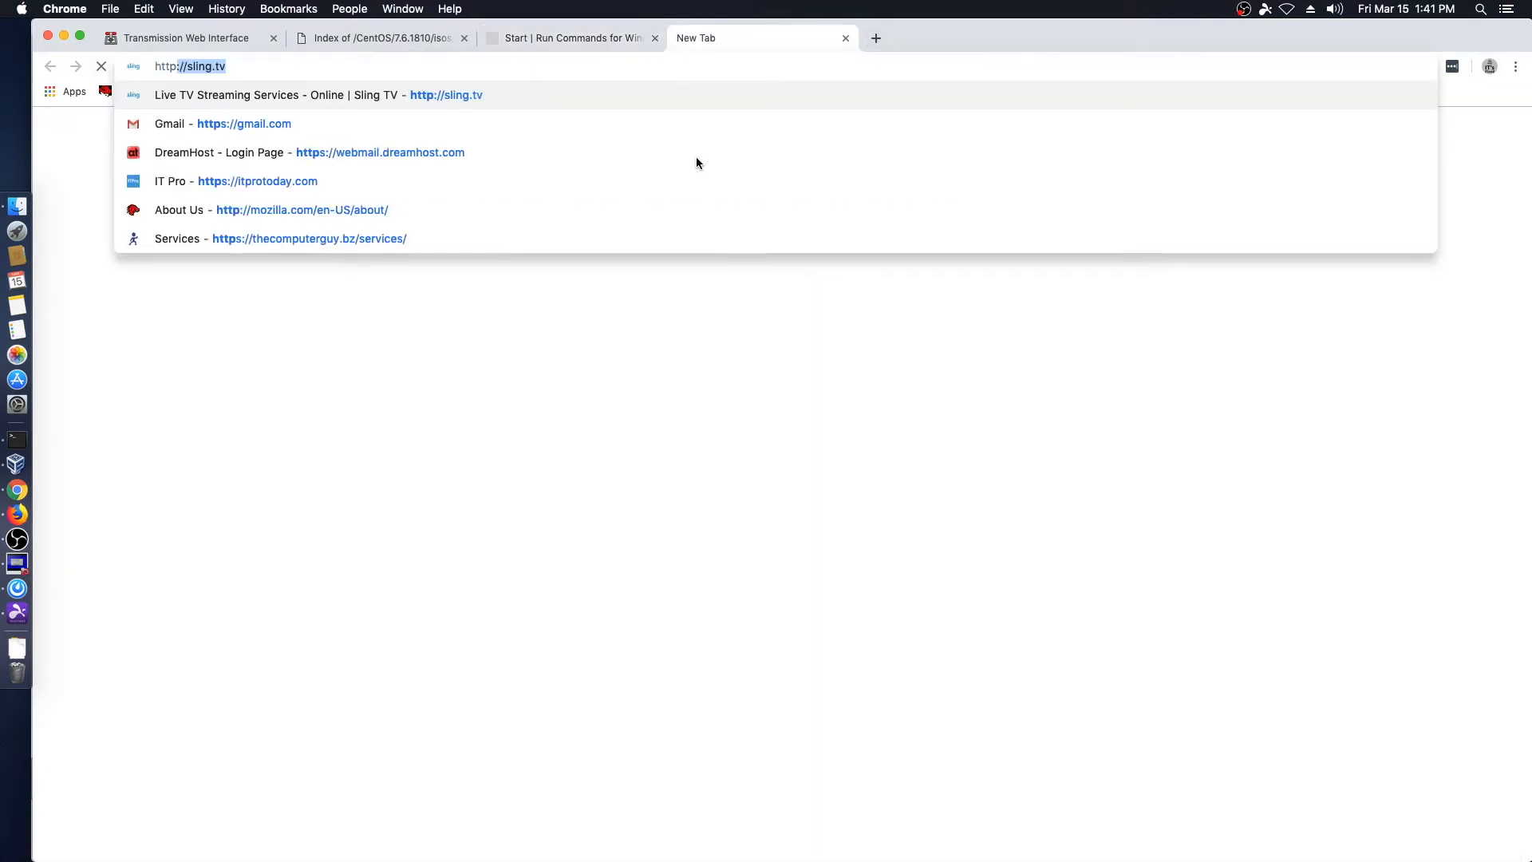
pyautogui.write('https://12.16.74.236')
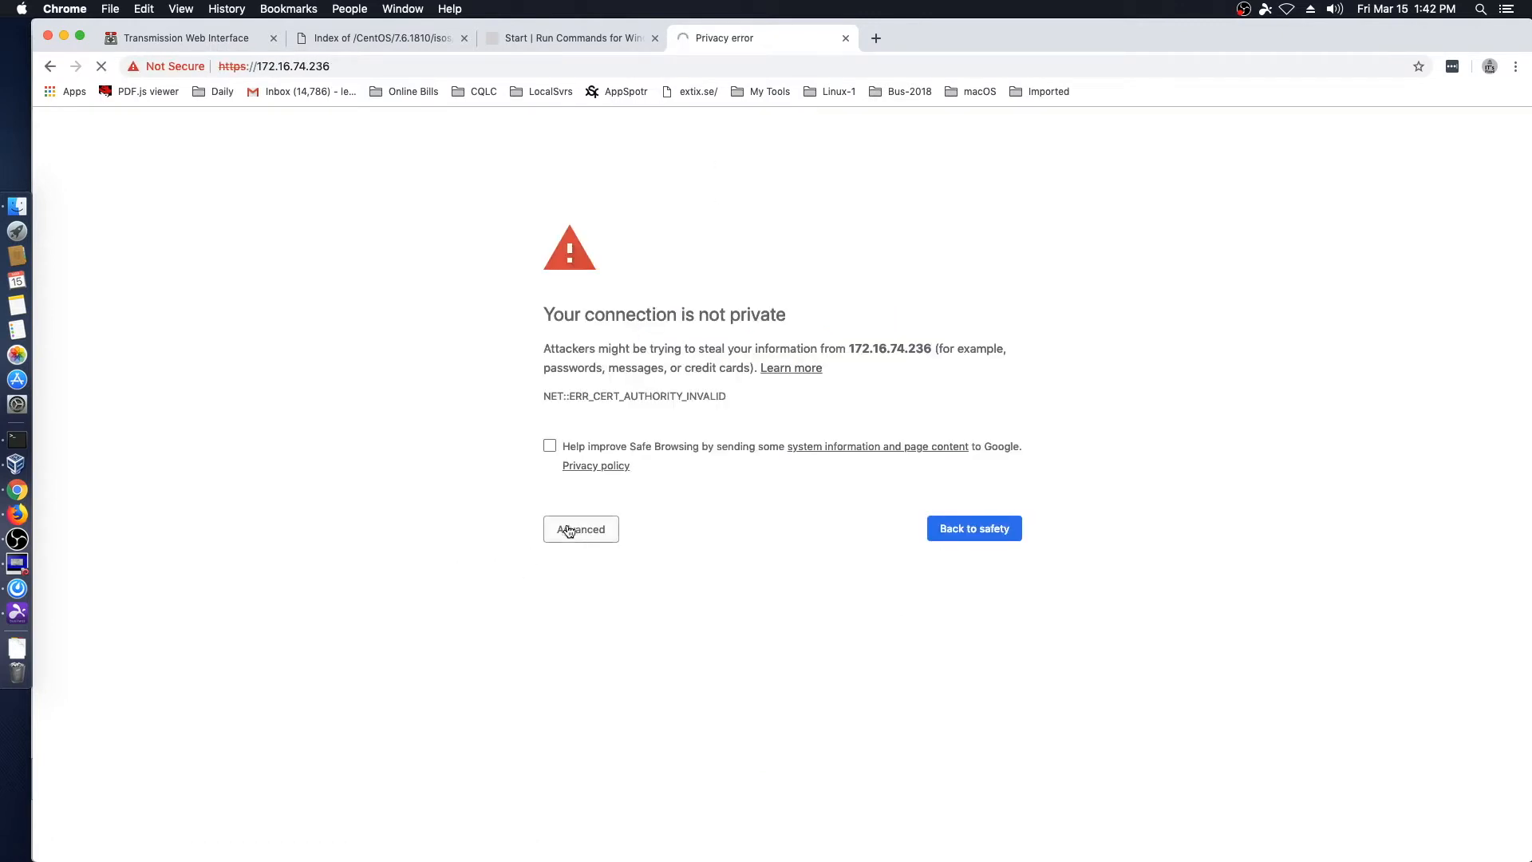
pyautogui.click(581, 529)
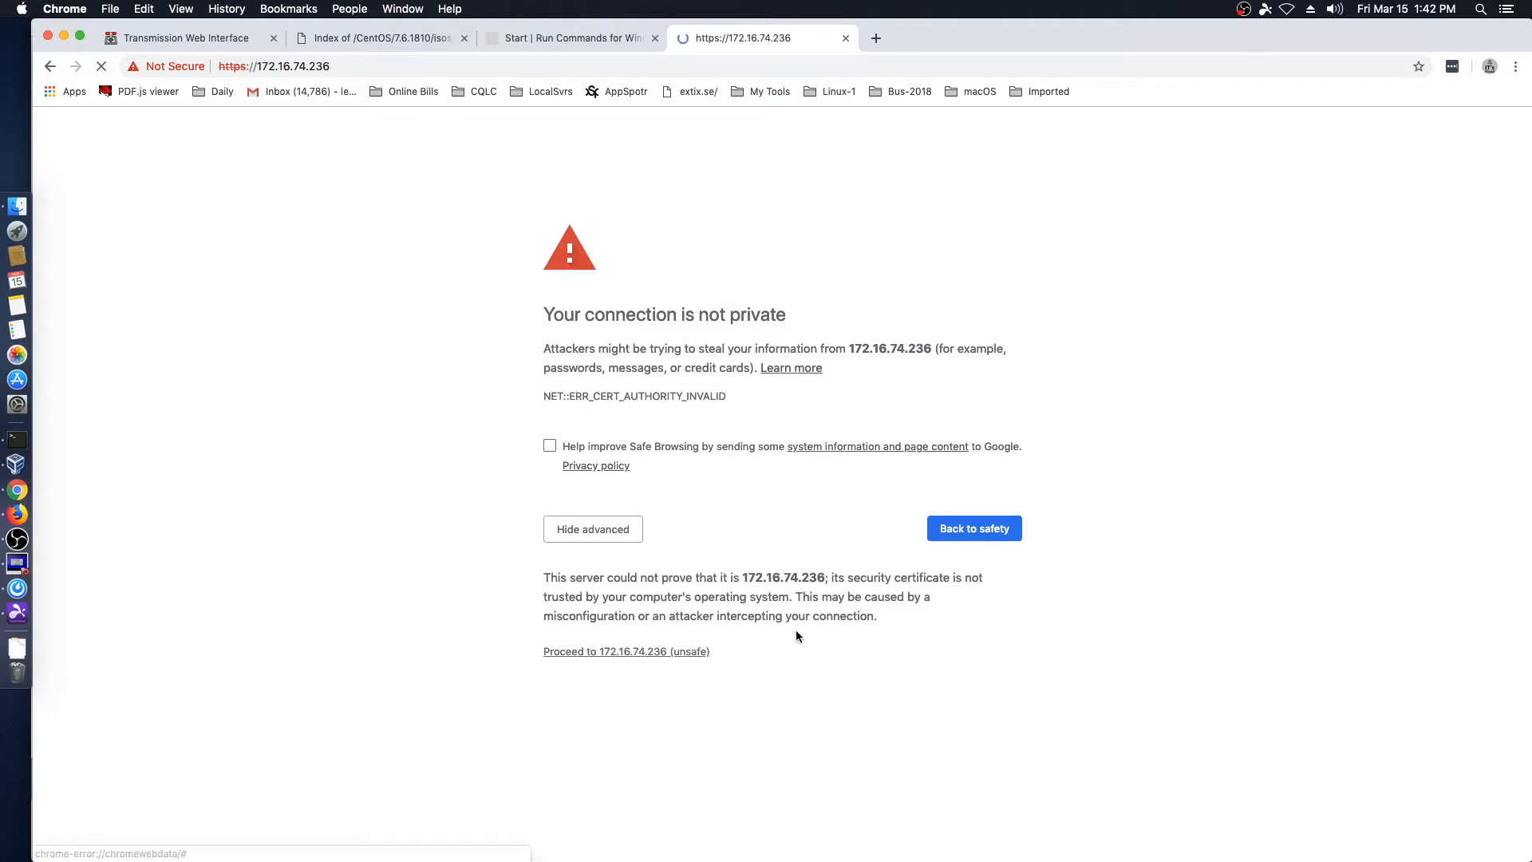
pyautogui.click(626, 651)
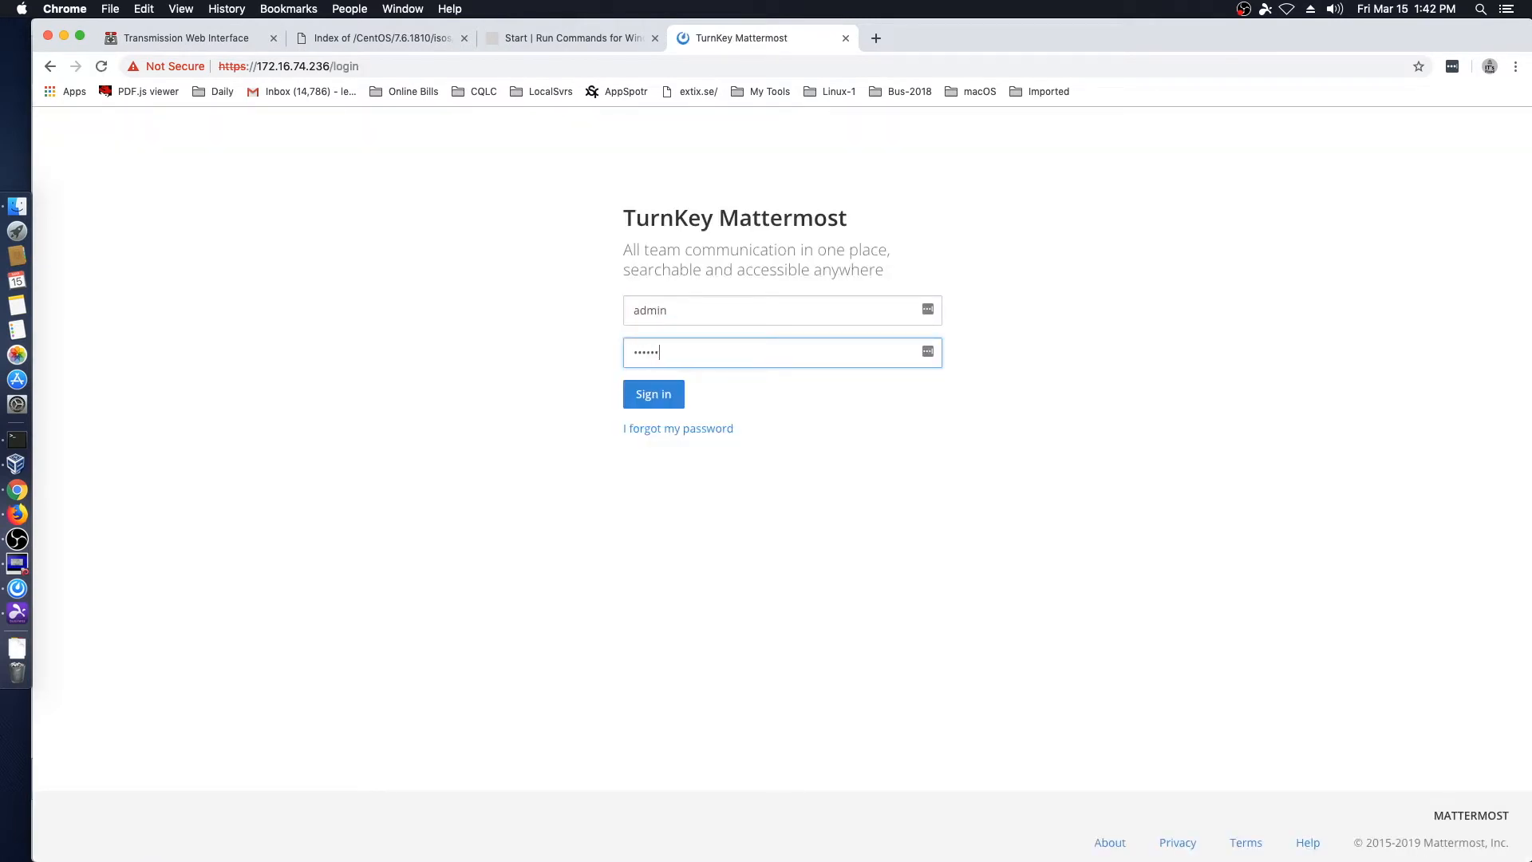
pyautogui.click(653, 394)
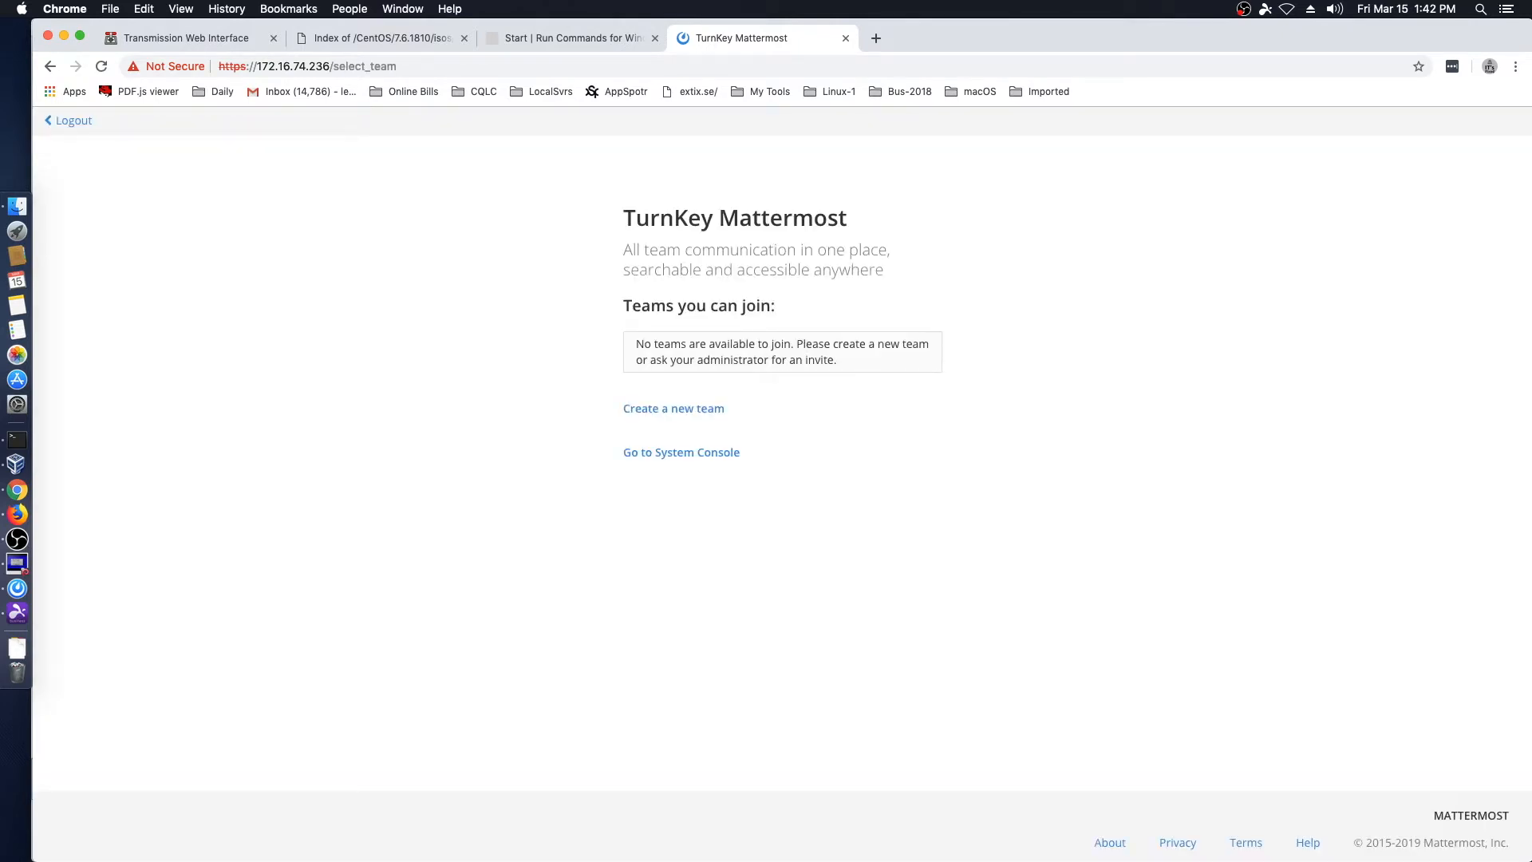
pyautogui.moveTo(797, 571)
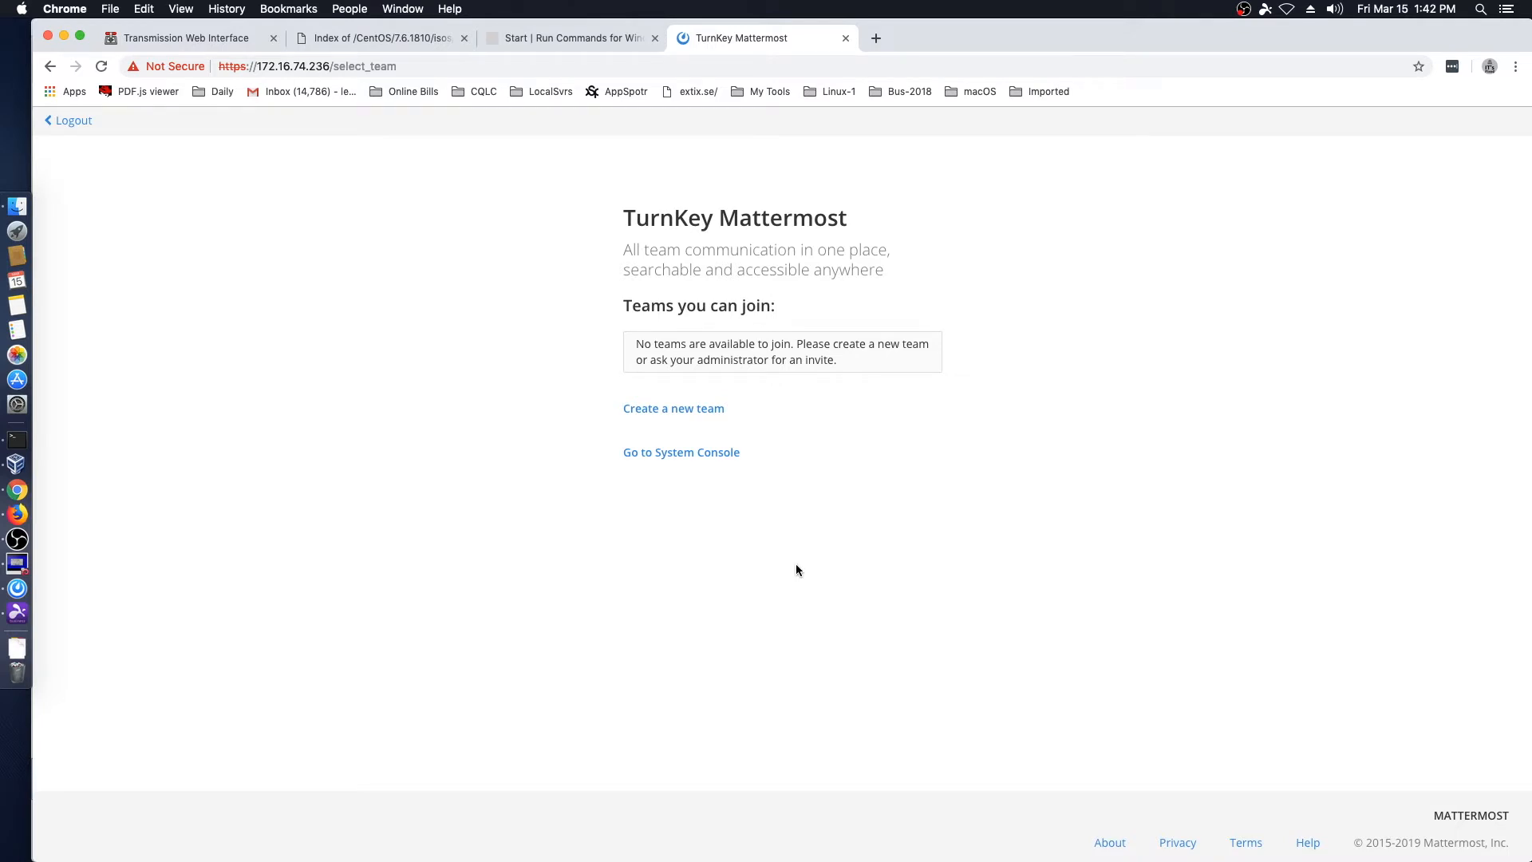
pyautogui.moveTo(674, 408)
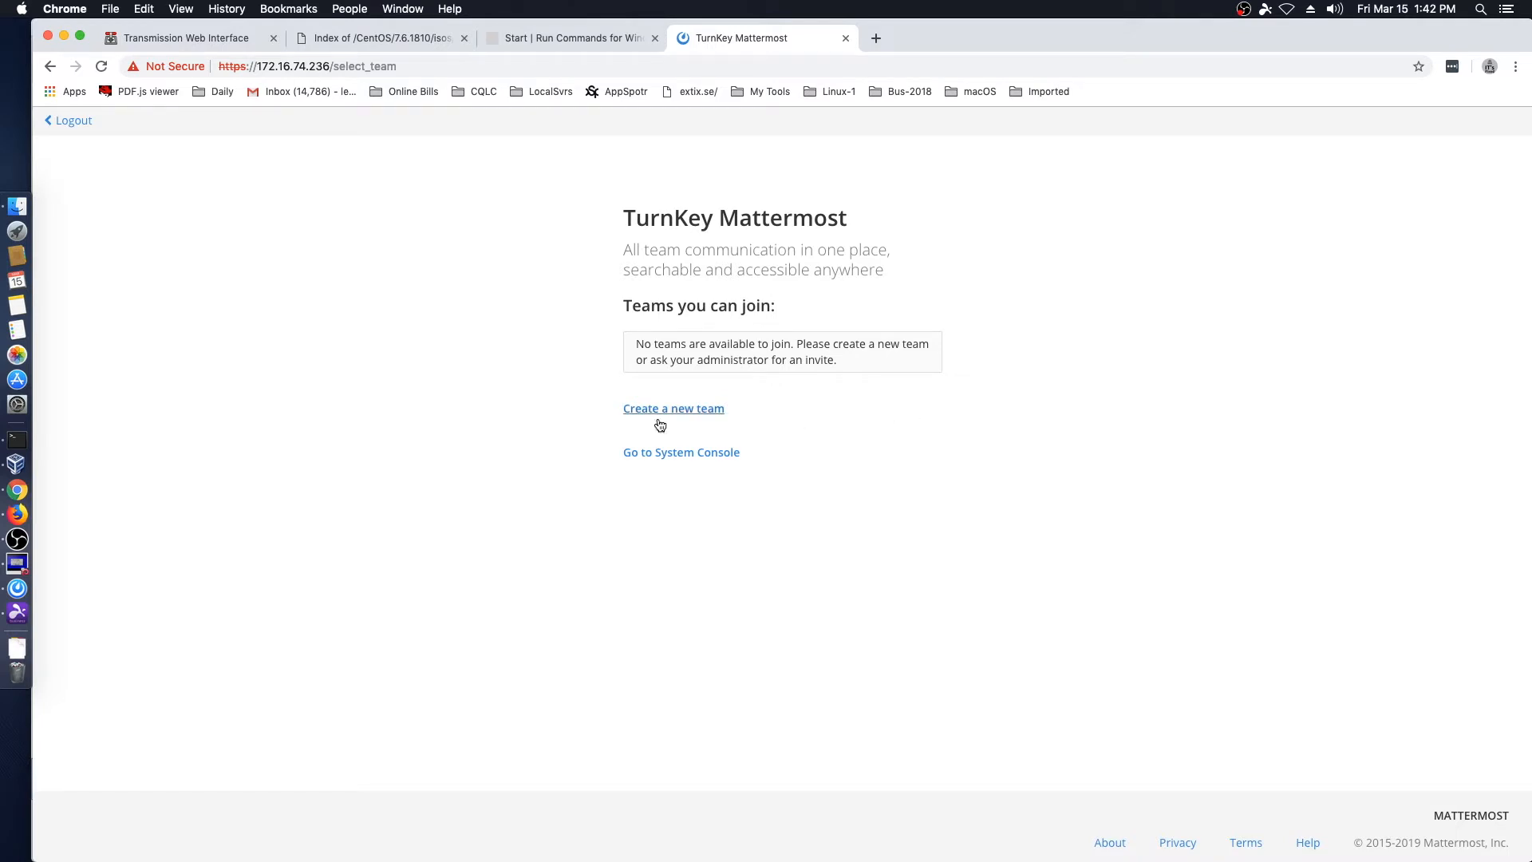
# Create the team 'PracticalIT', keeping the URL practicalit
pyautogui.click(674, 408)
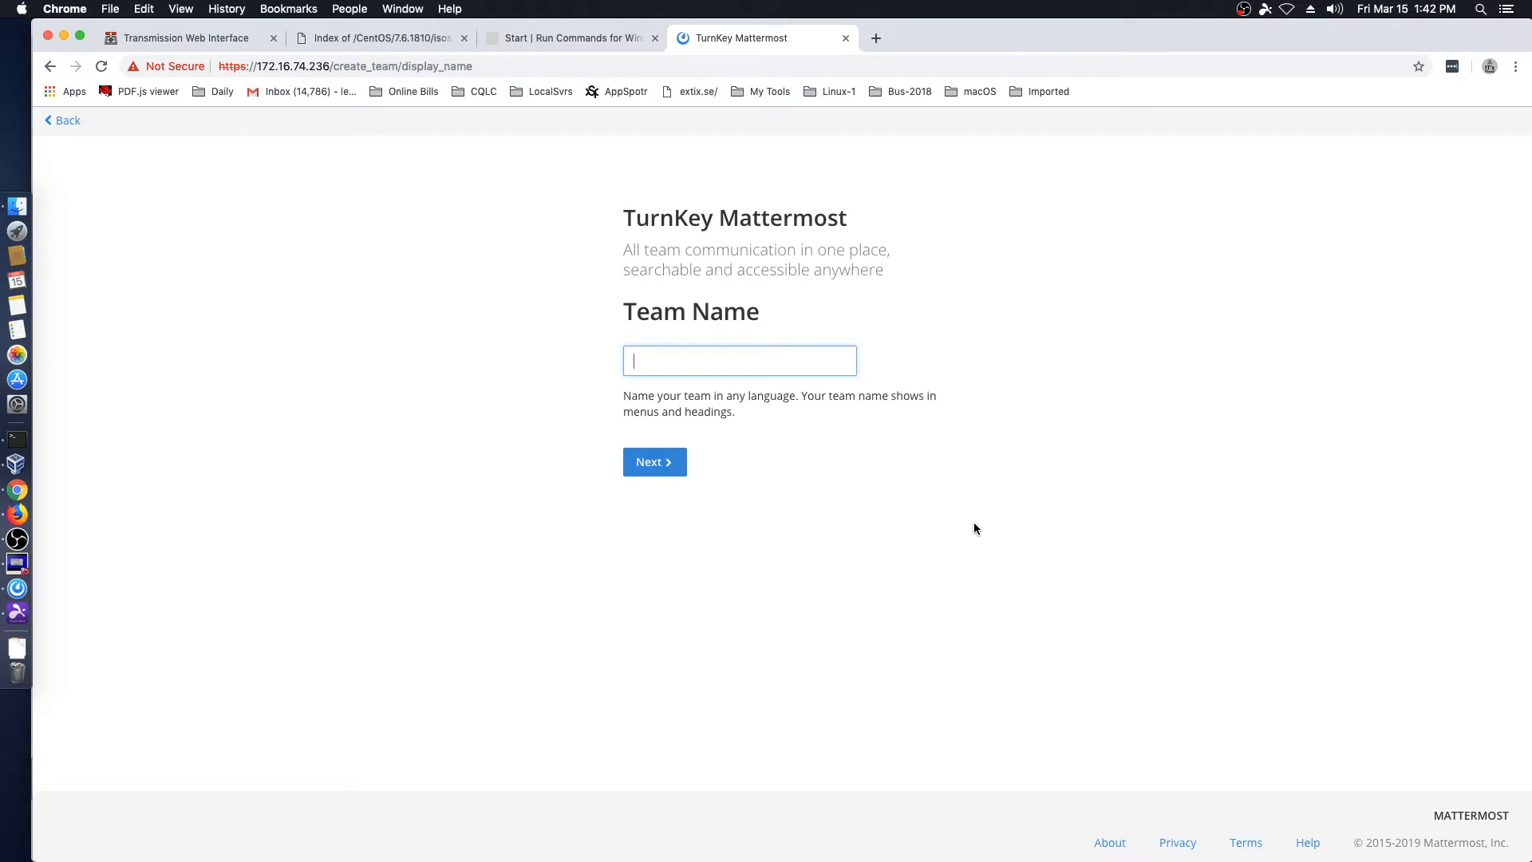
pyautogui.write('P')
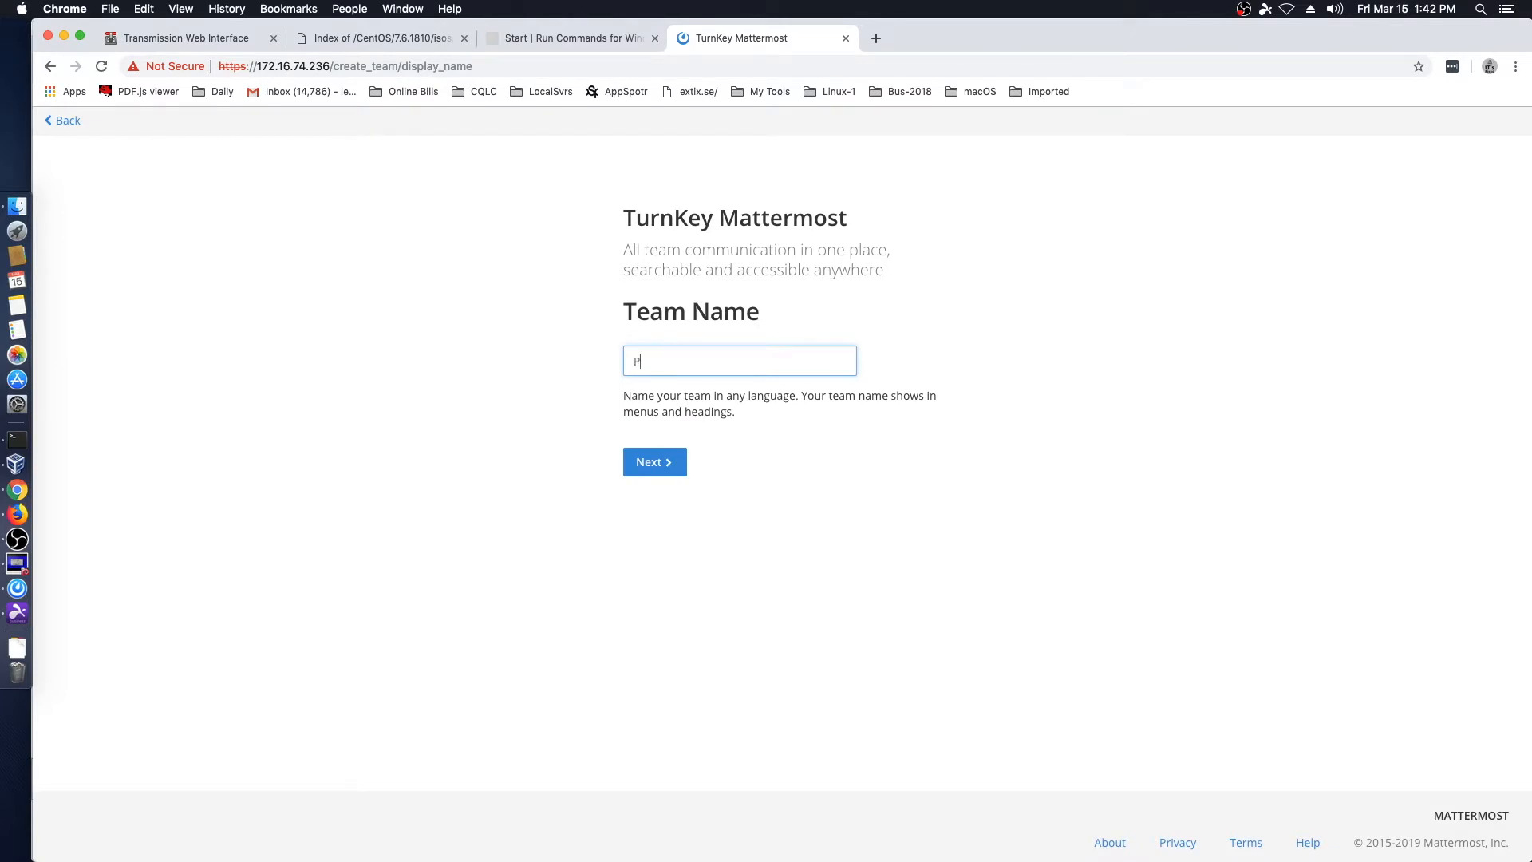
pyautogui.write('racticalIT')
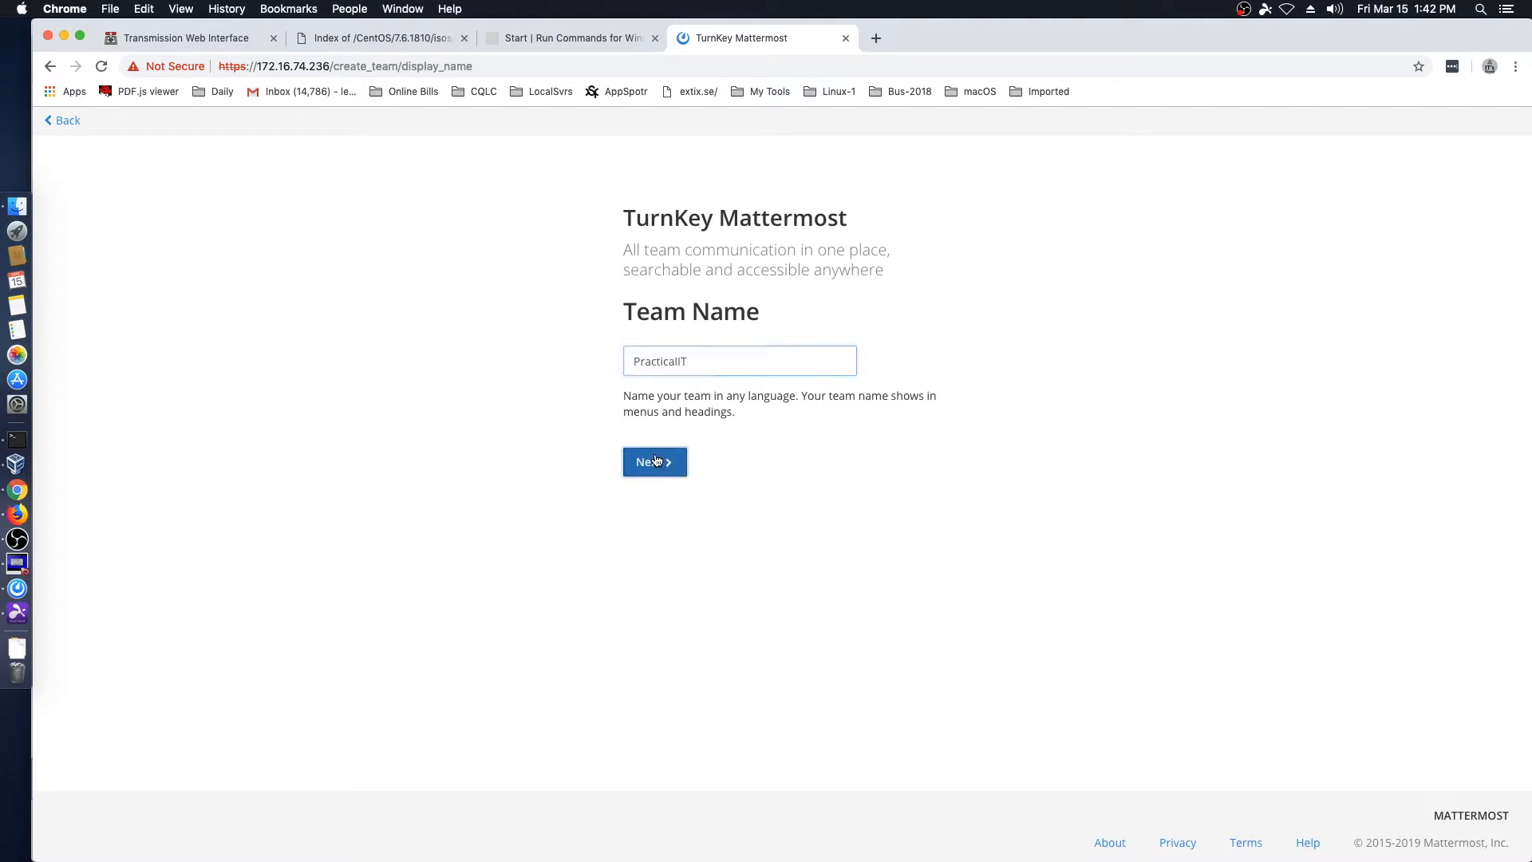
pyautogui.click(654, 461)
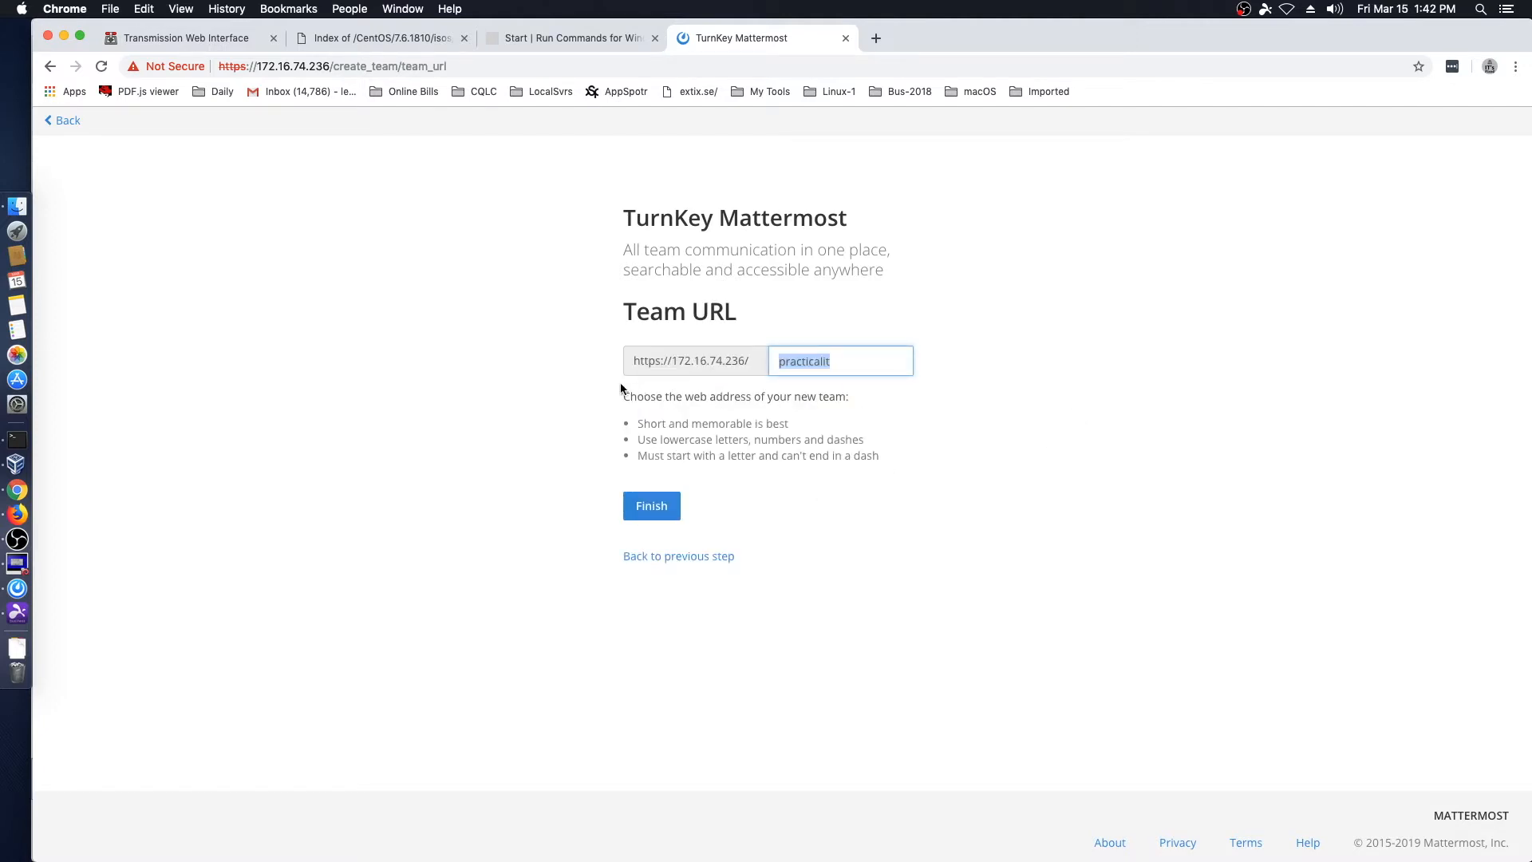
pyautogui.moveTo(665, 386)
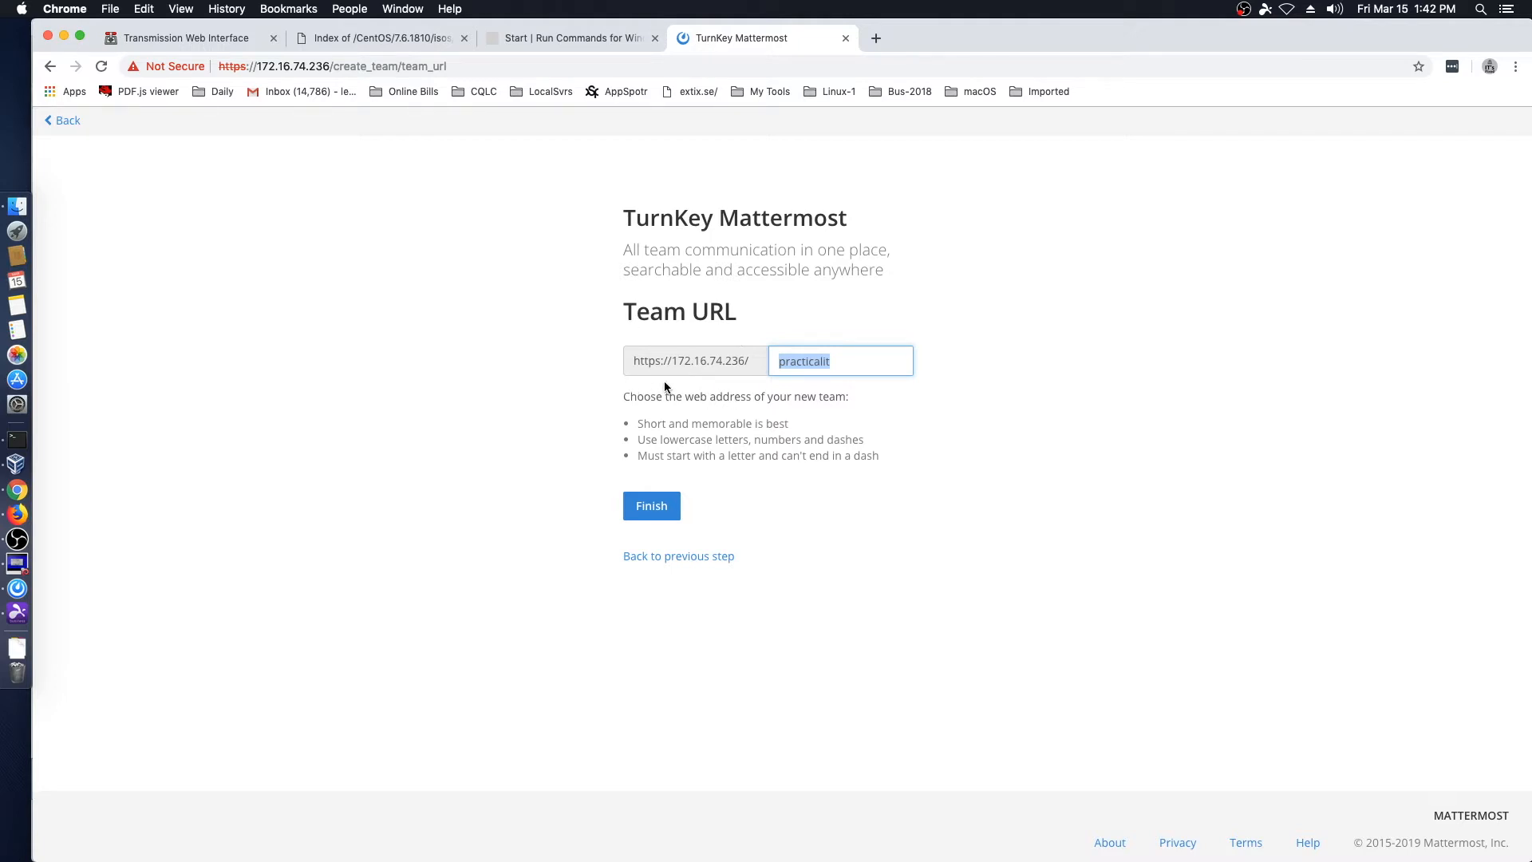
pyautogui.moveTo(739, 380)
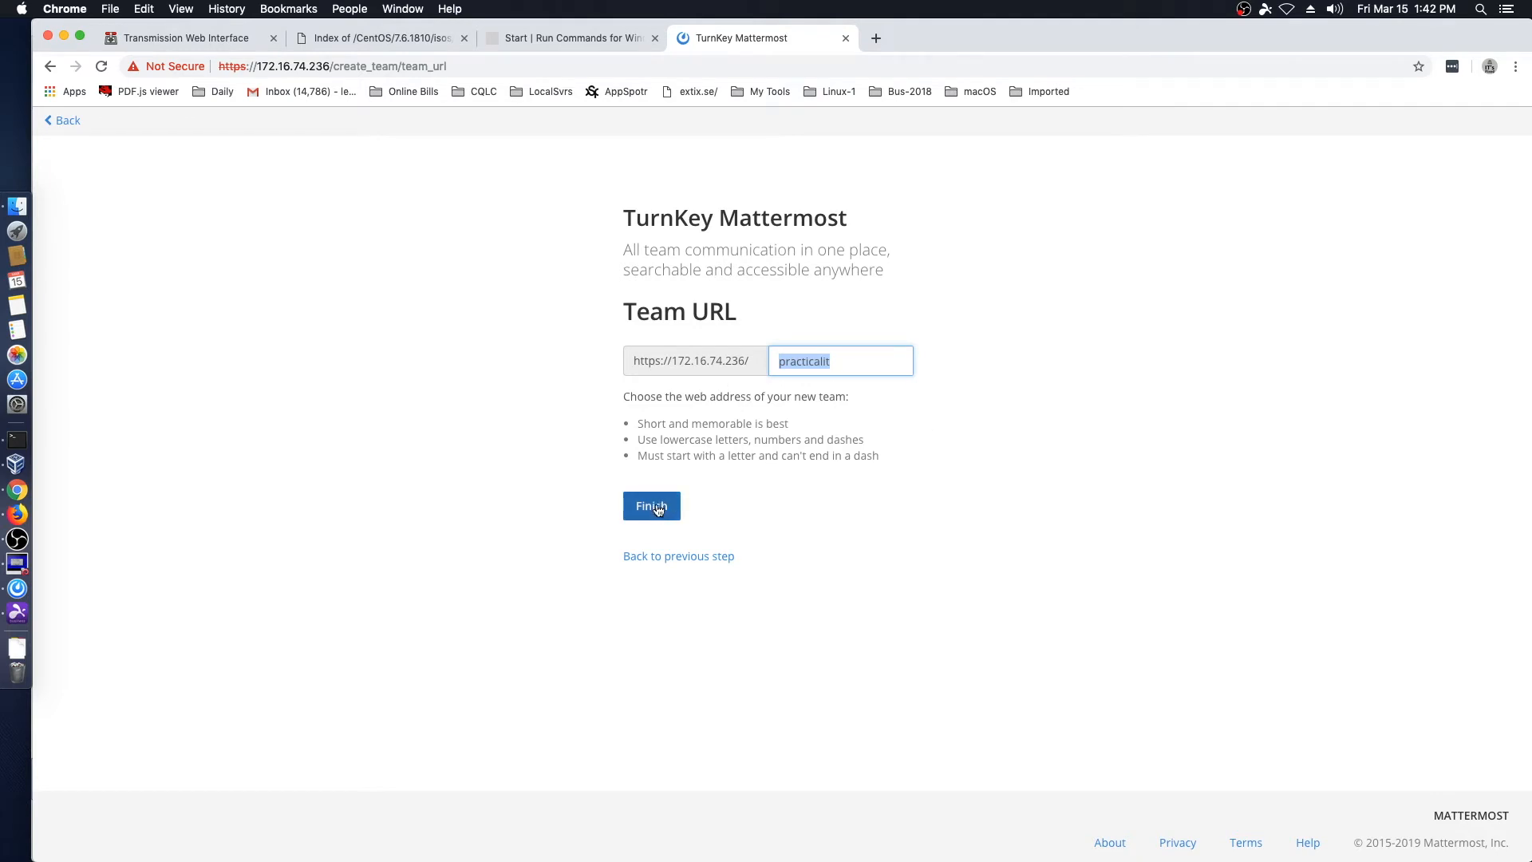
pyautogui.click(651, 506)
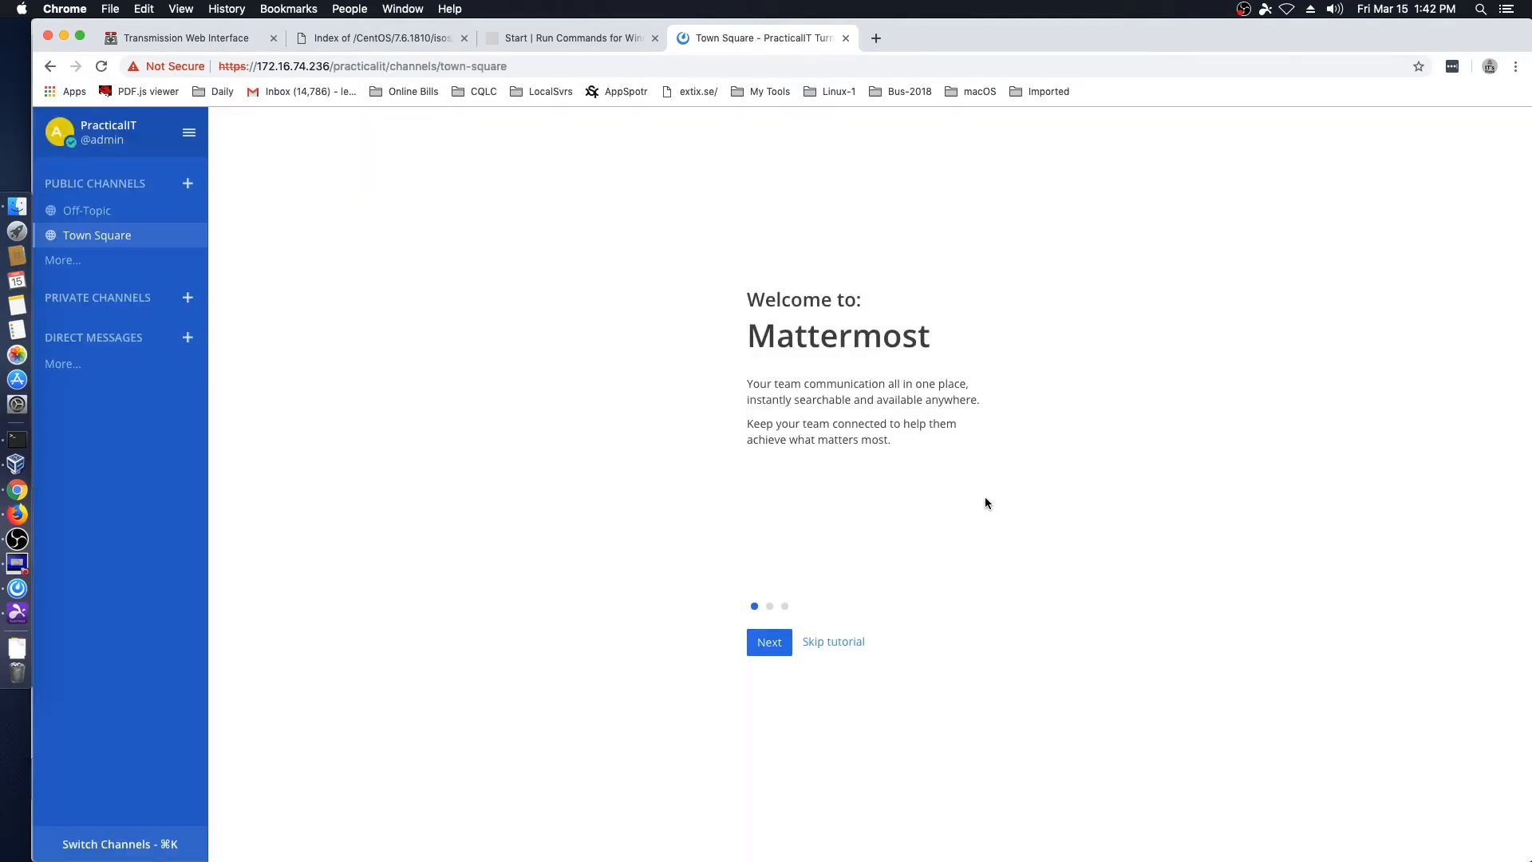
pyautogui.moveTo(832, 678)
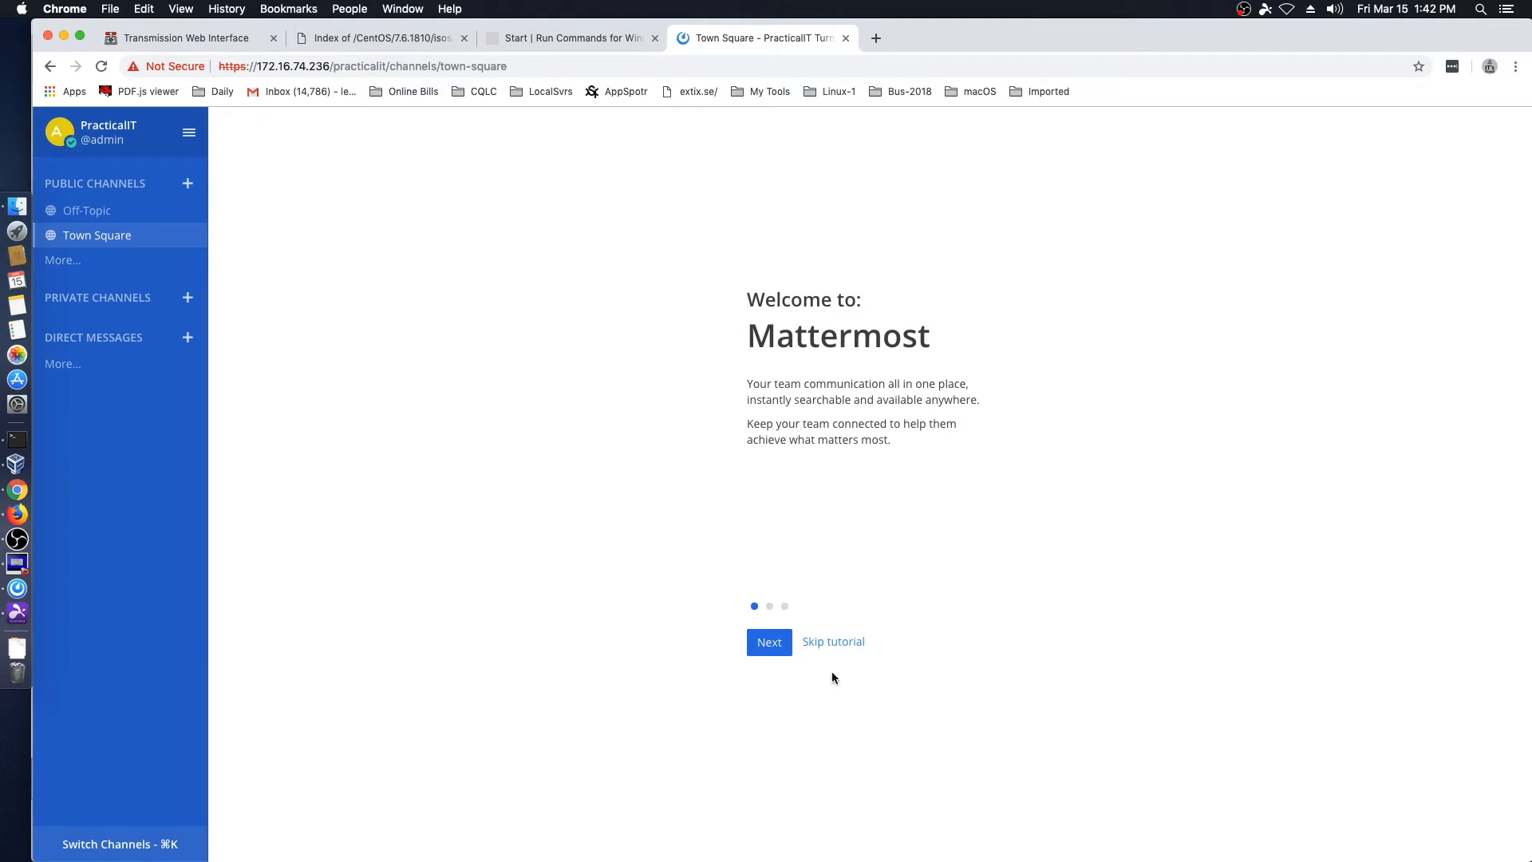
pyautogui.moveTo(801, 656)
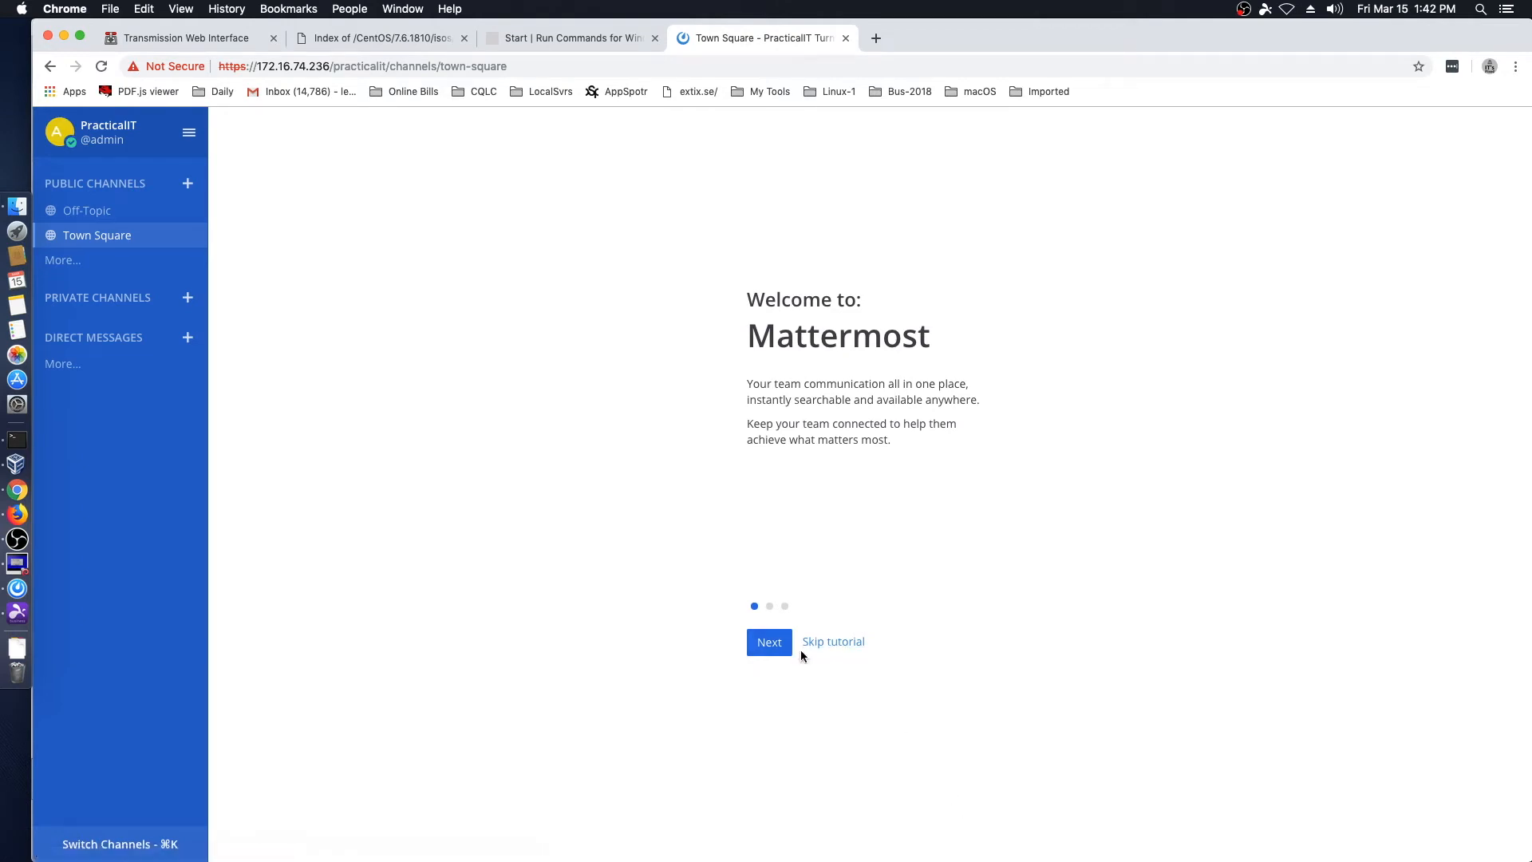
# Step through the three welcome tutorial pages to land in Town Square
pyautogui.click(769, 642)
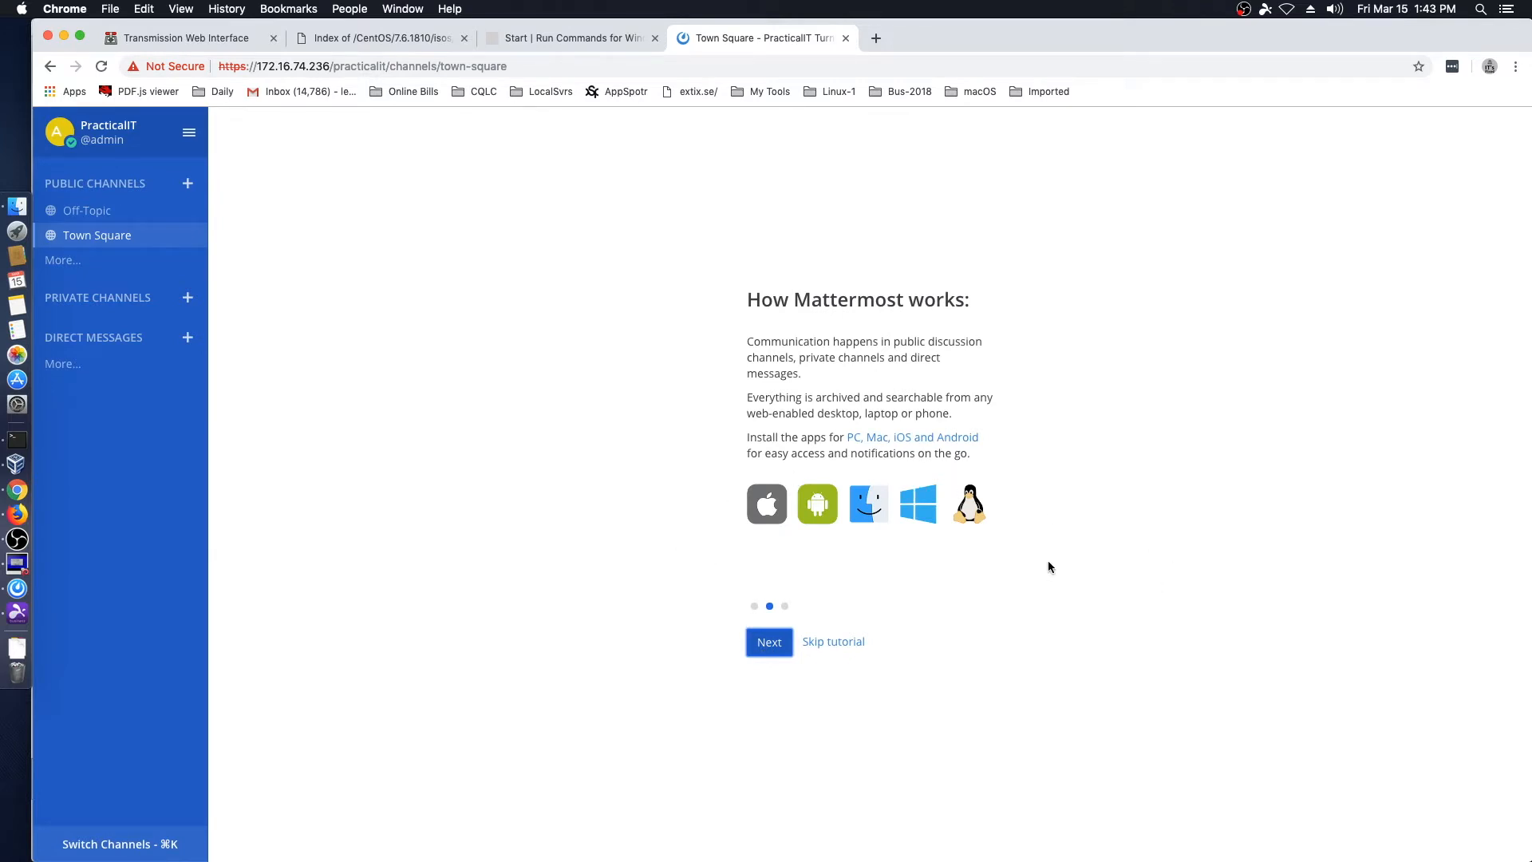
pyautogui.moveTo(1026, 537)
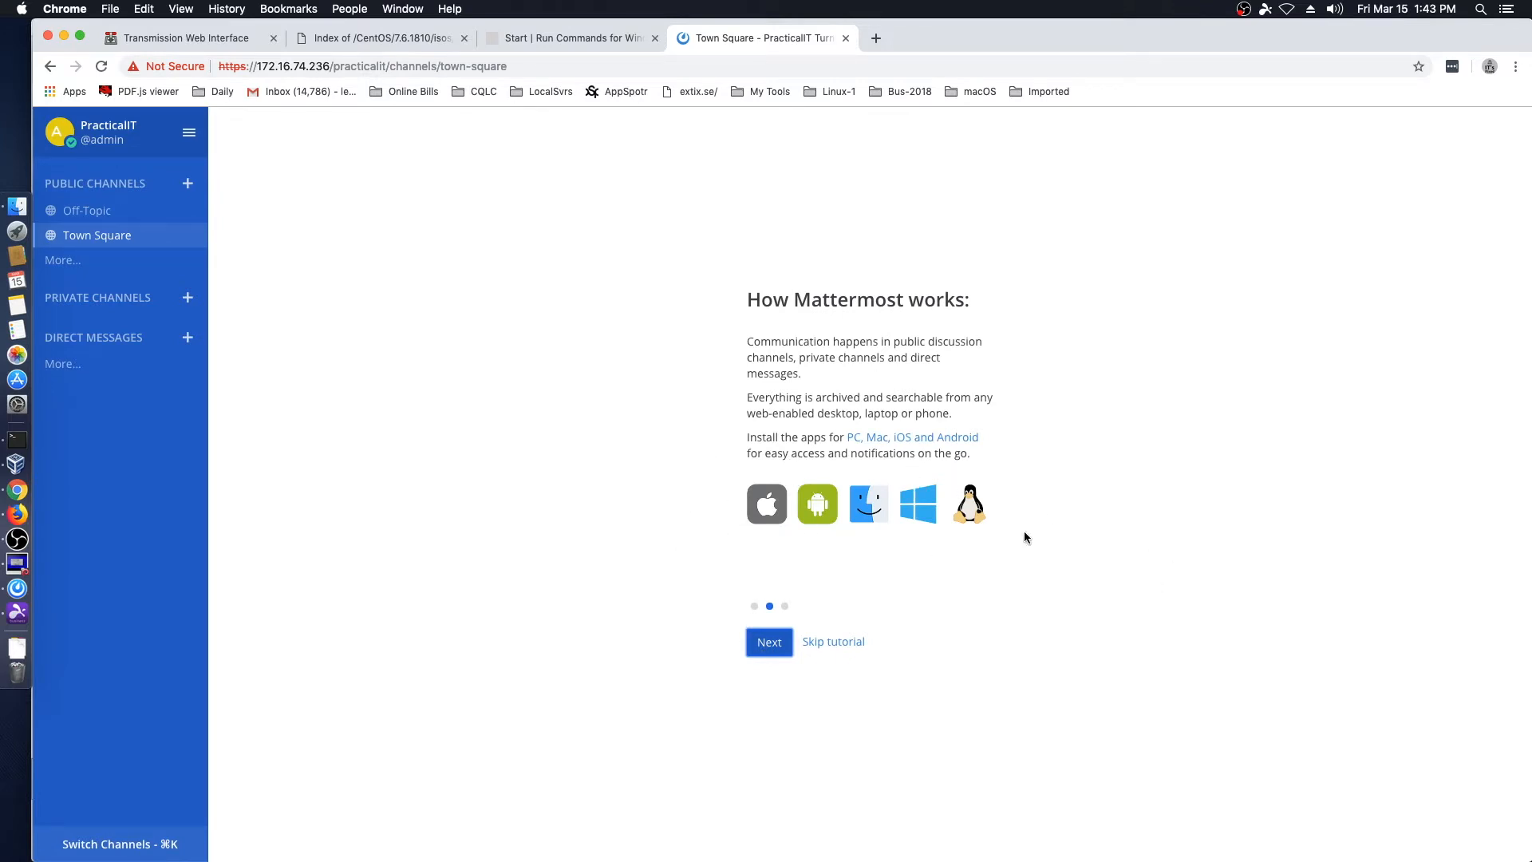
pyautogui.click(770, 642)
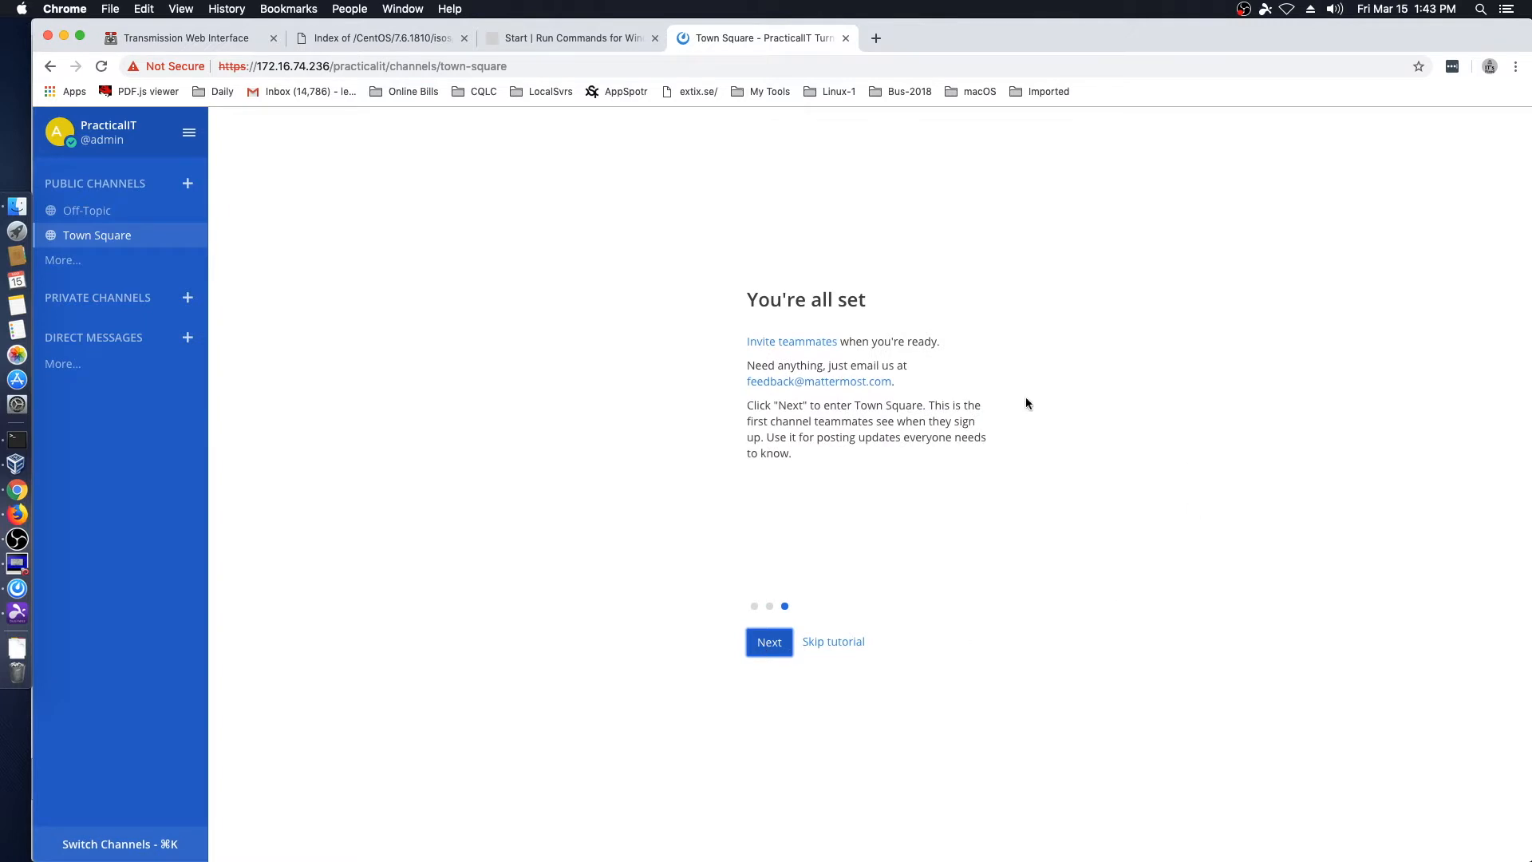
pyautogui.click(769, 642)
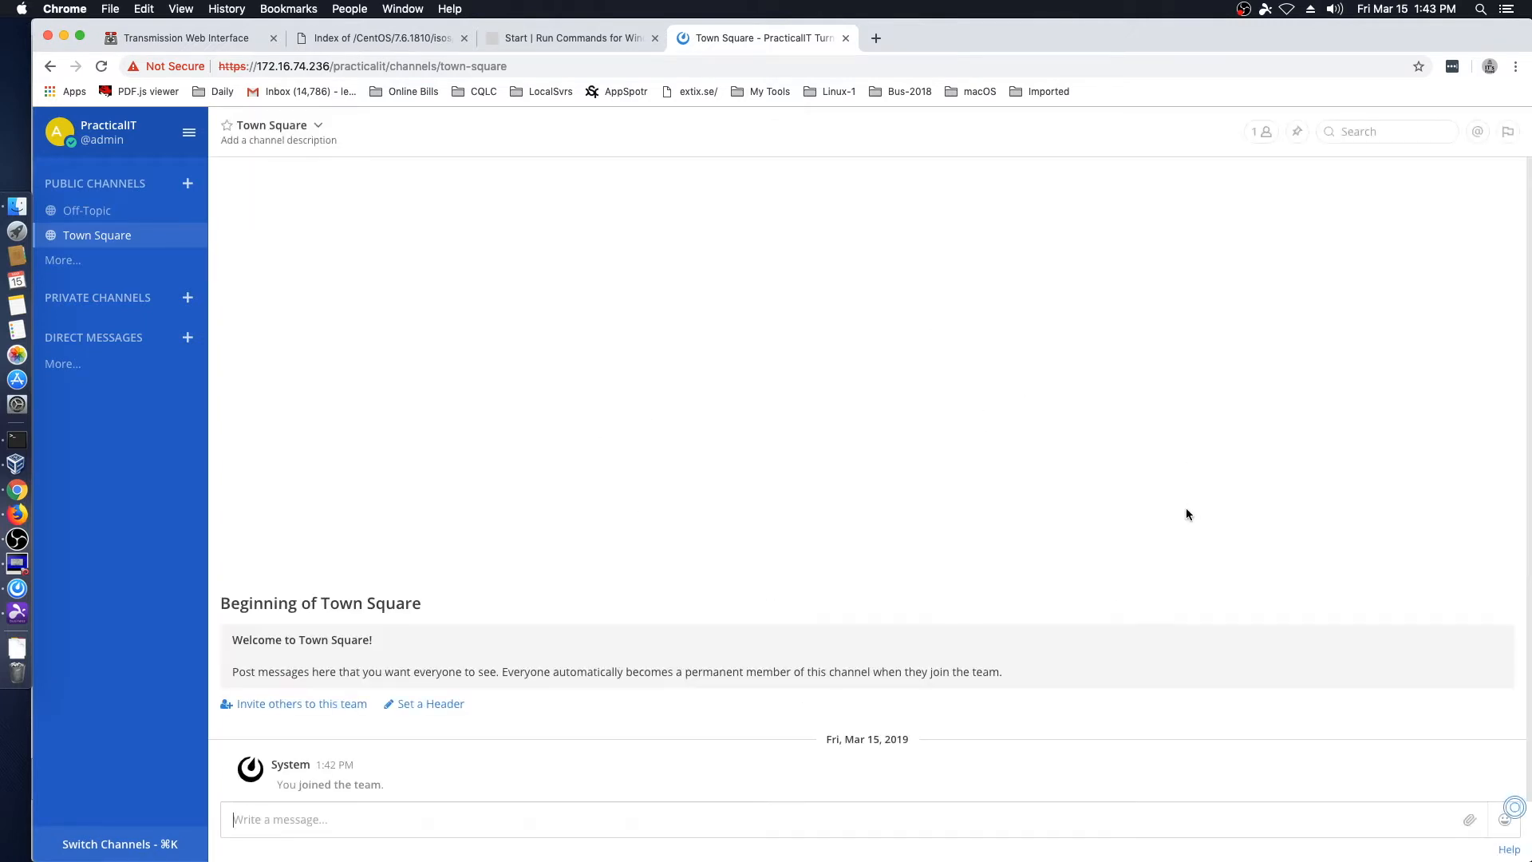
pyautogui.moveTo(1466, 444)
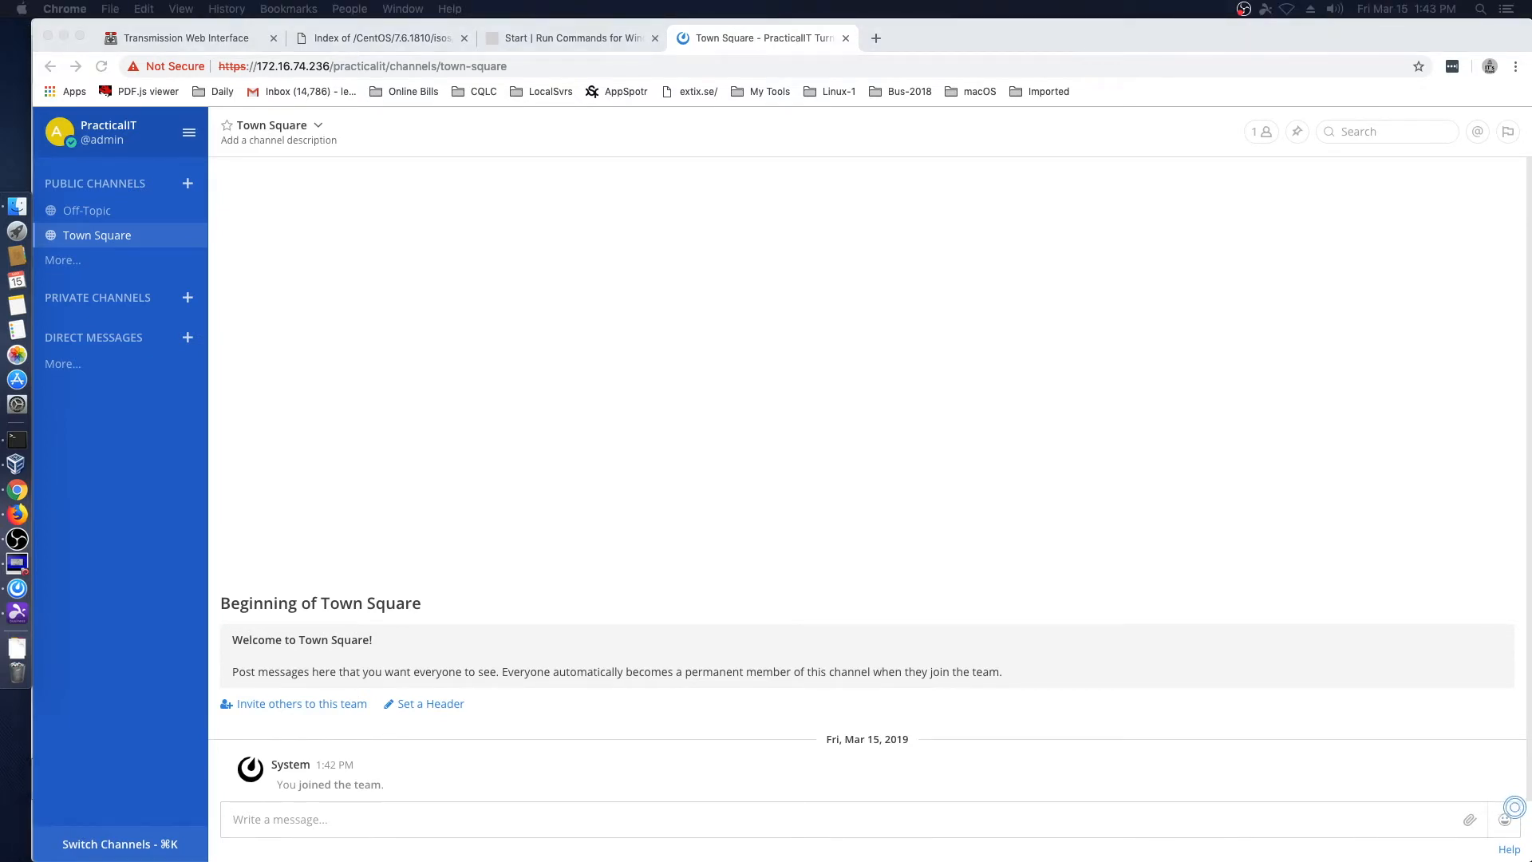
pyautogui.click(1211, 269)
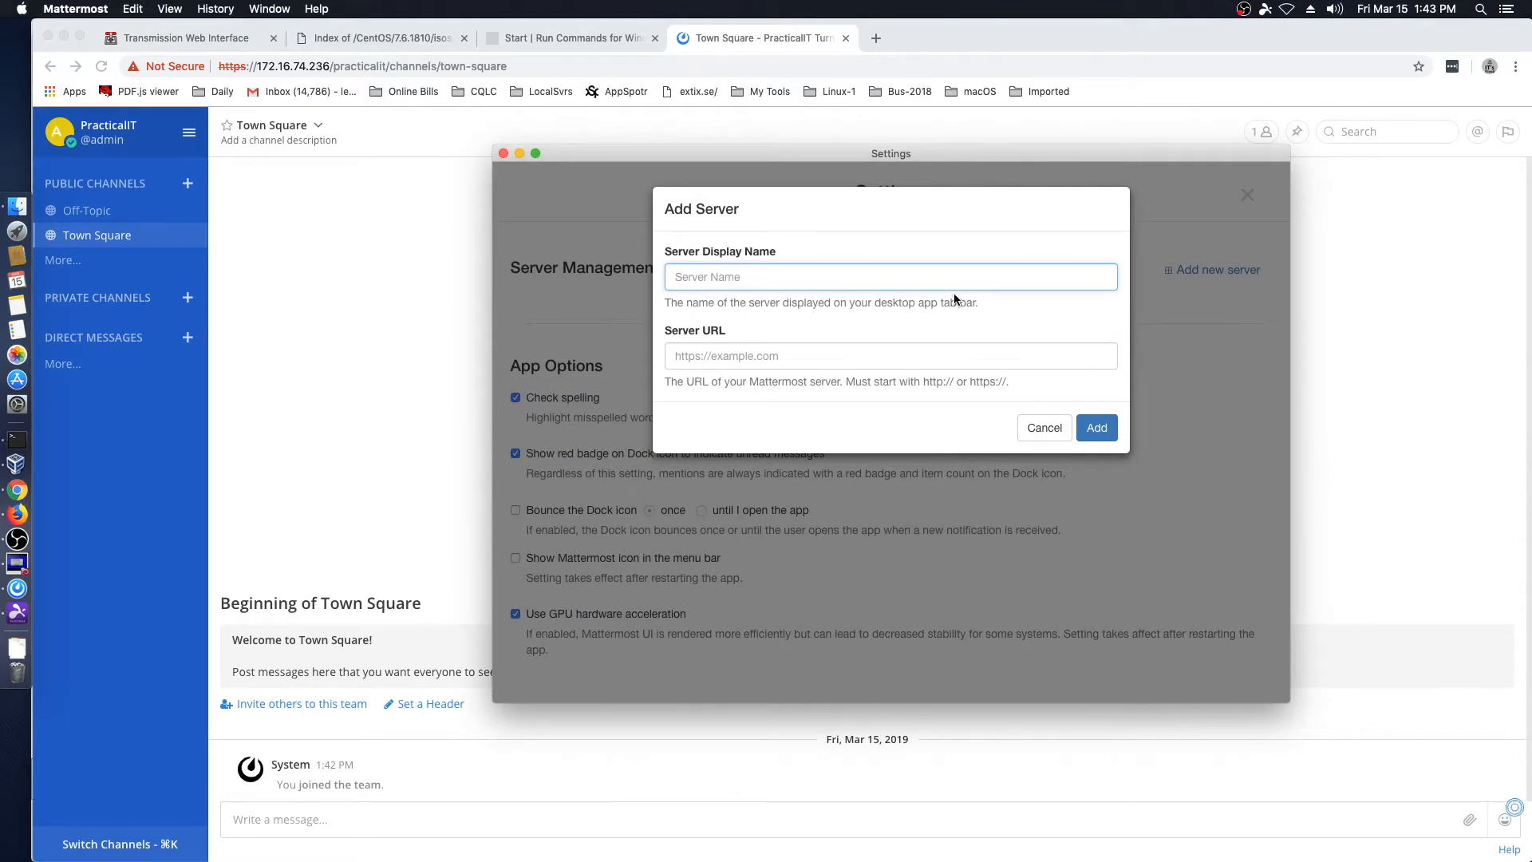
pyautogui.write('Mattermost')
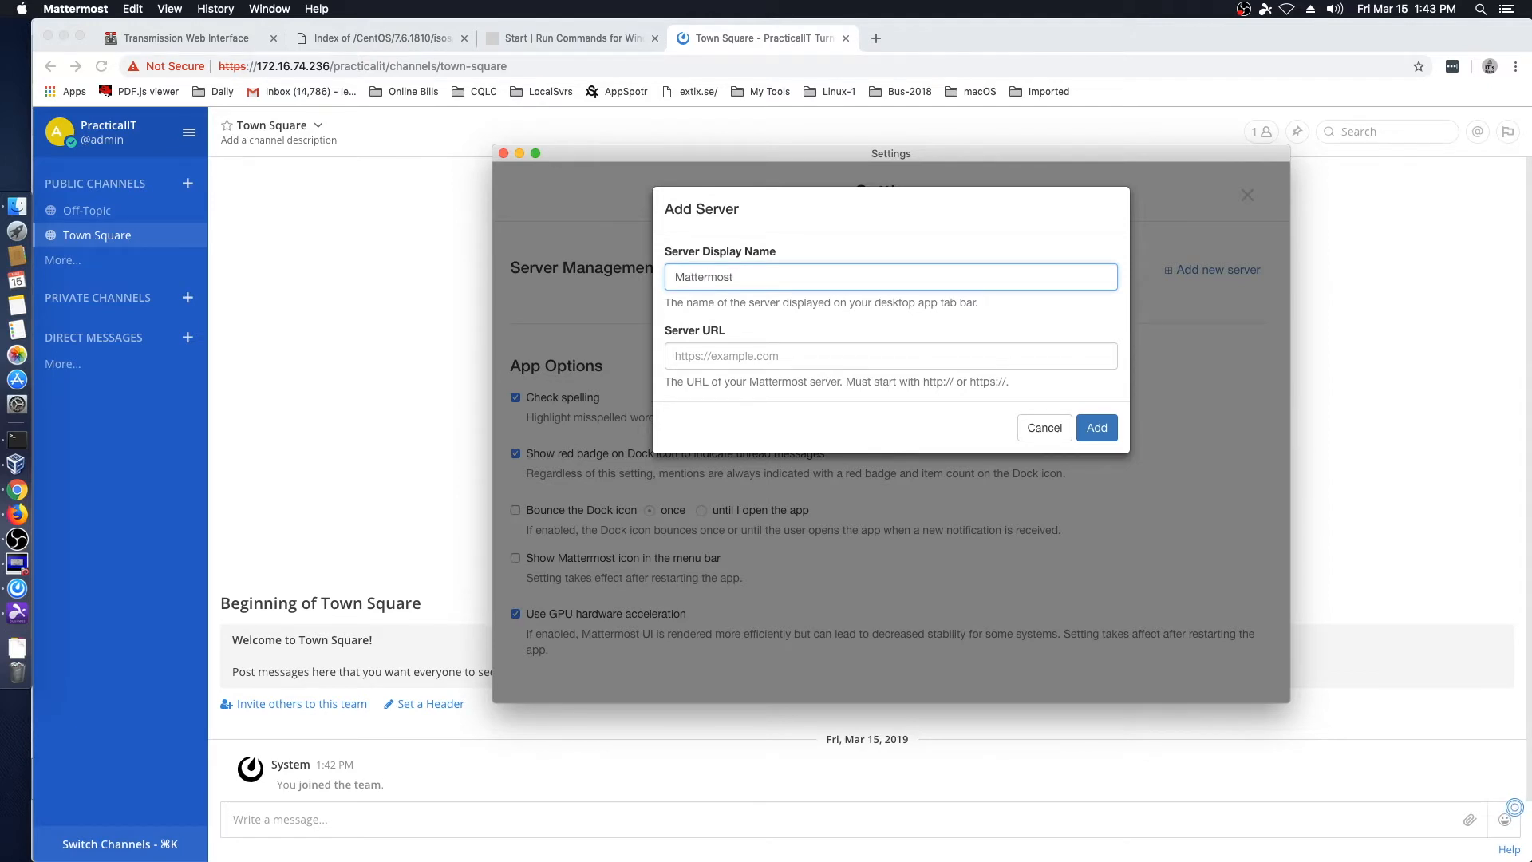
pyautogui.write('Practic')
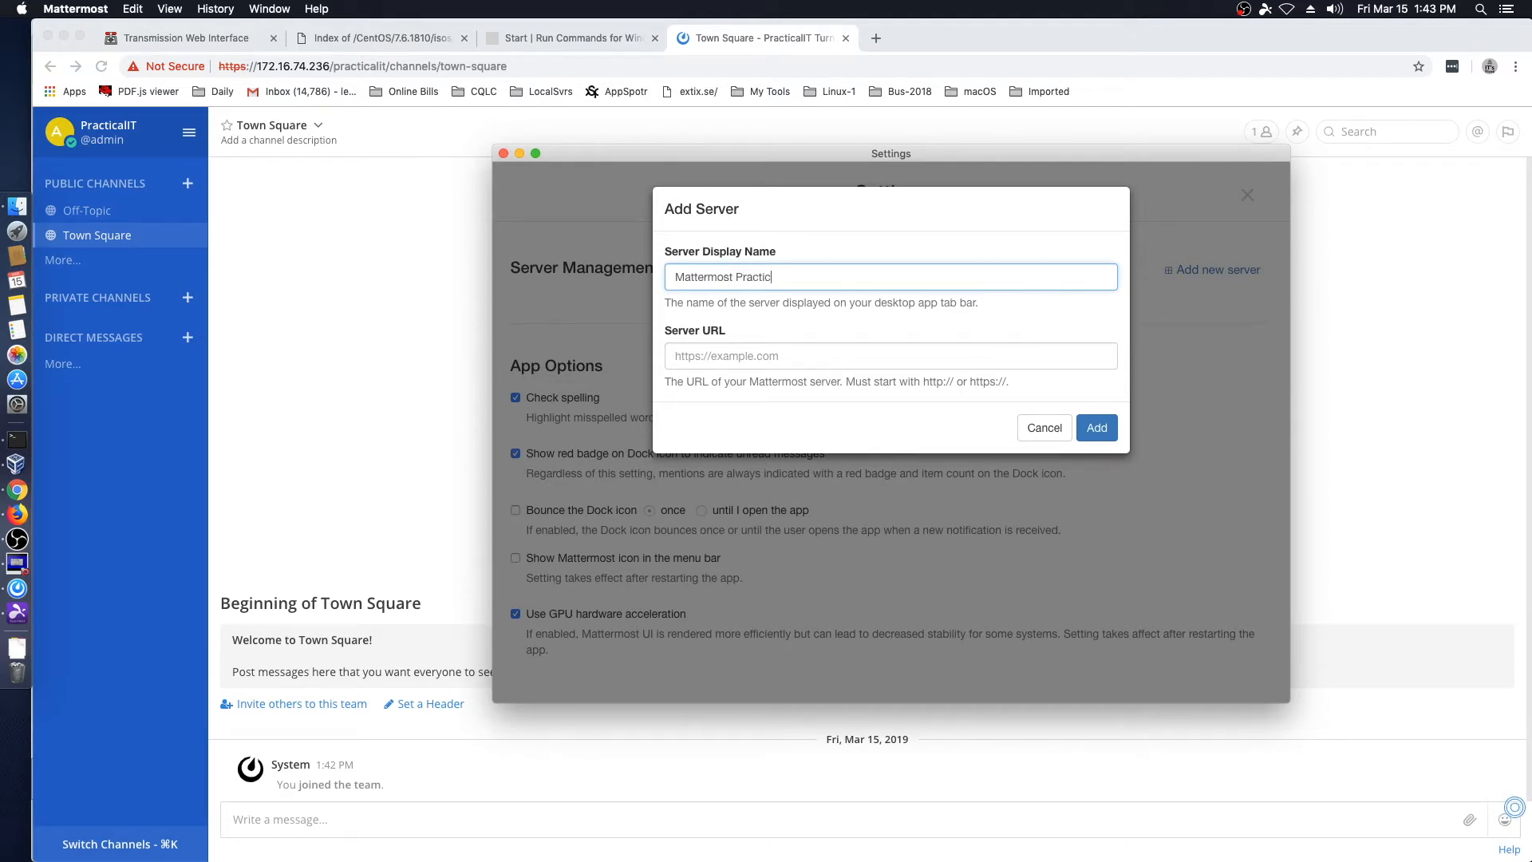
pyautogui.write('https://172.16.74.236/pr')
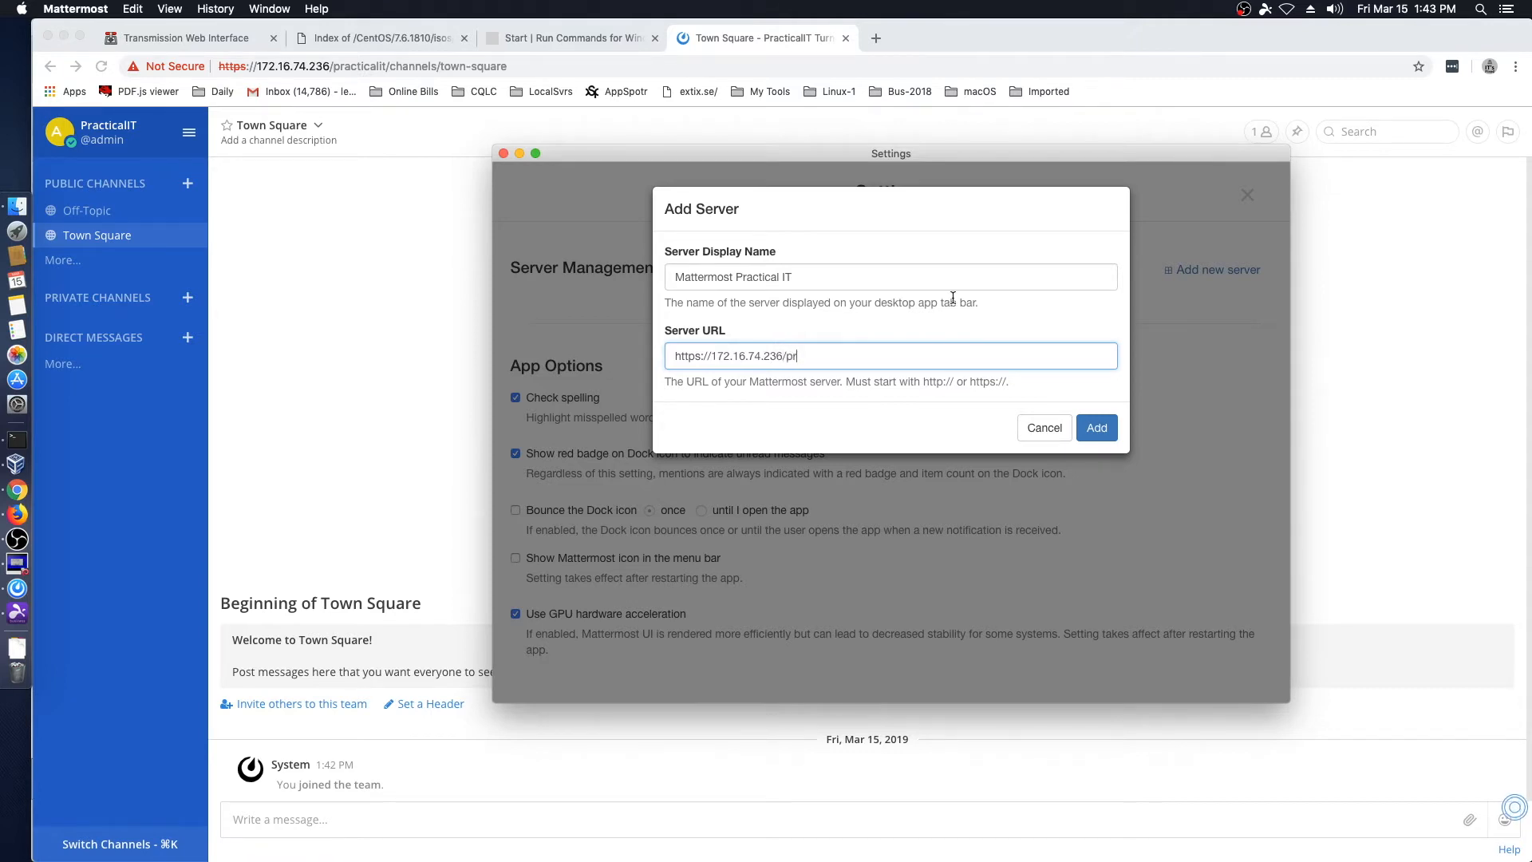
pyautogui.click(1096, 427)
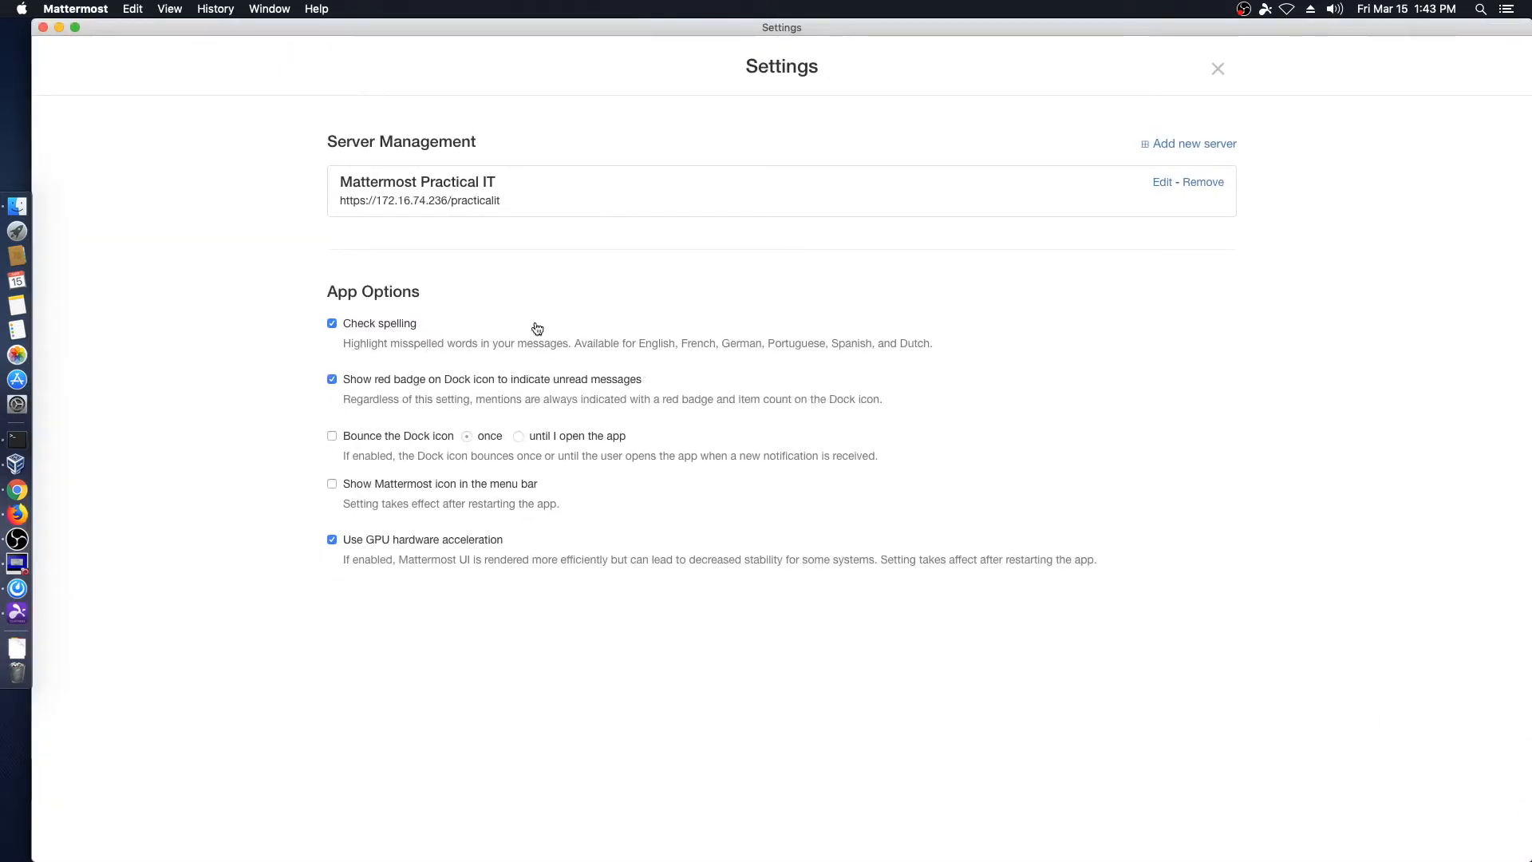
pyautogui.moveTo(467, 195)
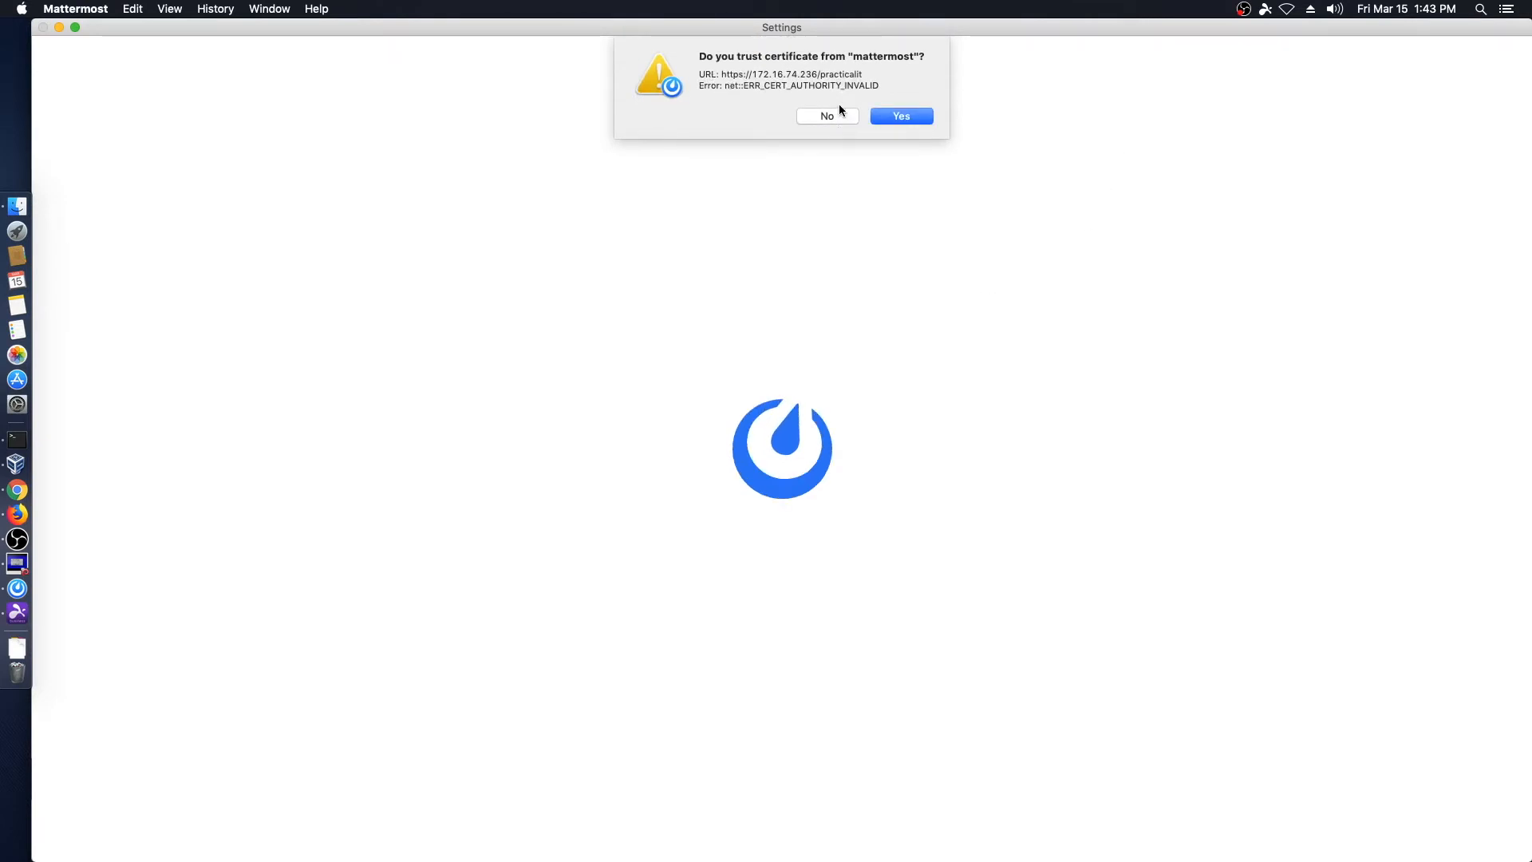
pyautogui.click(901, 115)
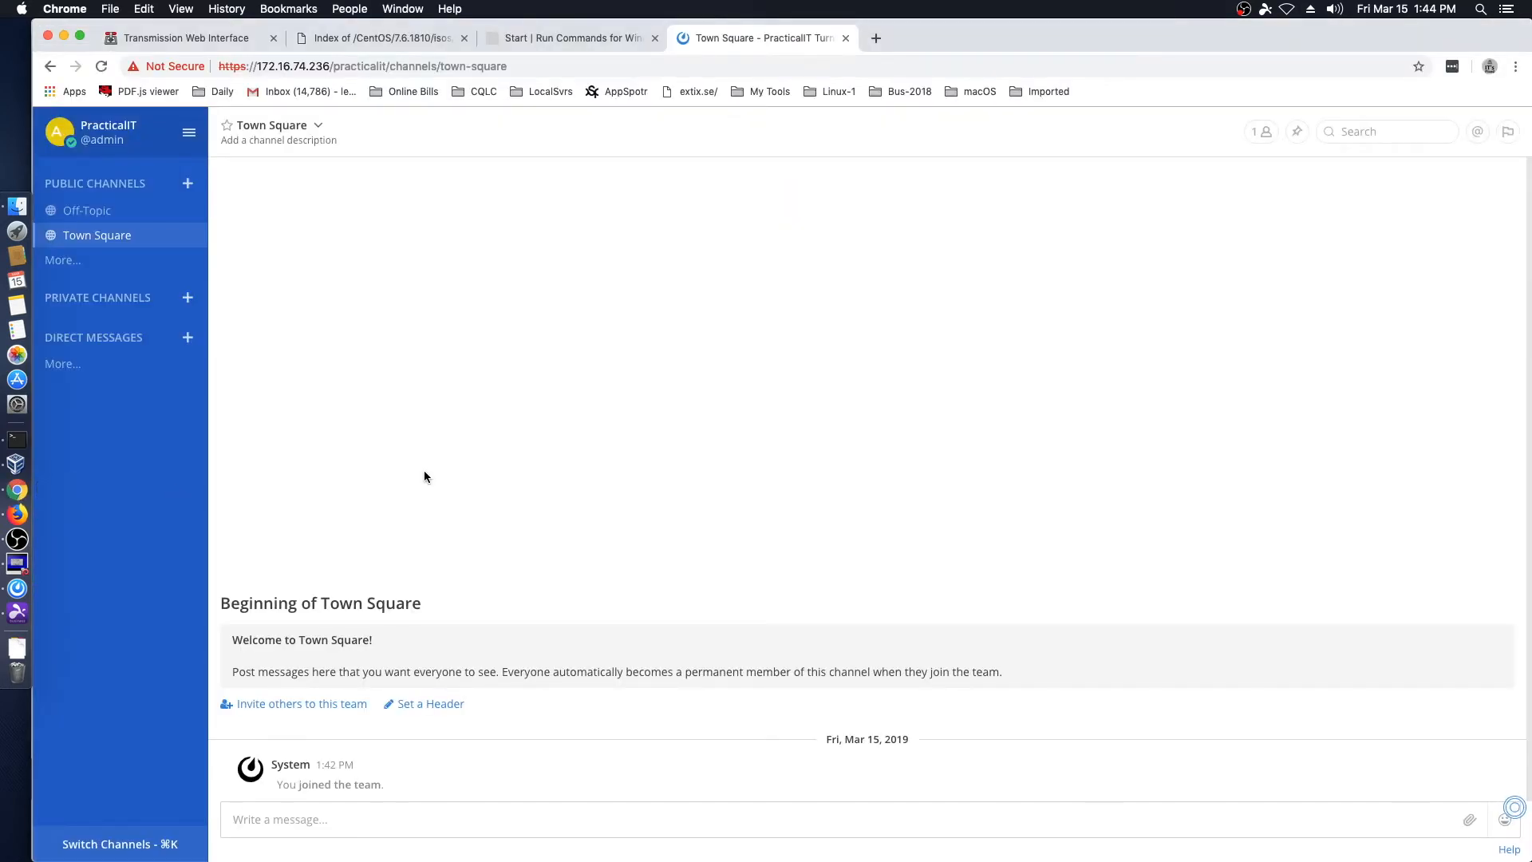
pyautogui.moveTo(692, 202)
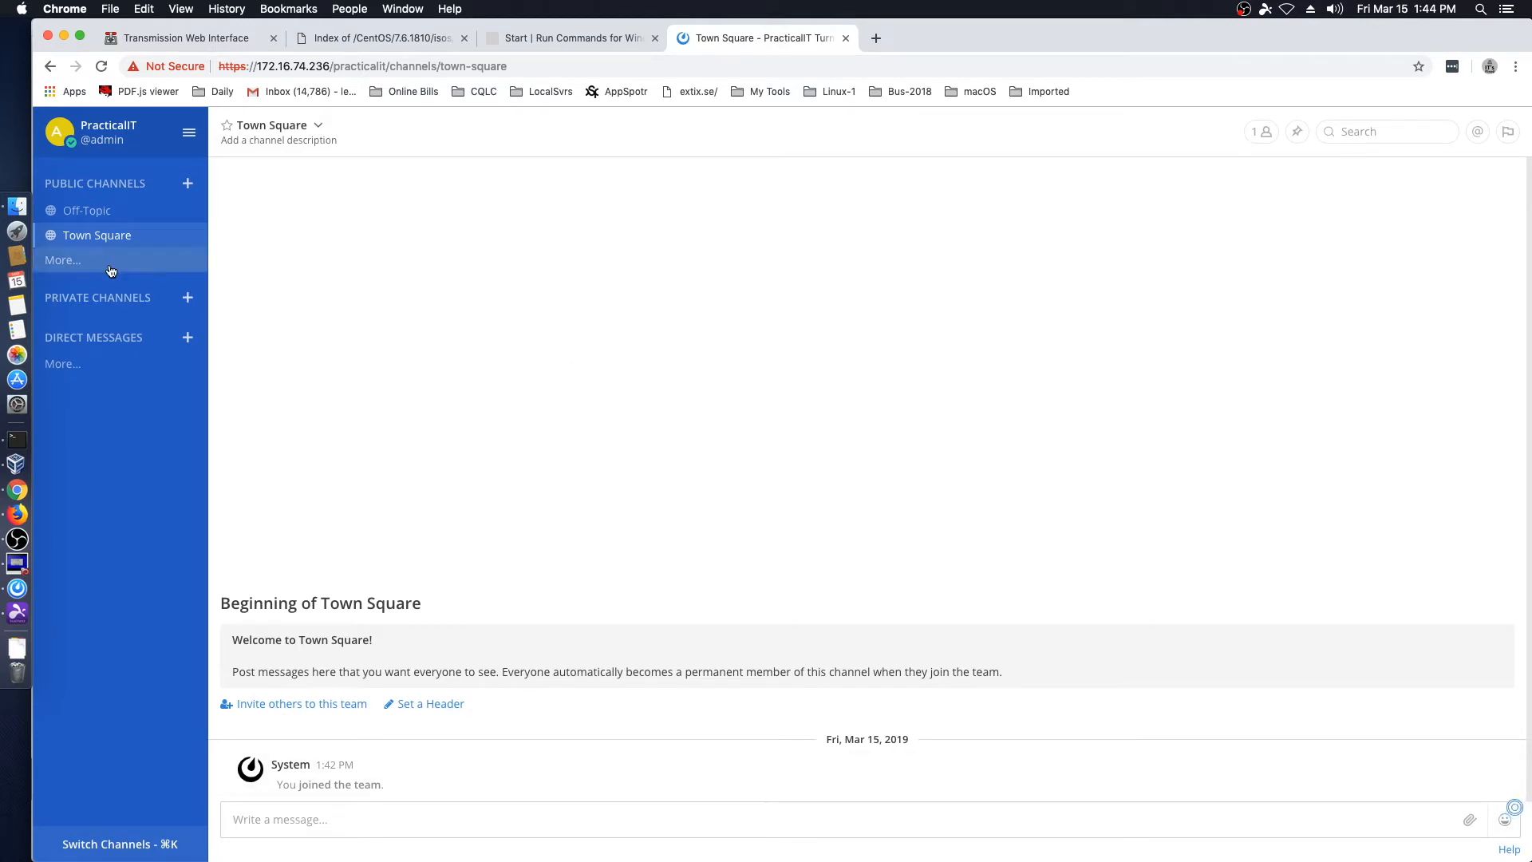
pyautogui.moveTo(191, 709)
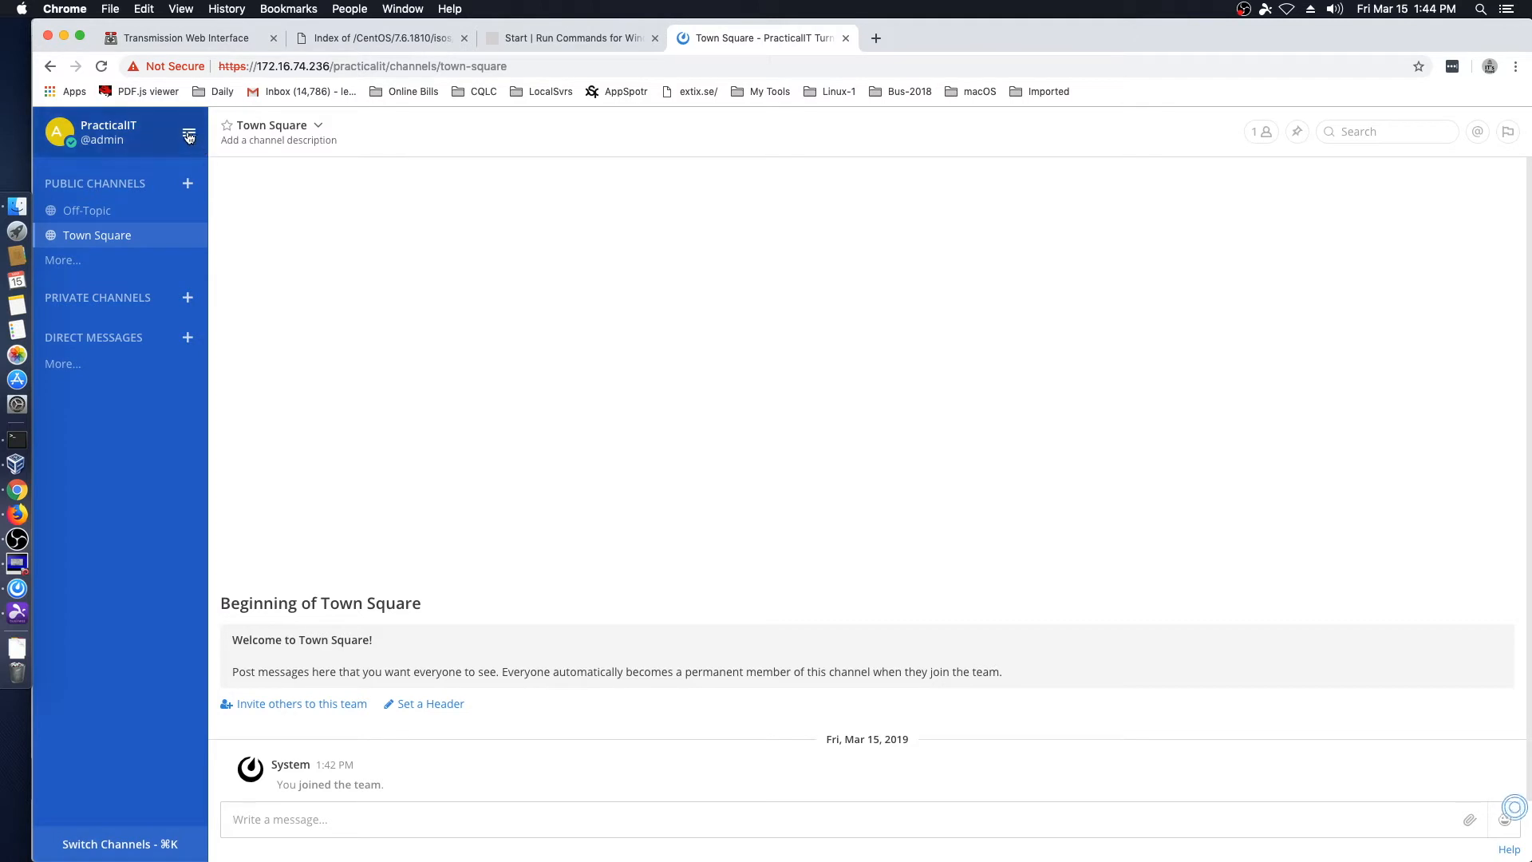
pyautogui.click(190, 135)
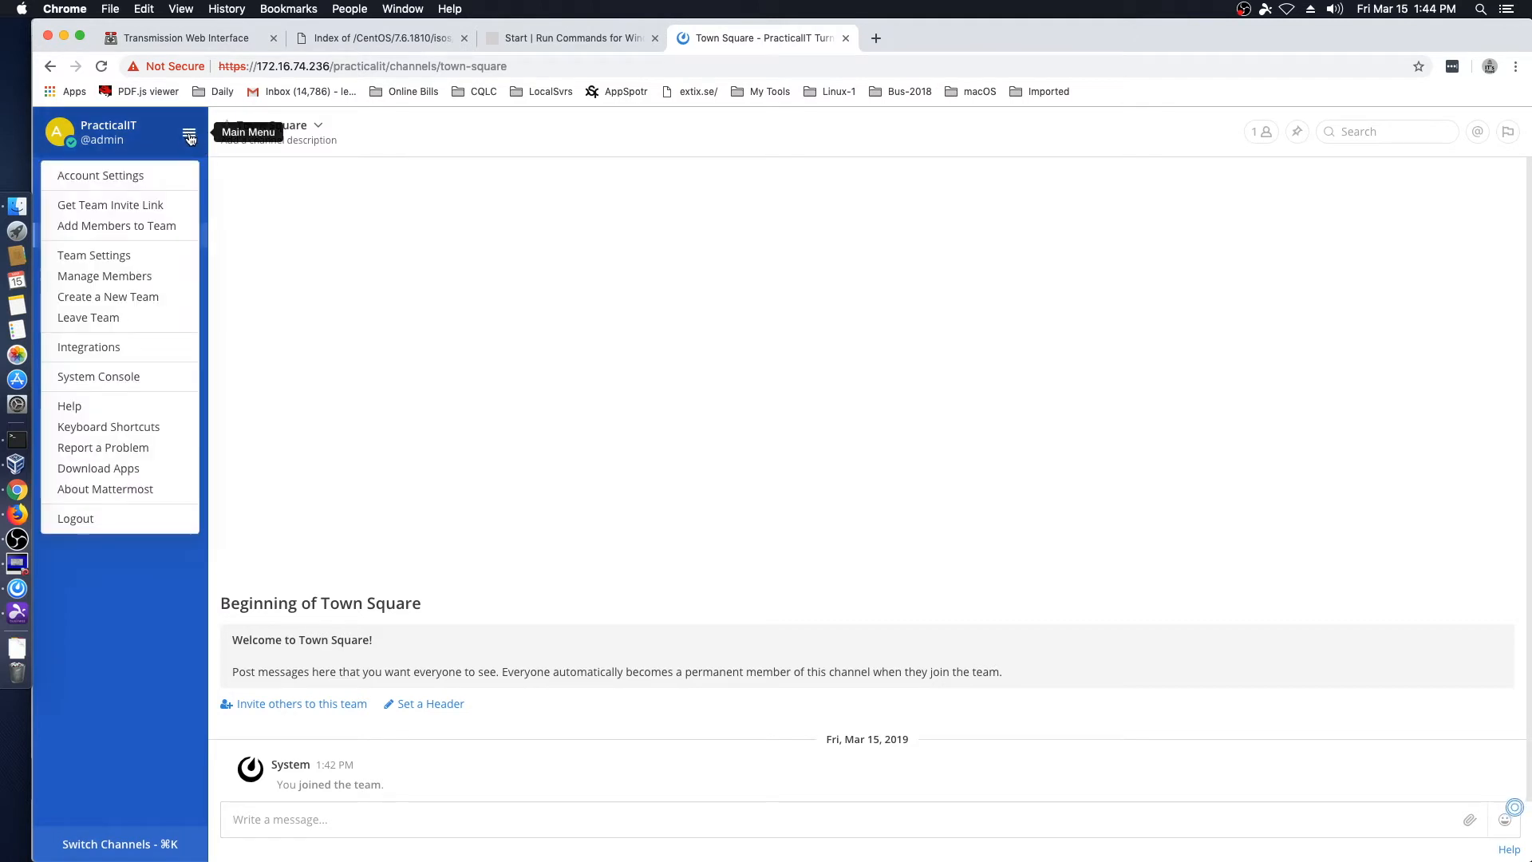
pyautogui.moveTo(105, 275)
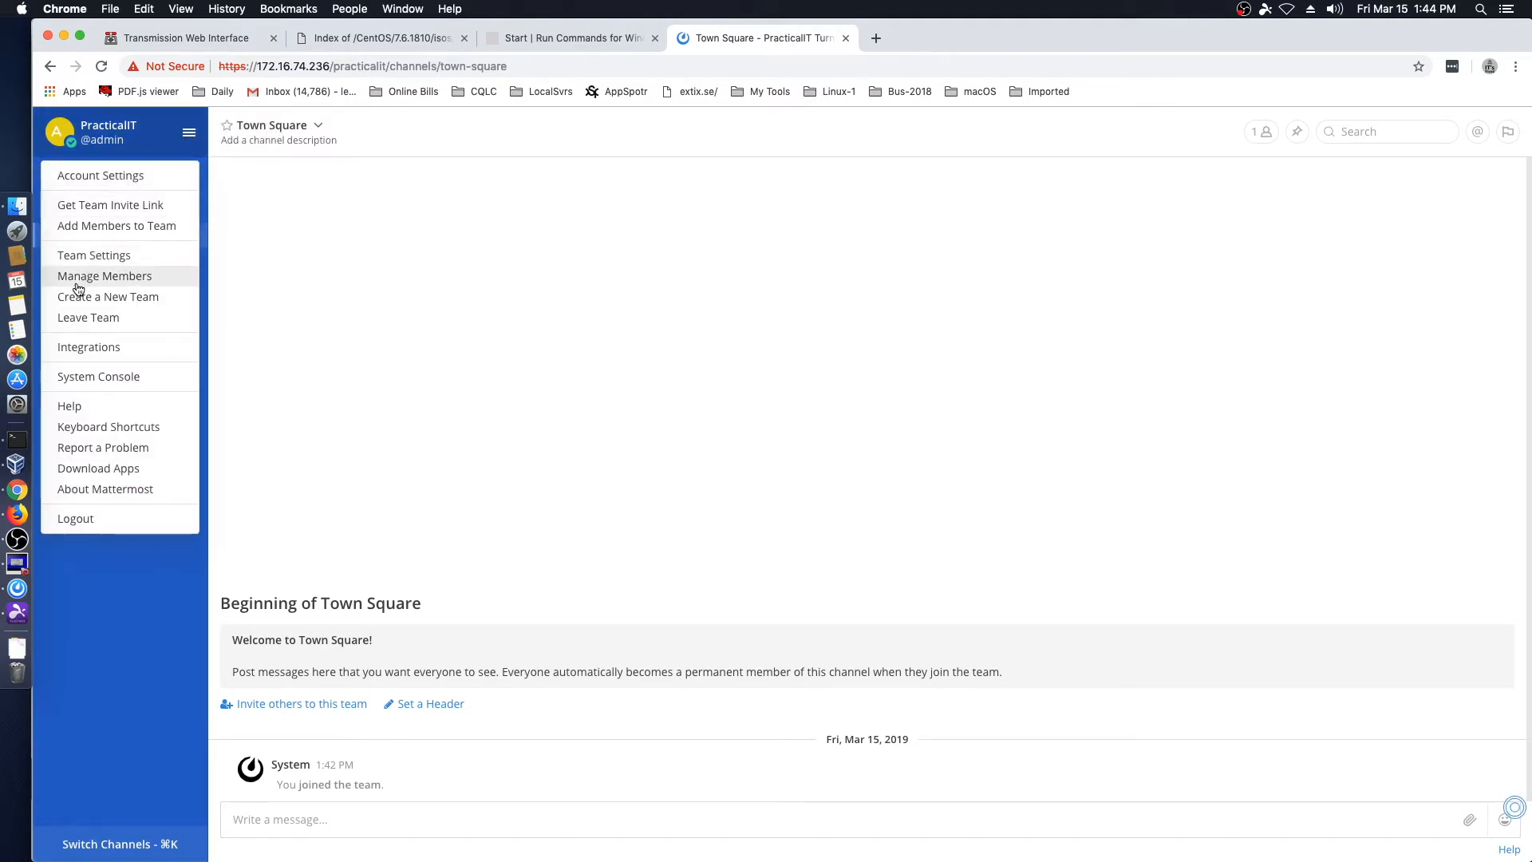
pyautogui.click(105, 276)
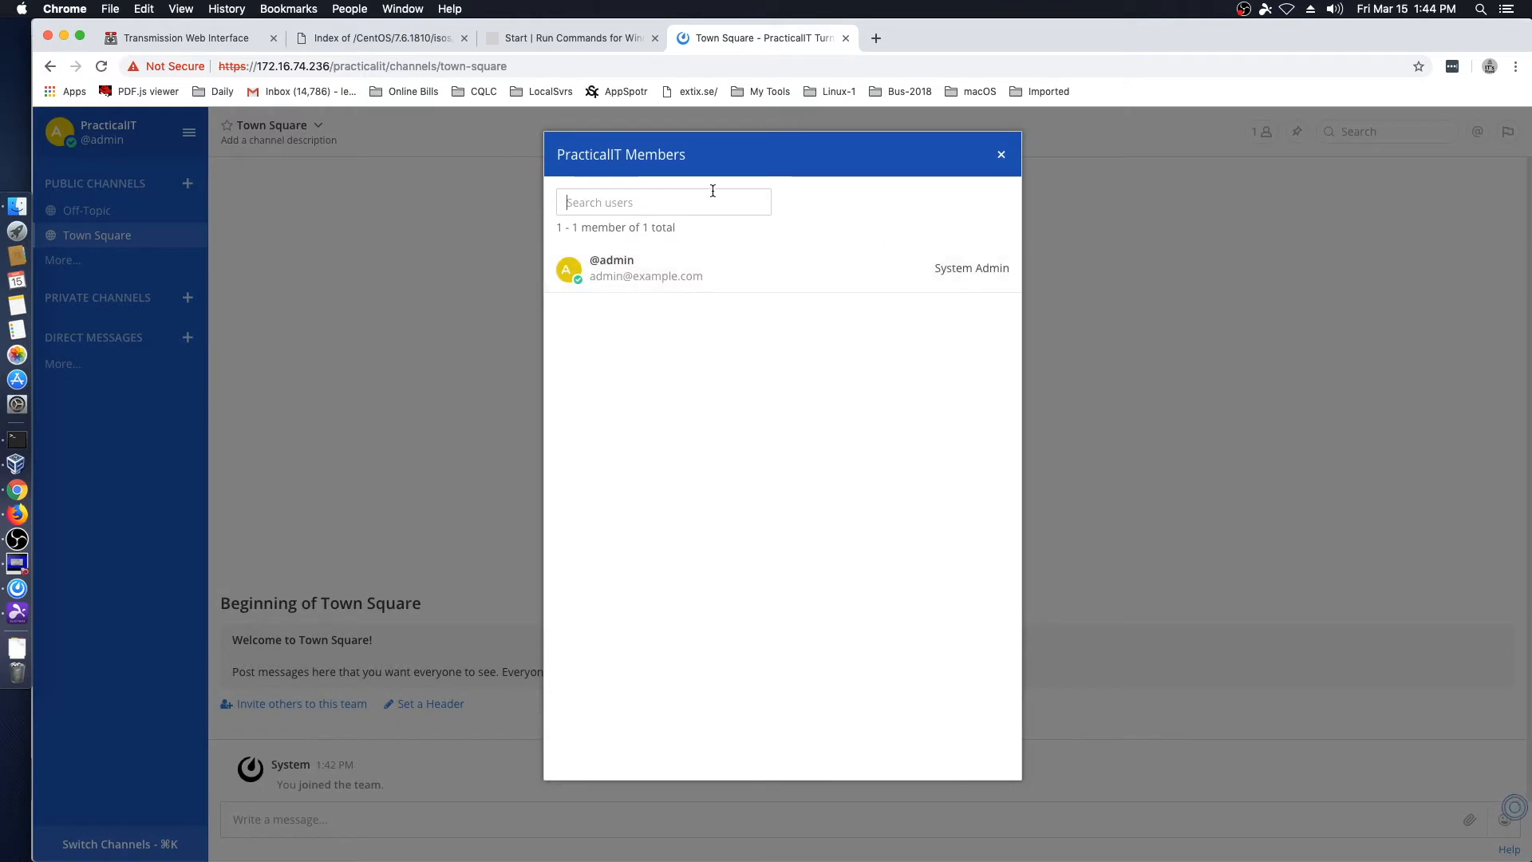
pyautogui.moveTo(492, 160)
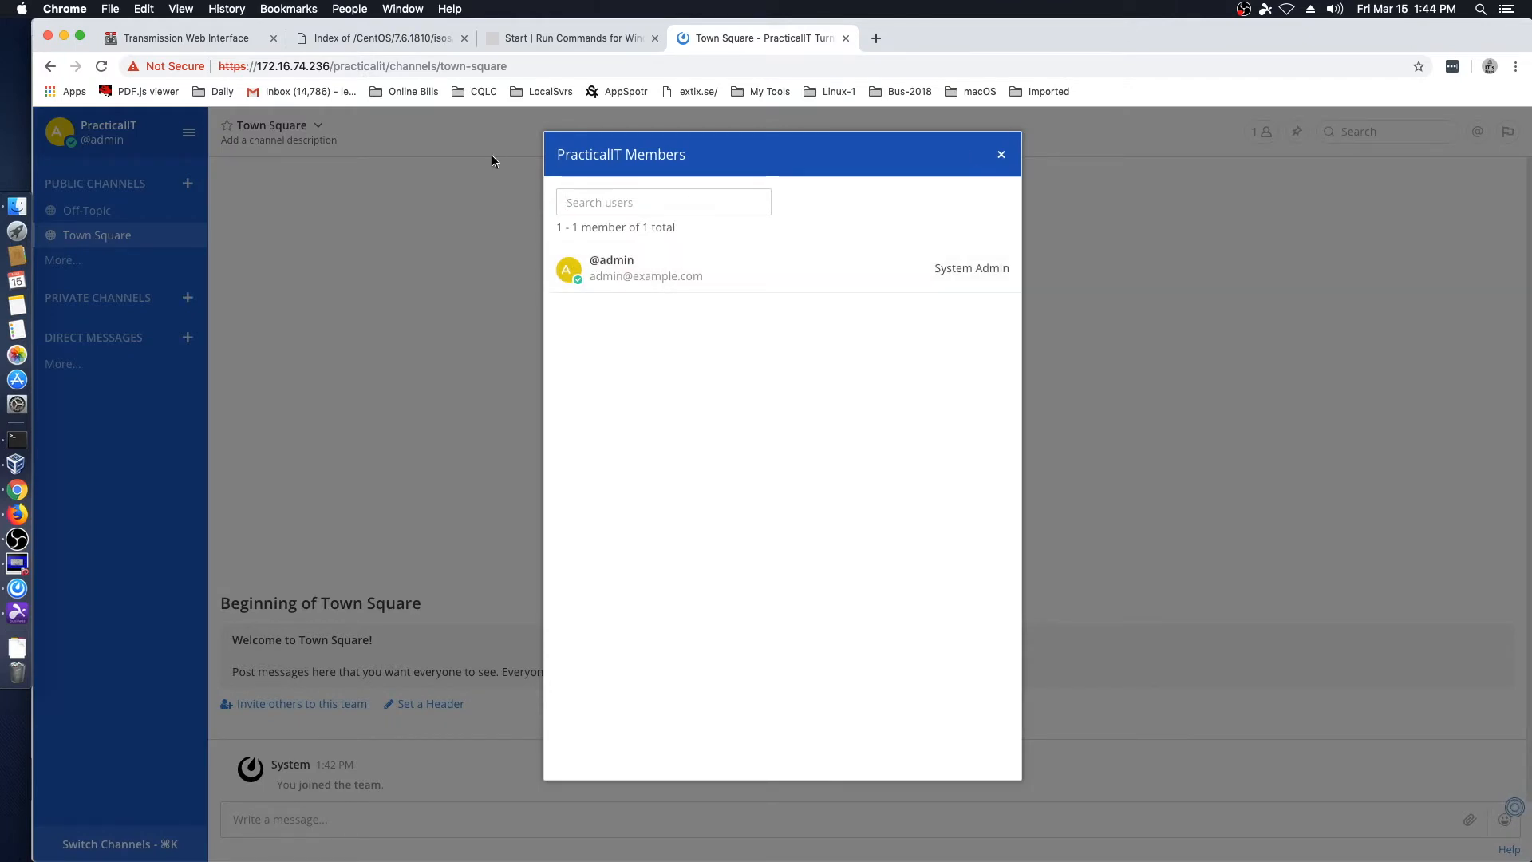
pyautogui.moveTo(1035, 126)
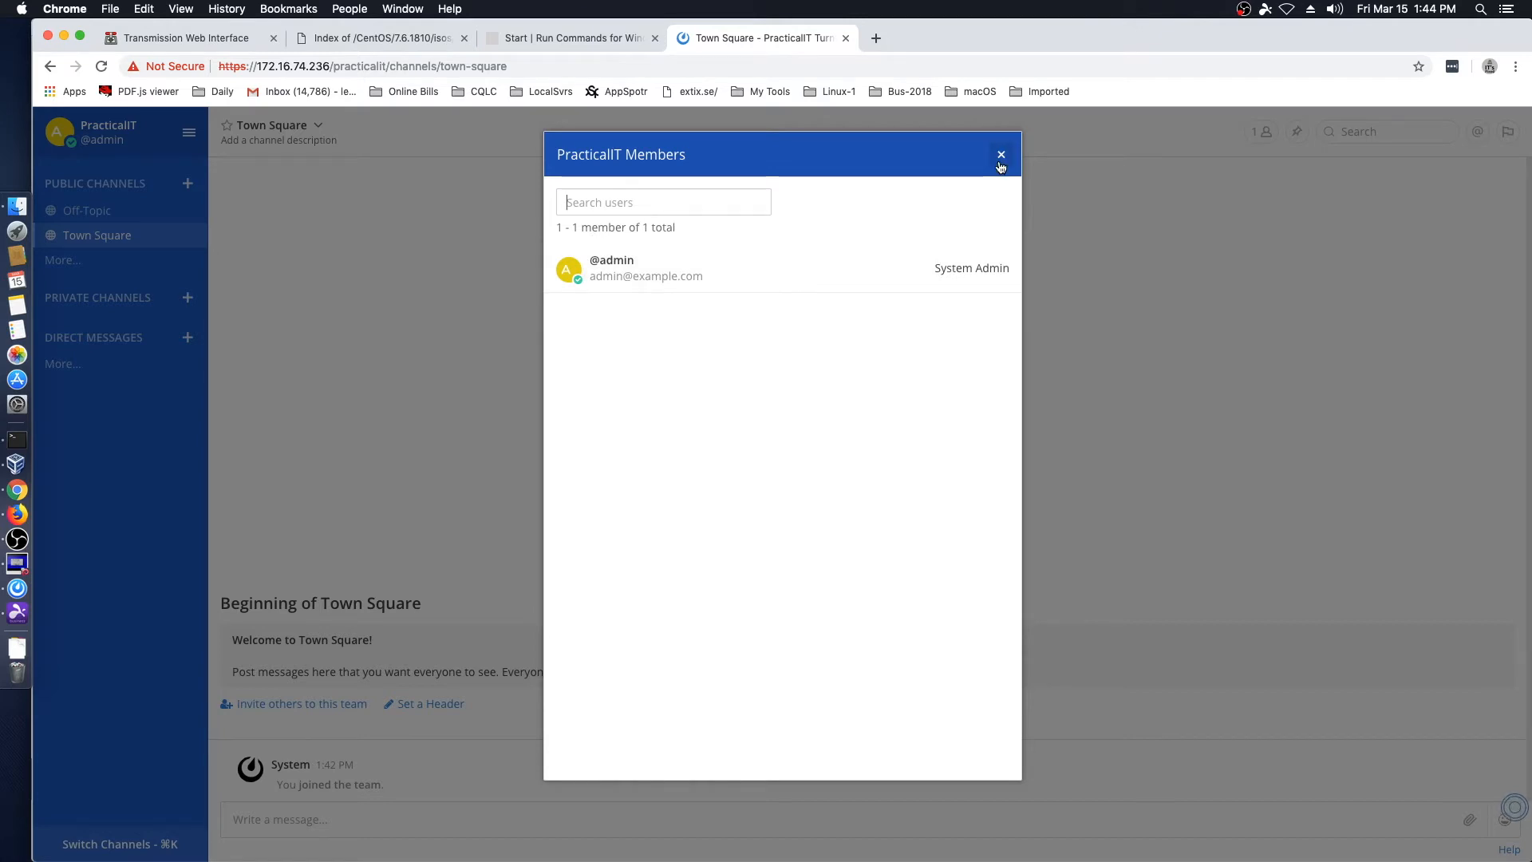
pyautogui.click(1001, 154)
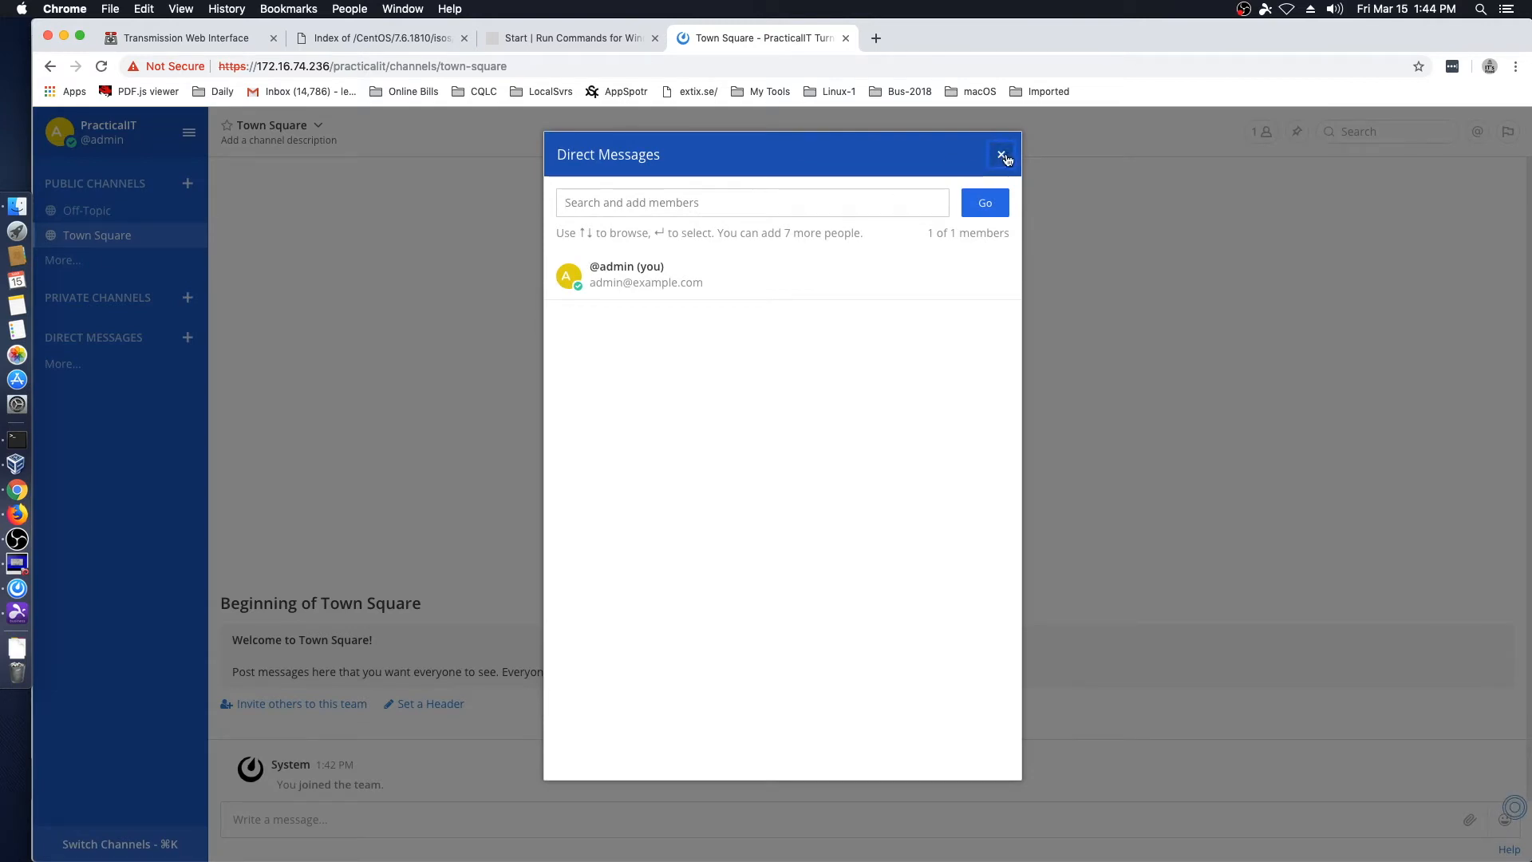
pyautogui.click(1003, 156)
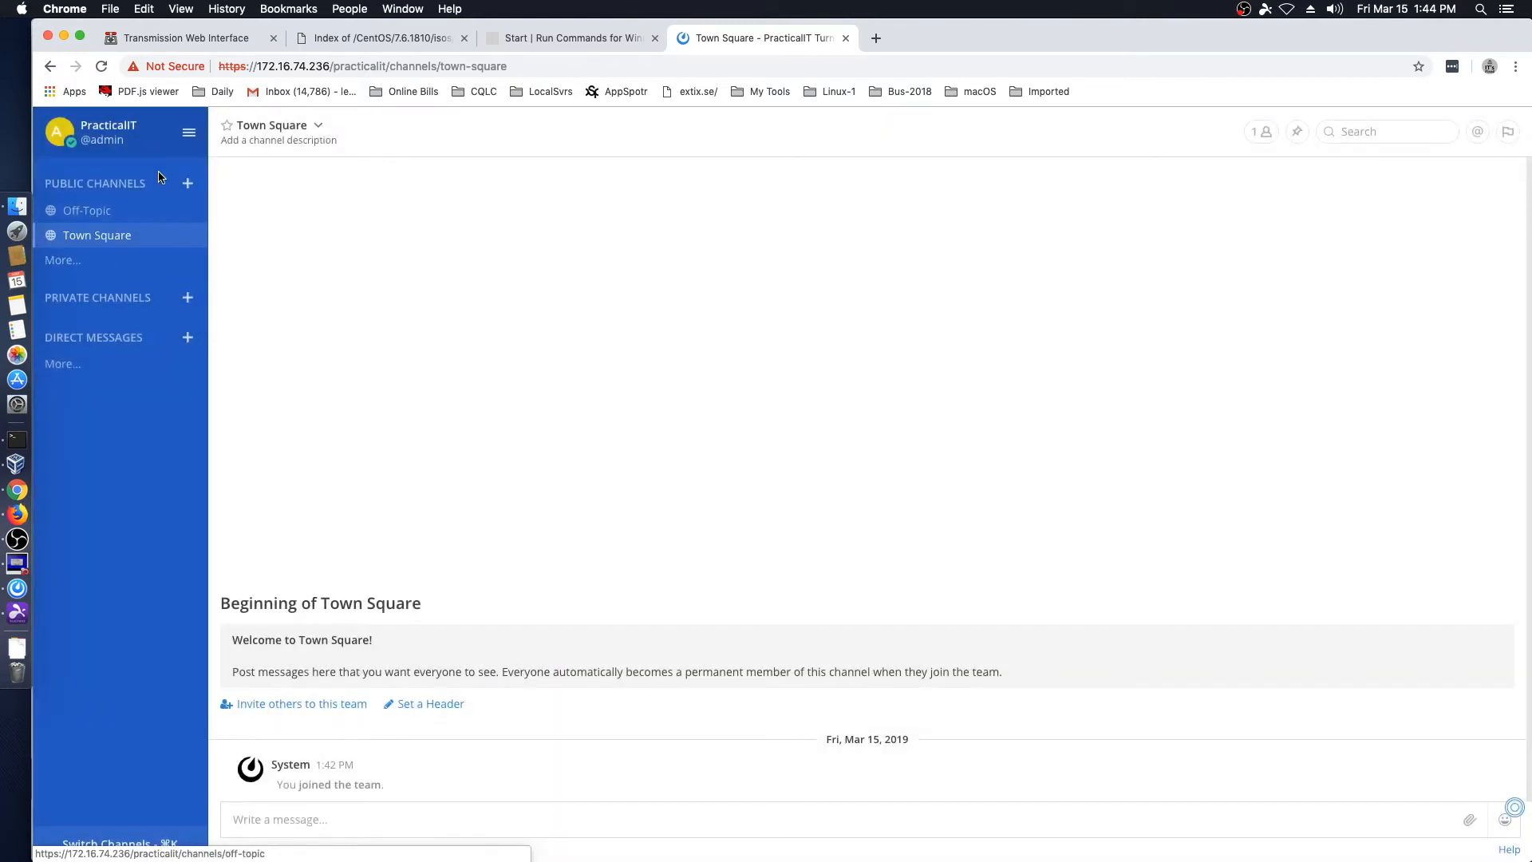
pyautogui.click(189, 132)
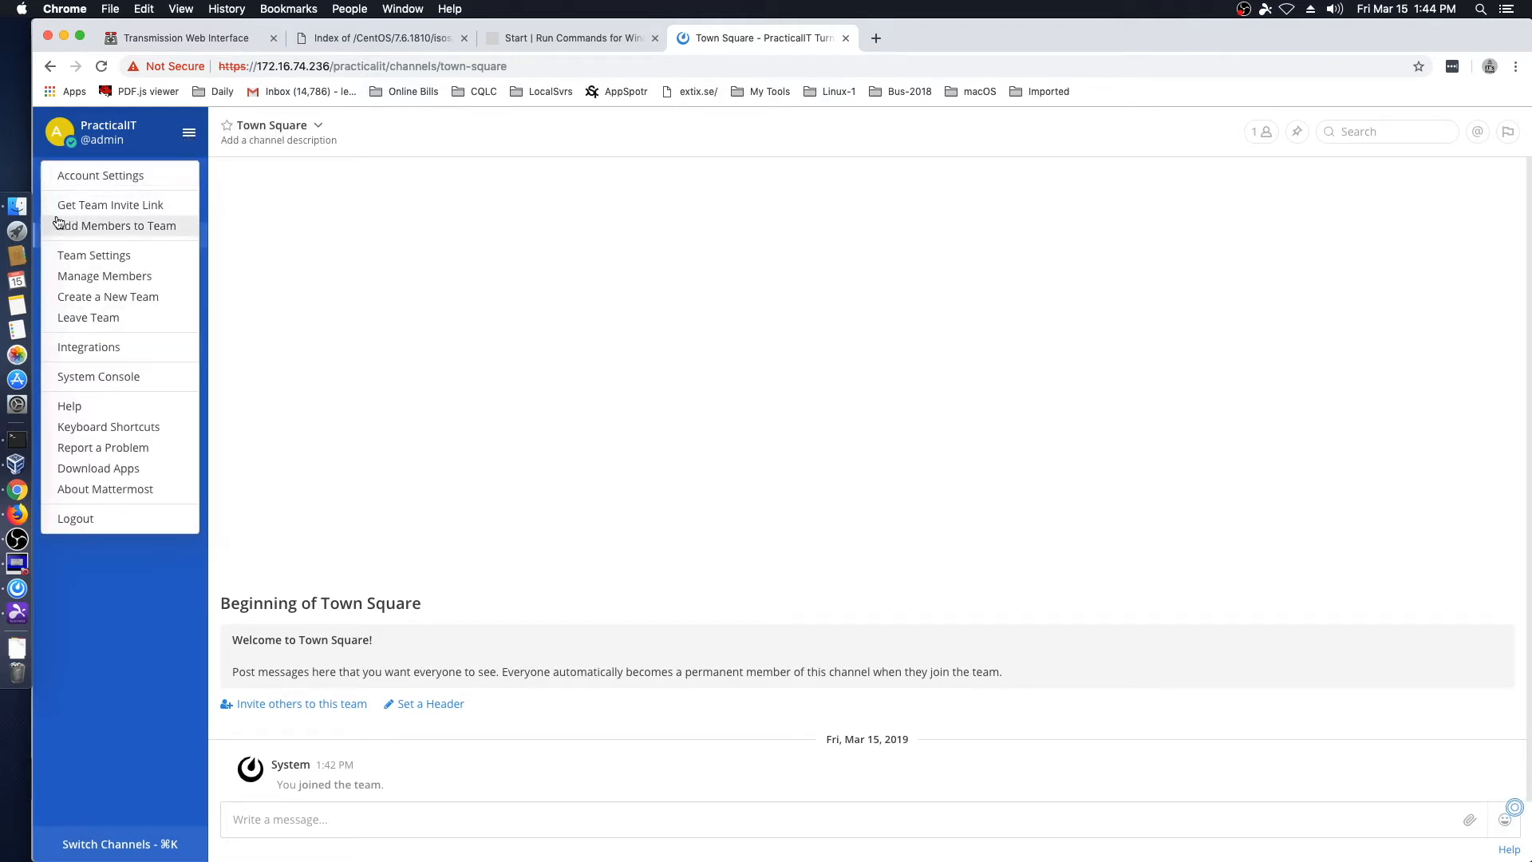
pyautogui.moveTo(105, 237)
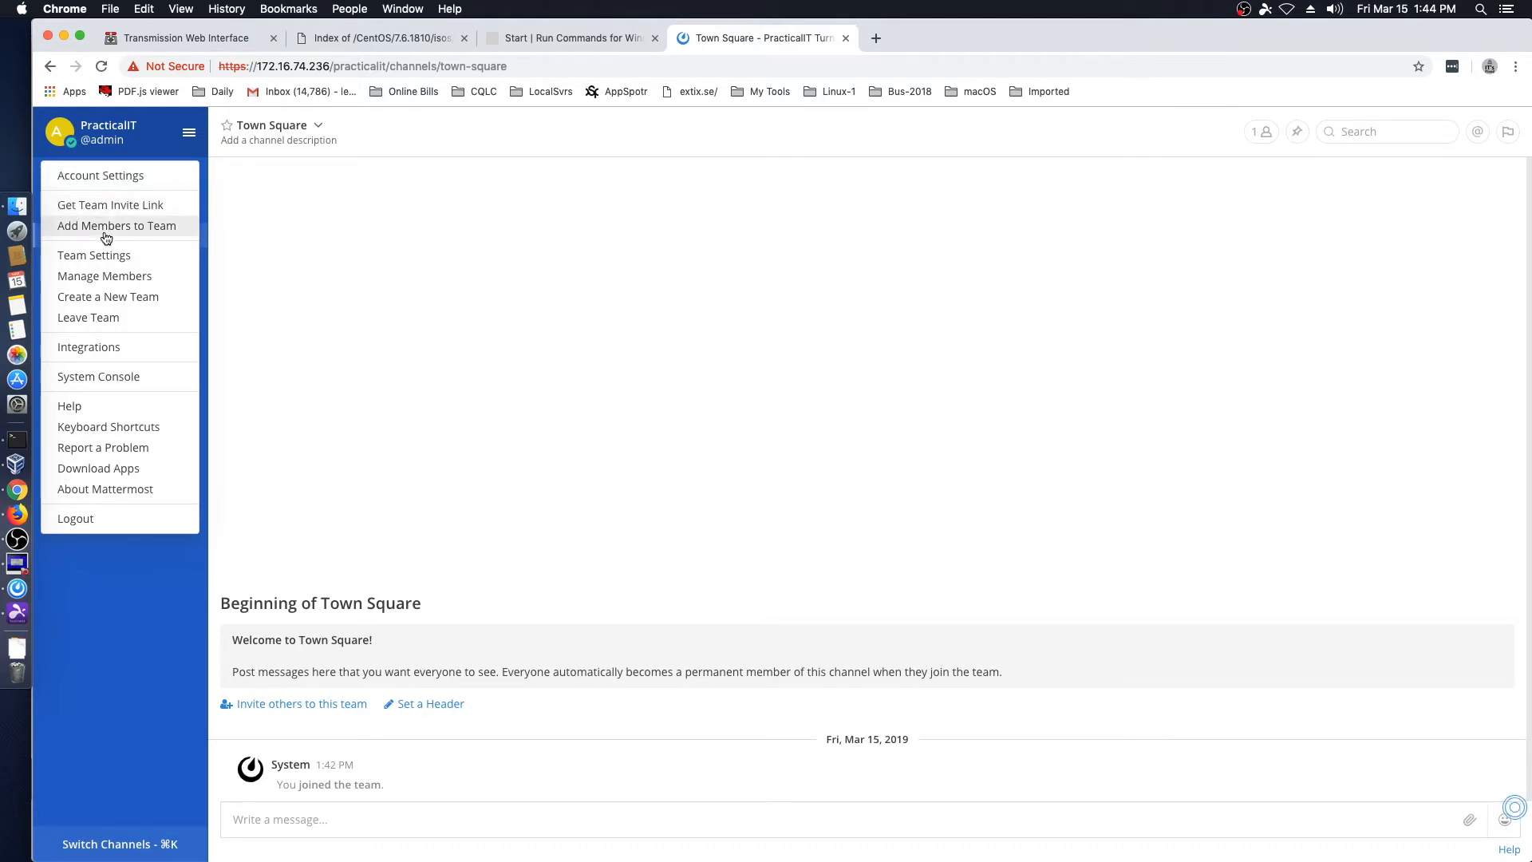
pyautogui.click(117, 226)
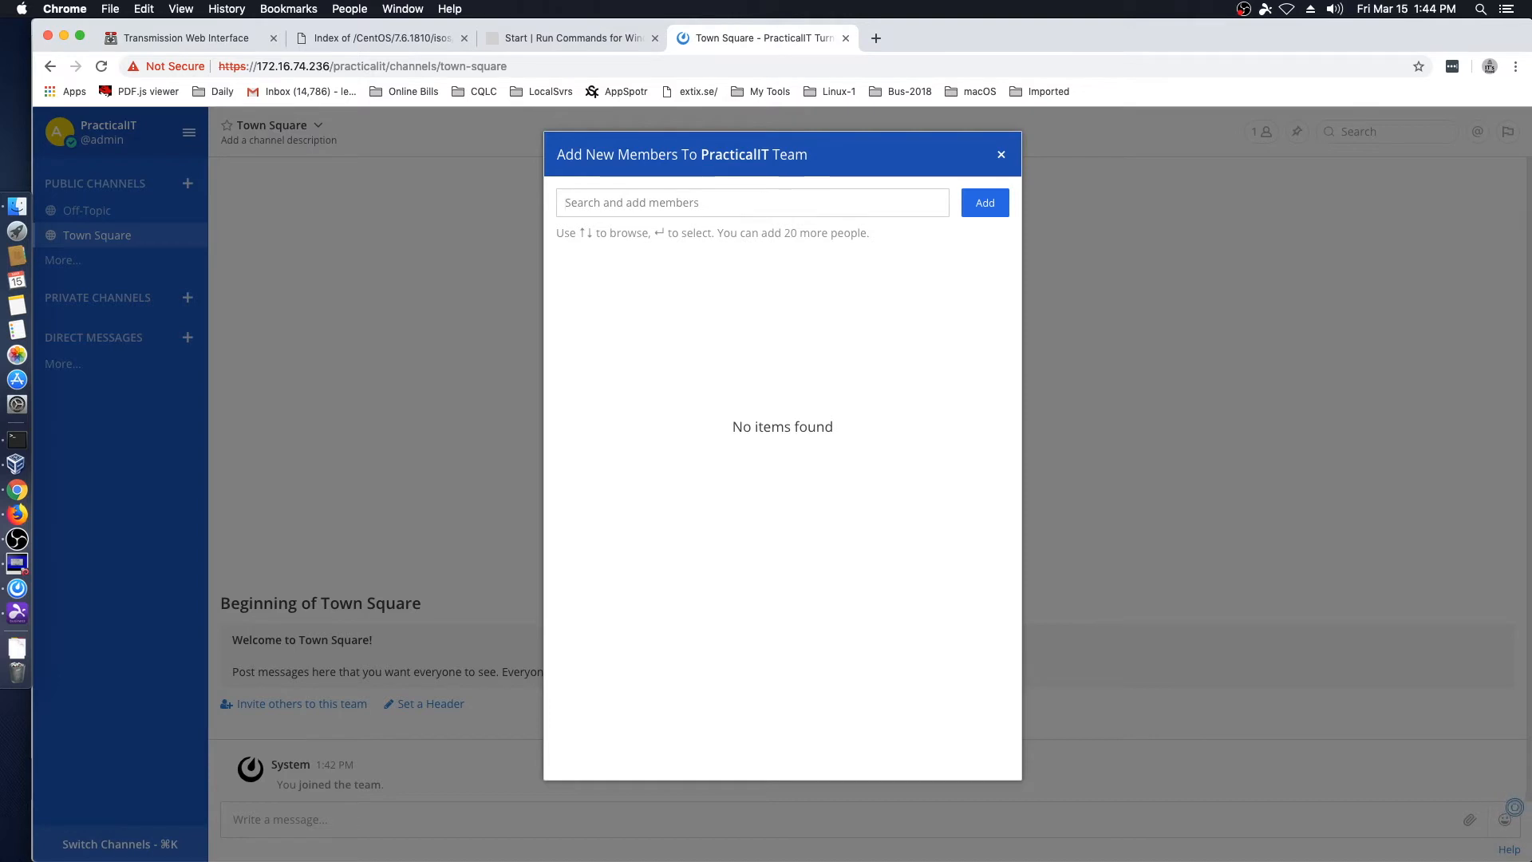
pyautogui.write('usera')
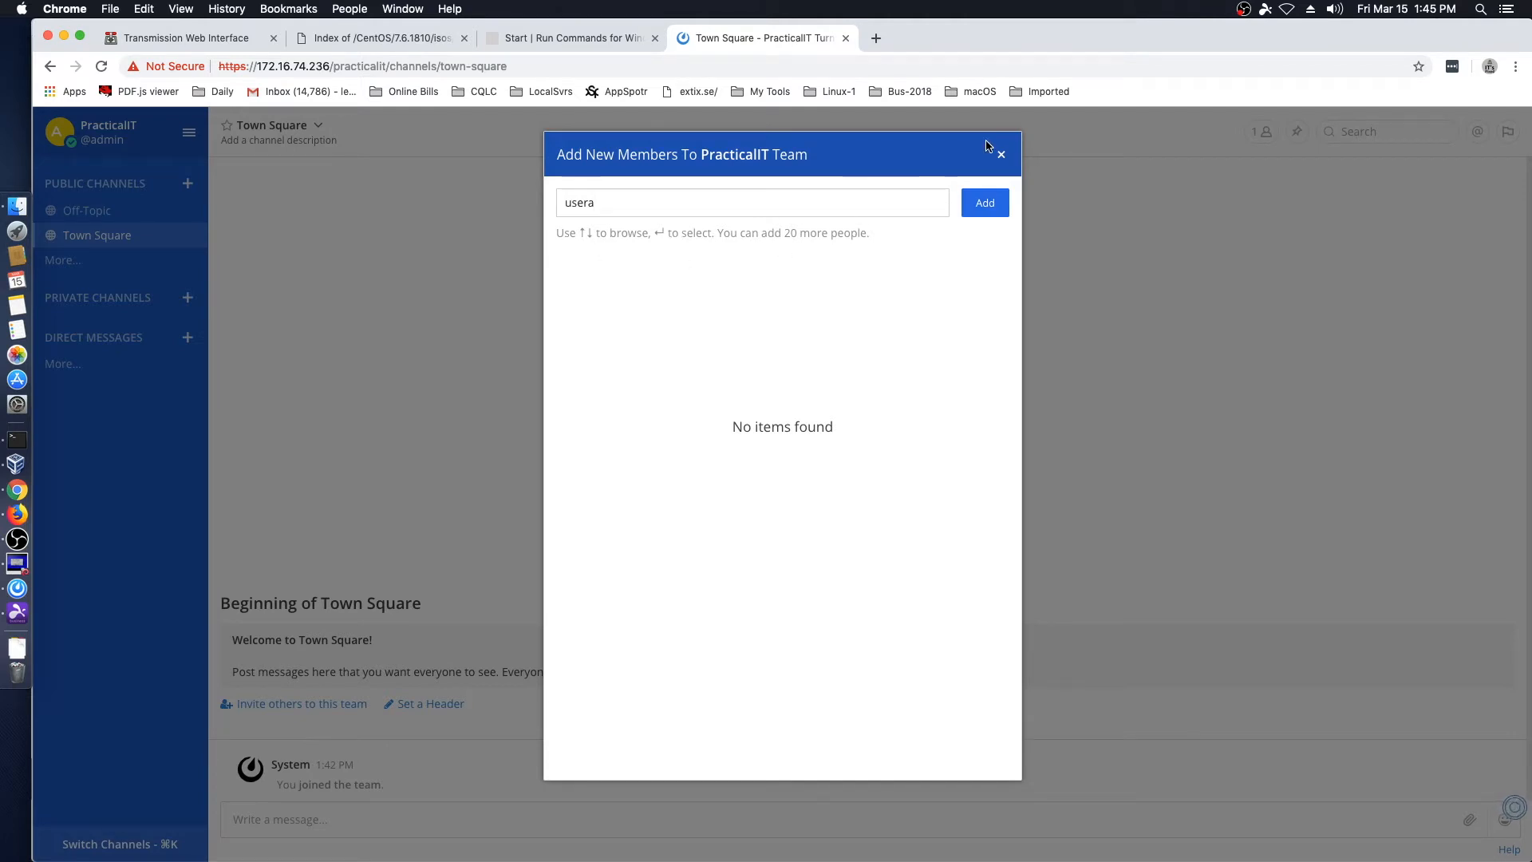
pyautogui.click(1001, 154)
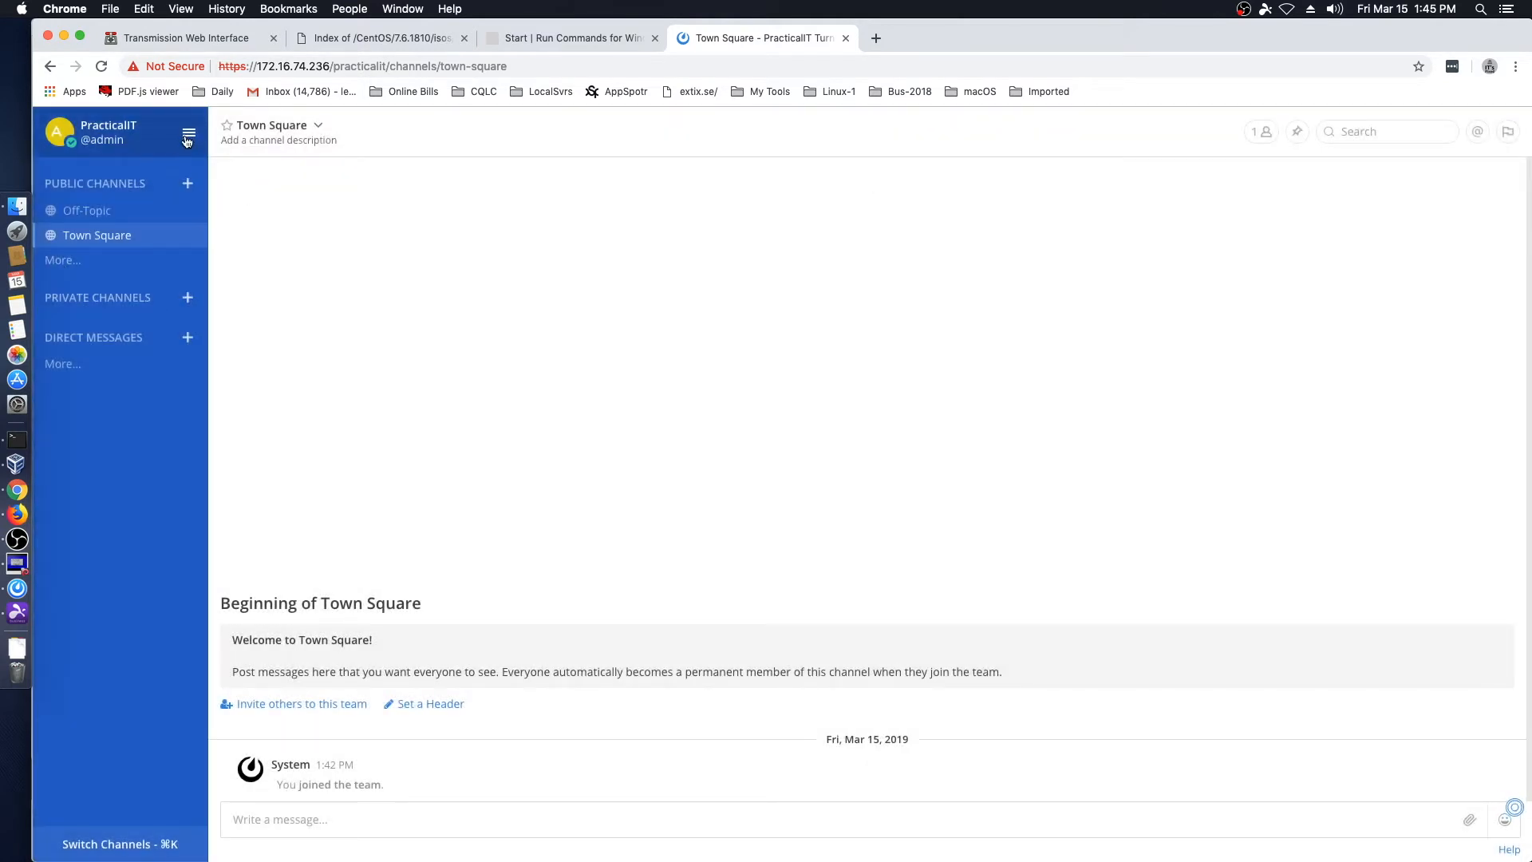
# In Team Settings, set 'Allow any user with an account on this server to join' to Yes
pyautogui.click(188, 132)
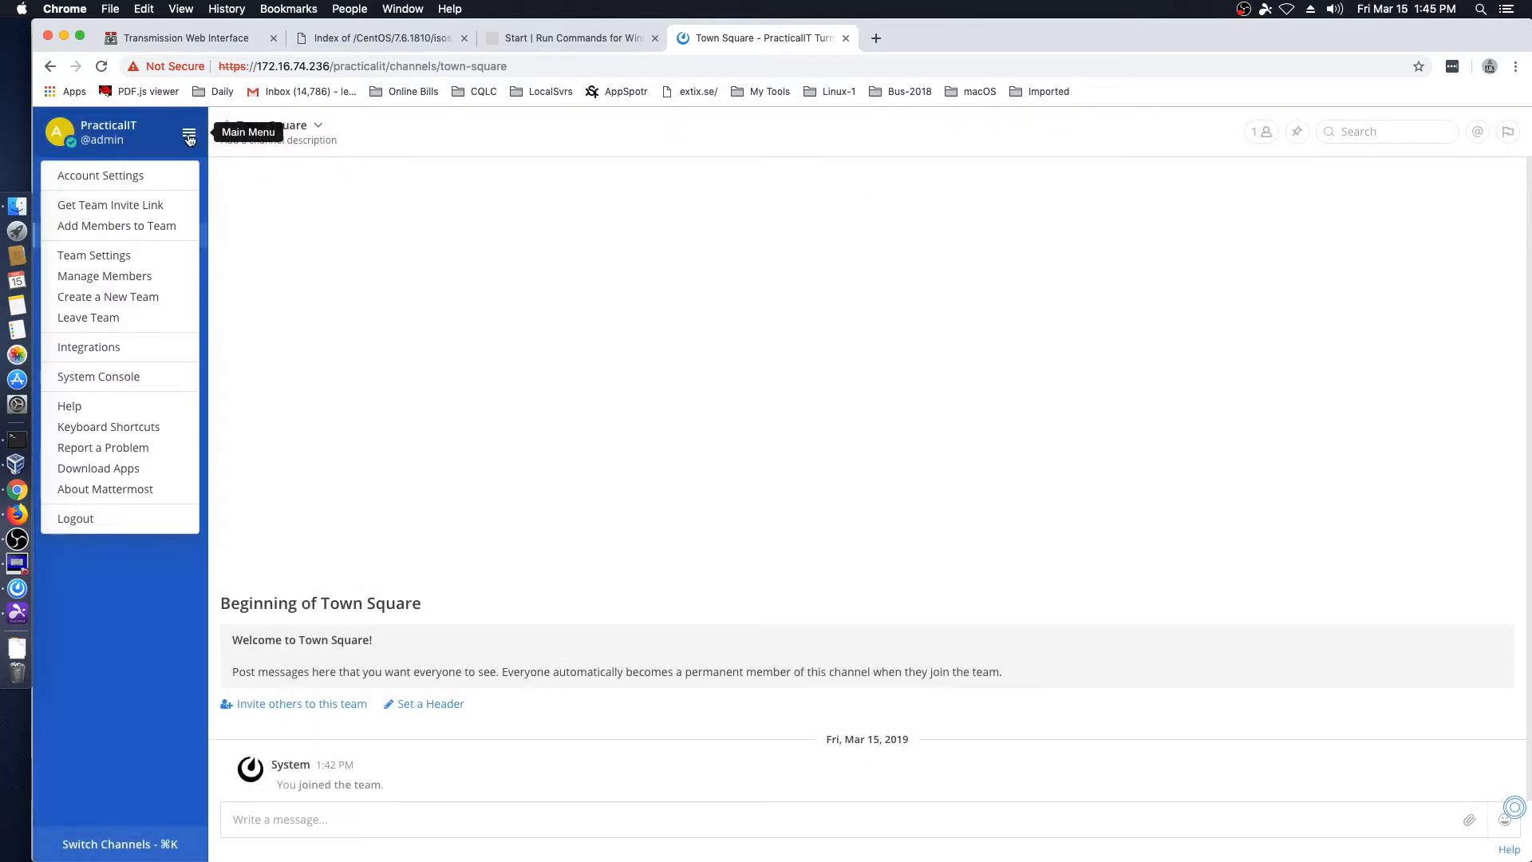
pyautogui.moveTo(104, 275)
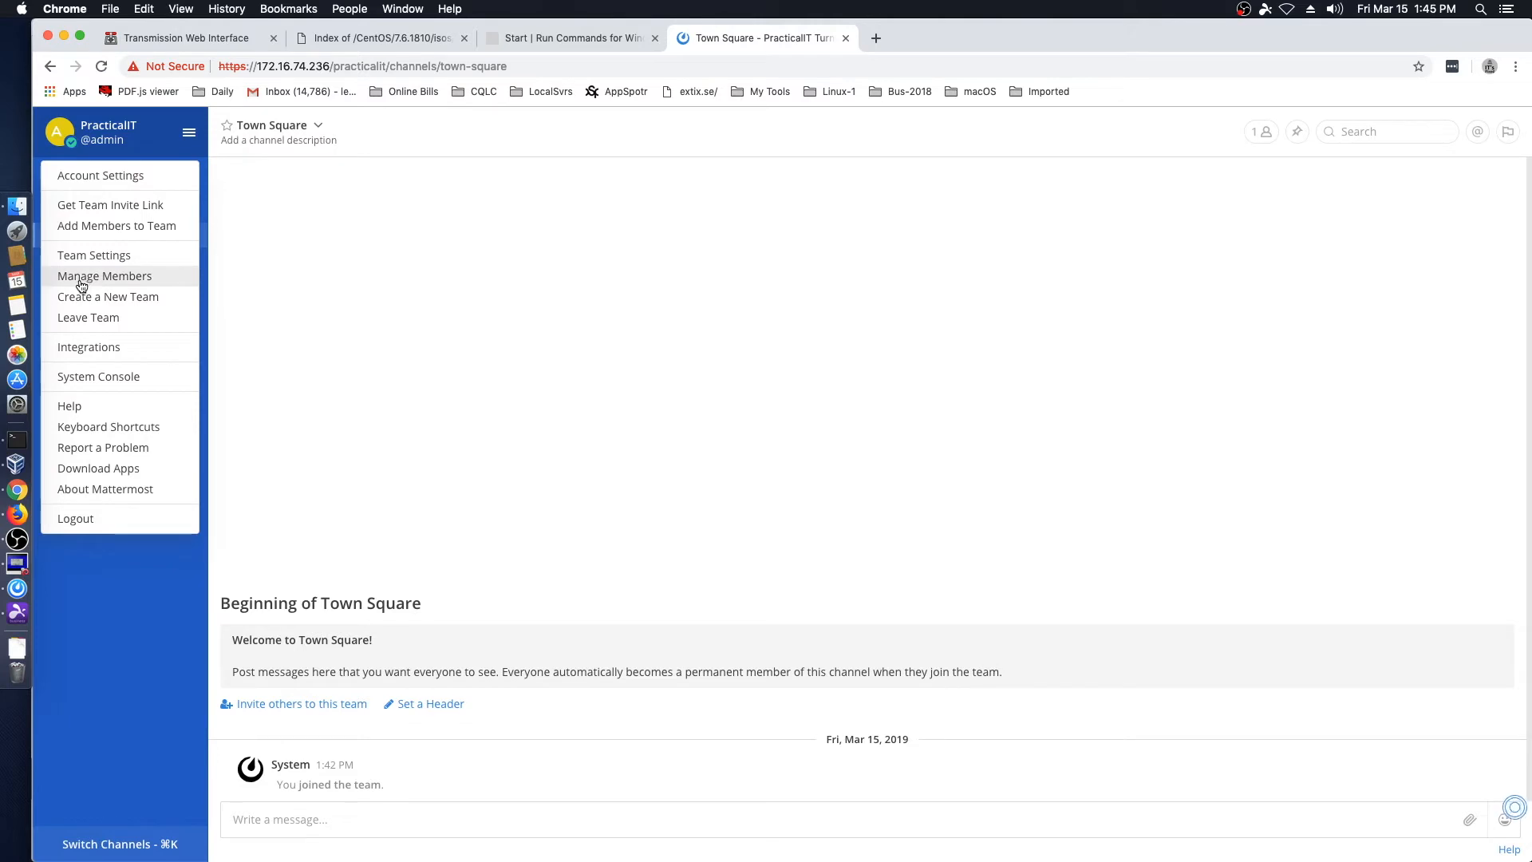
pyautogui.moveTo(105, 488)
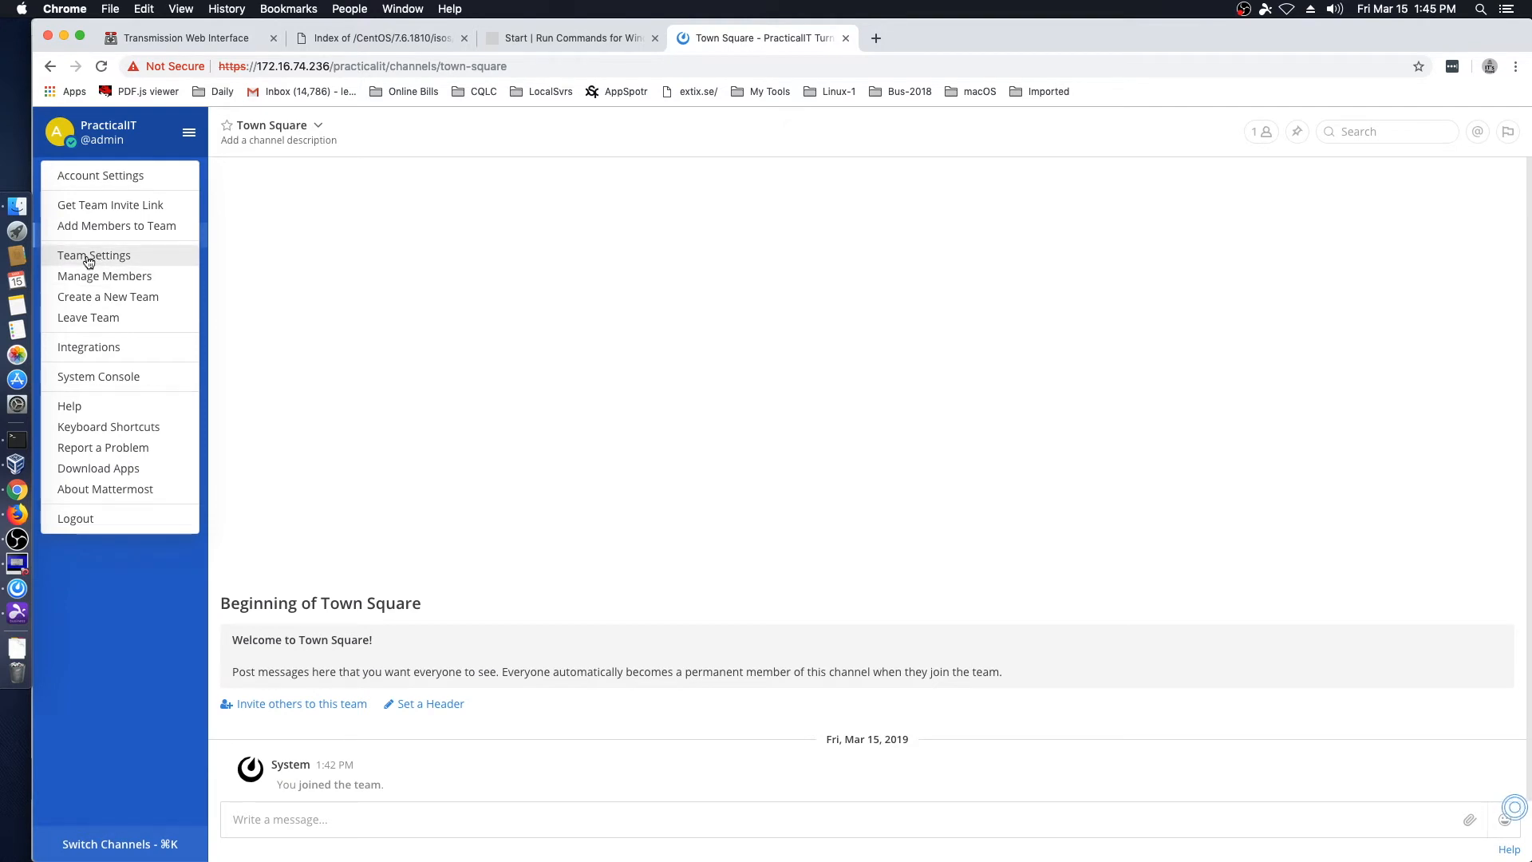
pyautogui.click(94, 255)
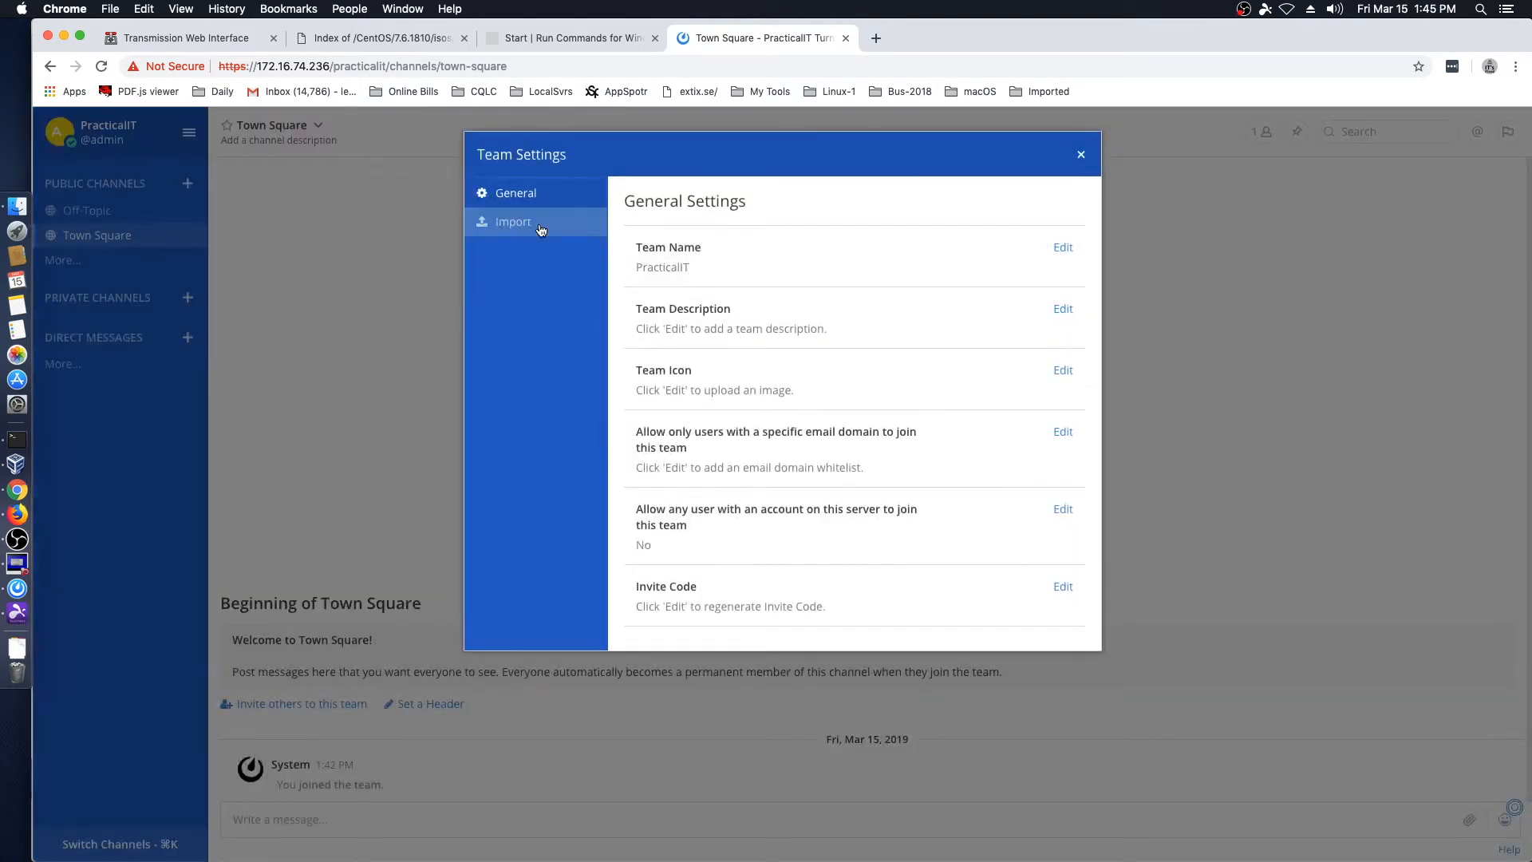
pyautogui.moveTo(736, 448)
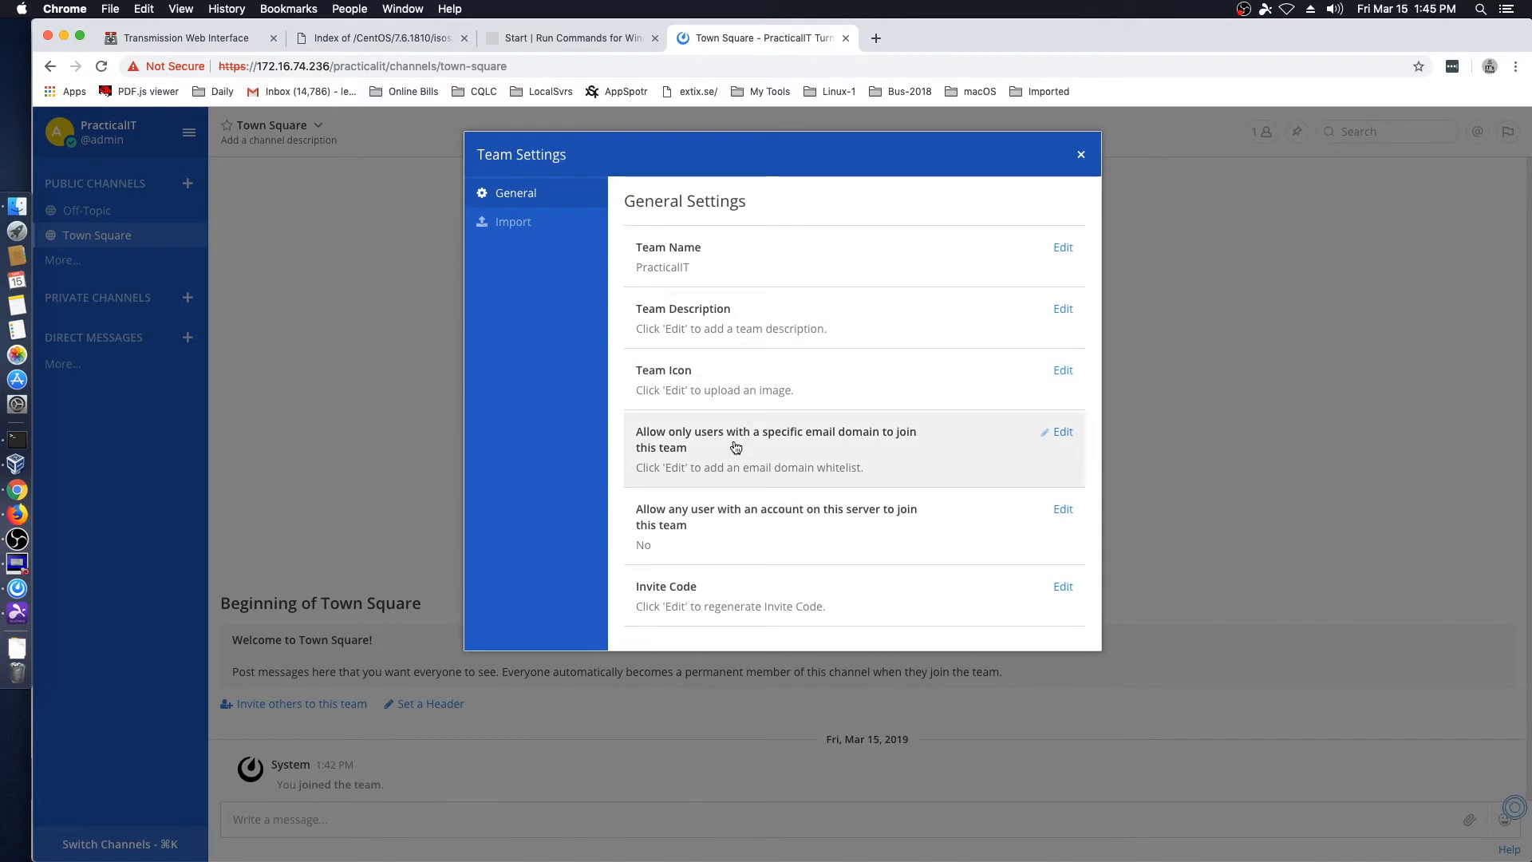
pyautogui.moveTo(695, 461)
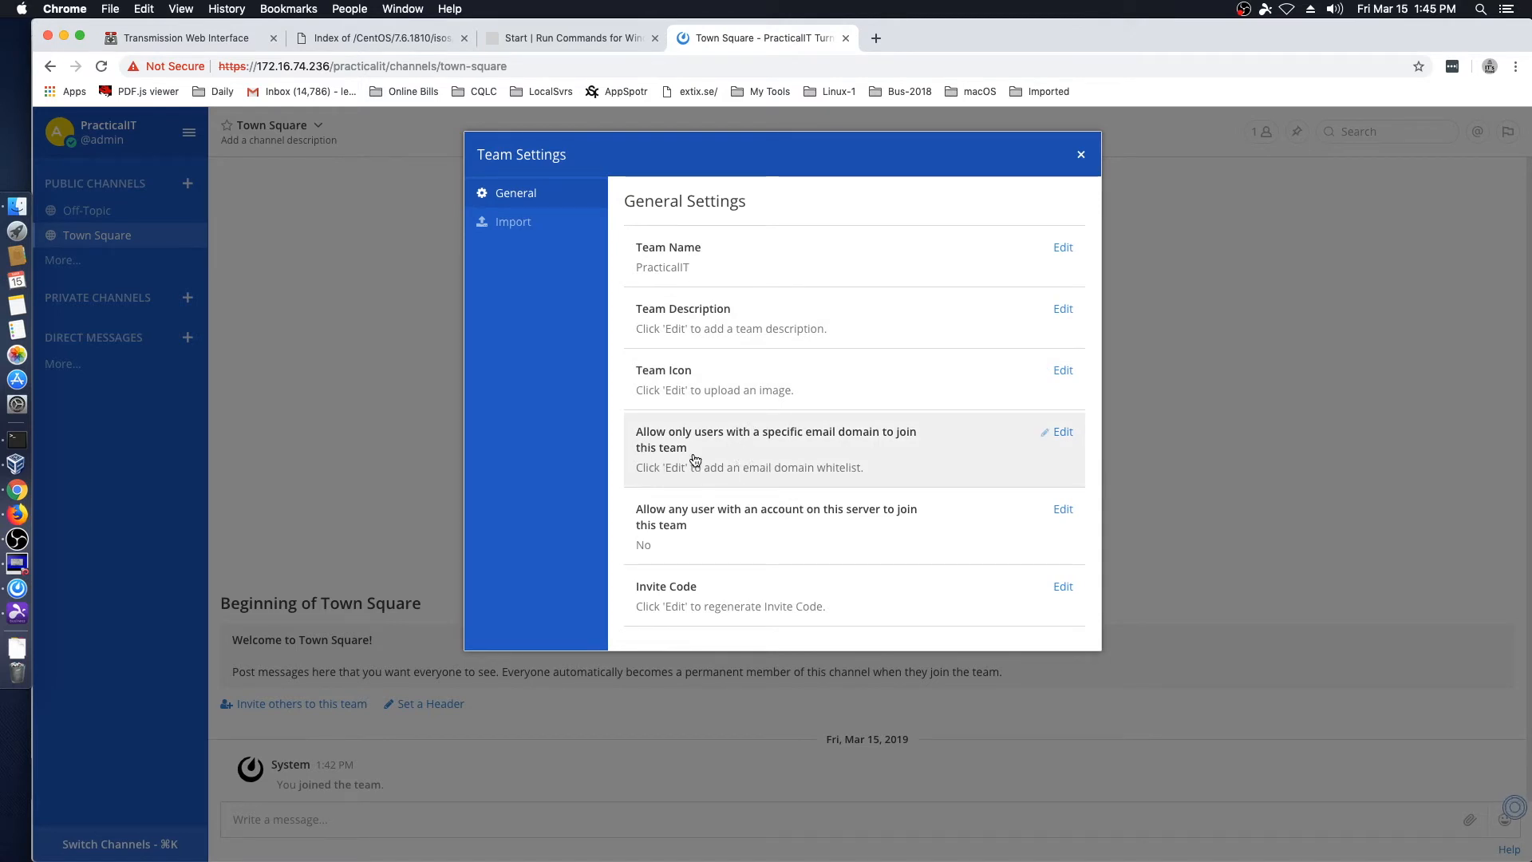
pyautogui.moveTo(713, 455)
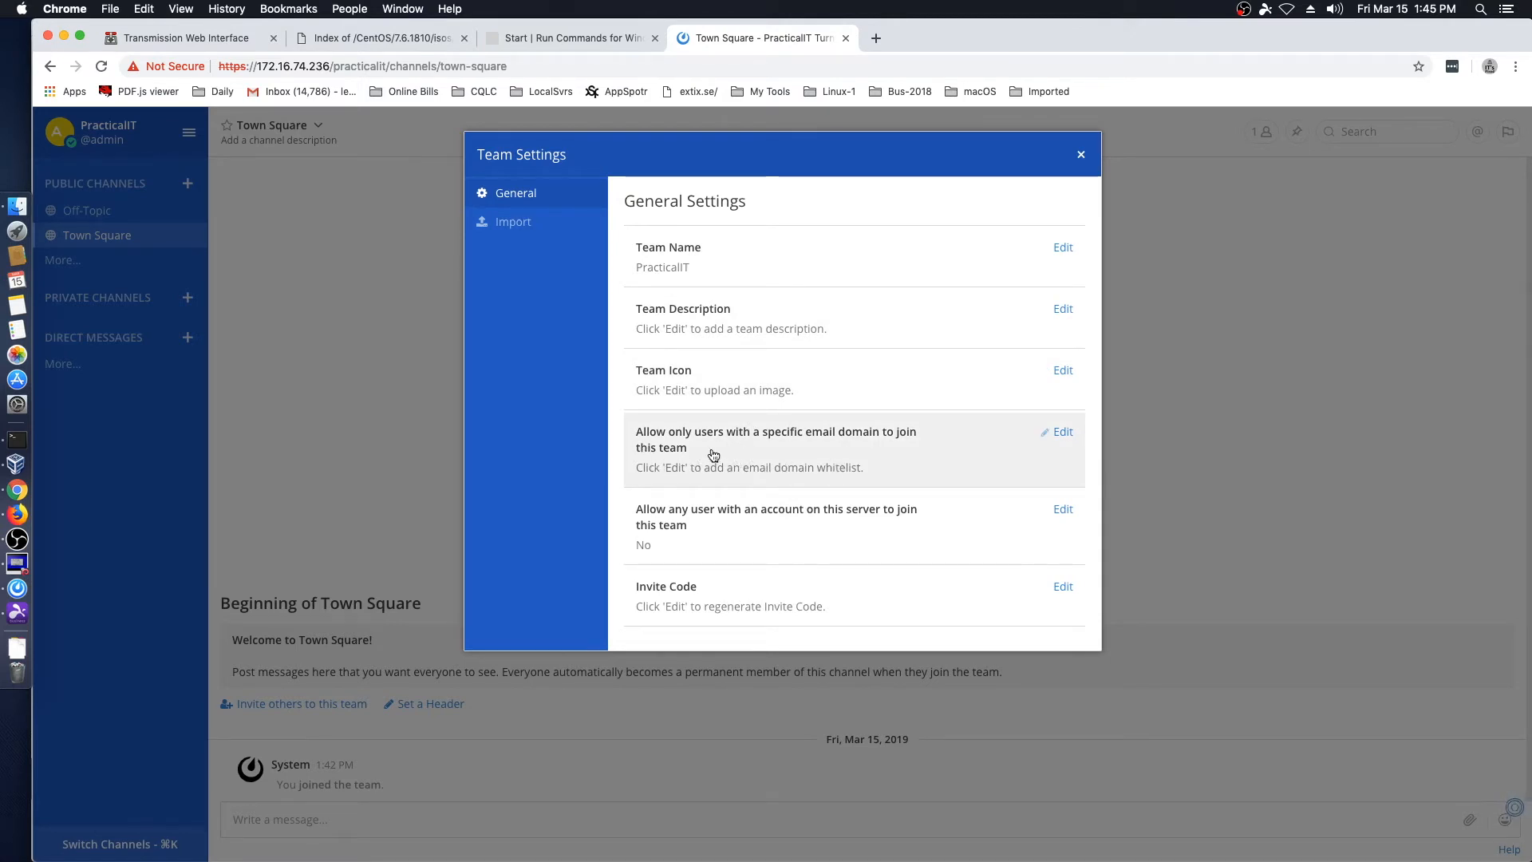
pyautogui.moveTo(814, 457)
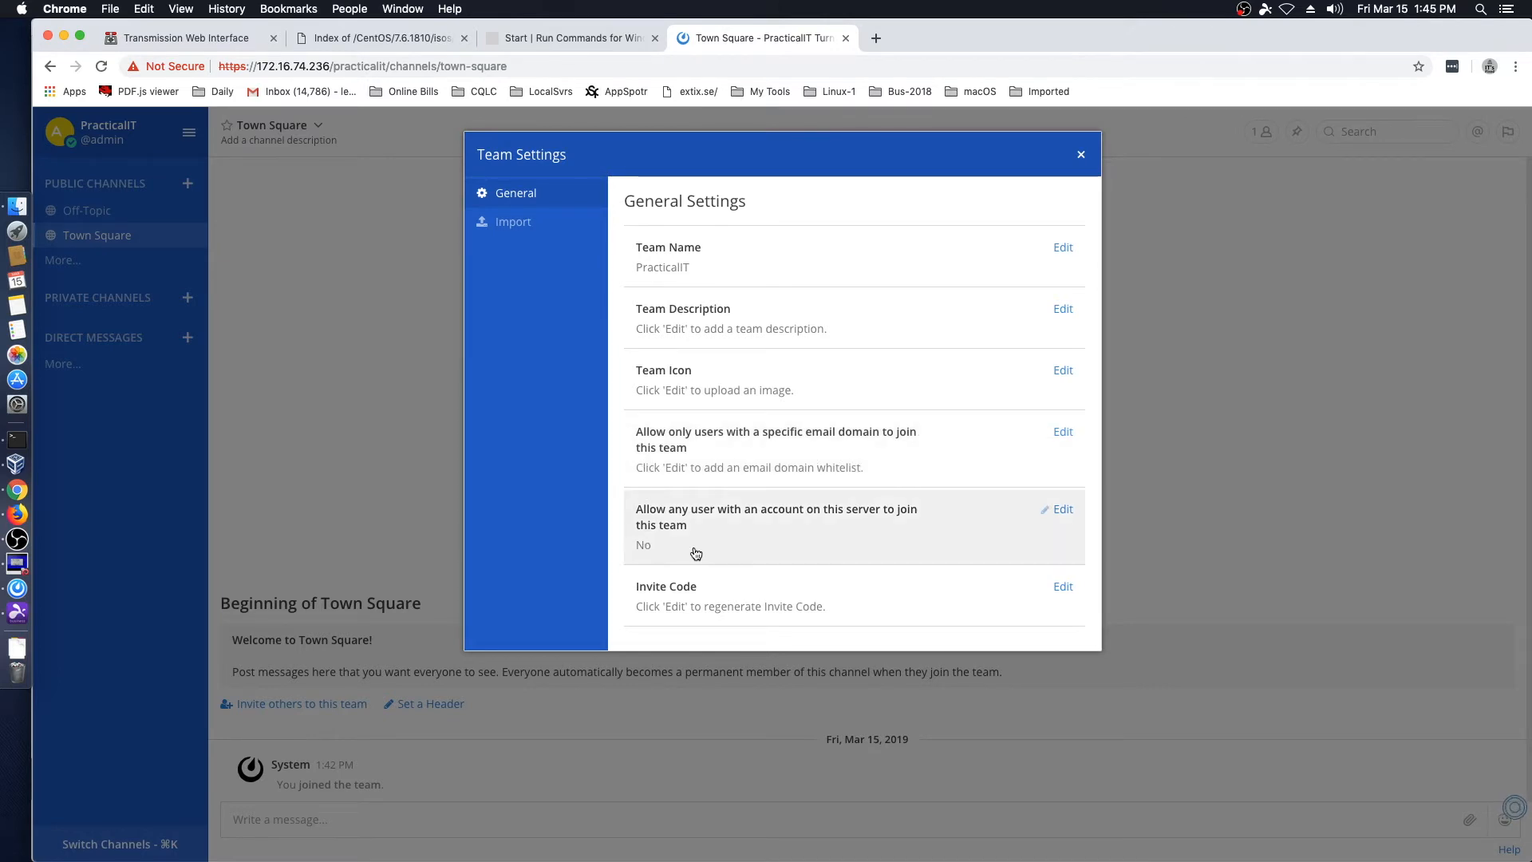
pyautogui.moveTo(708, 529)
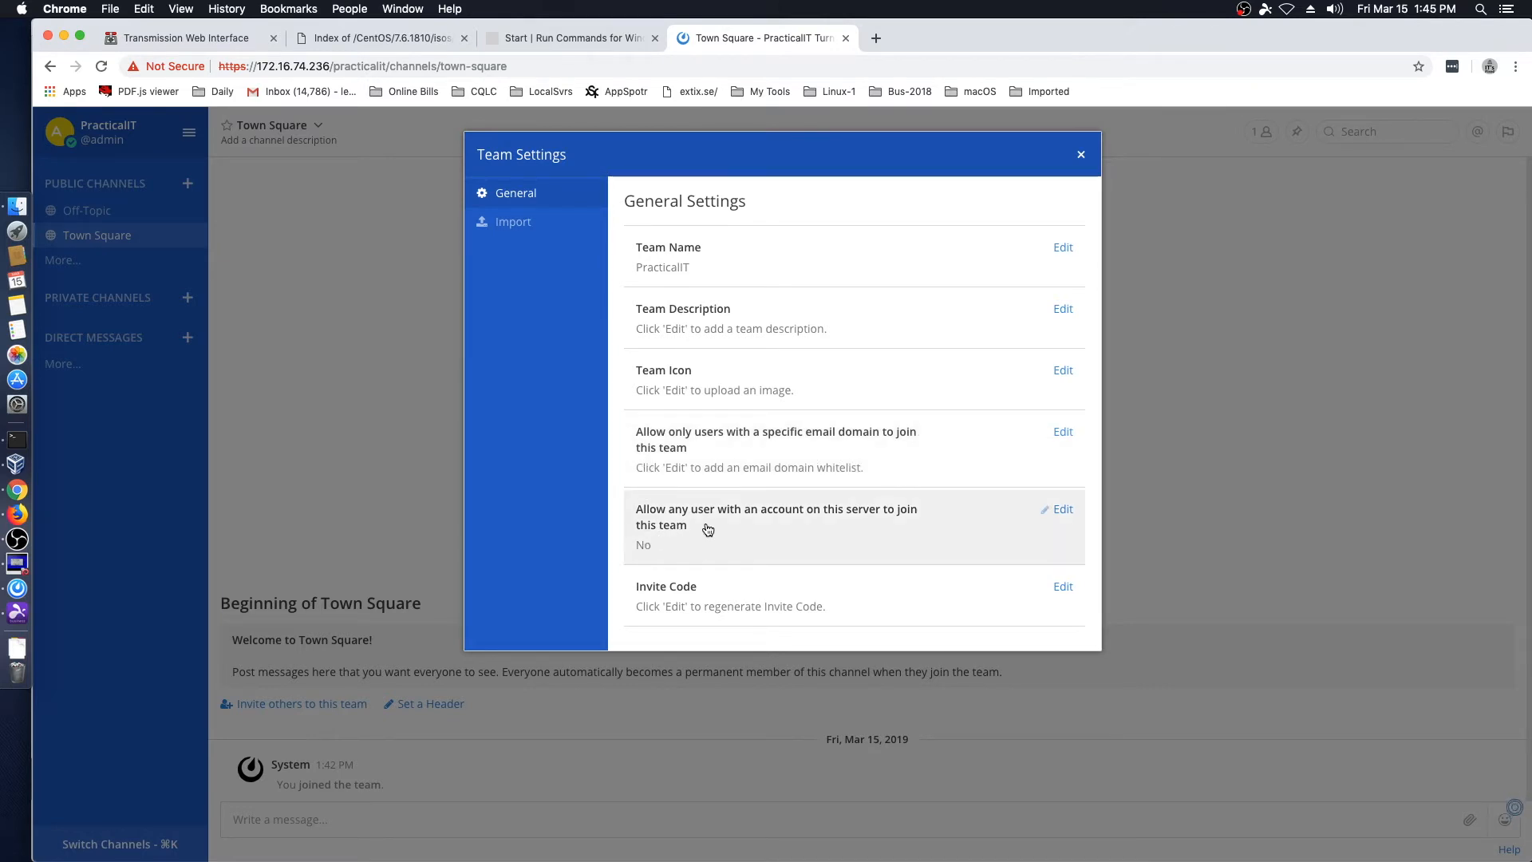
pyautogui.moveTo(1105, 531)
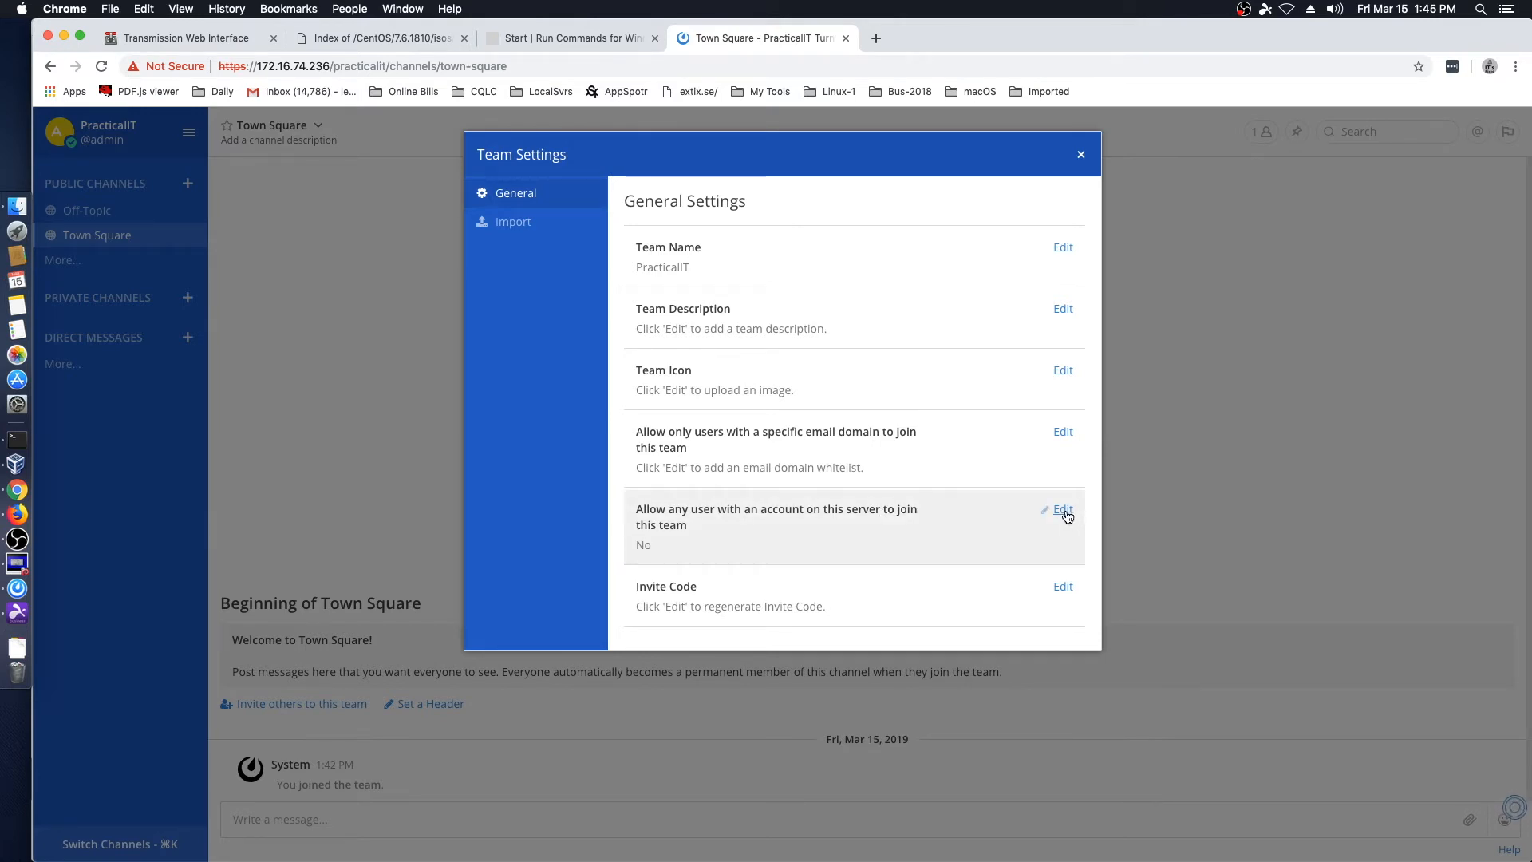
pyautogui.click(1063, 509)
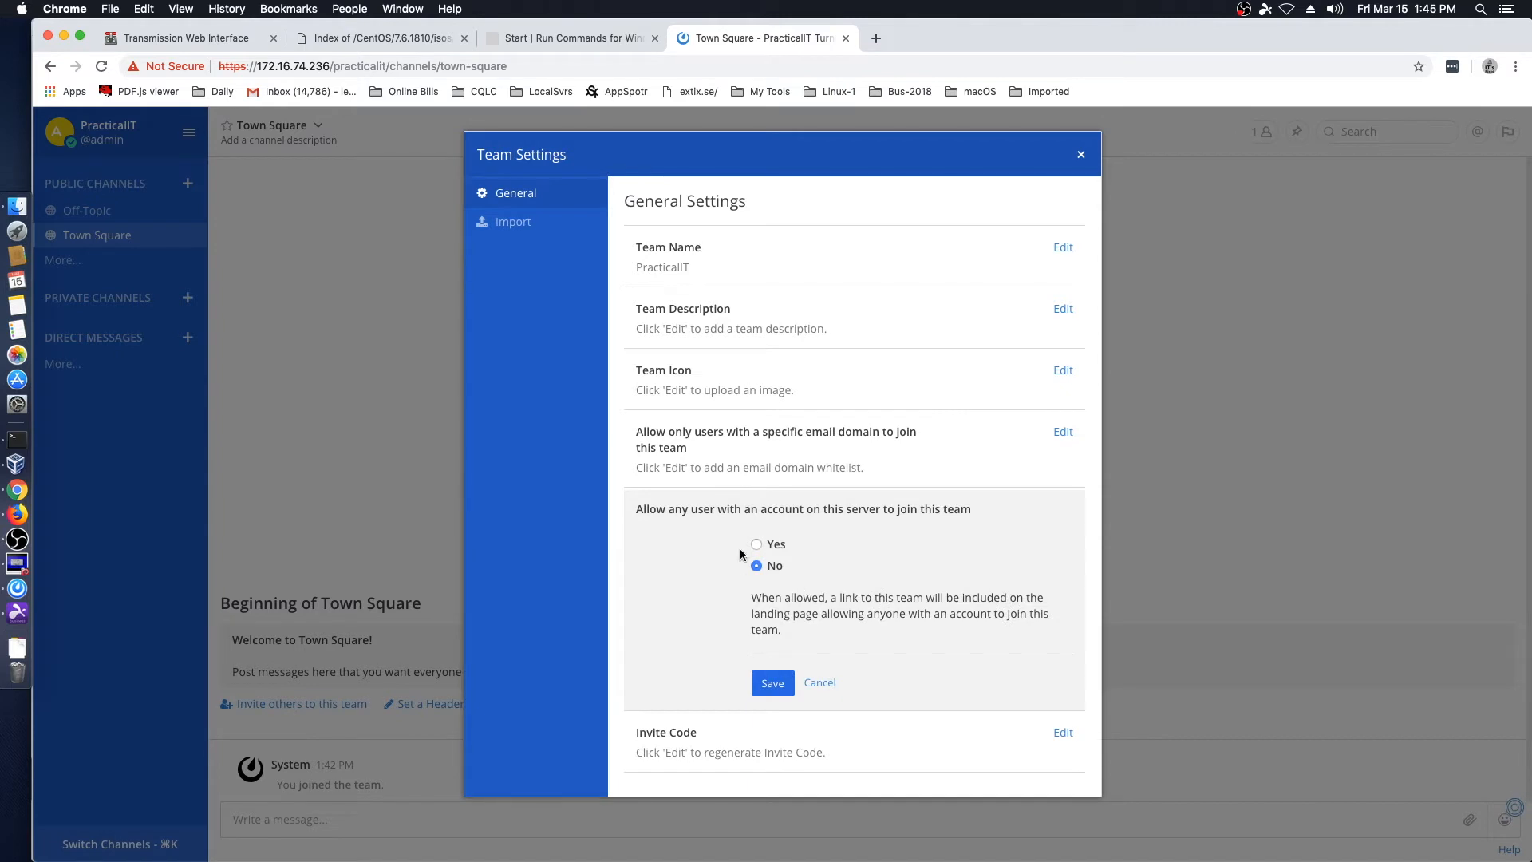
pyautogui.click(772, 682)
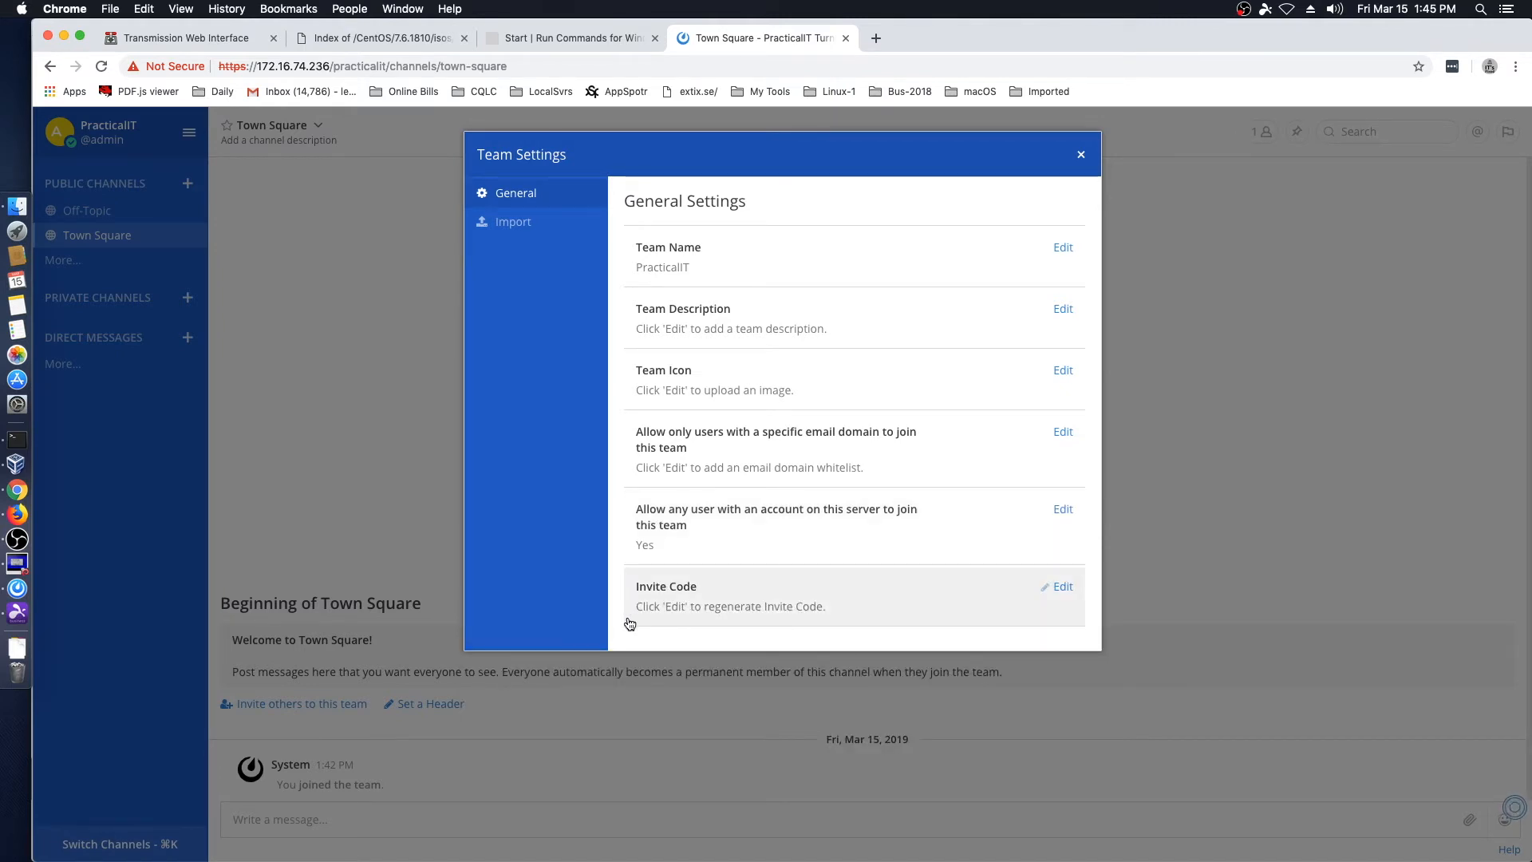
pyautogui.moveTo(703, 626)
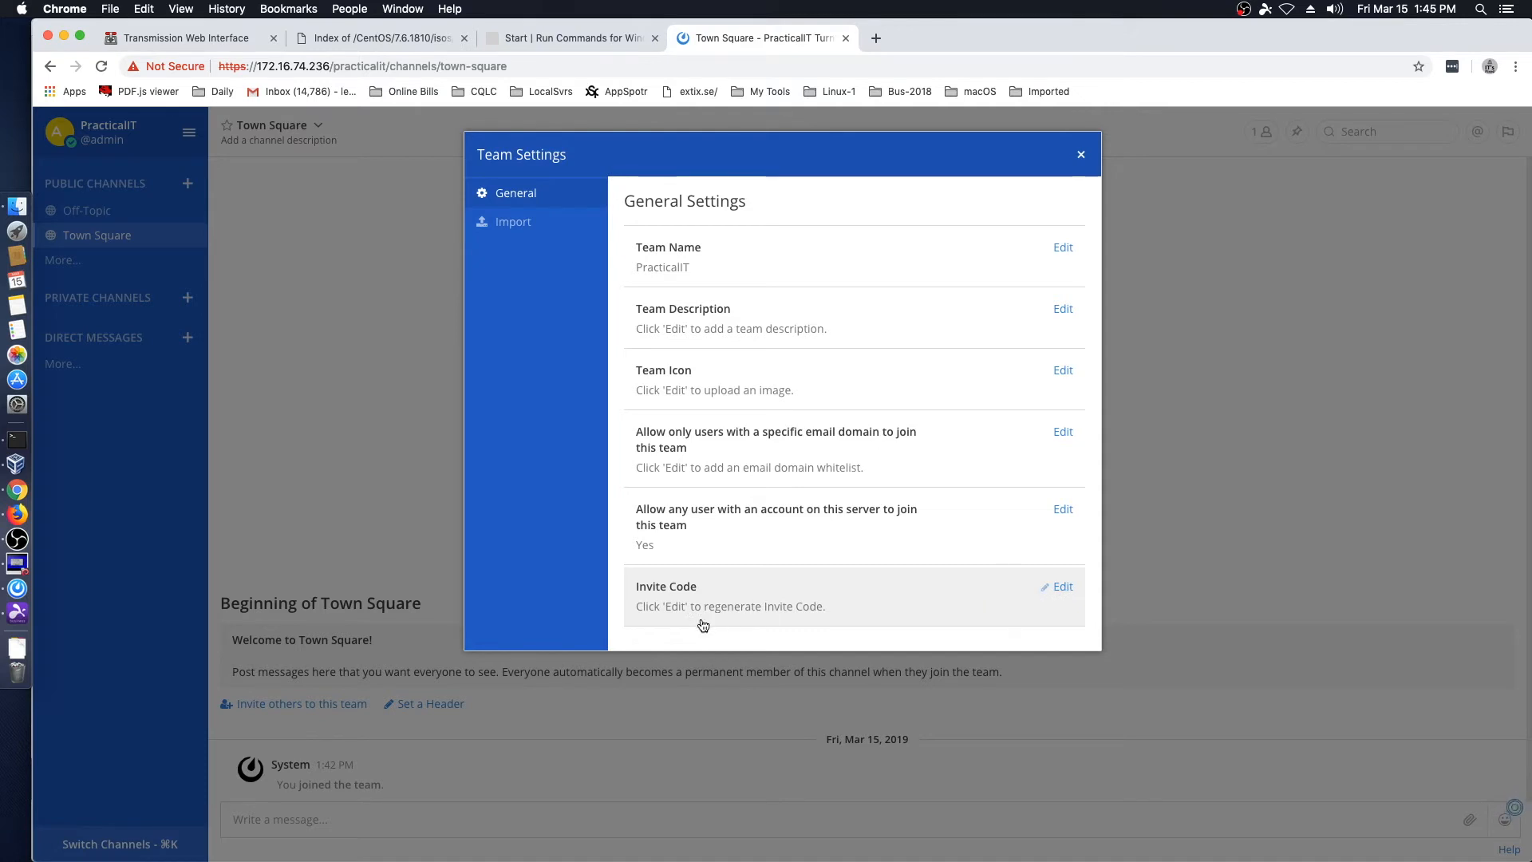
pyautogui.moveTo(1062, 587)
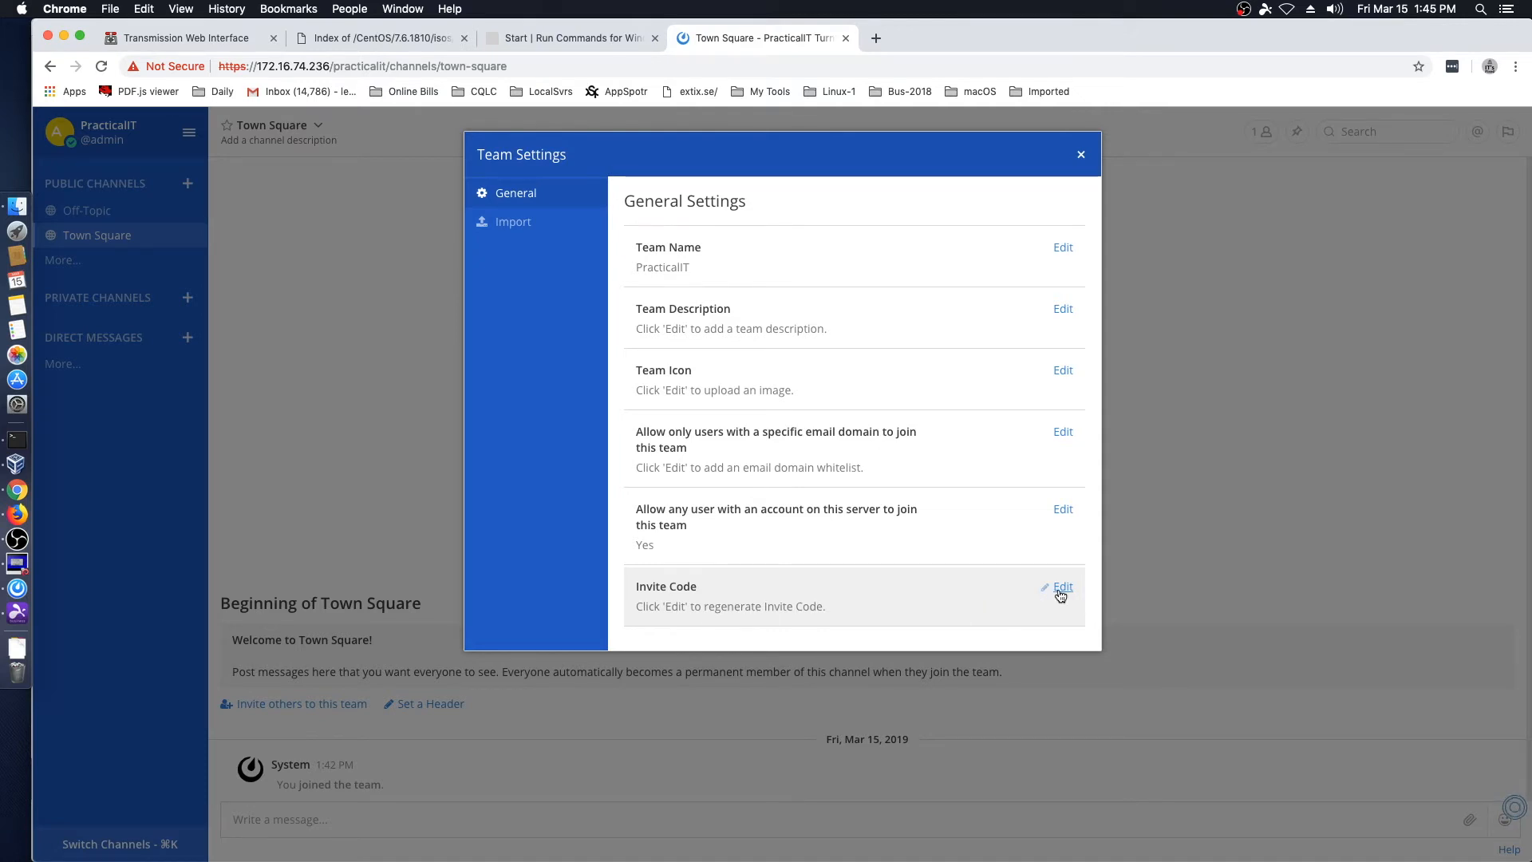
pyautogui.click(1063, 587)
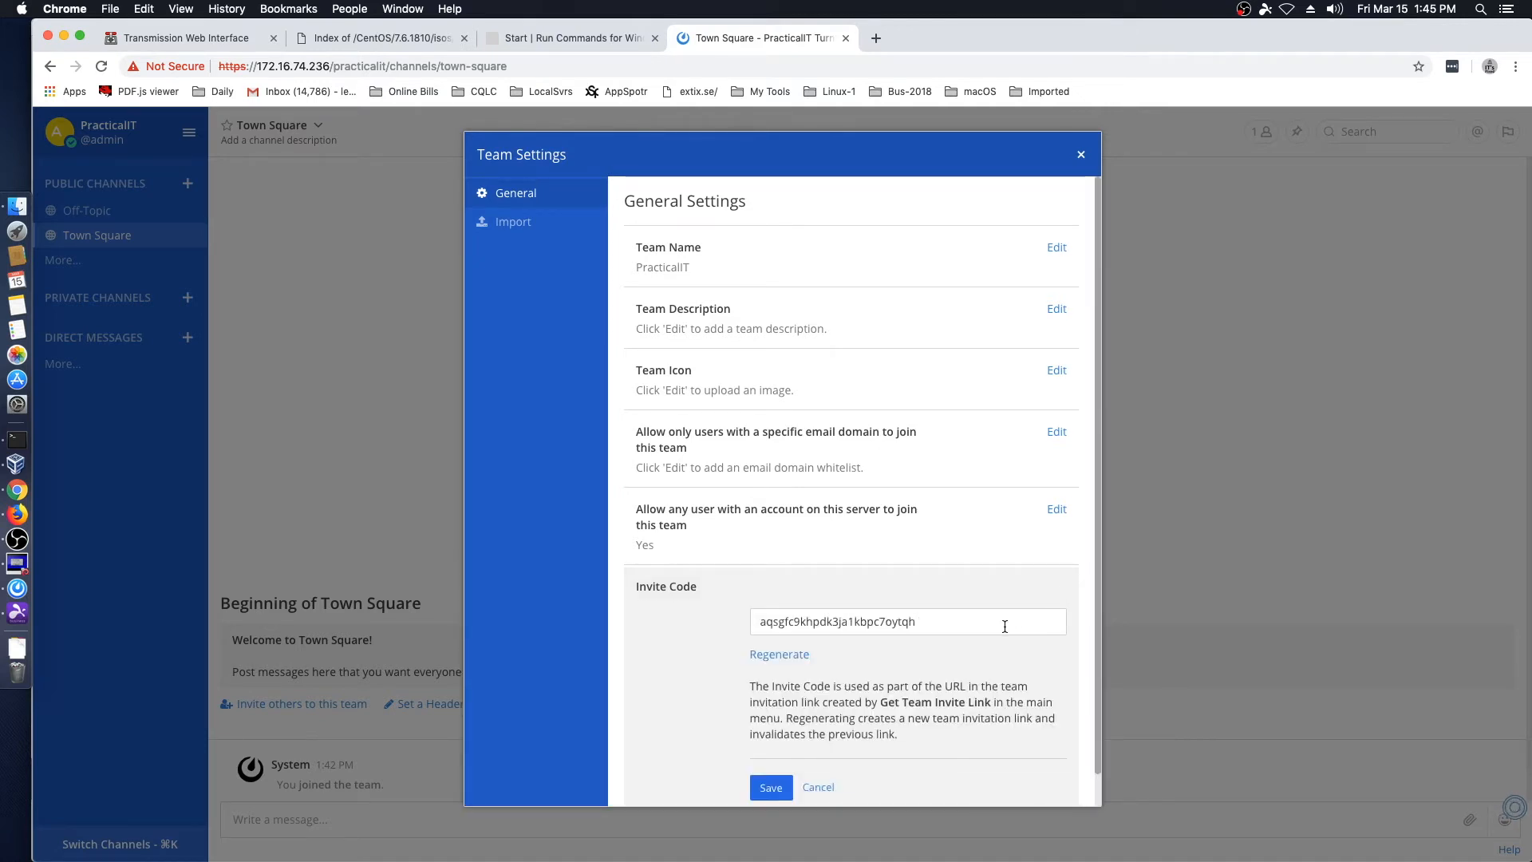
pyautogui.tripleClick(838, 621)
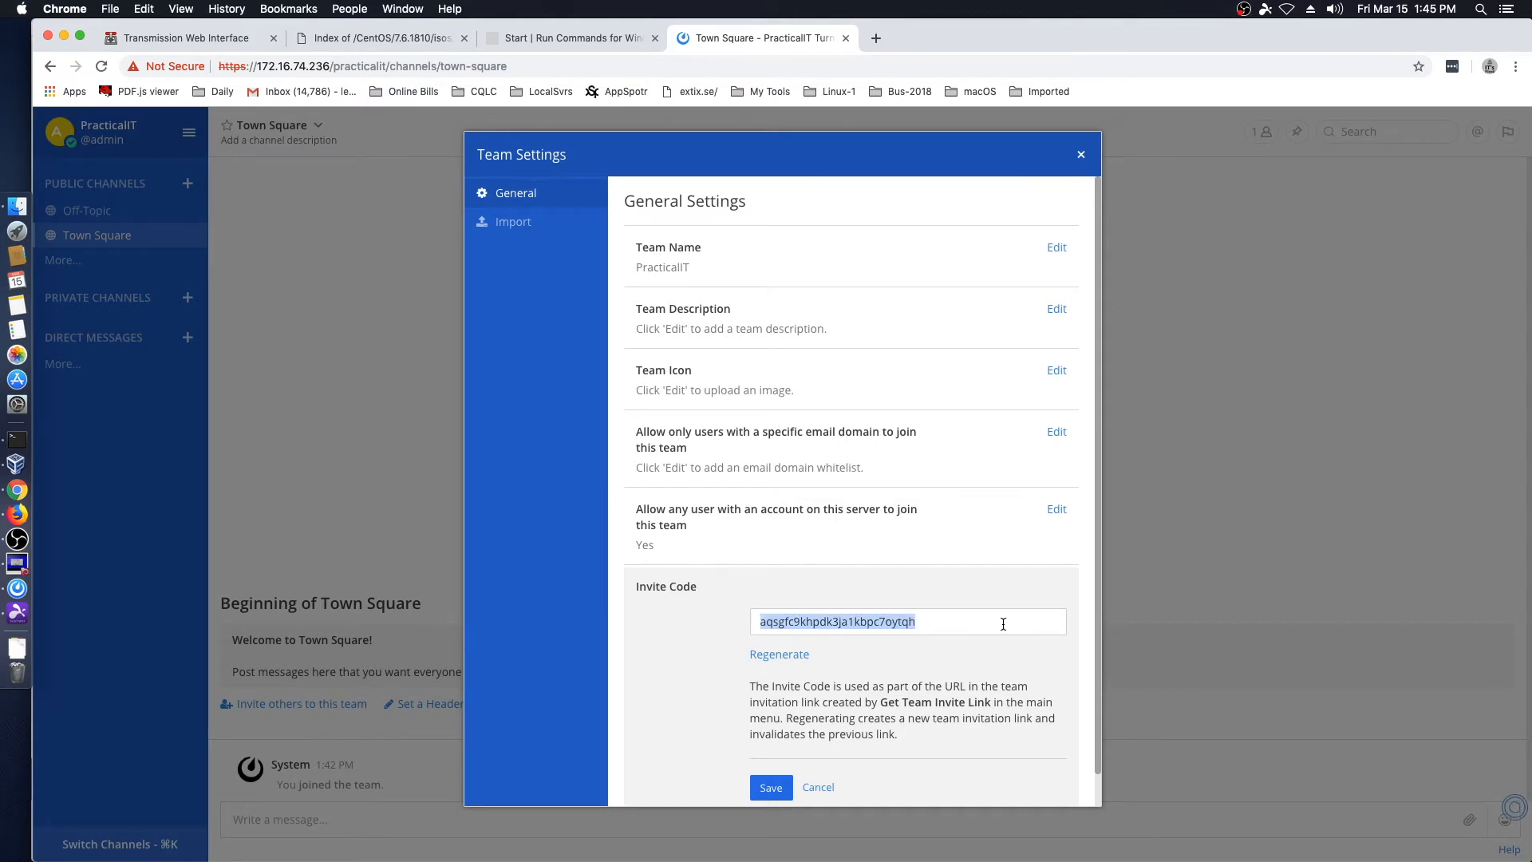
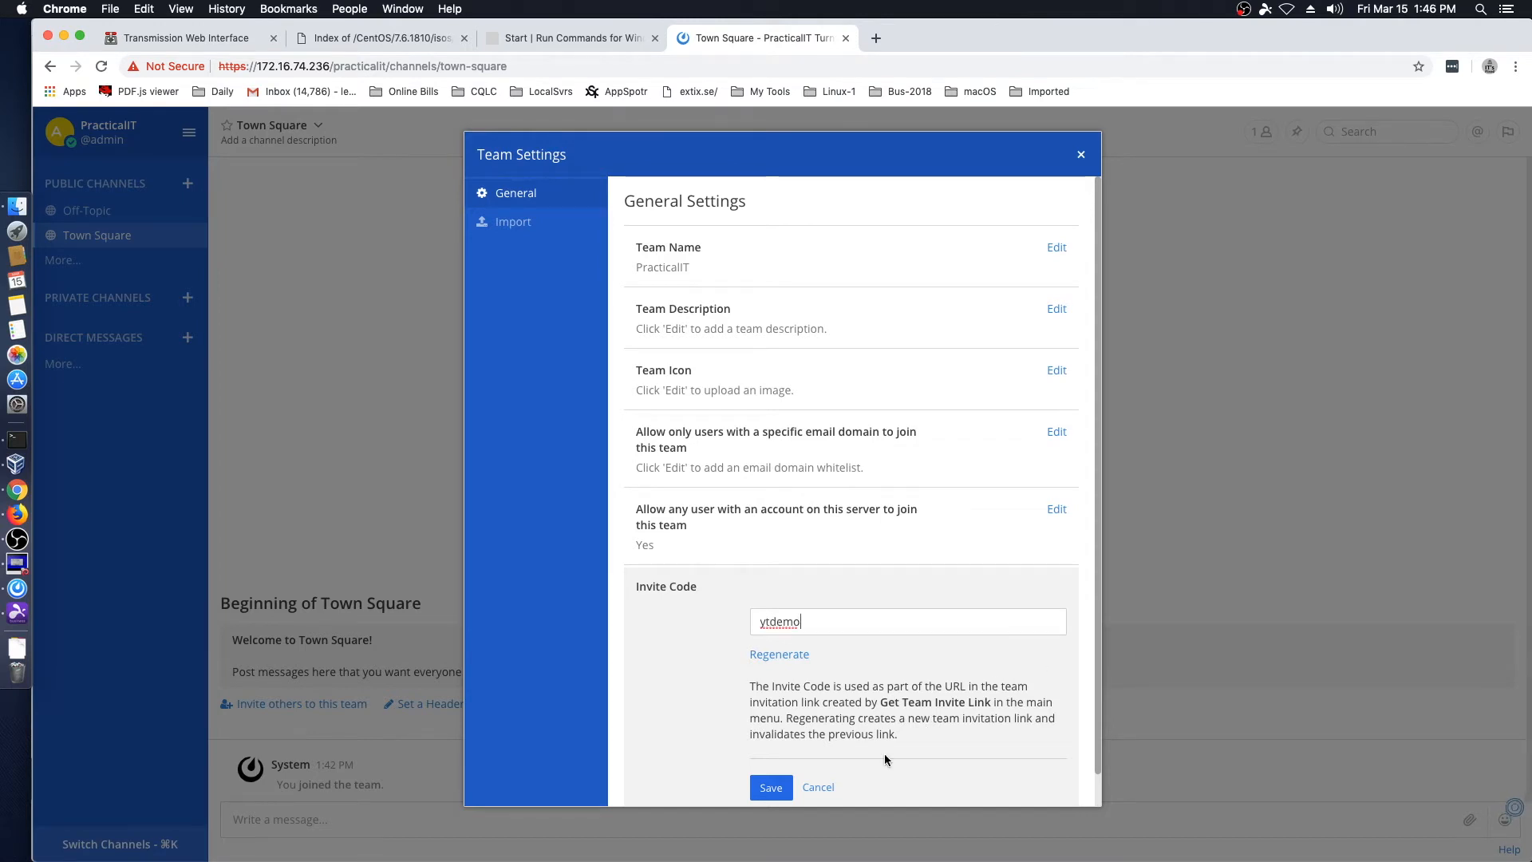
pyautogui.click(771, 788)
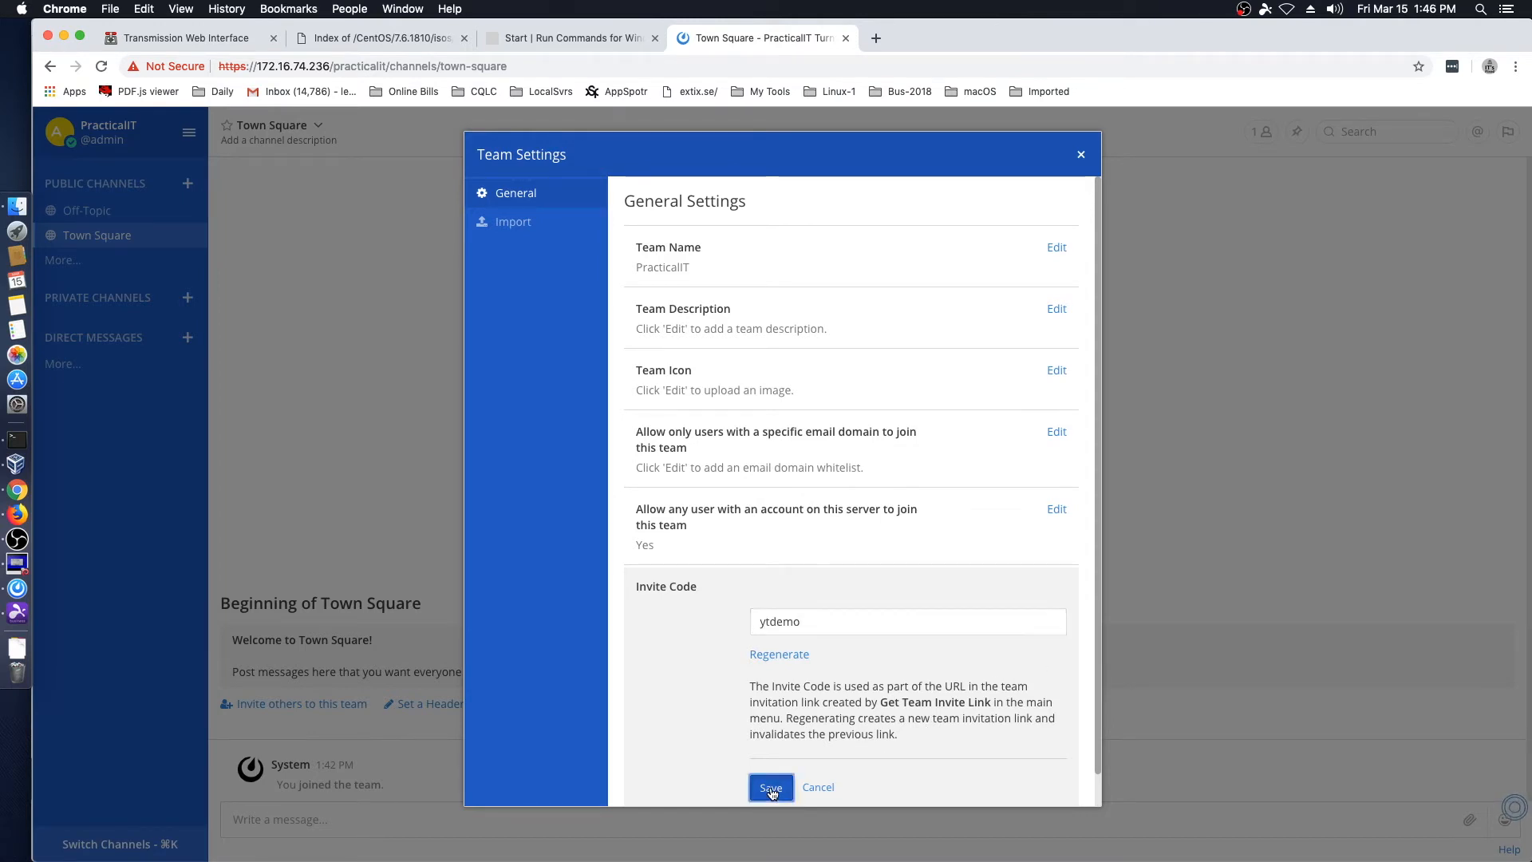
pyautogui.click(771, 788)
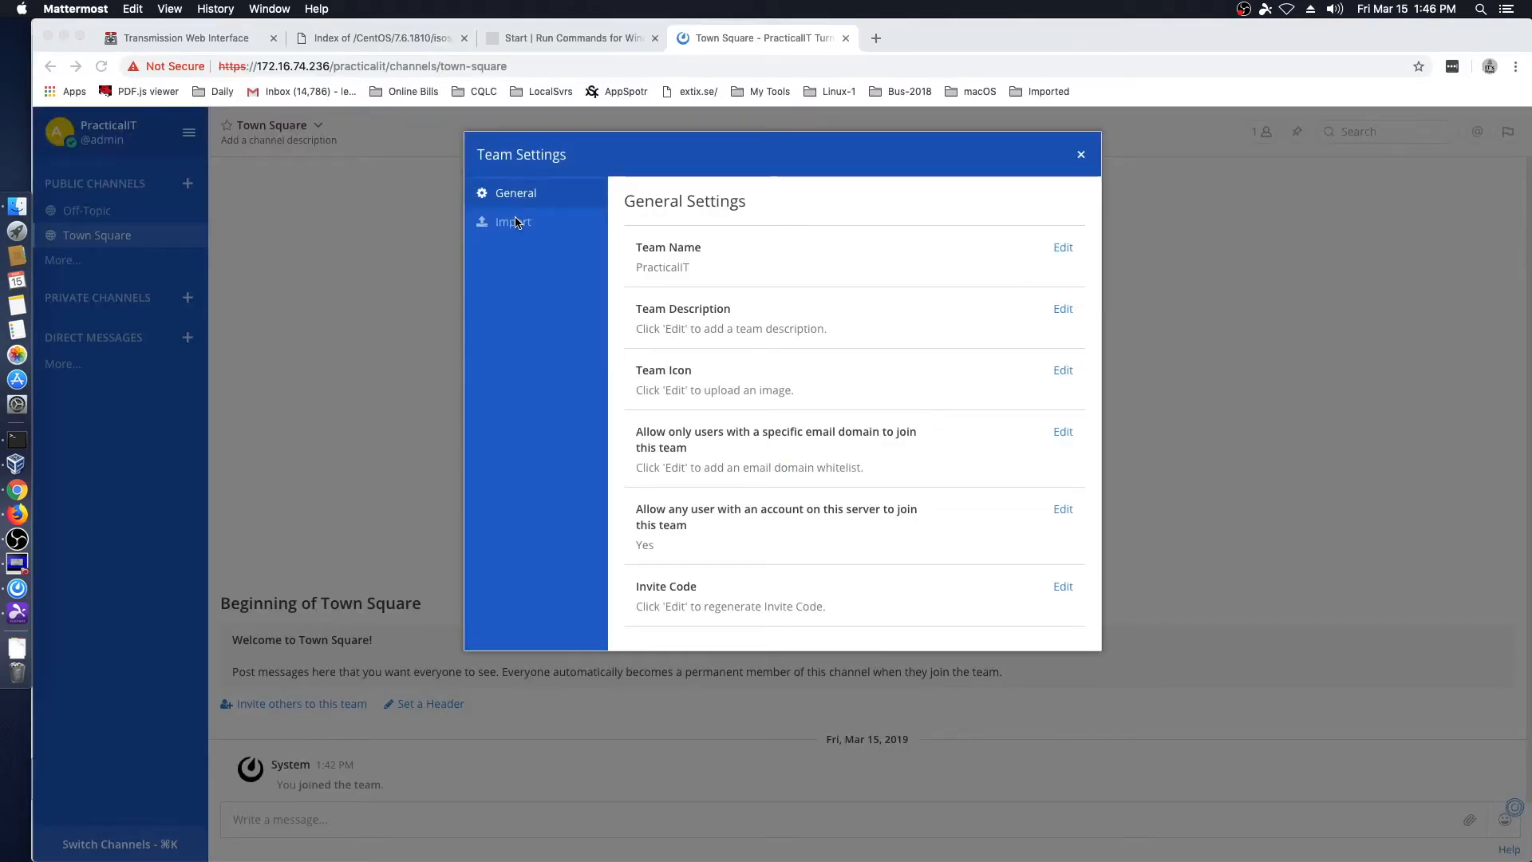
pyautogui.press('cmd+tab')
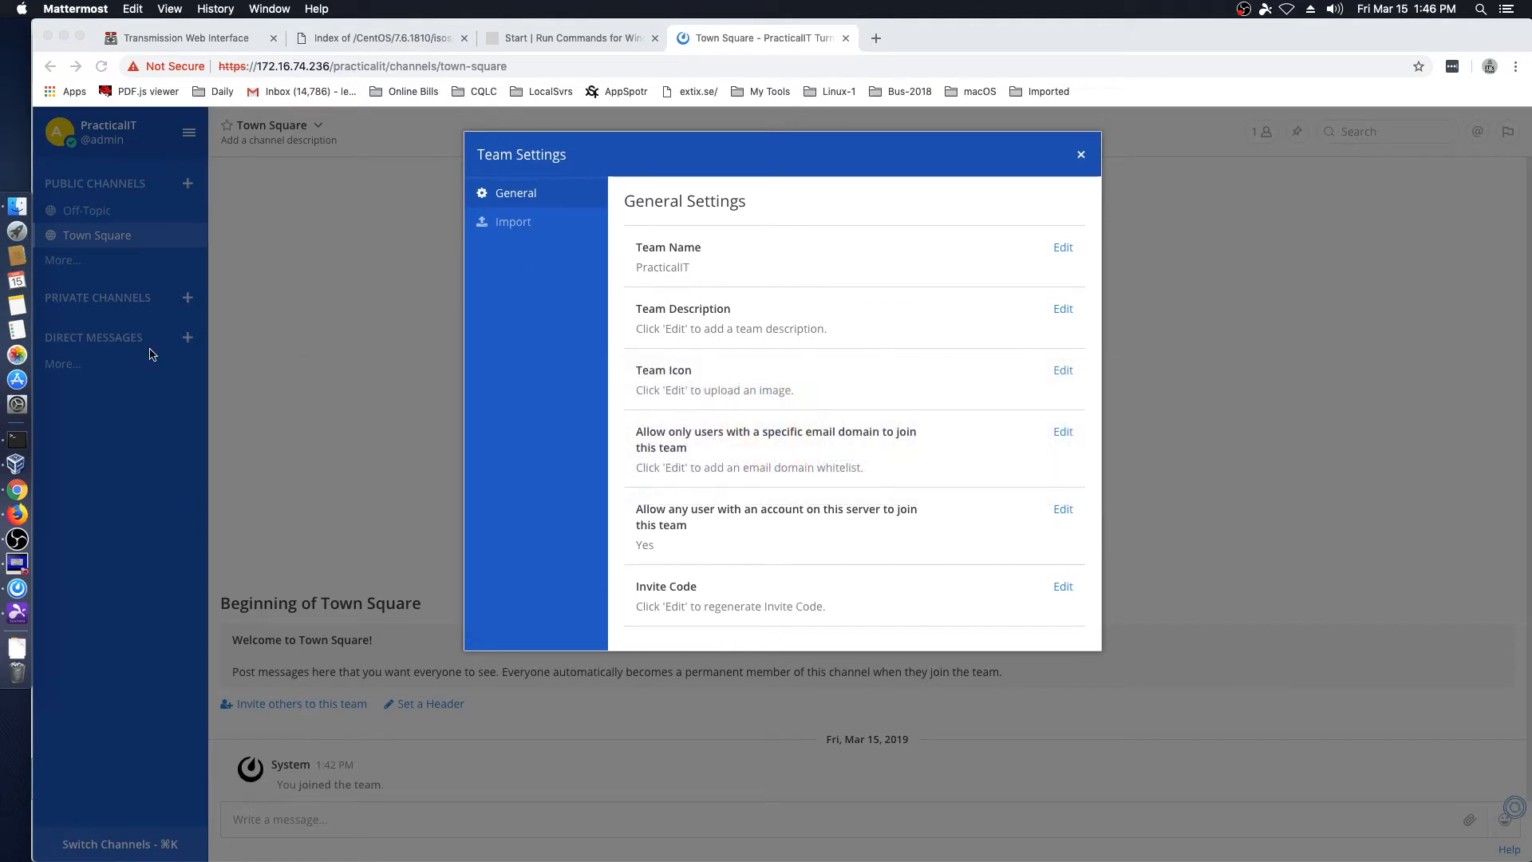
pyautogui.moveTo(313, 376)
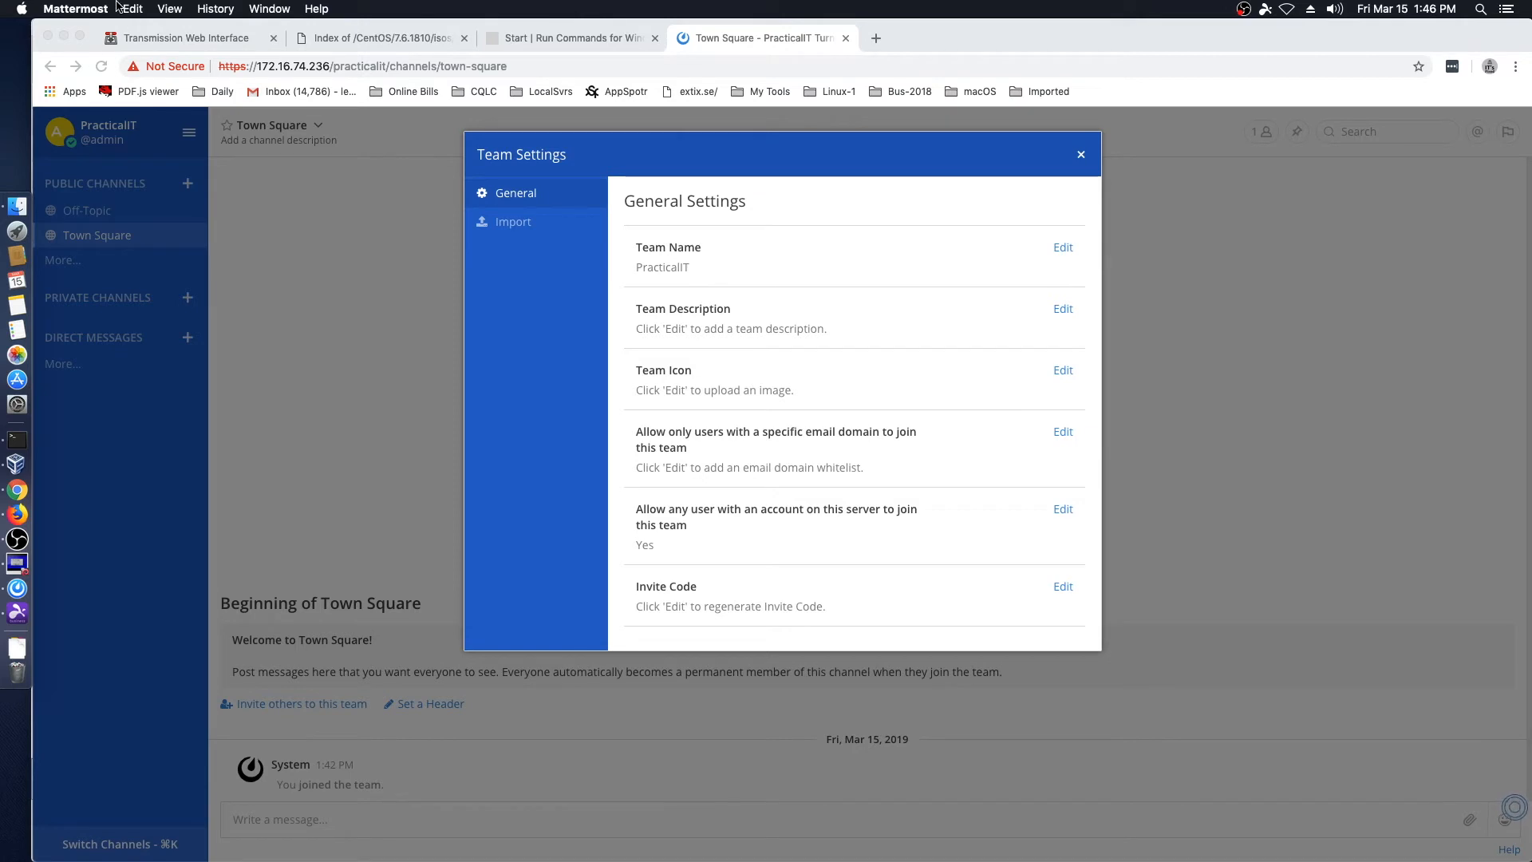
# Bring the desktop app's sign-in window forward and begin a password reset
pyautogui.click(75, 9)
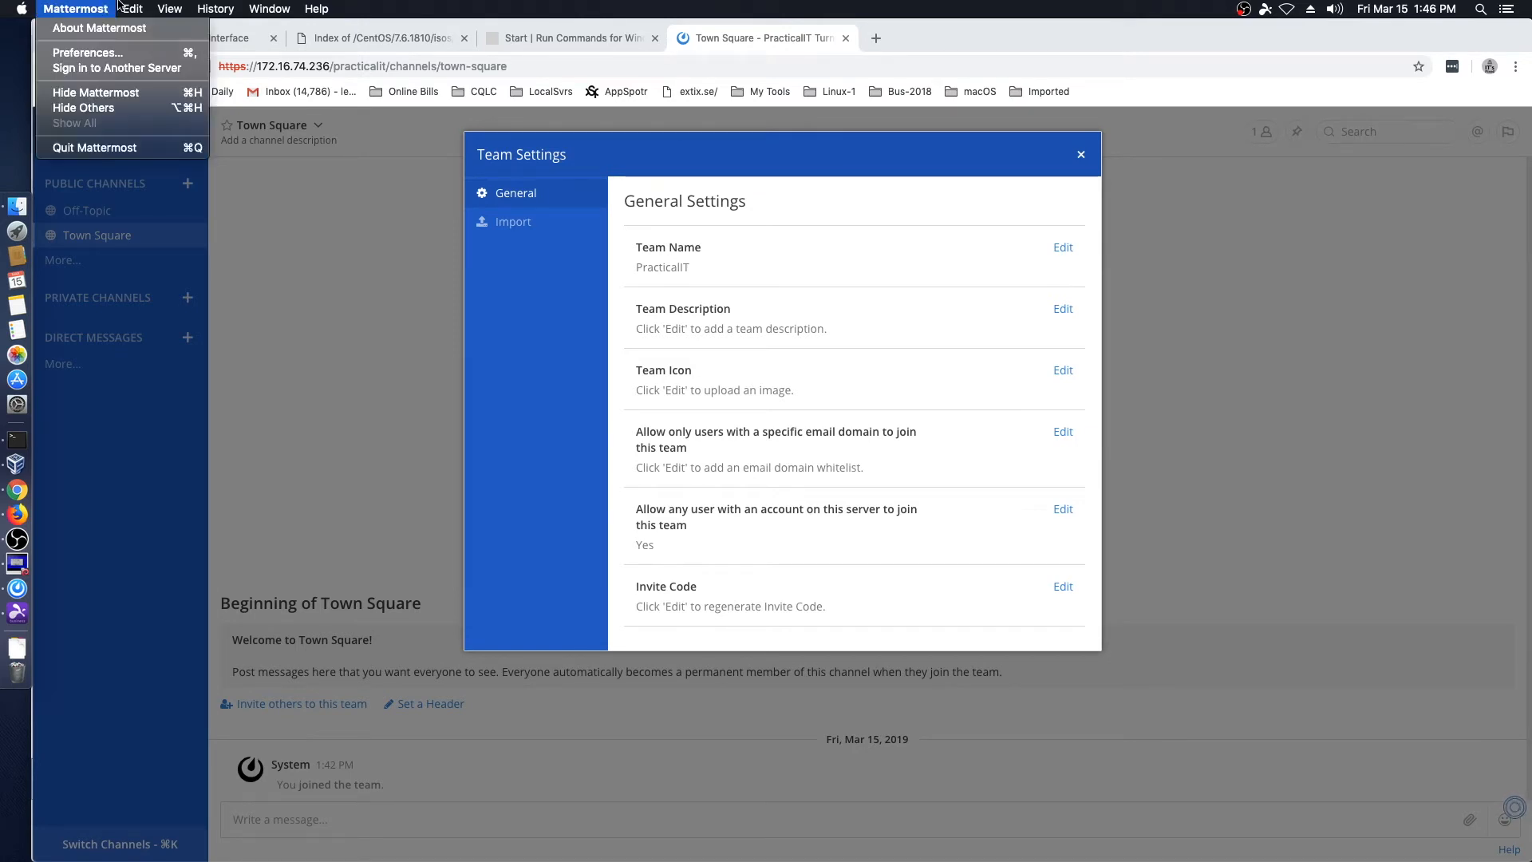
pyautogui.click(270, 9)
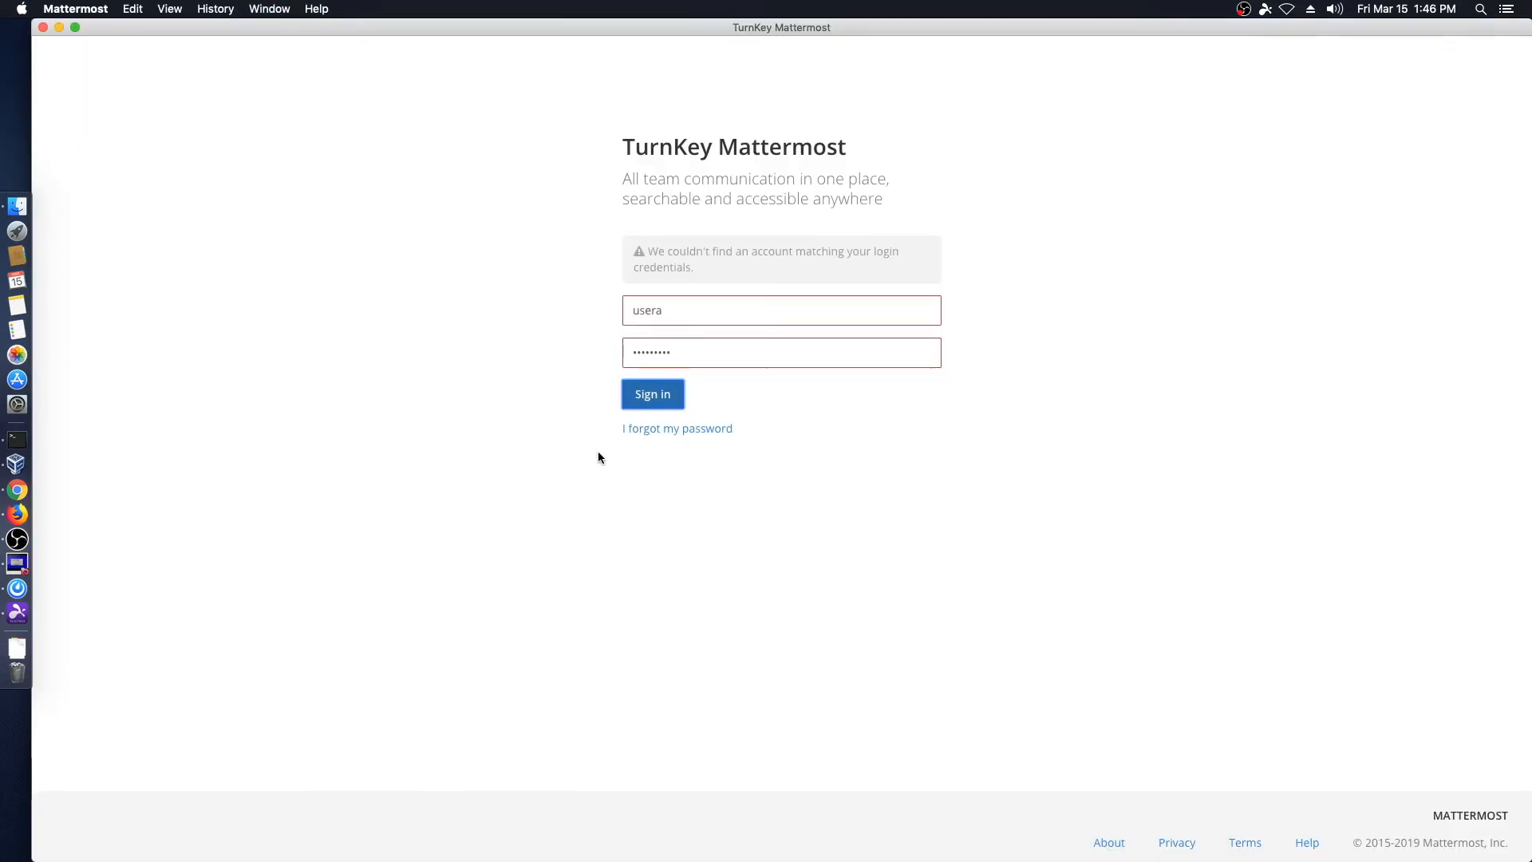
pyautogui.moveTo(1421, 772)
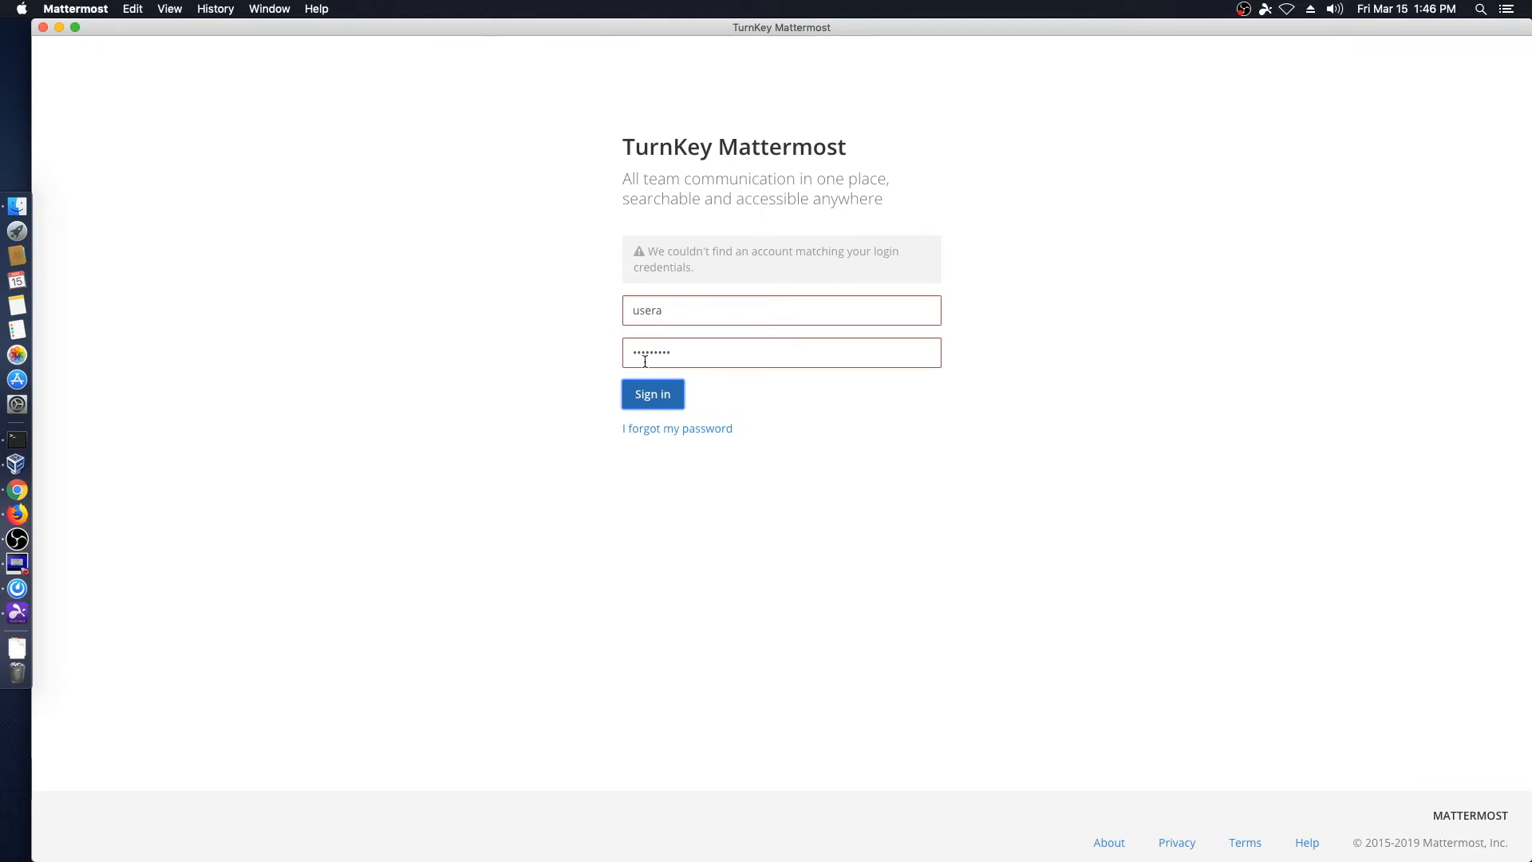
pyautogui.moveTo(676, 428)
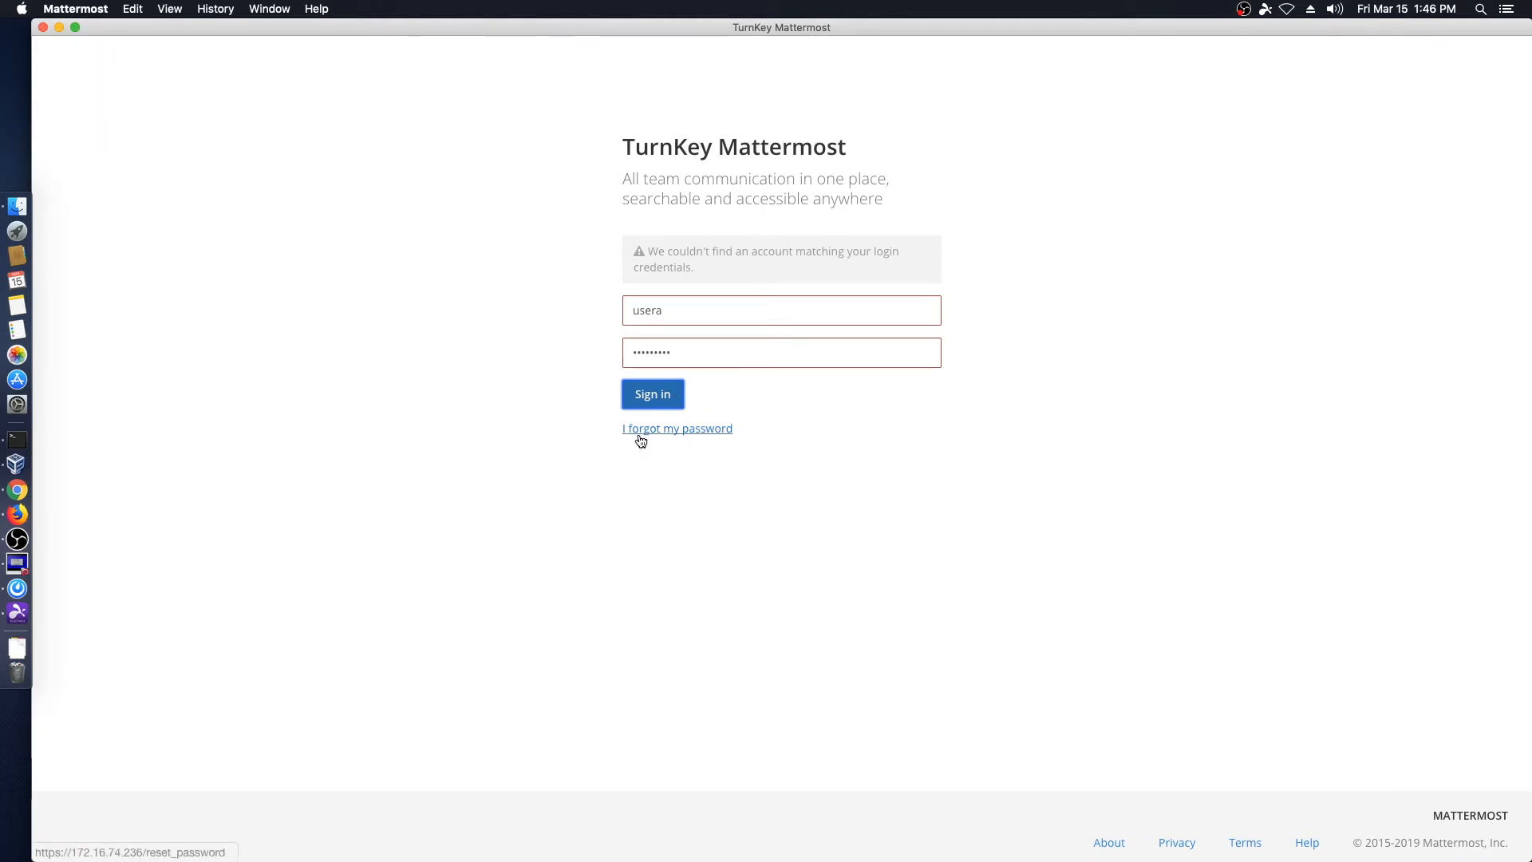
pyautogui.click(676, 428)
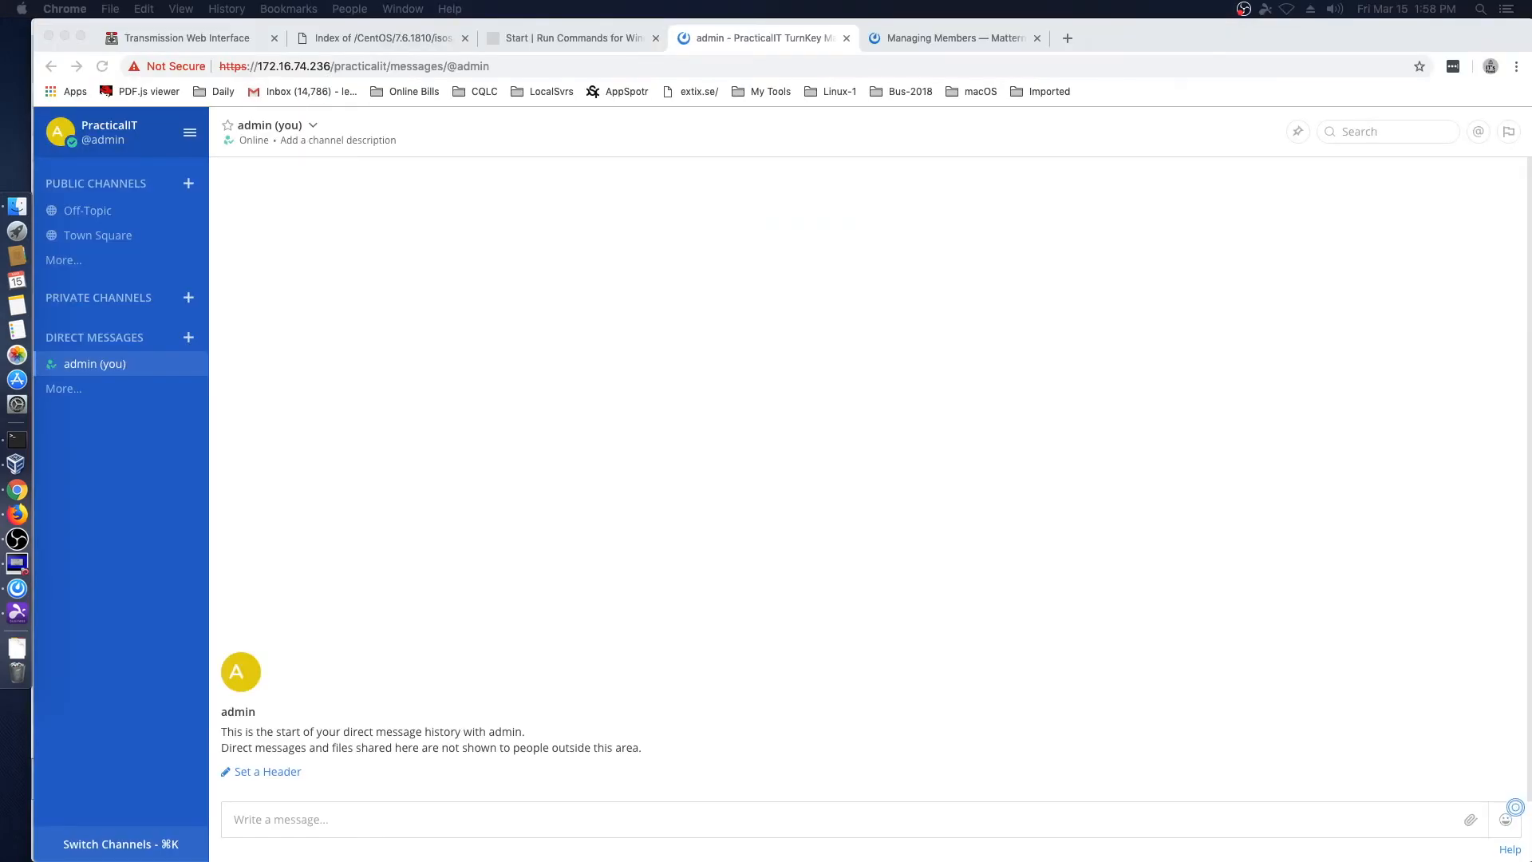
pyautogui.moveTo(741, 522)
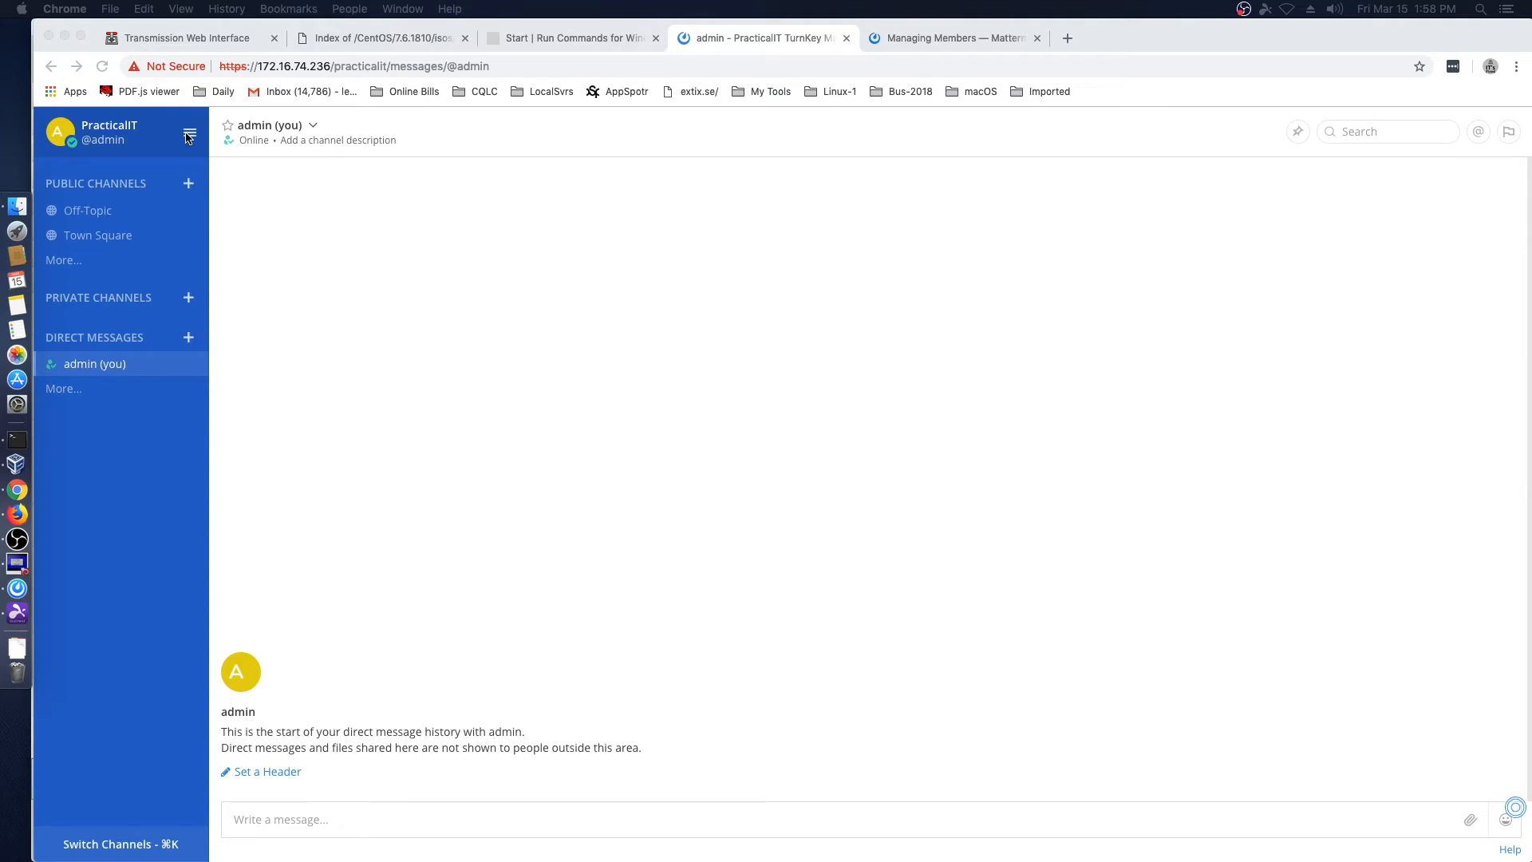
pyautogui.moveTo(190, 132)
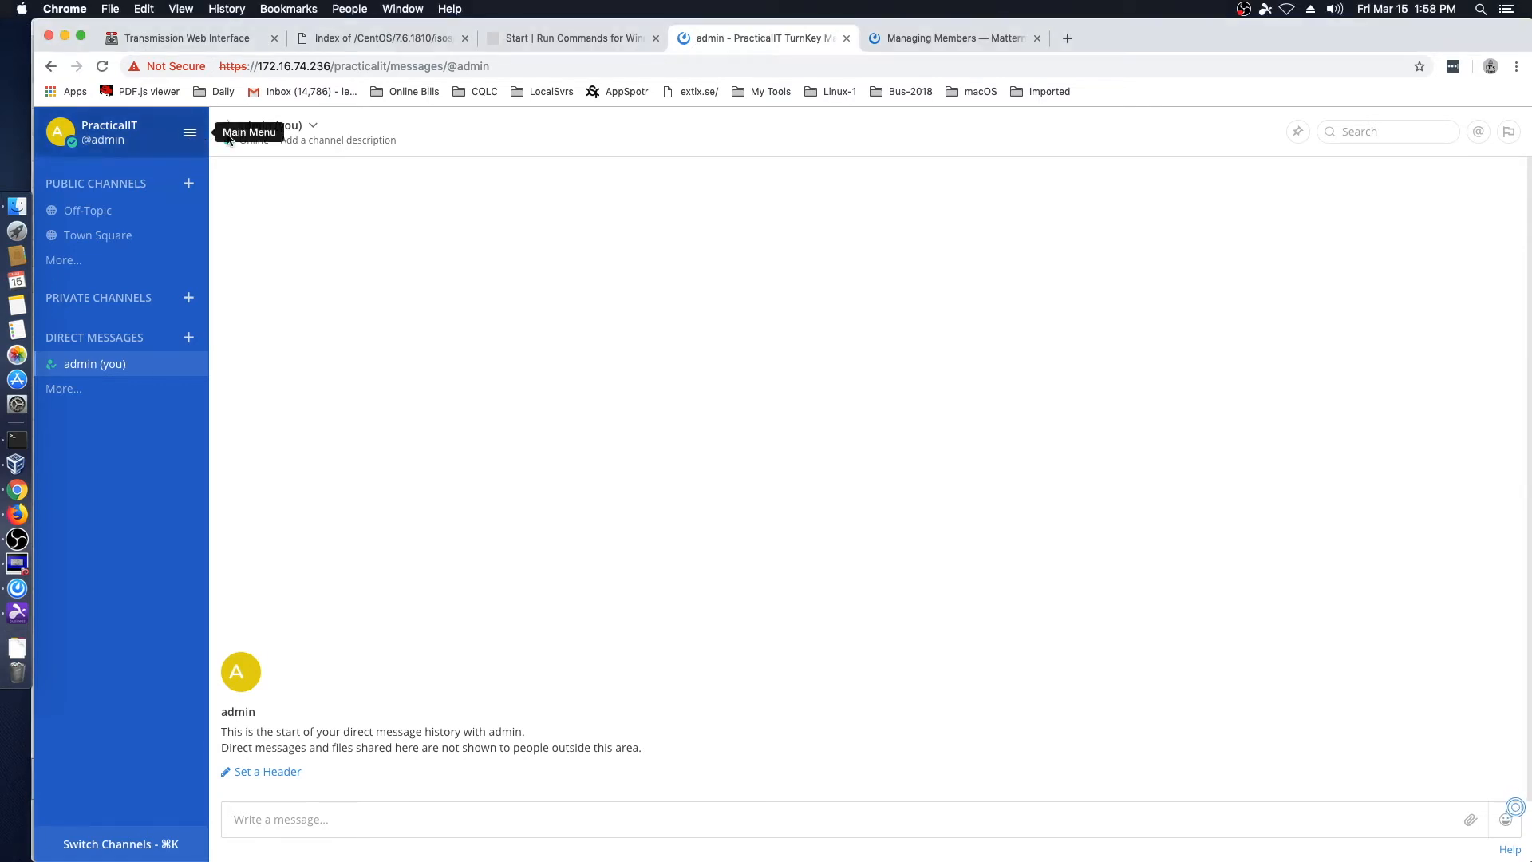
# Read the Managing Members guide on invite codes, then return to the Mattermost workspace
pyautogui.click(949, 38)
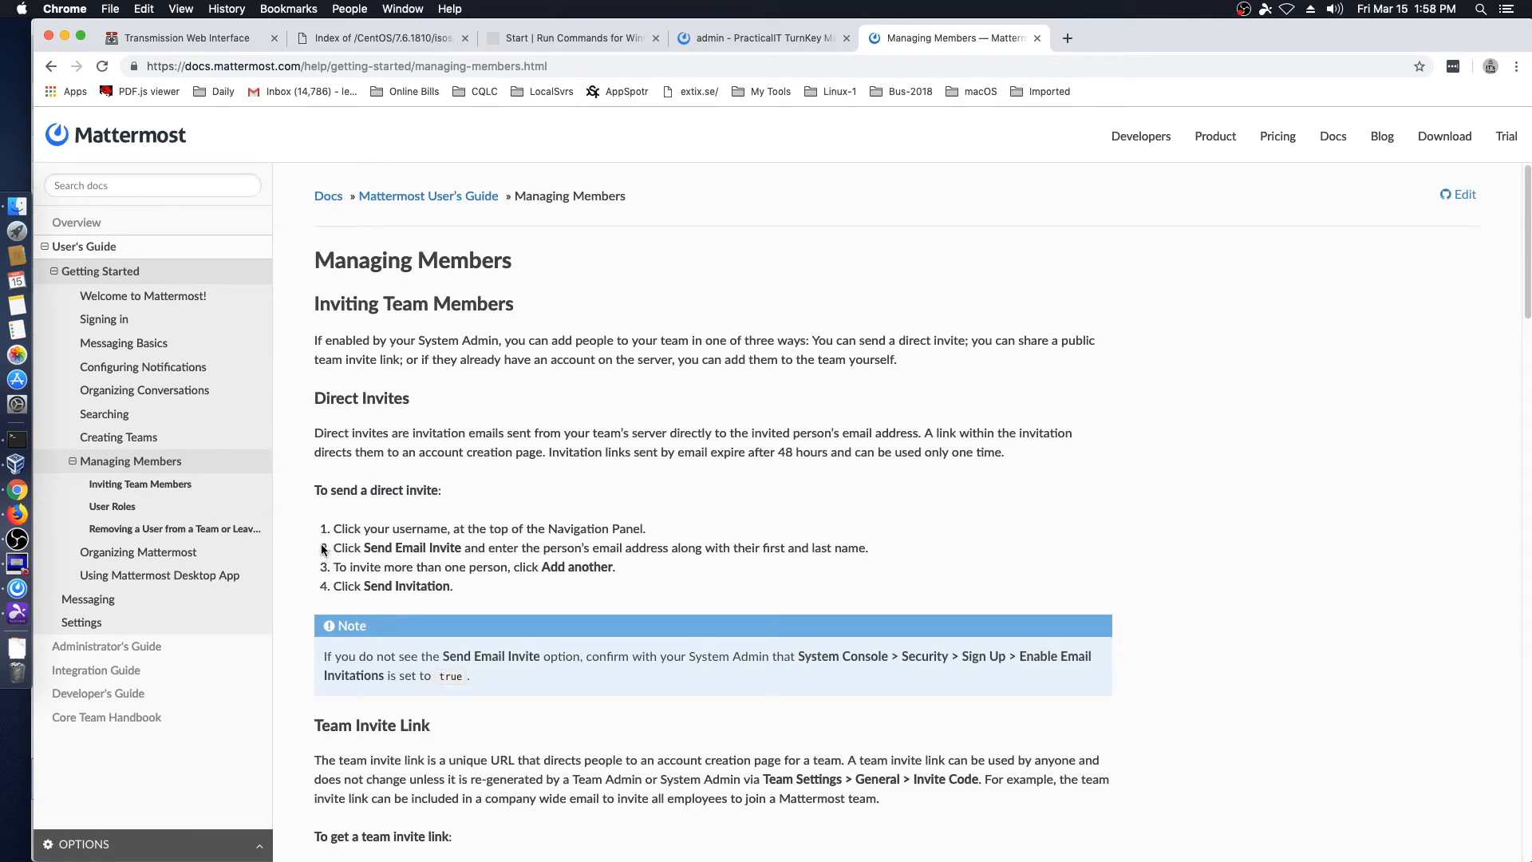
pyautogui.scroll(-3)
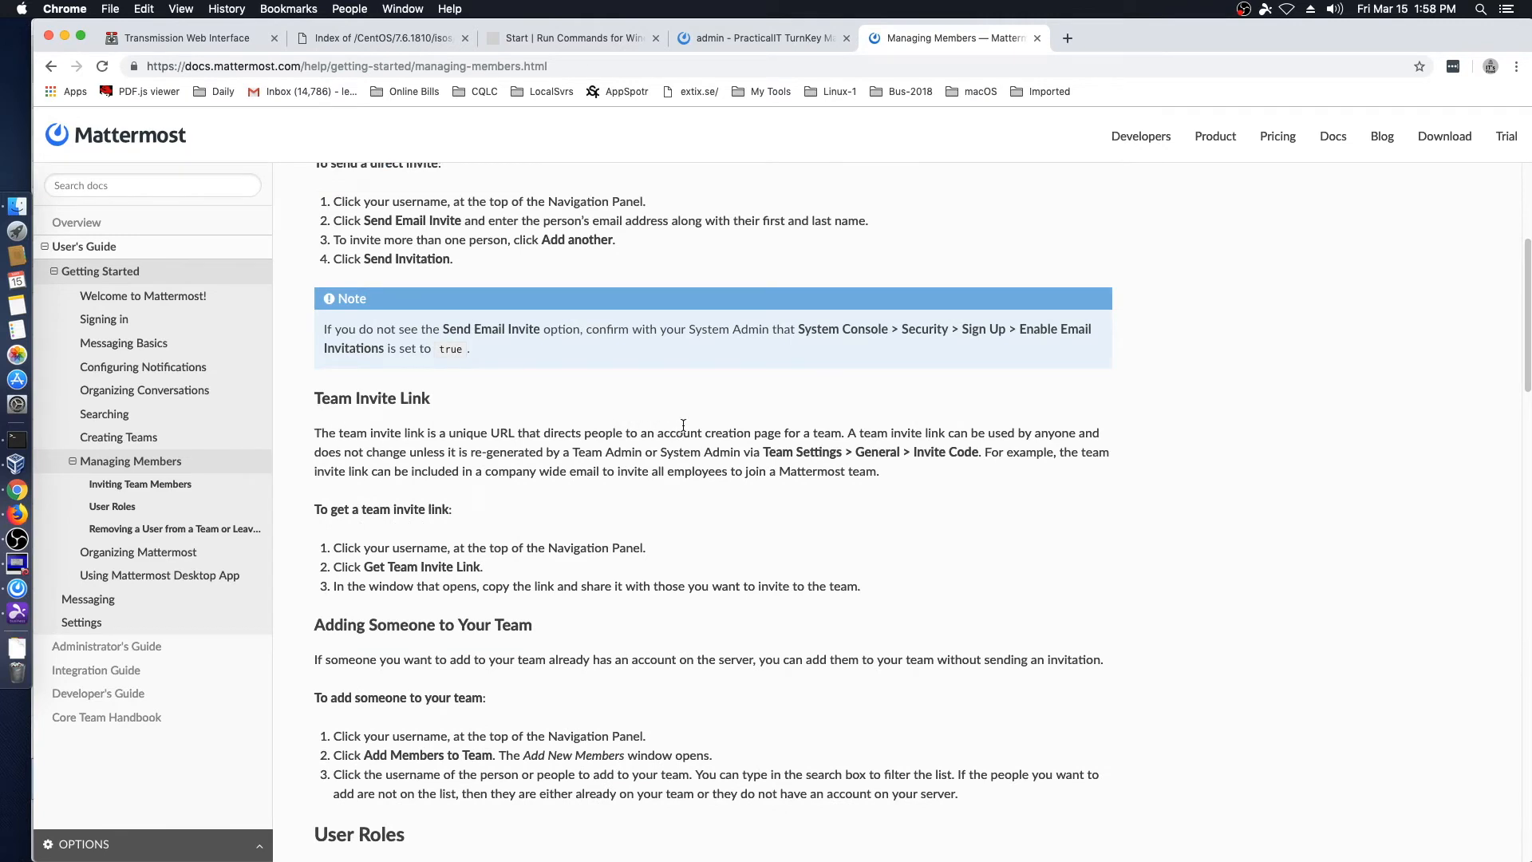
pyautogui.moveTo(996, 476)
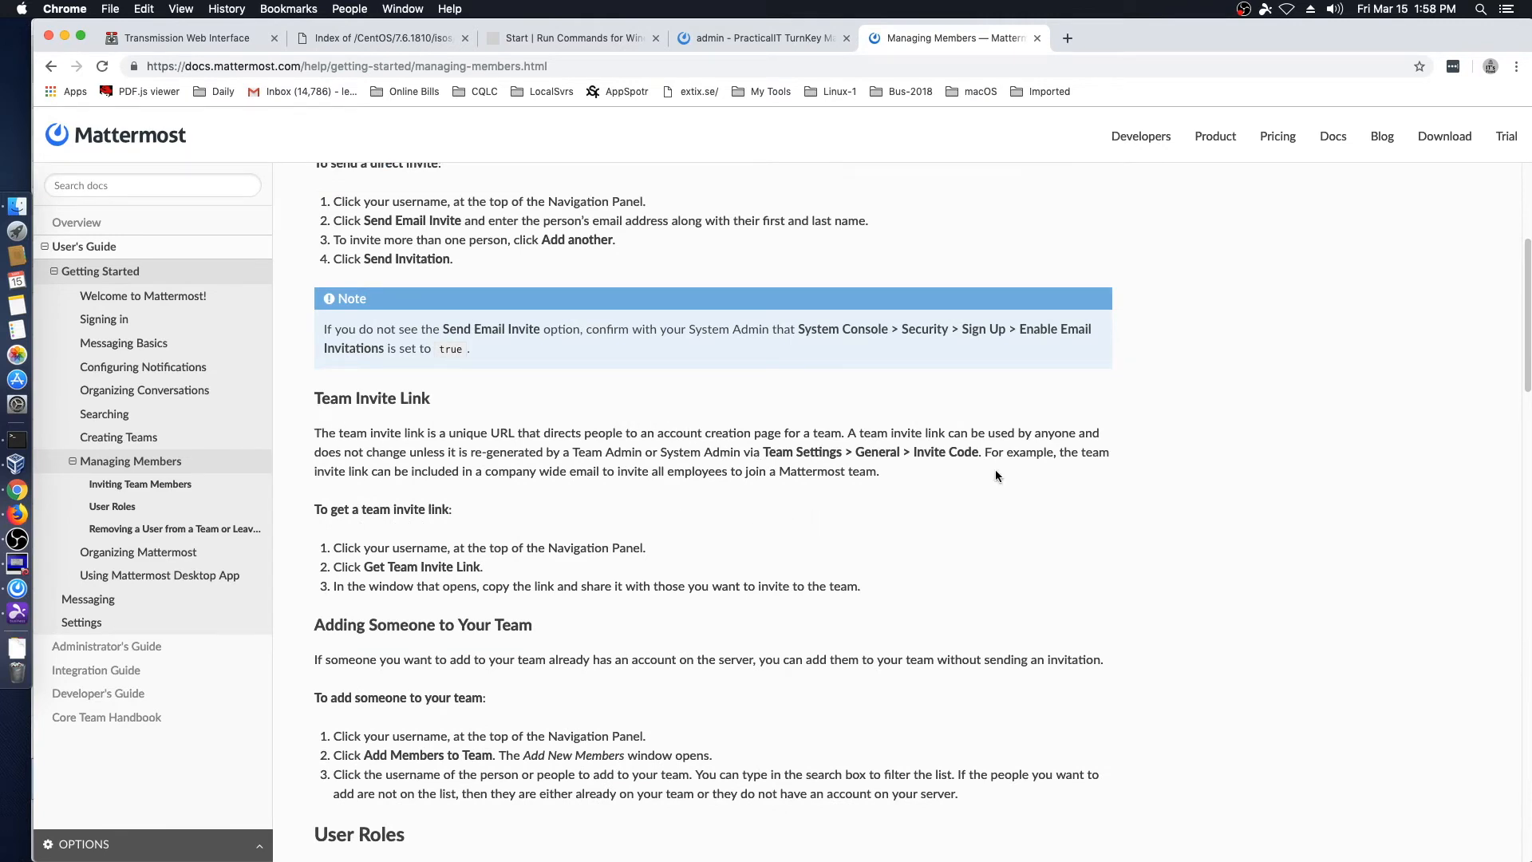
pyautogui.moveTo(765, 451); pyautogui.dragTo(978, 452)
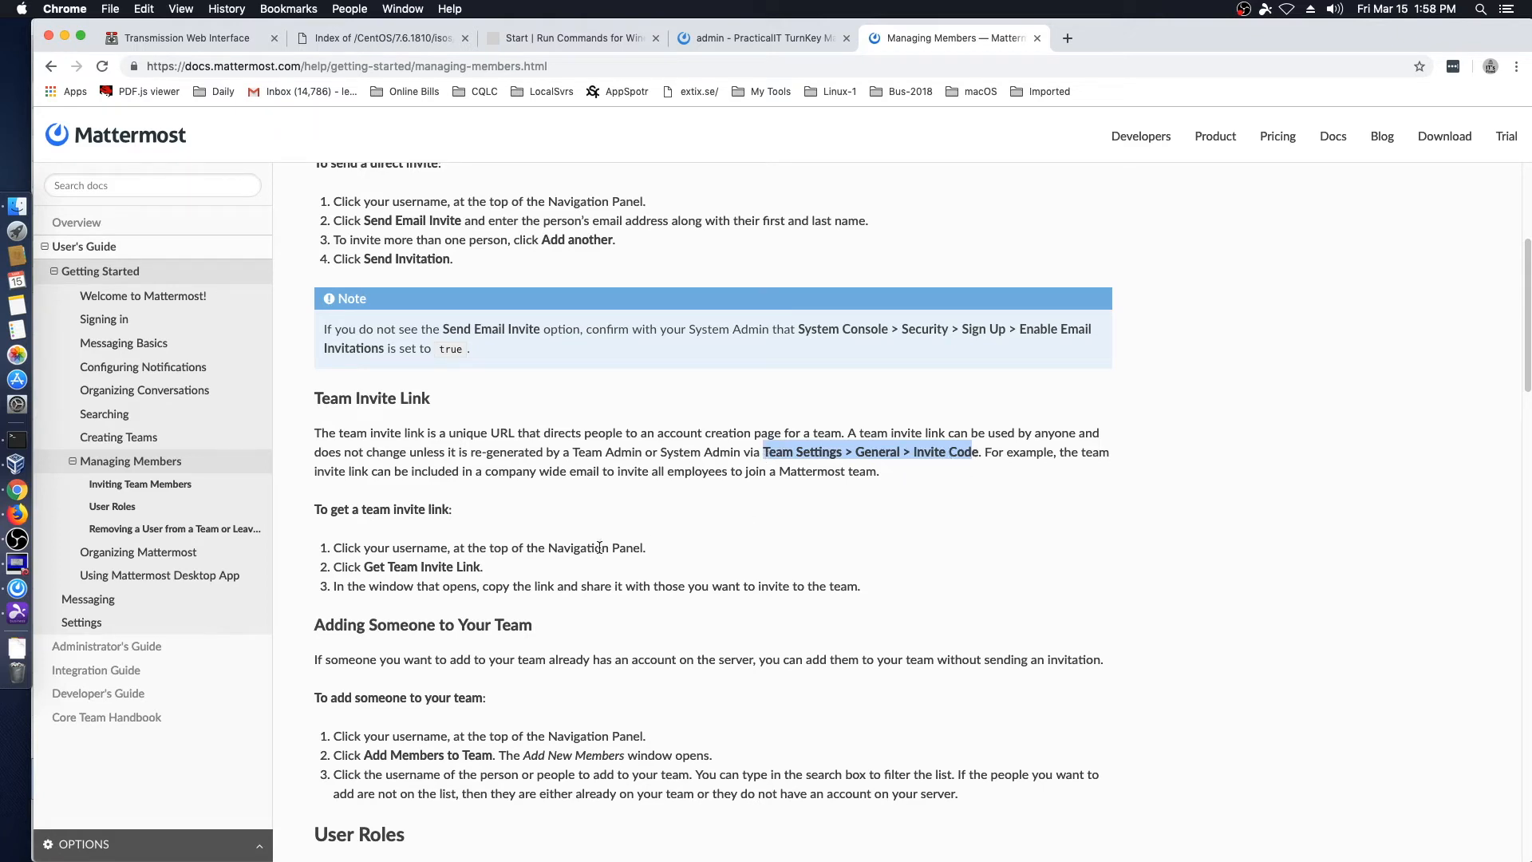
pyautogui.scroll(-3)
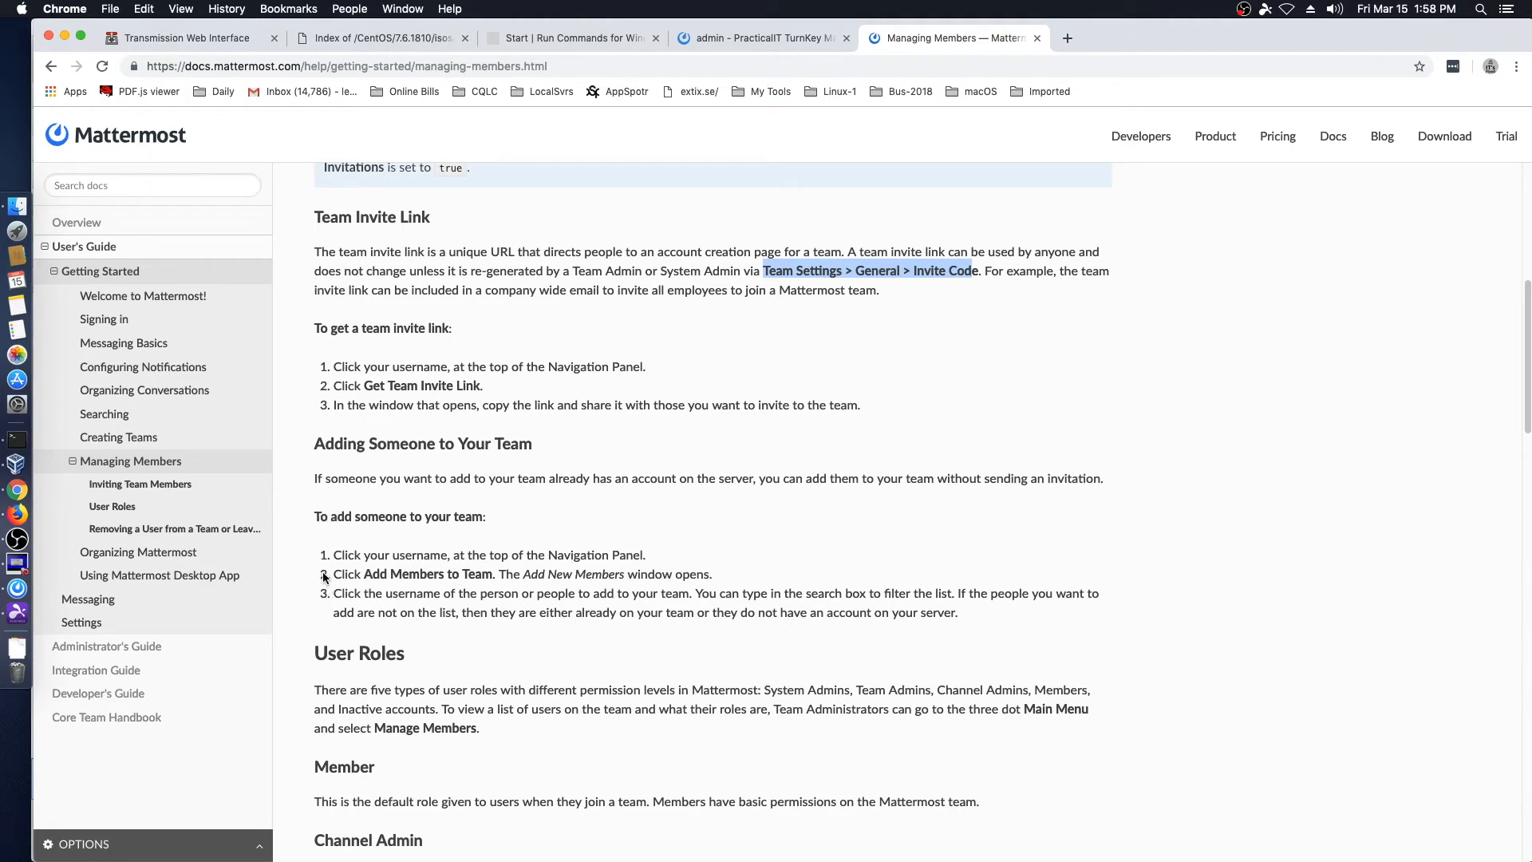
pyautogui.moveTo(331, 588)
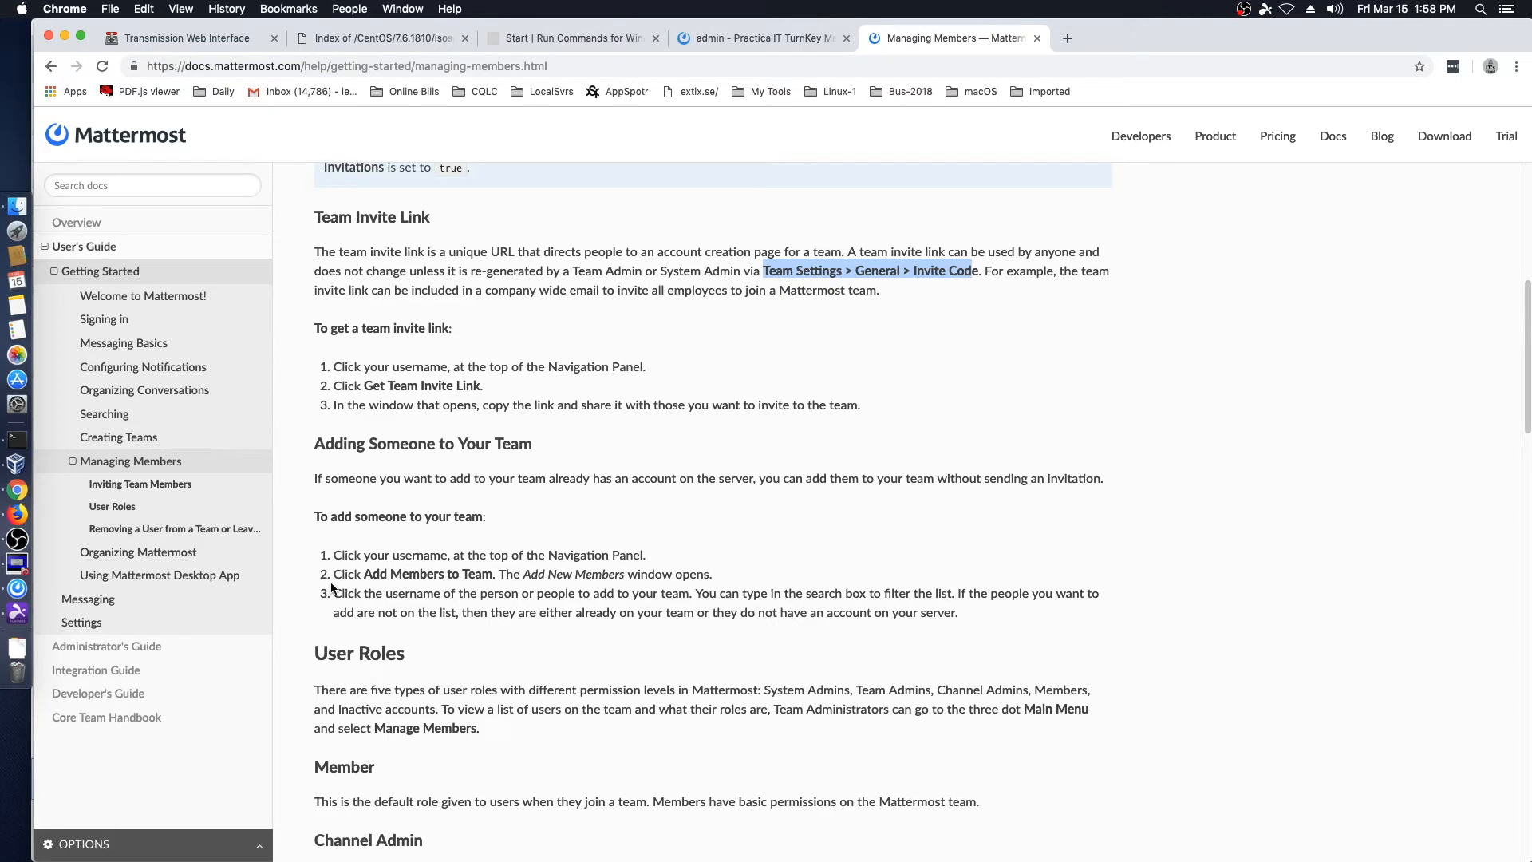
pyautogui.moveTo(645, 641)
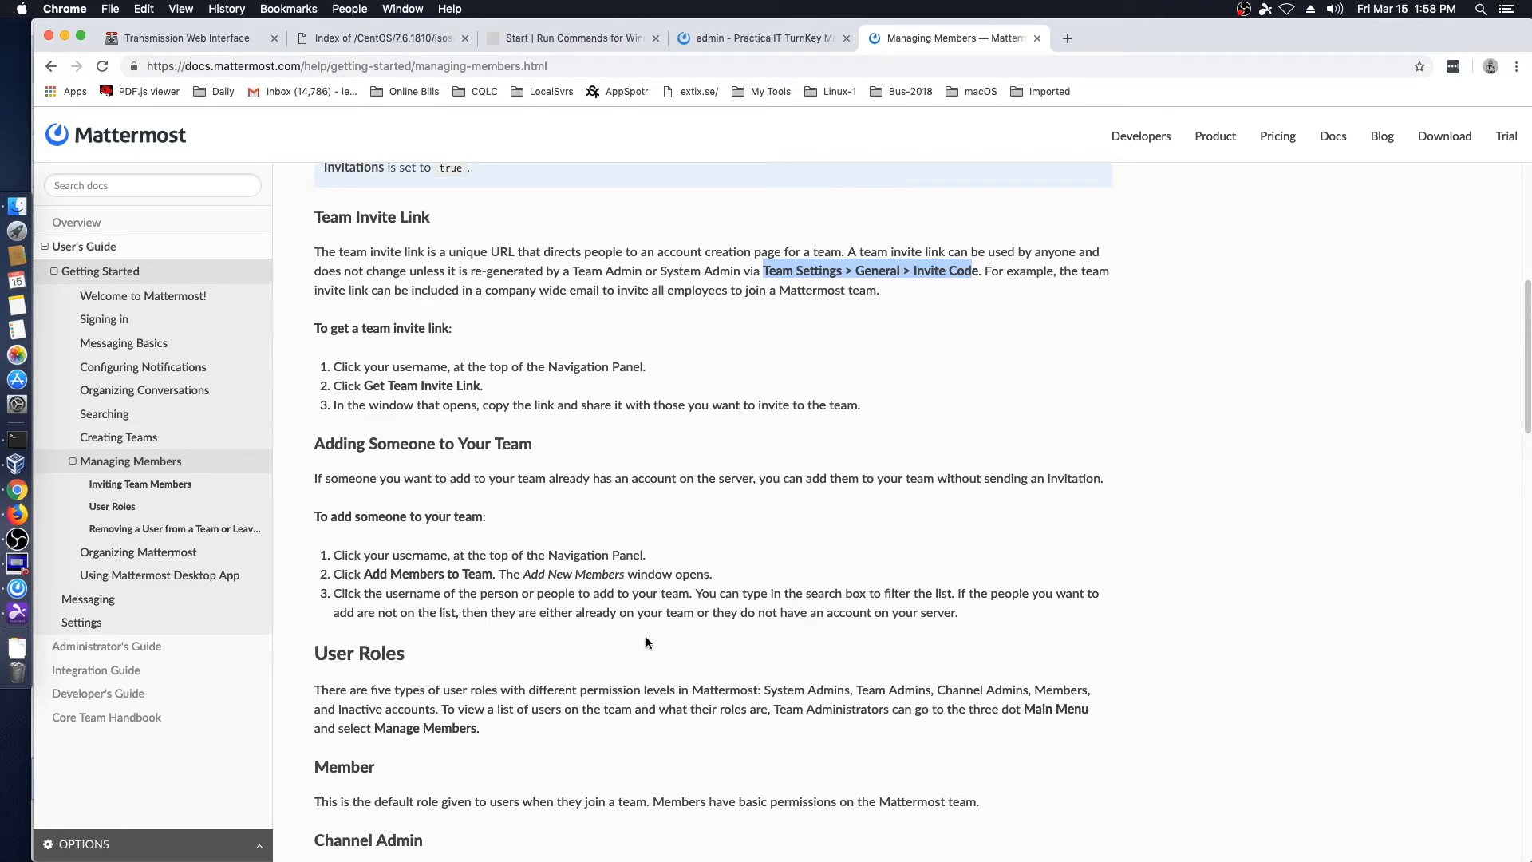
pyautogui.moveTo(652, 587)
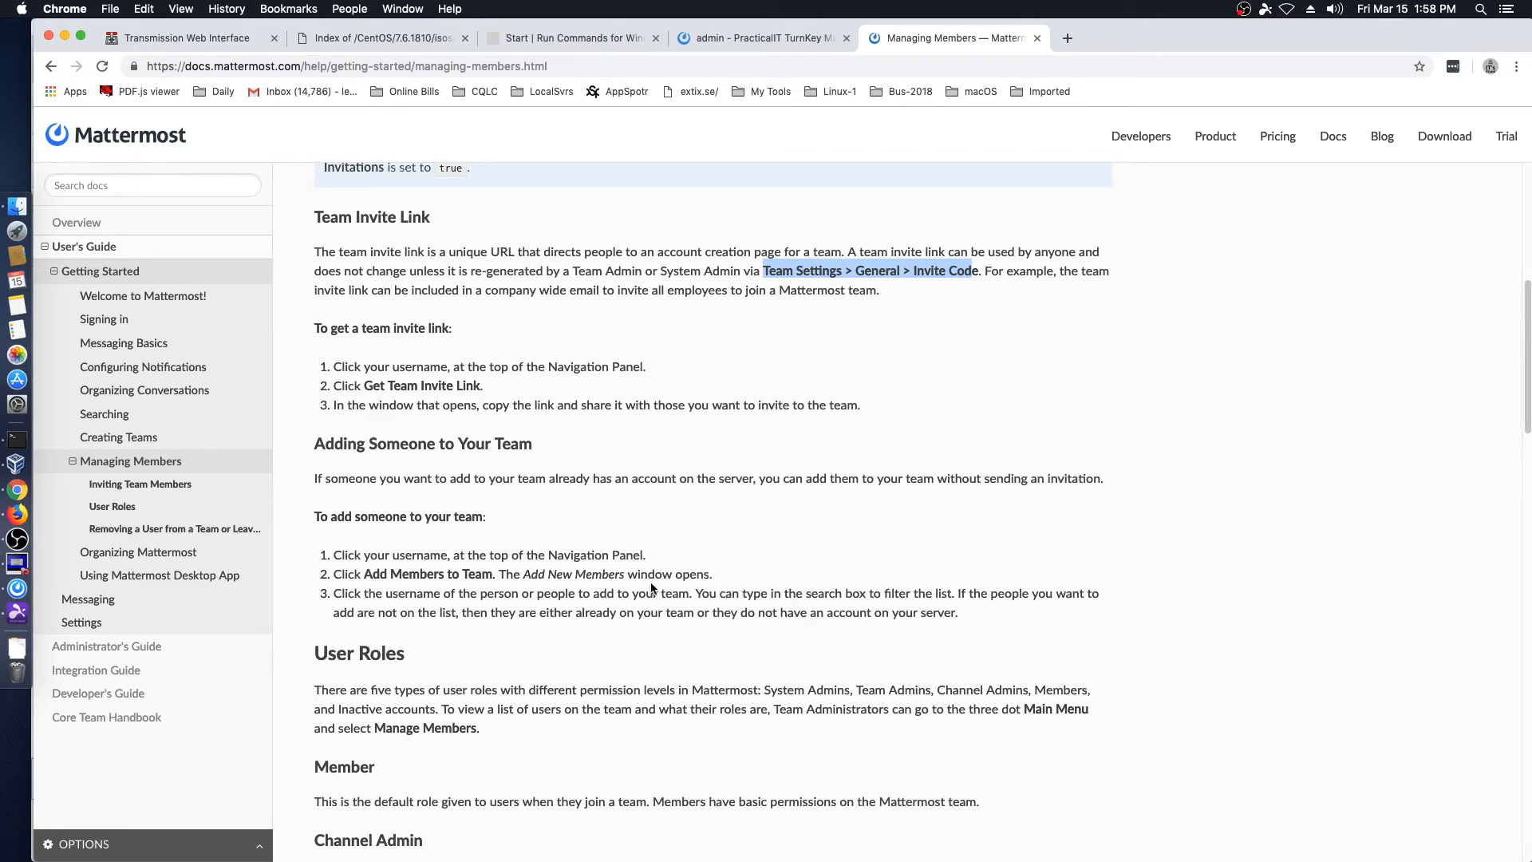
pyautogui.moveTo(530, 637)
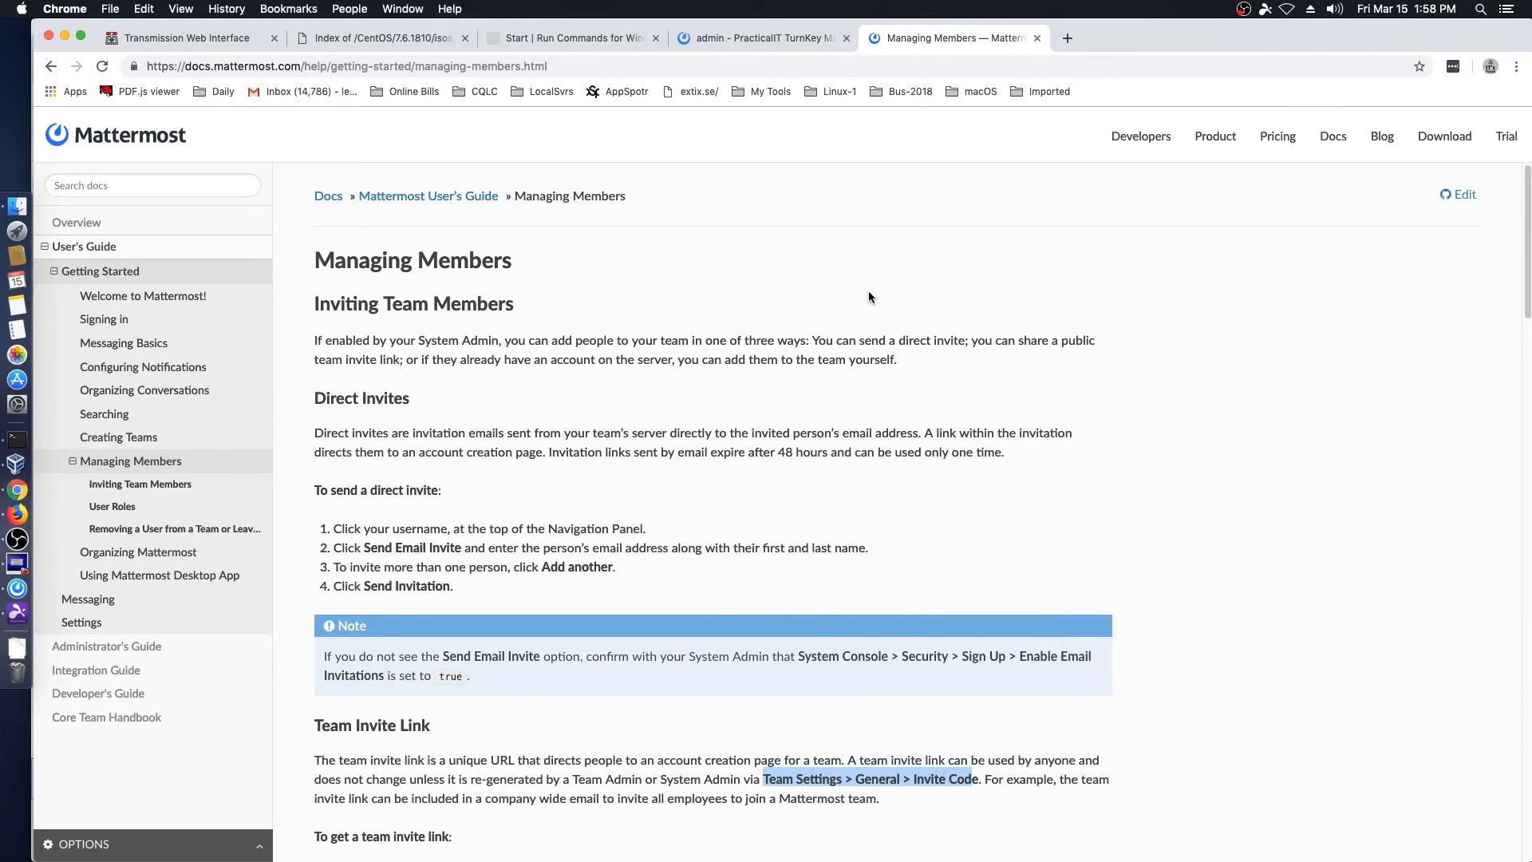
pyautogui.click(762, 37)
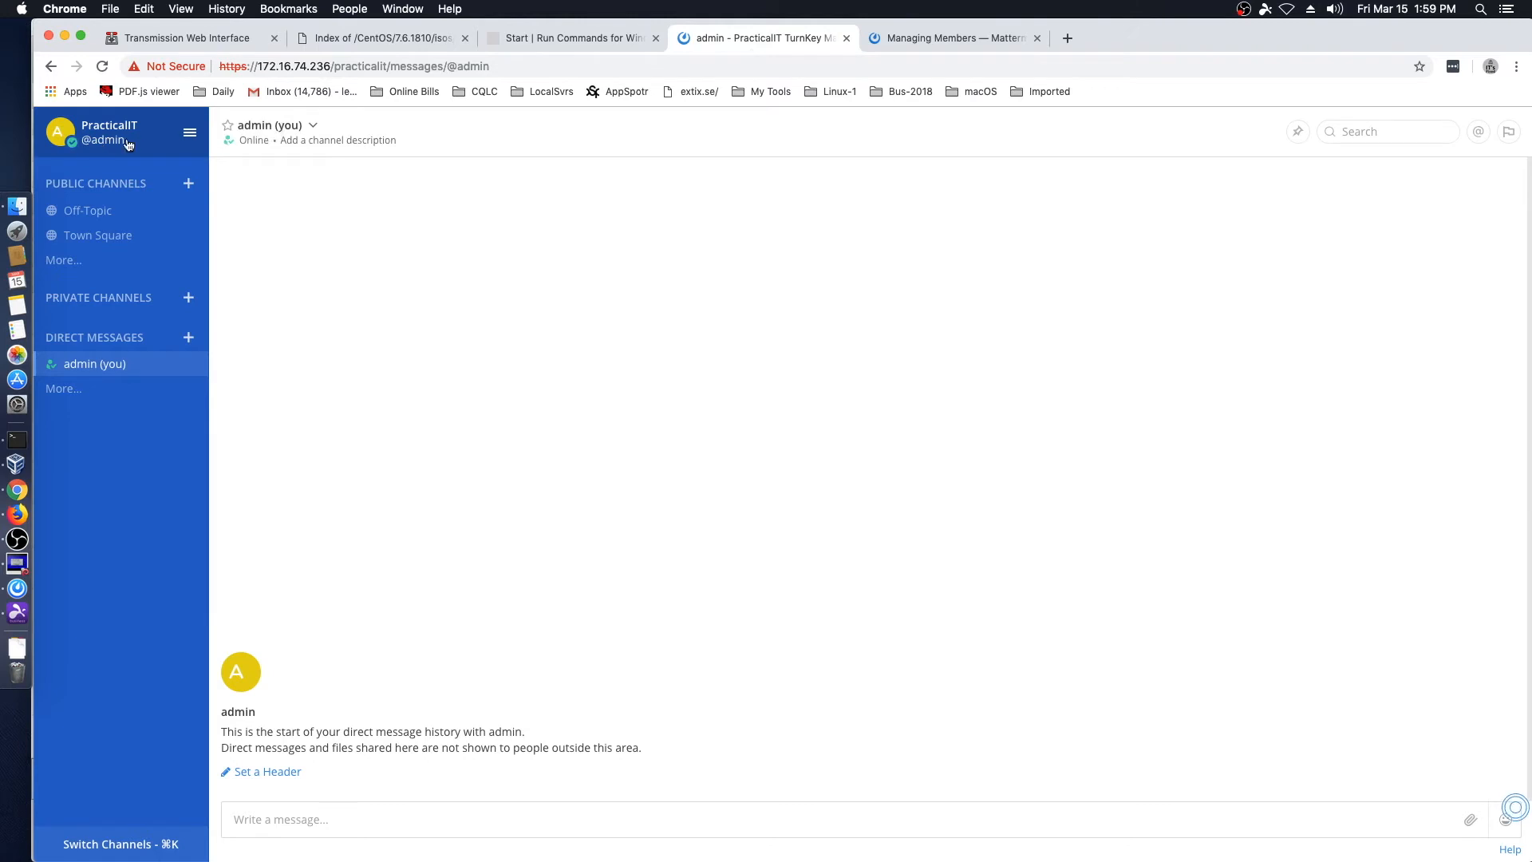
pyautogui.click(191, 131)
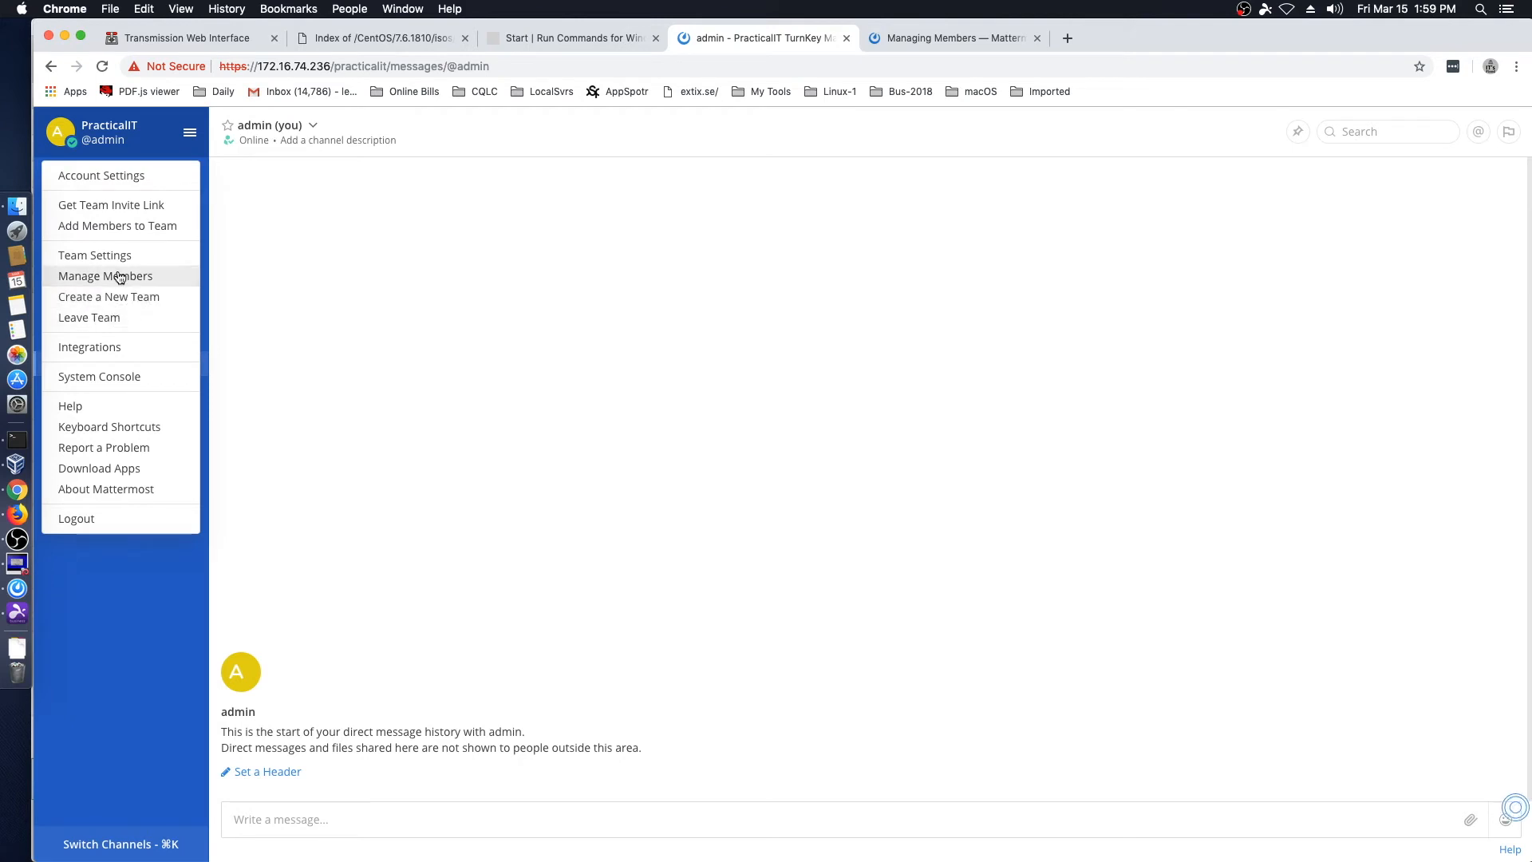
pyautogui.moveTo(147, 249)
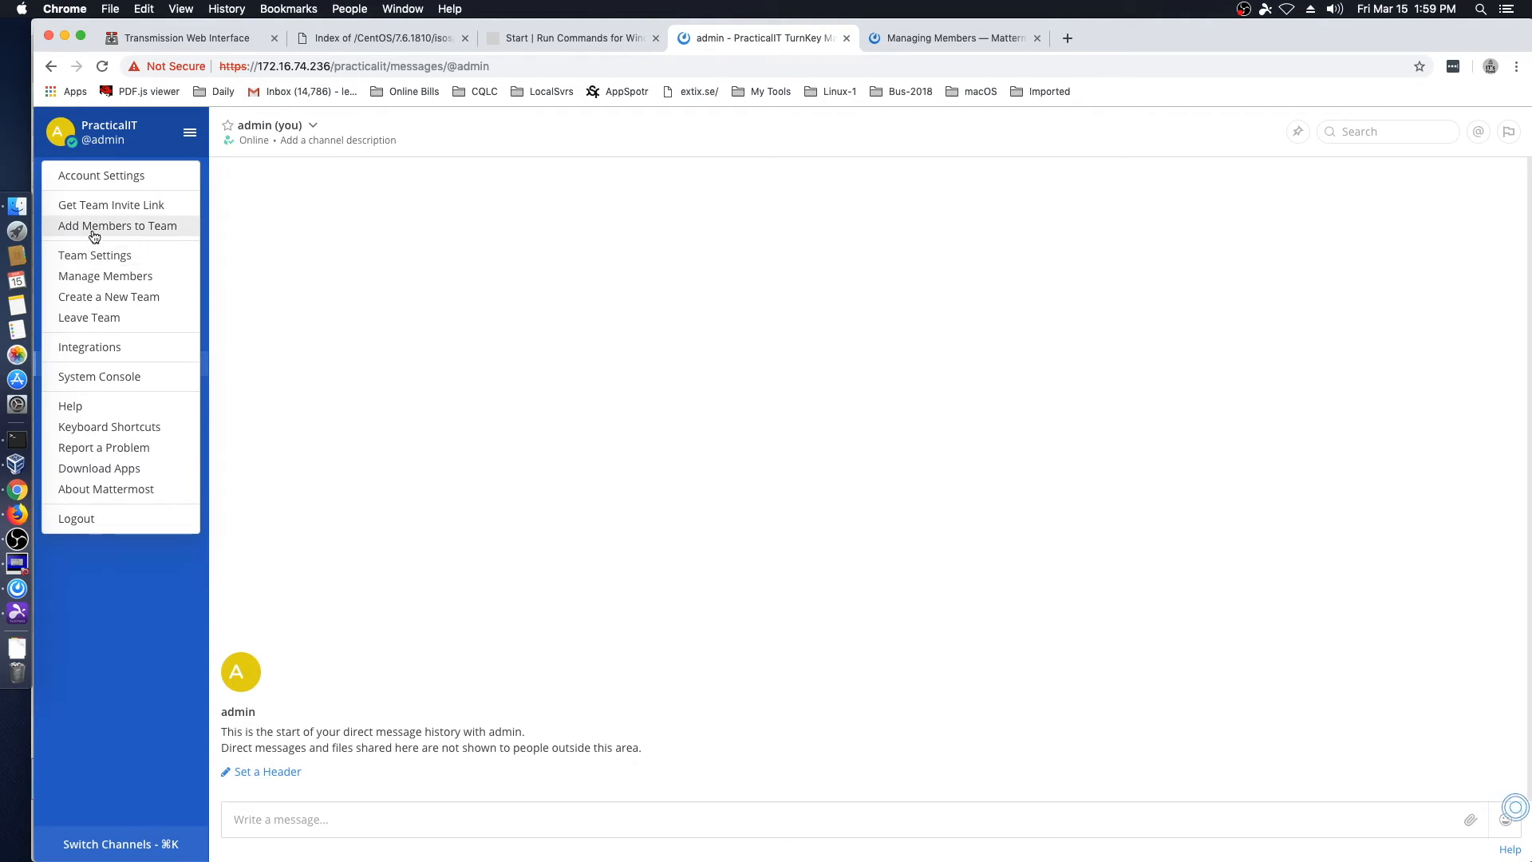
pyautogui.moveTo(110, 204)
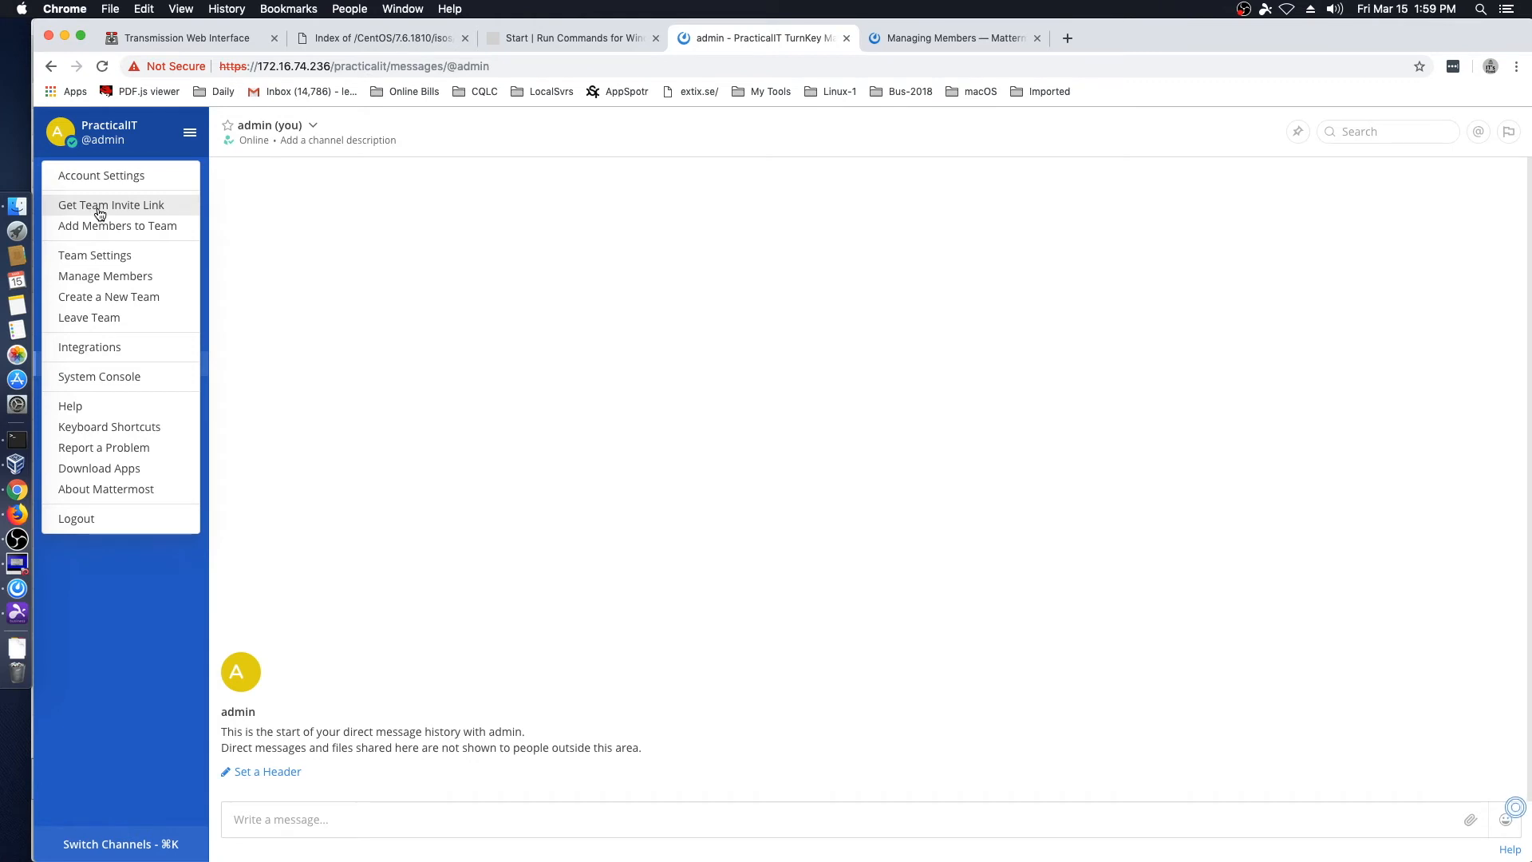
pyautogui.click(110, 204)
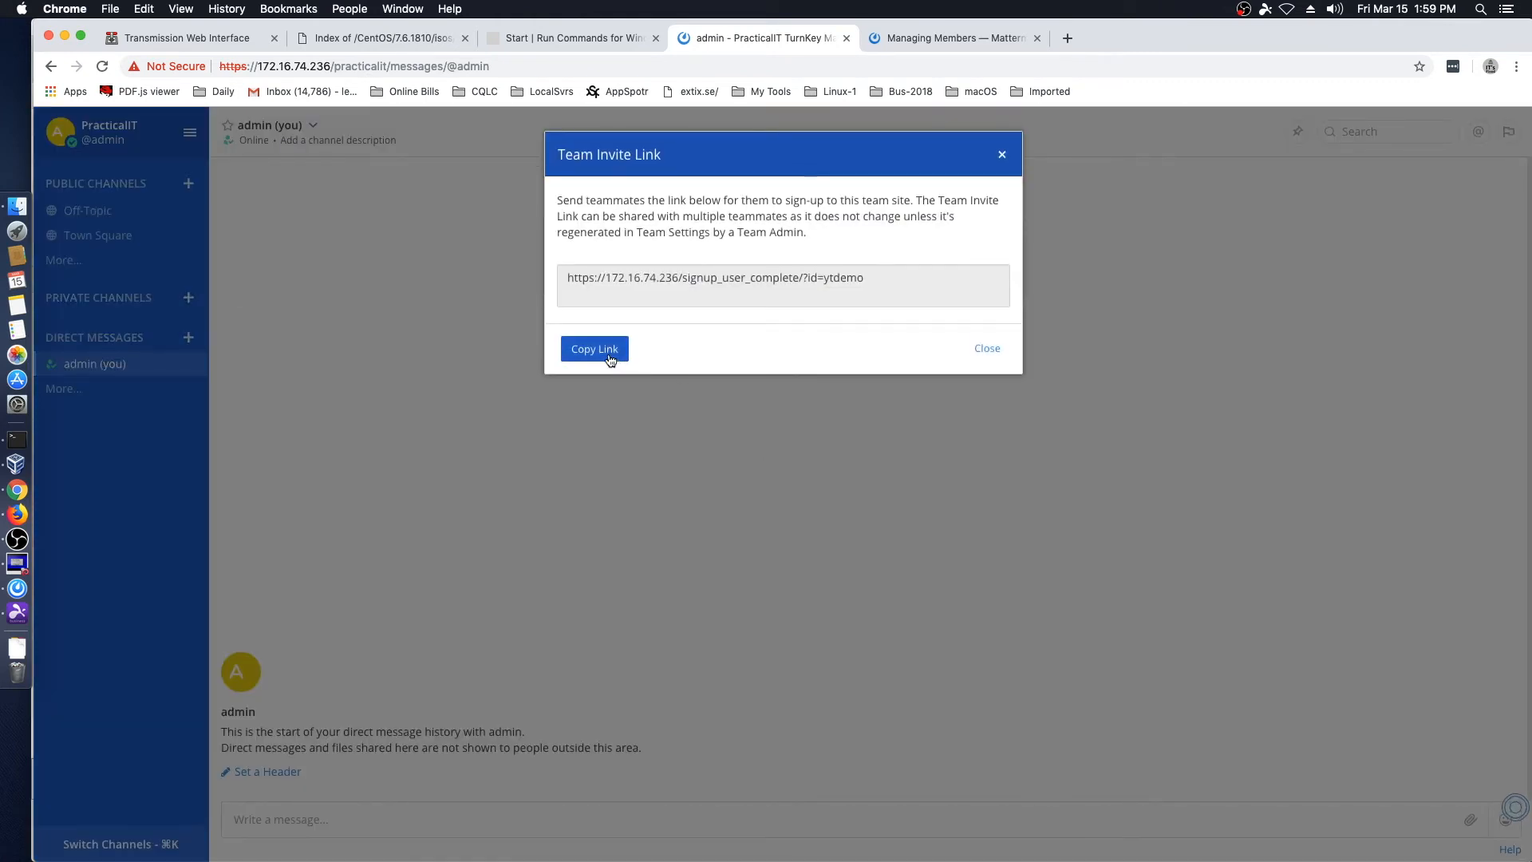
pyautogui.click(594, 349)
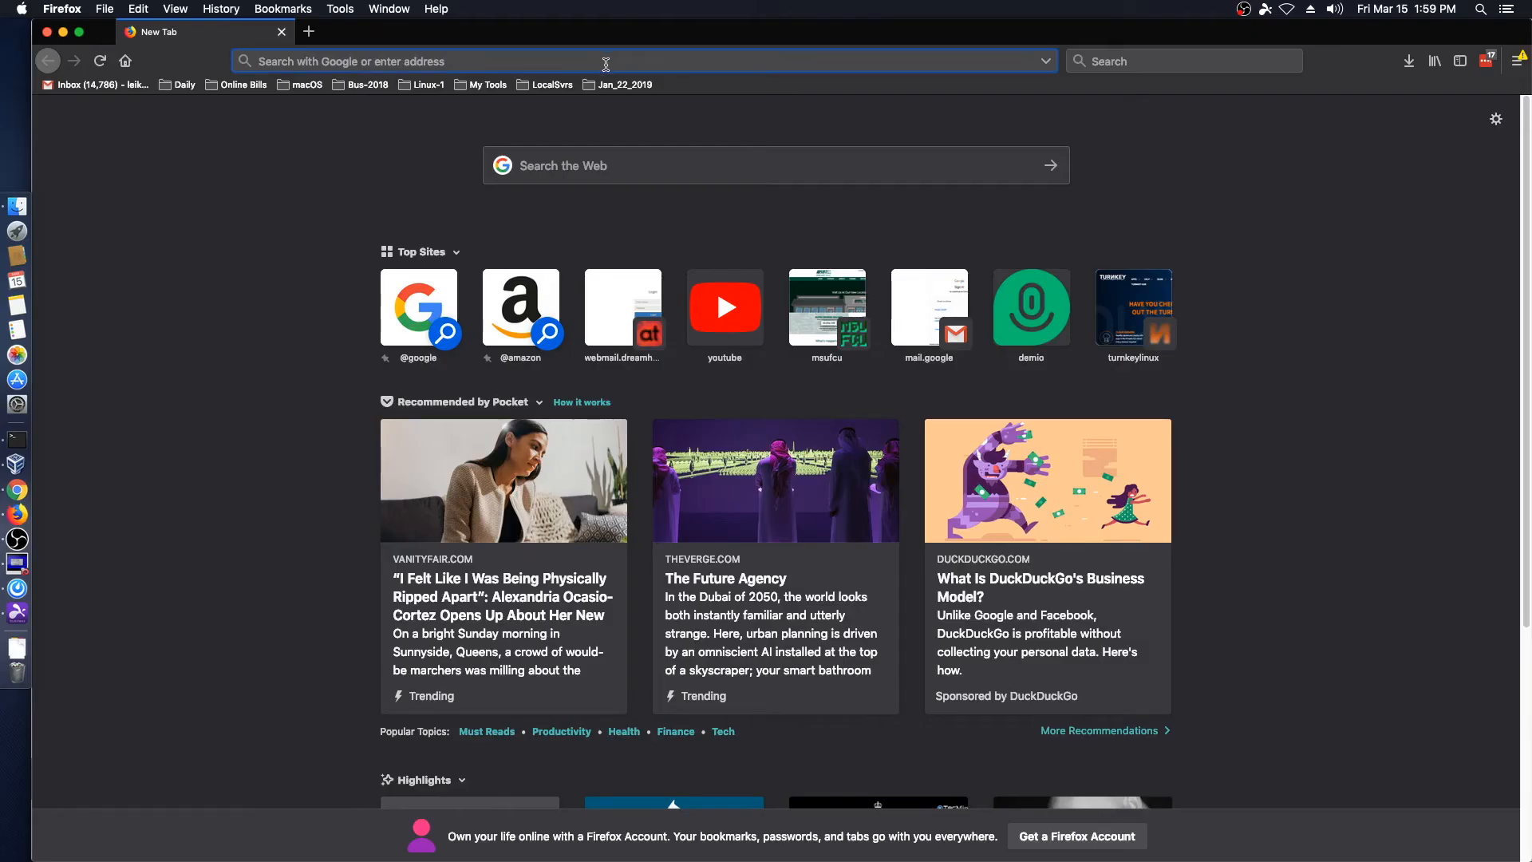
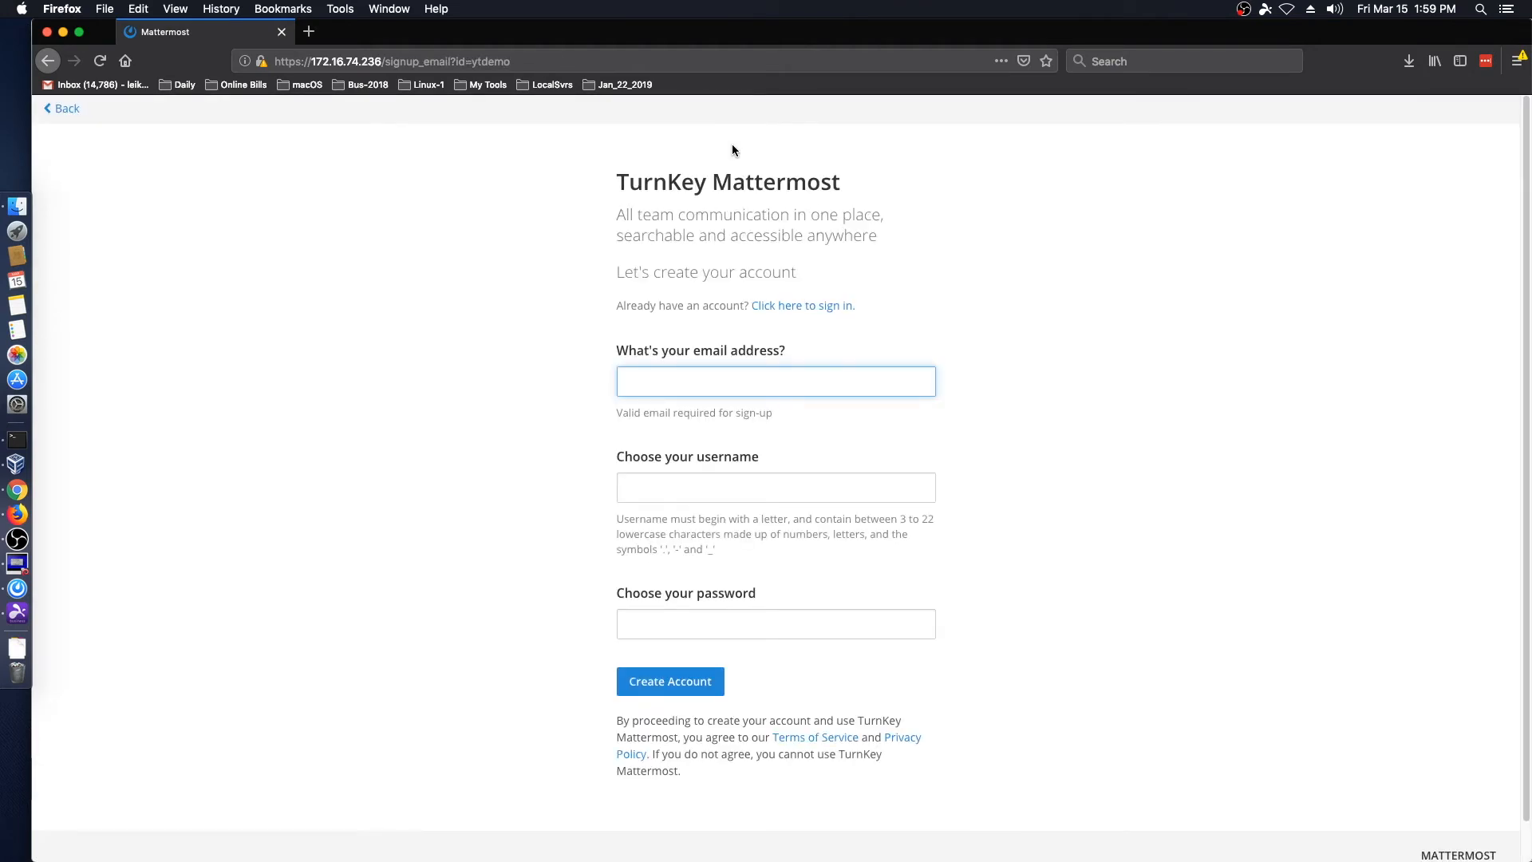
pyautogui.click(775, 382)
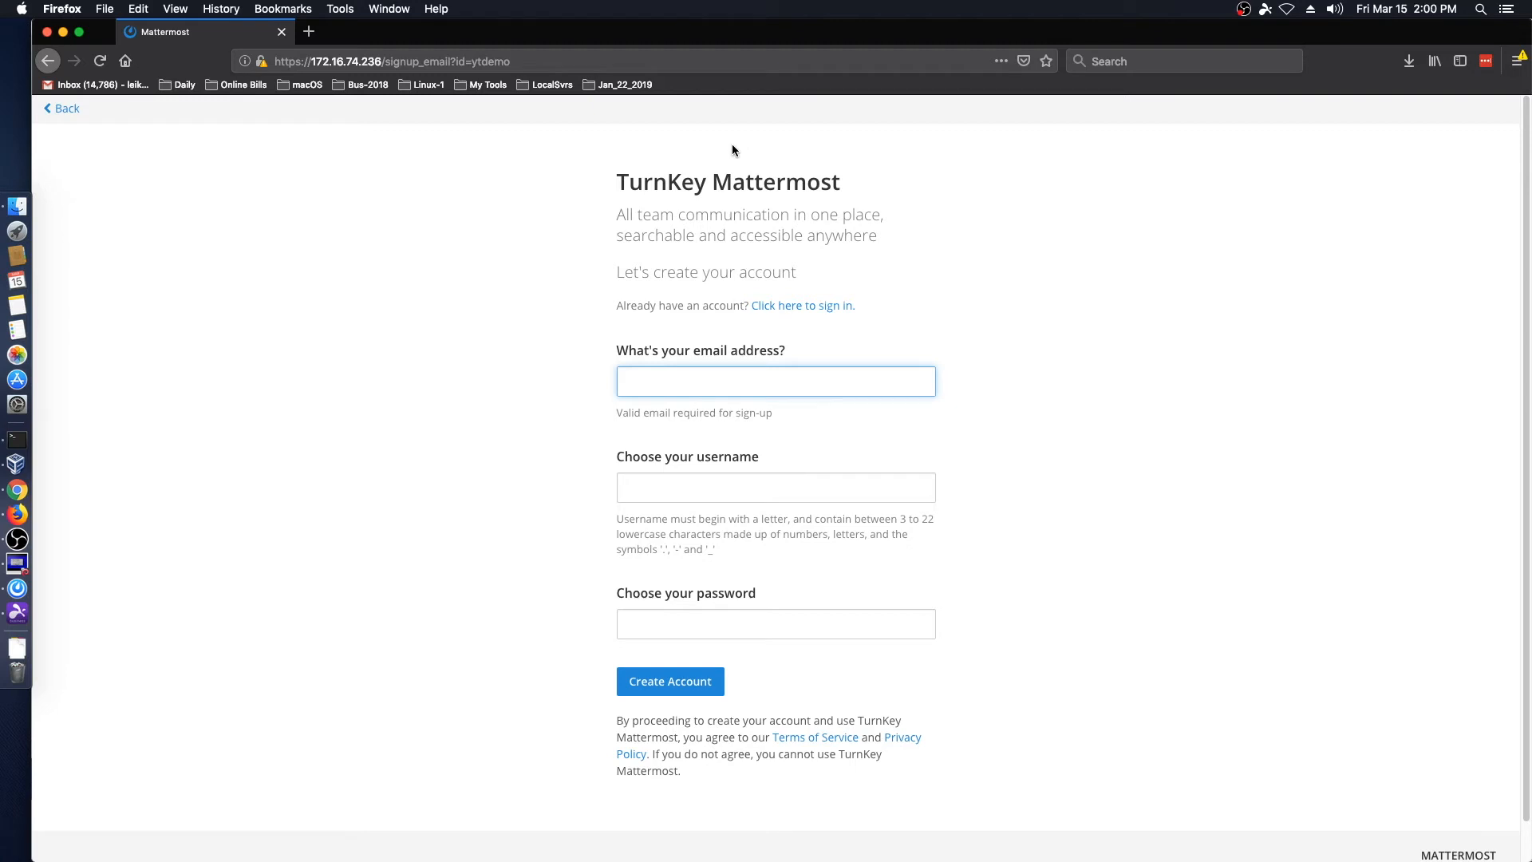
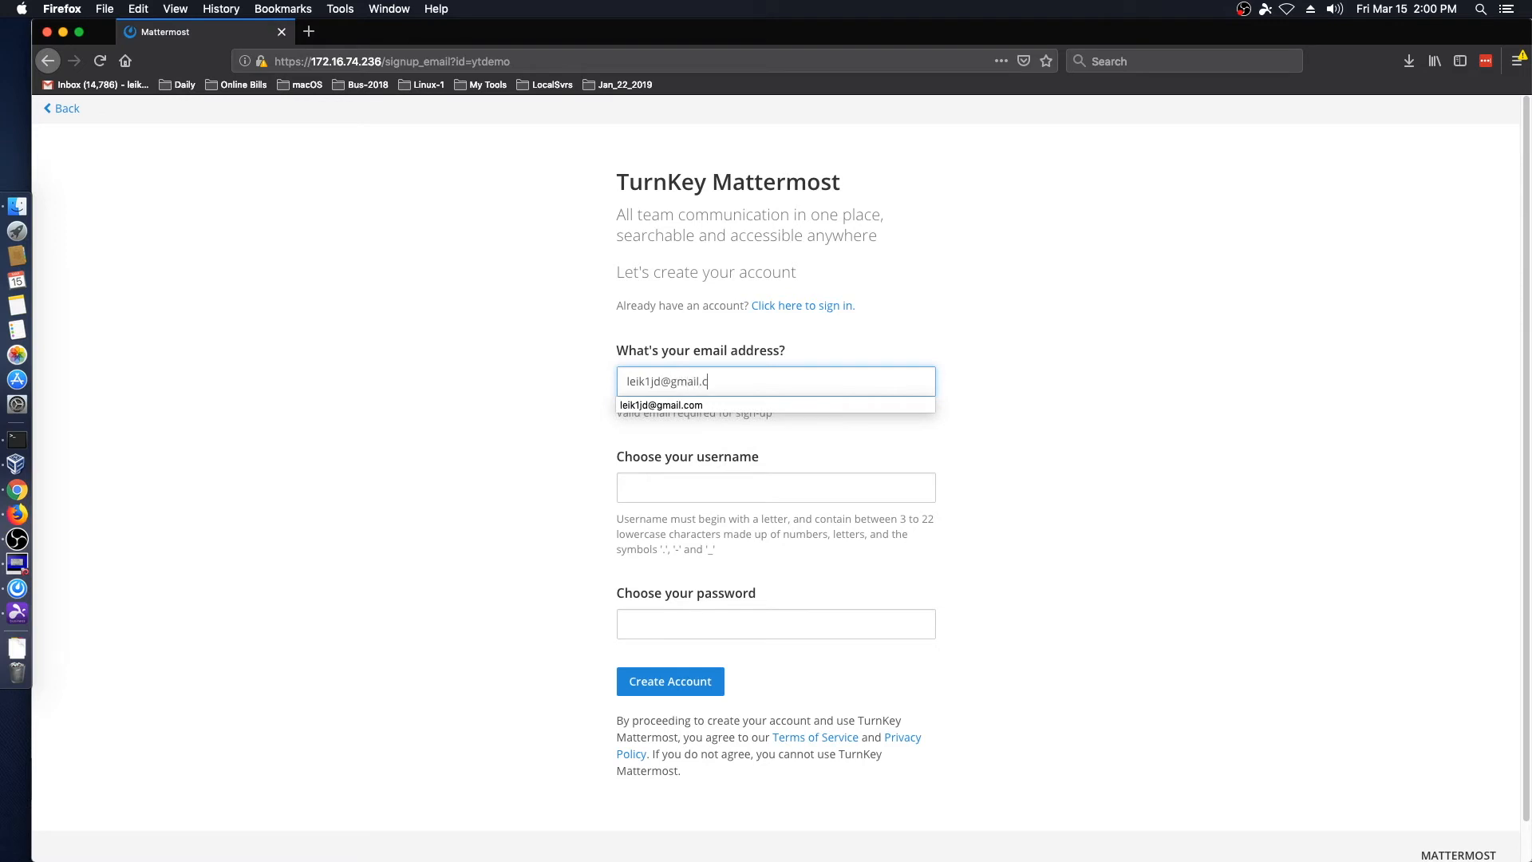
pyautogui.click(775, 487)
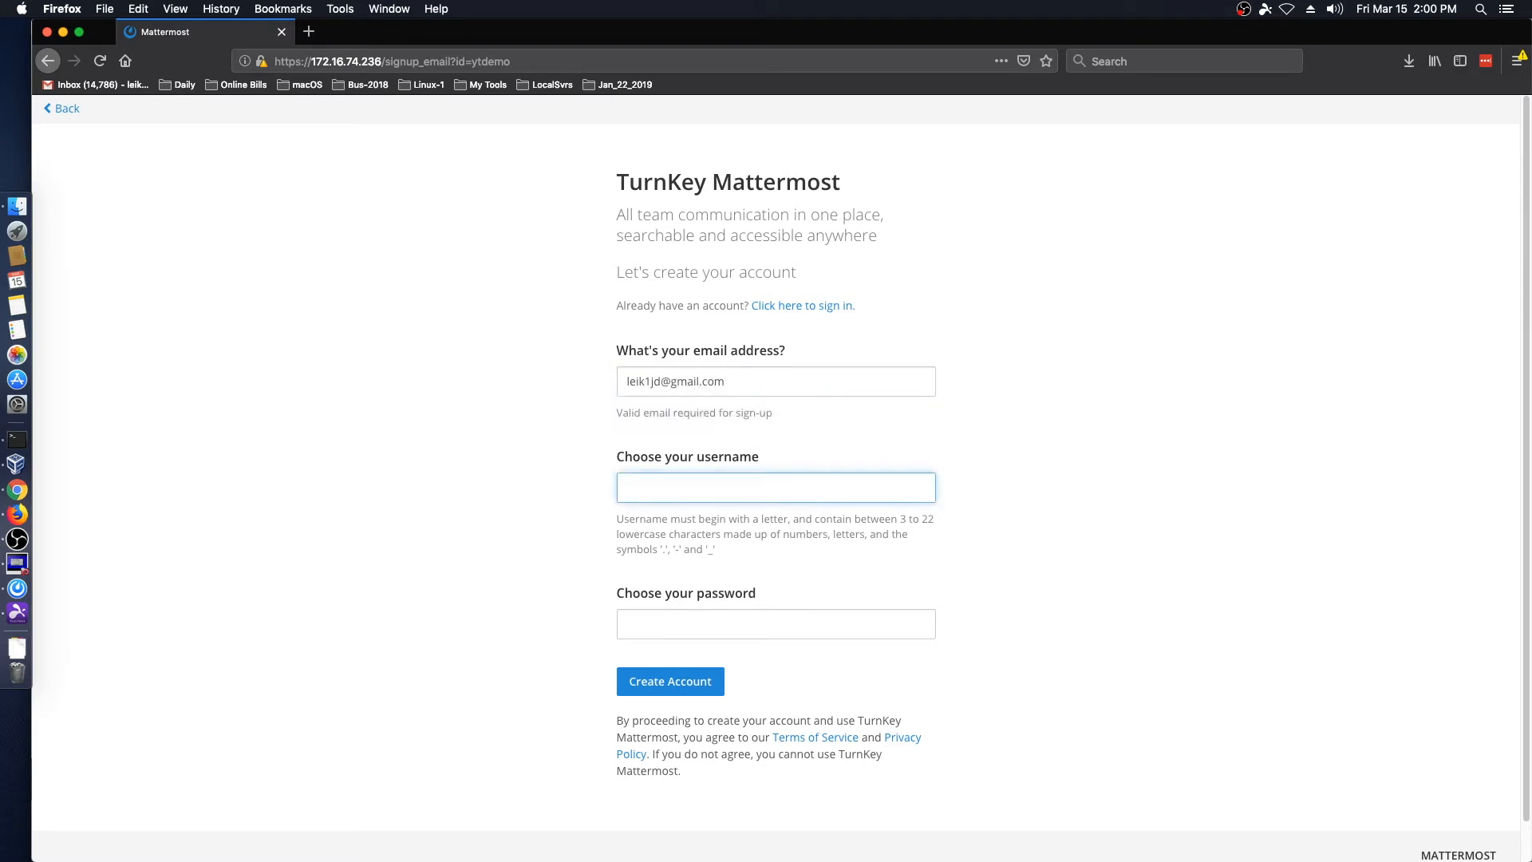
pyautogui.write('Jeremy')
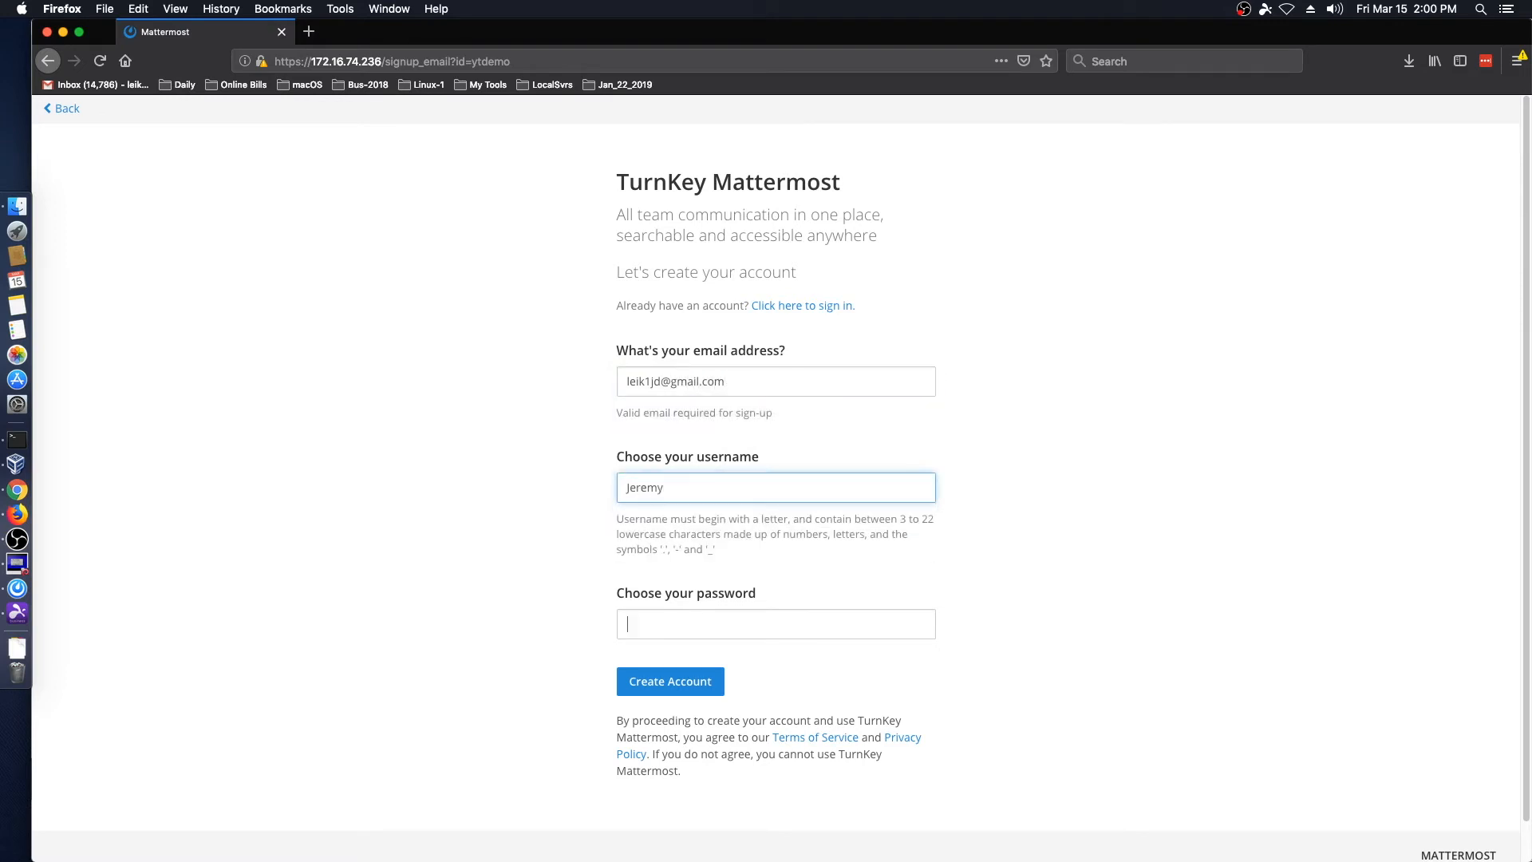
pyautogui.write('••••')
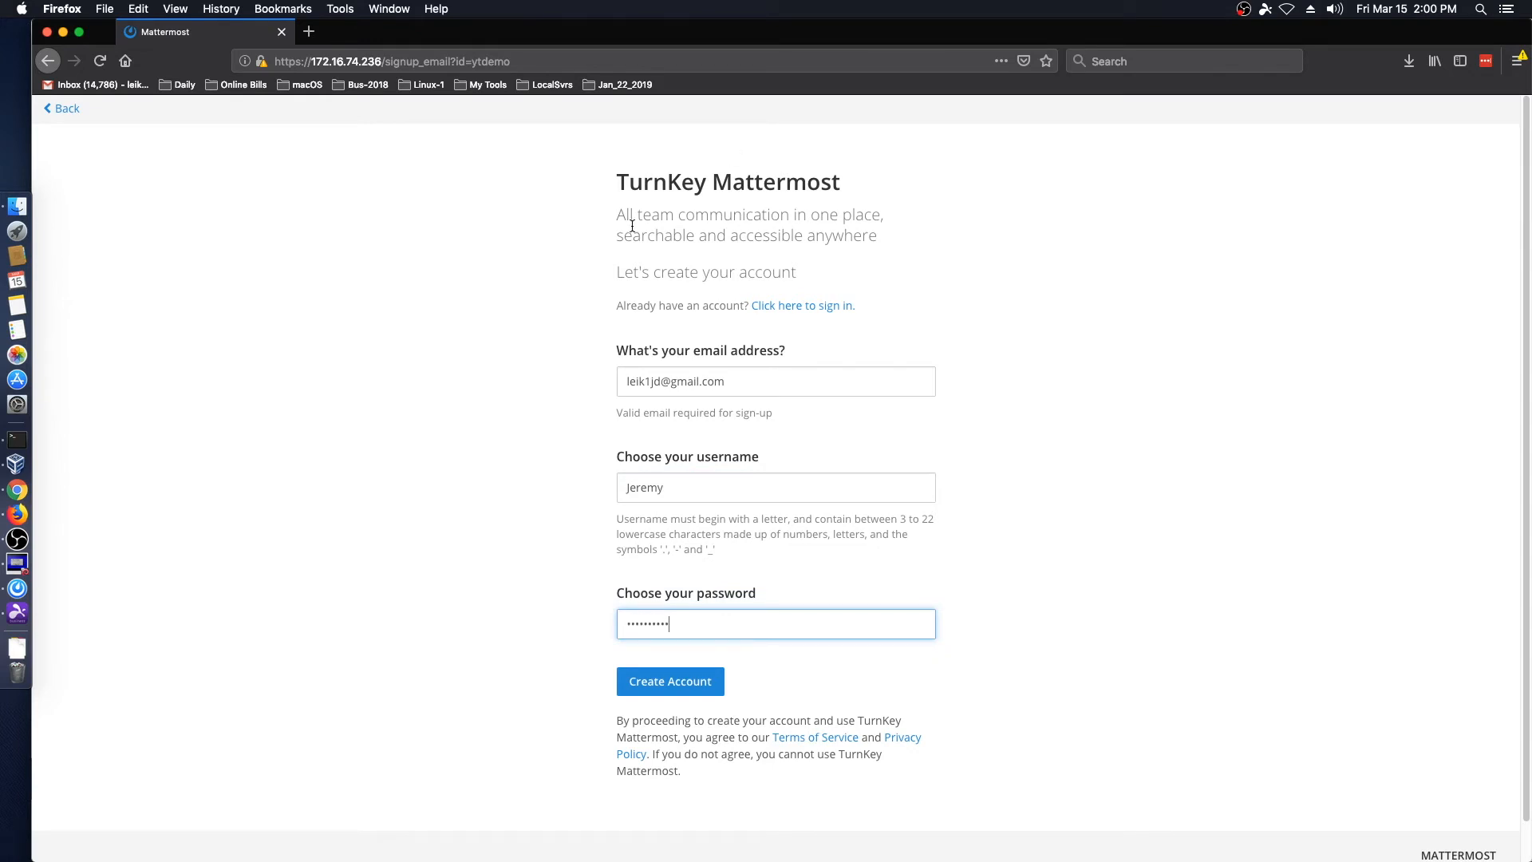
pyautogui.click(670, 680)
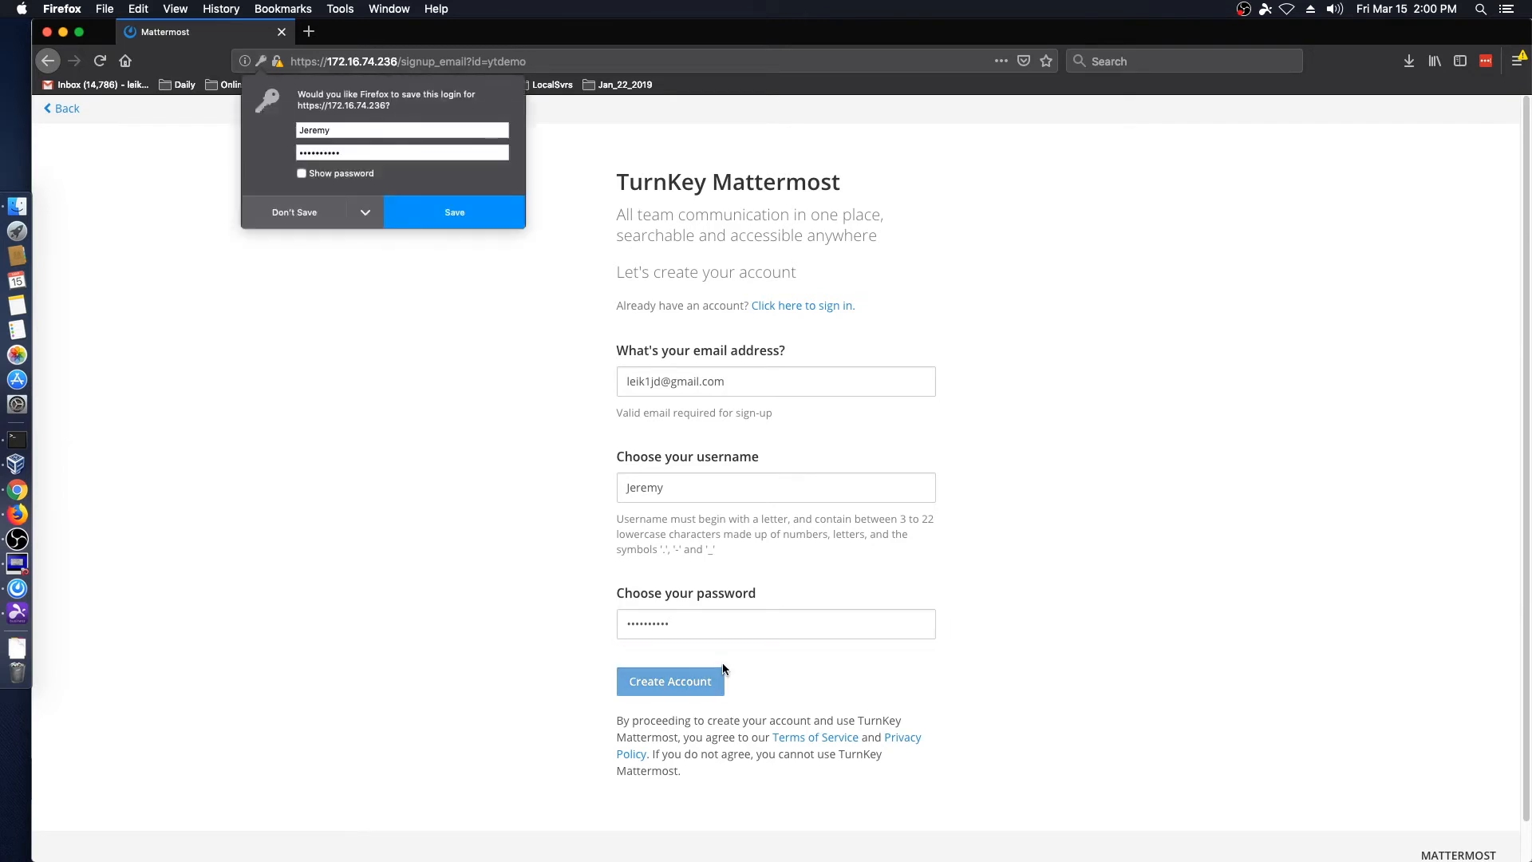
pyautogui.click(670, 681)
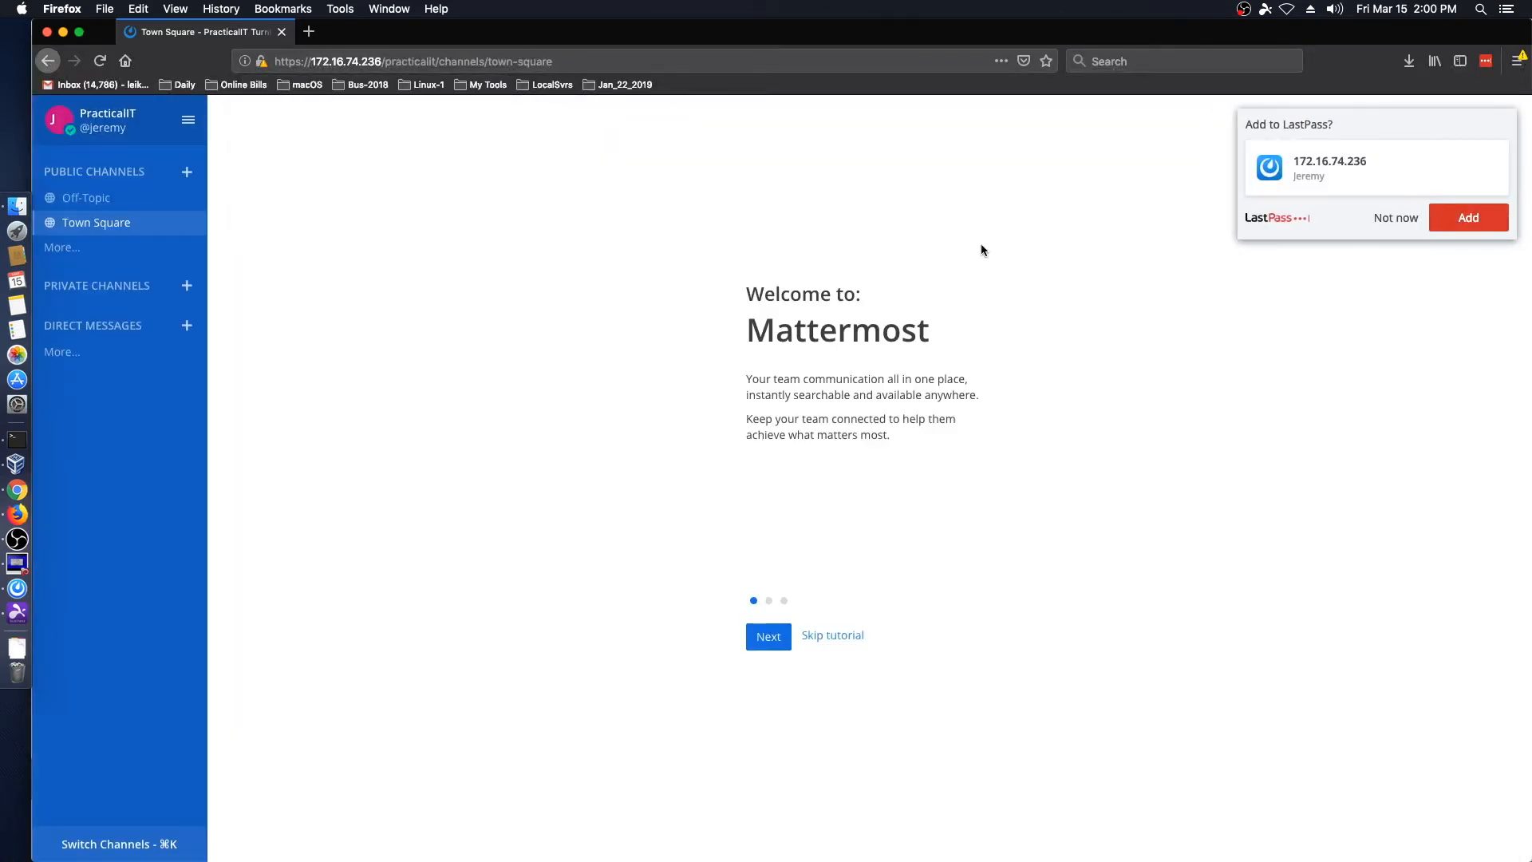
pyautogui.click(1395, 218)
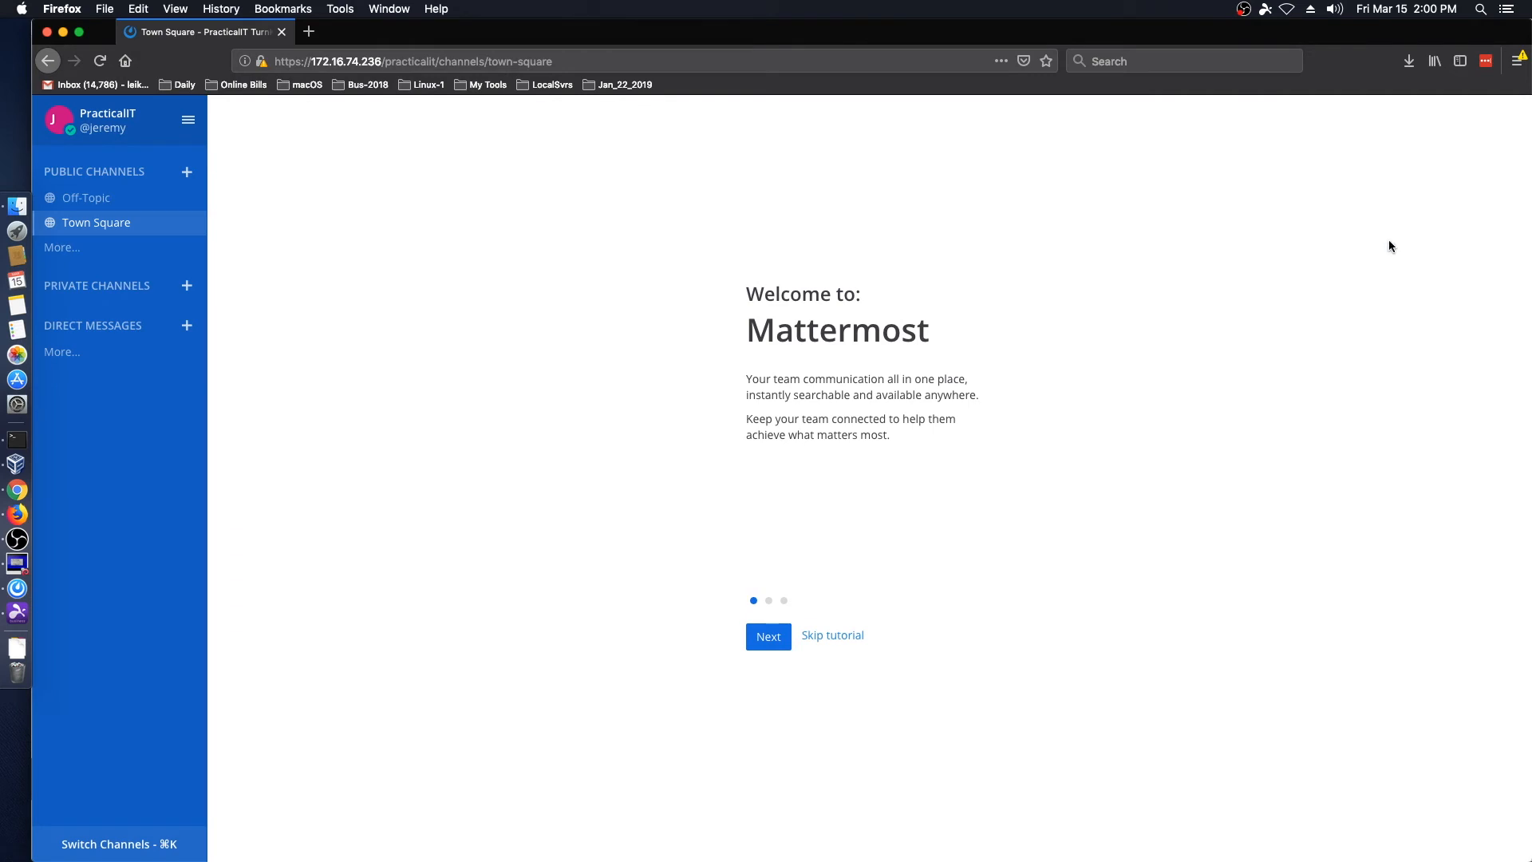
pyautogui.moveTo(726, 671)
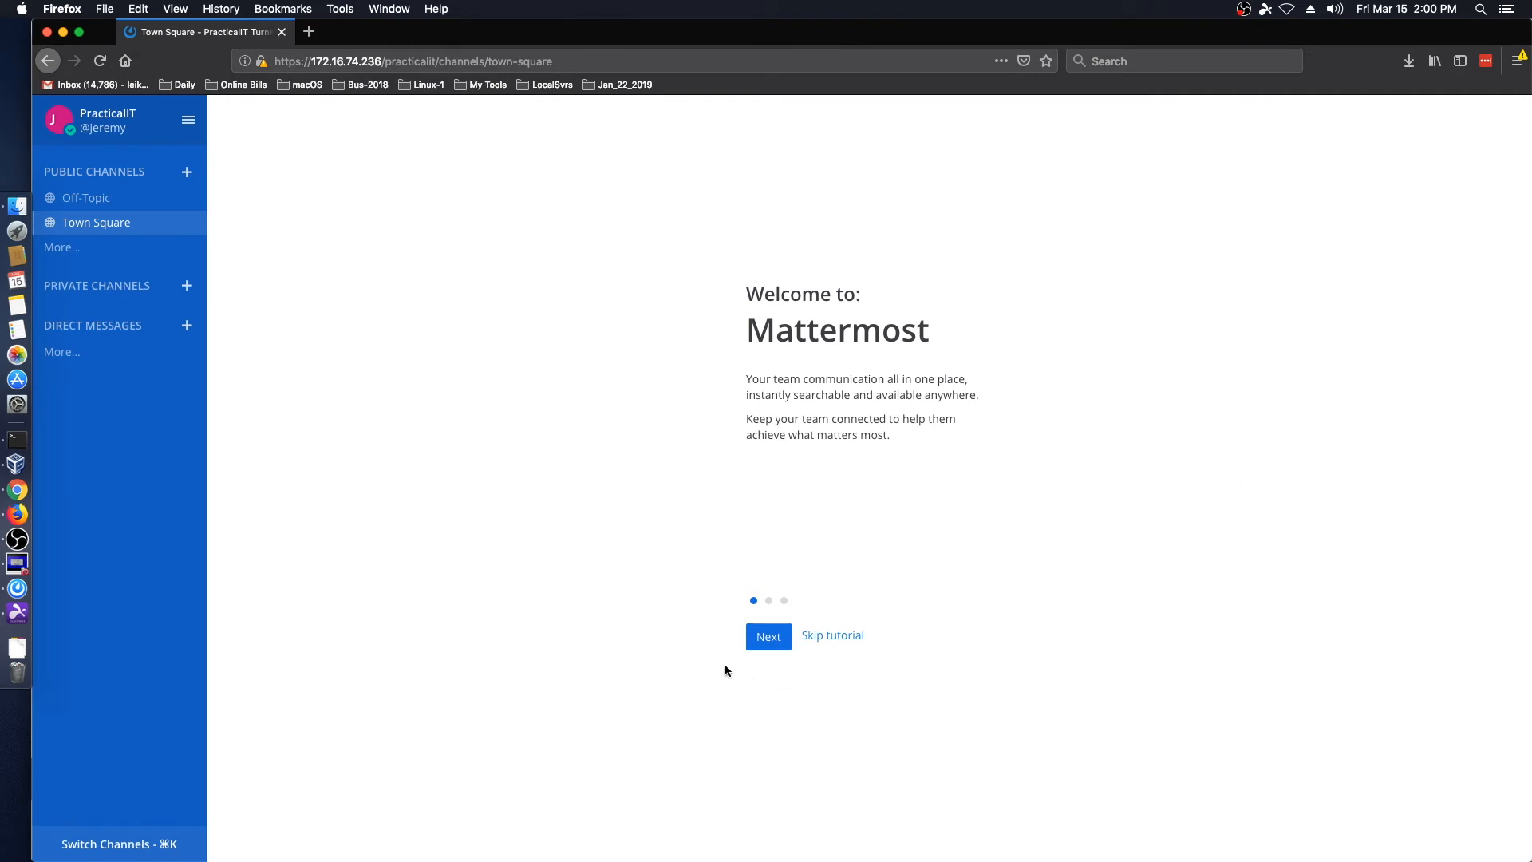
pyautogui.click(832, 636)
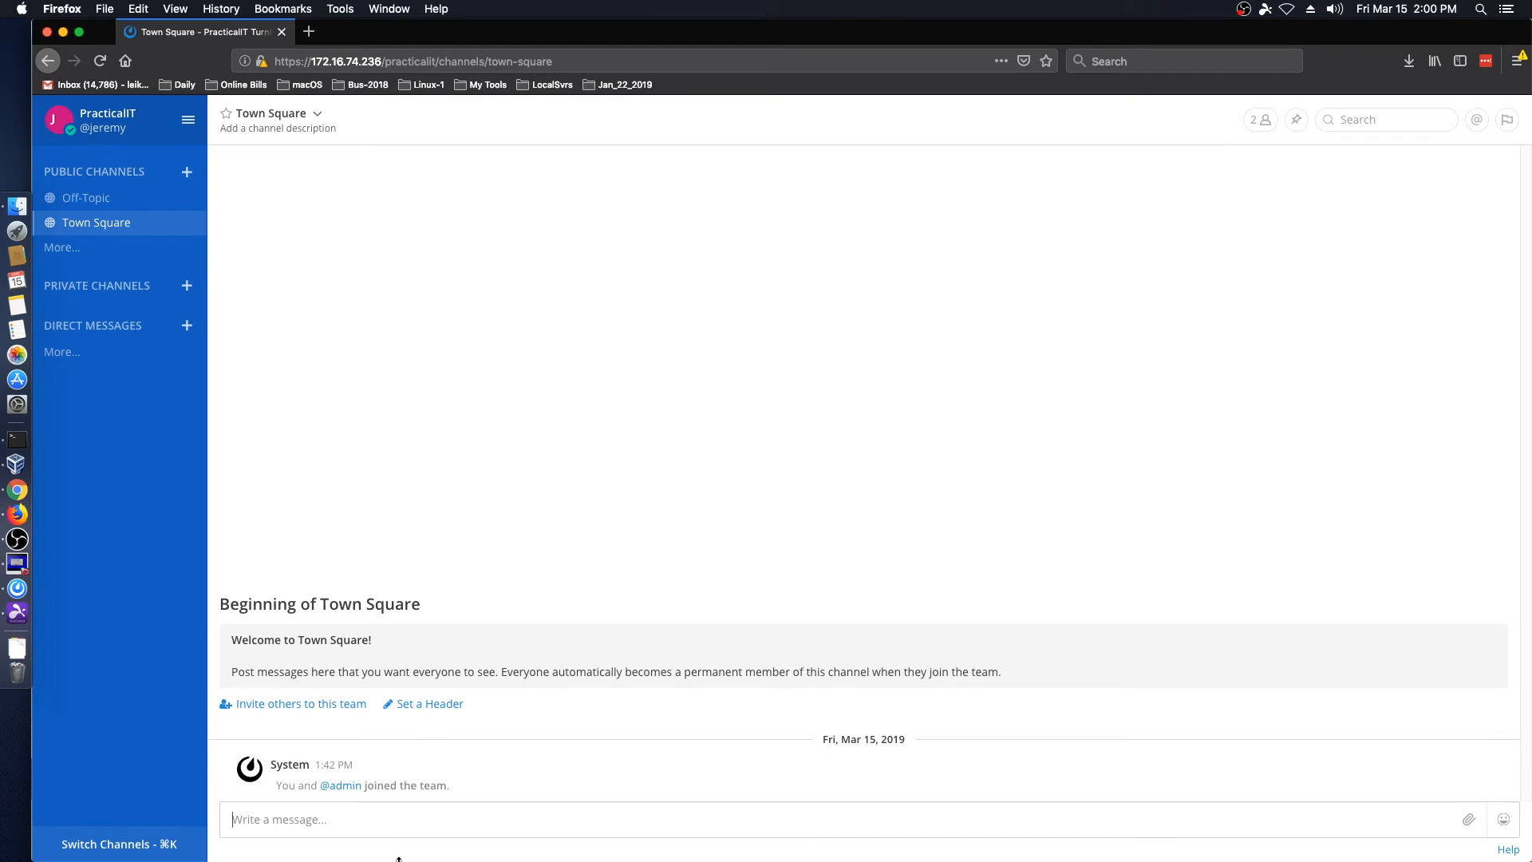
pyautogui.write('Hello @')
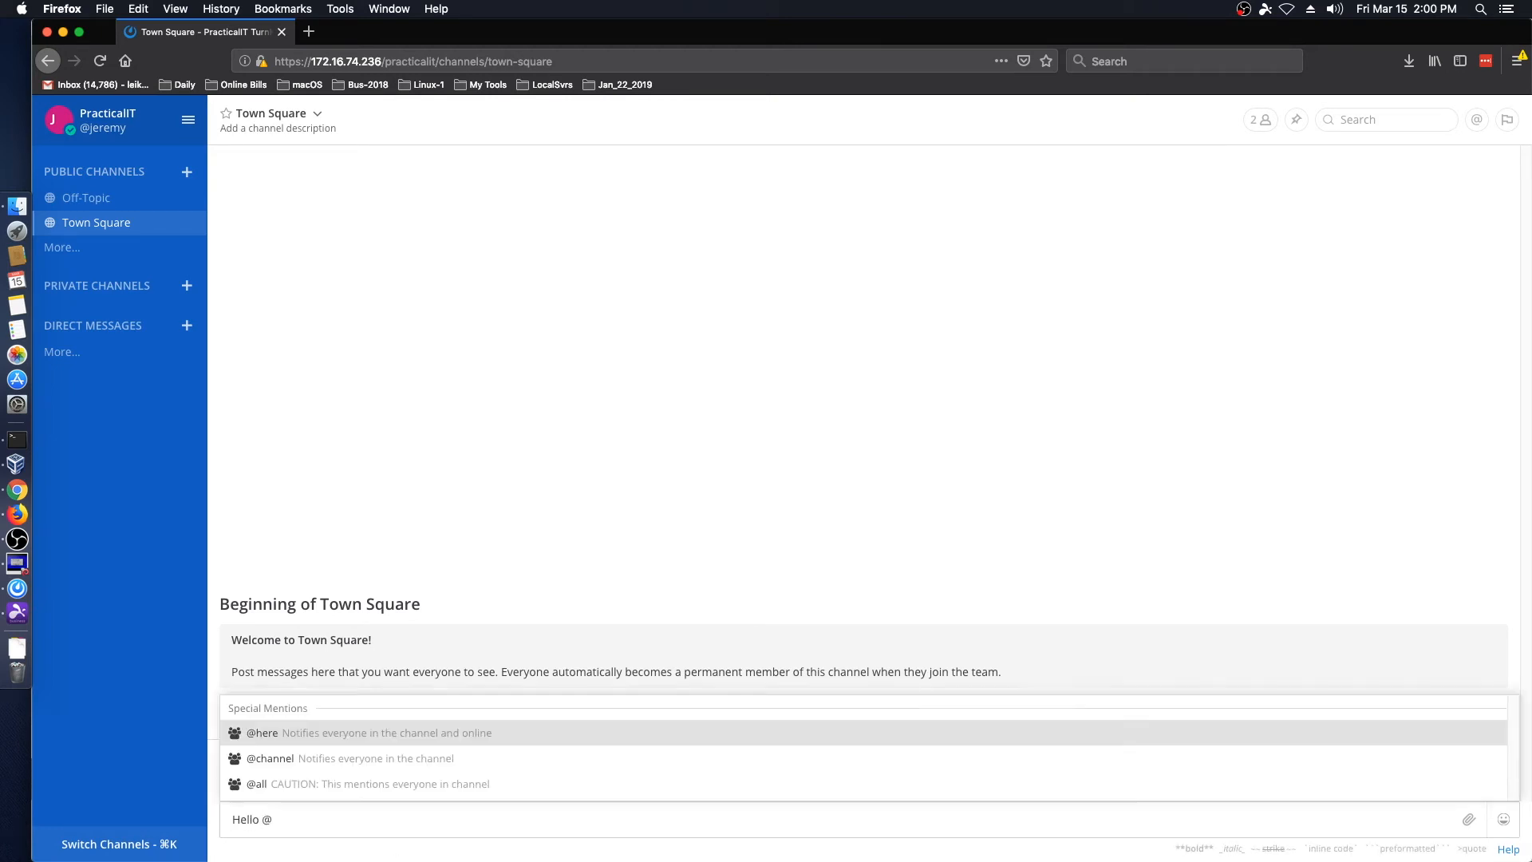
pyautogui.write('admin')
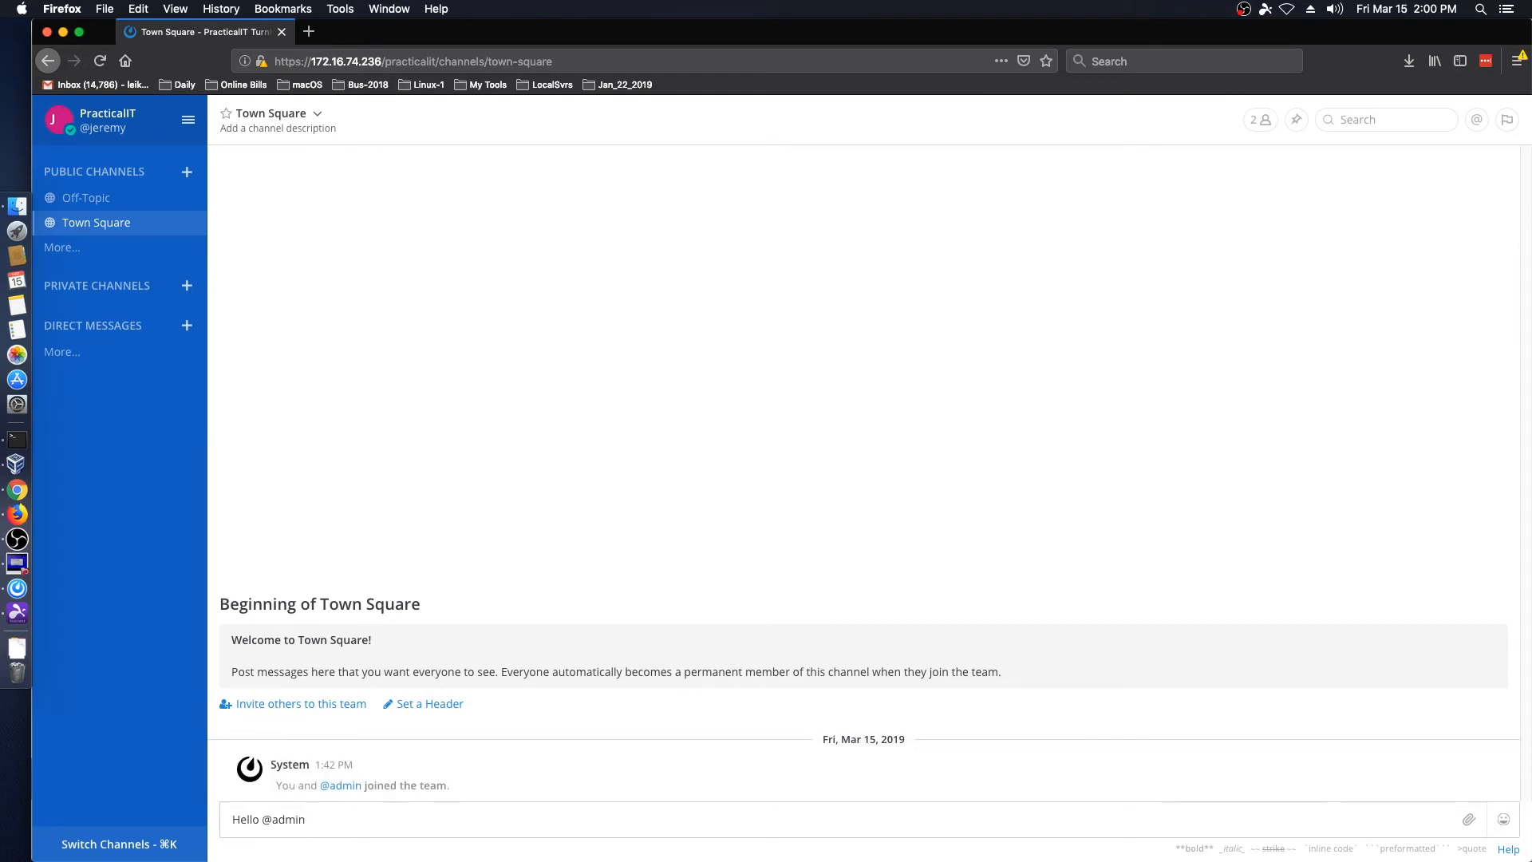
pyautogui.write('" "')
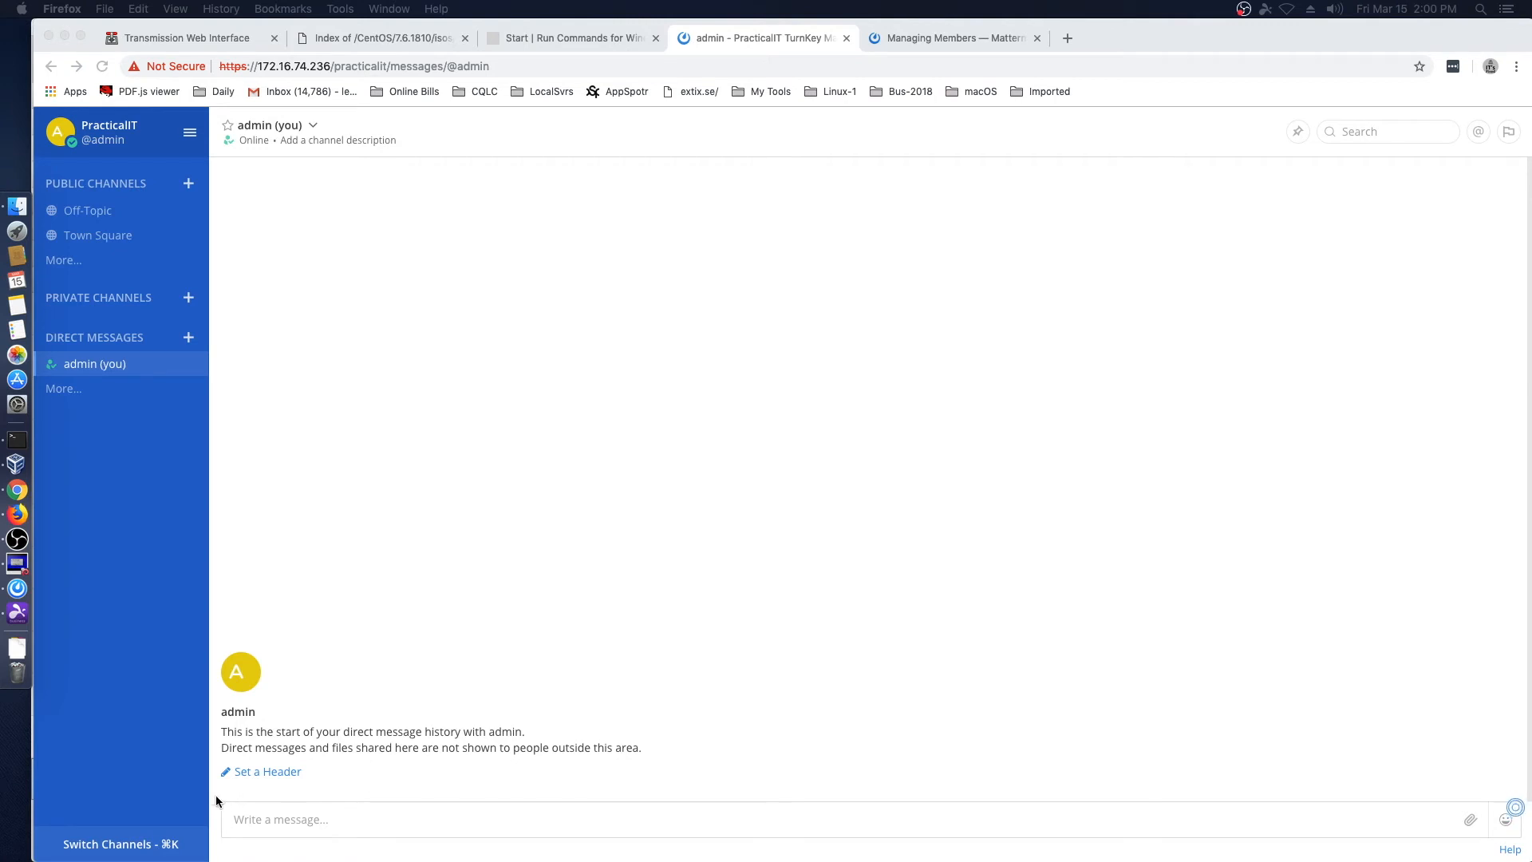
pyautogui.moveTo(63, 388)
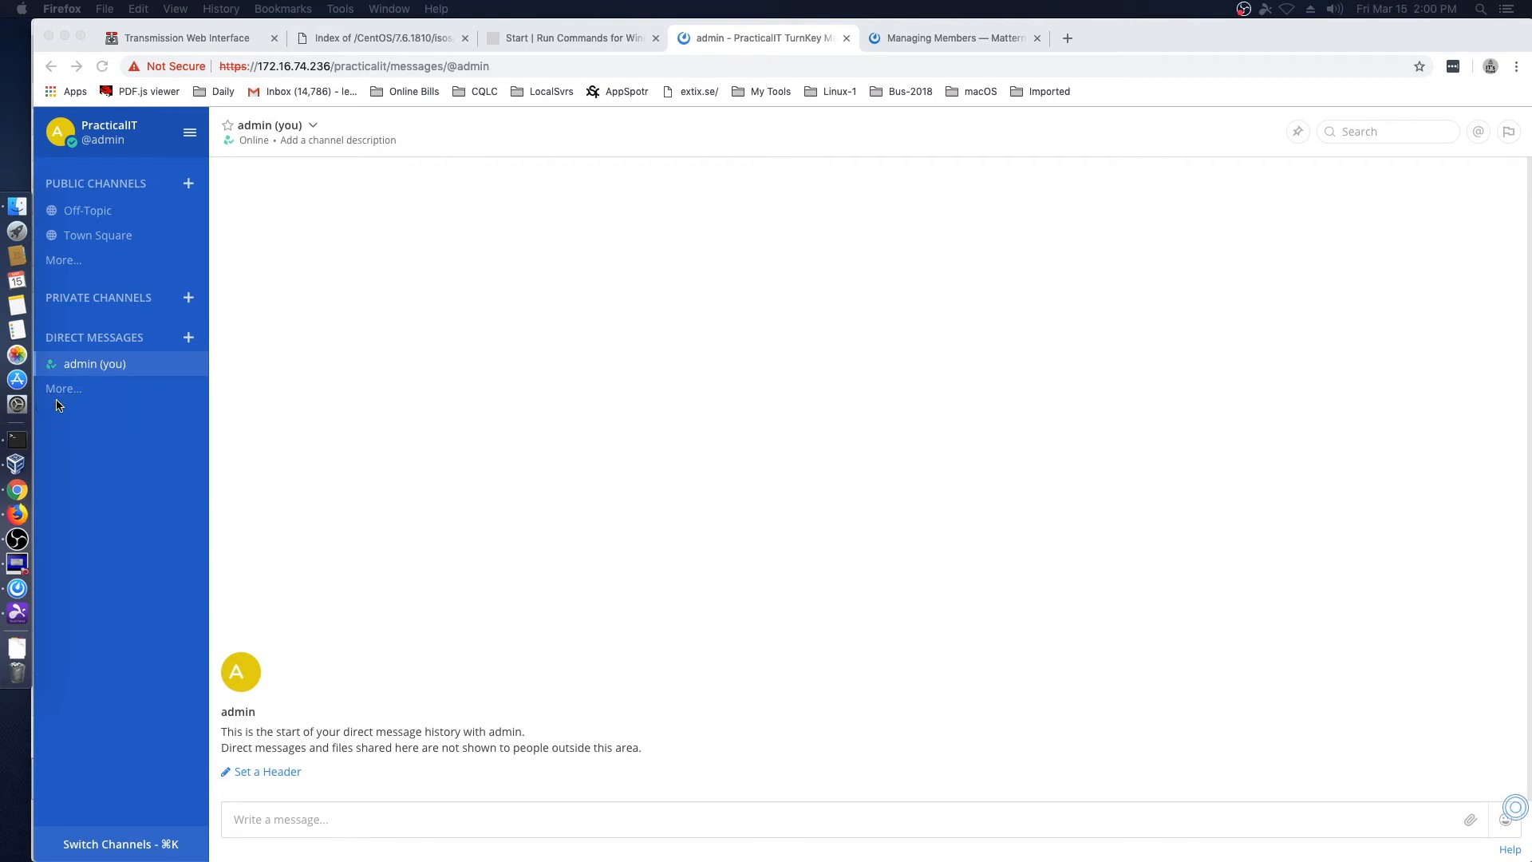
pyautogui.moveTo(181, 364)
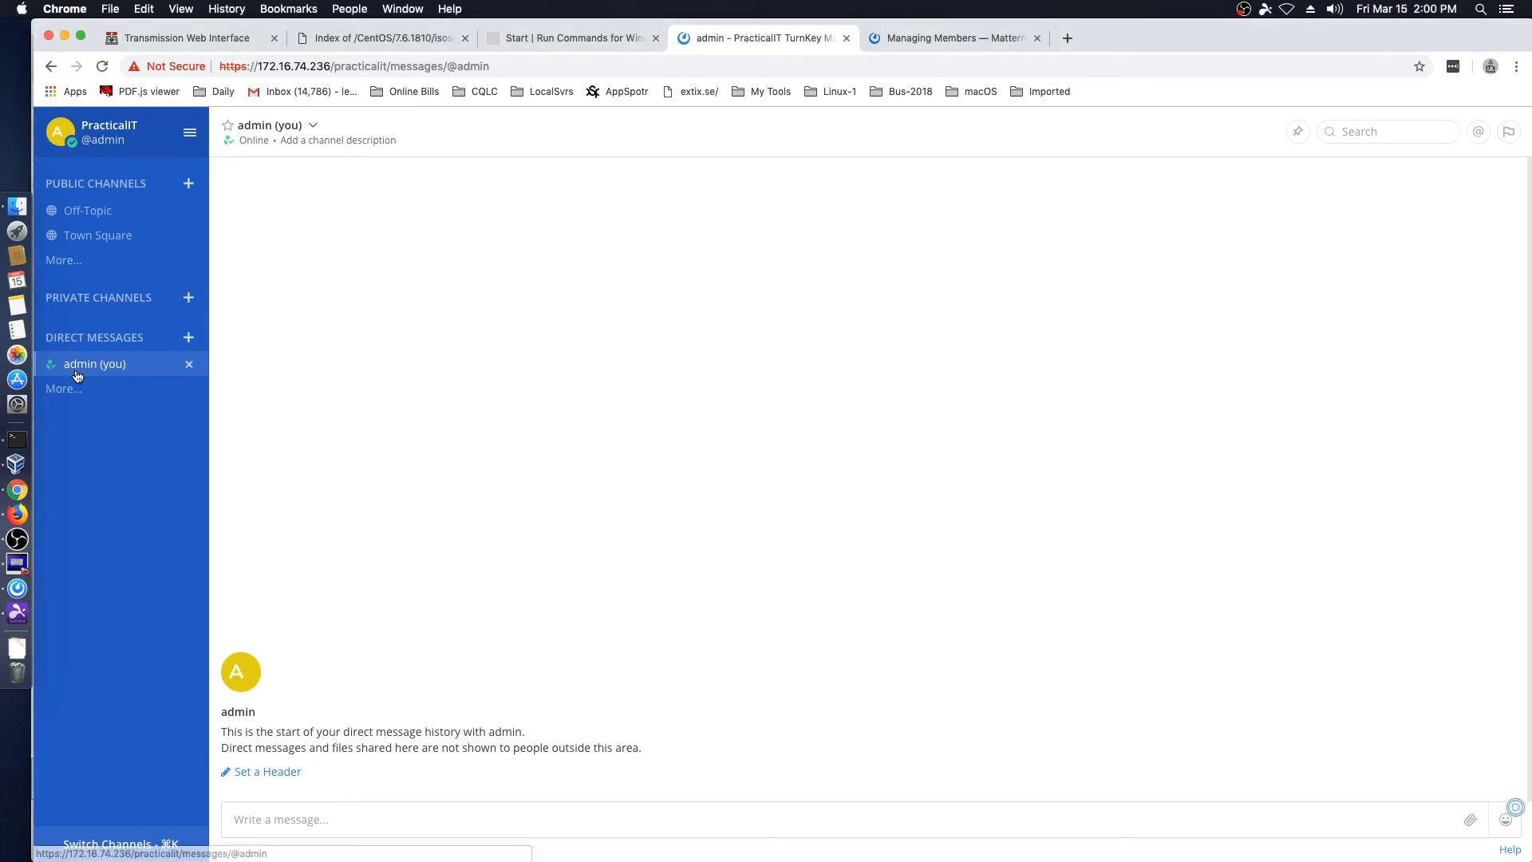
pyautogui.moveTo(190, 131)
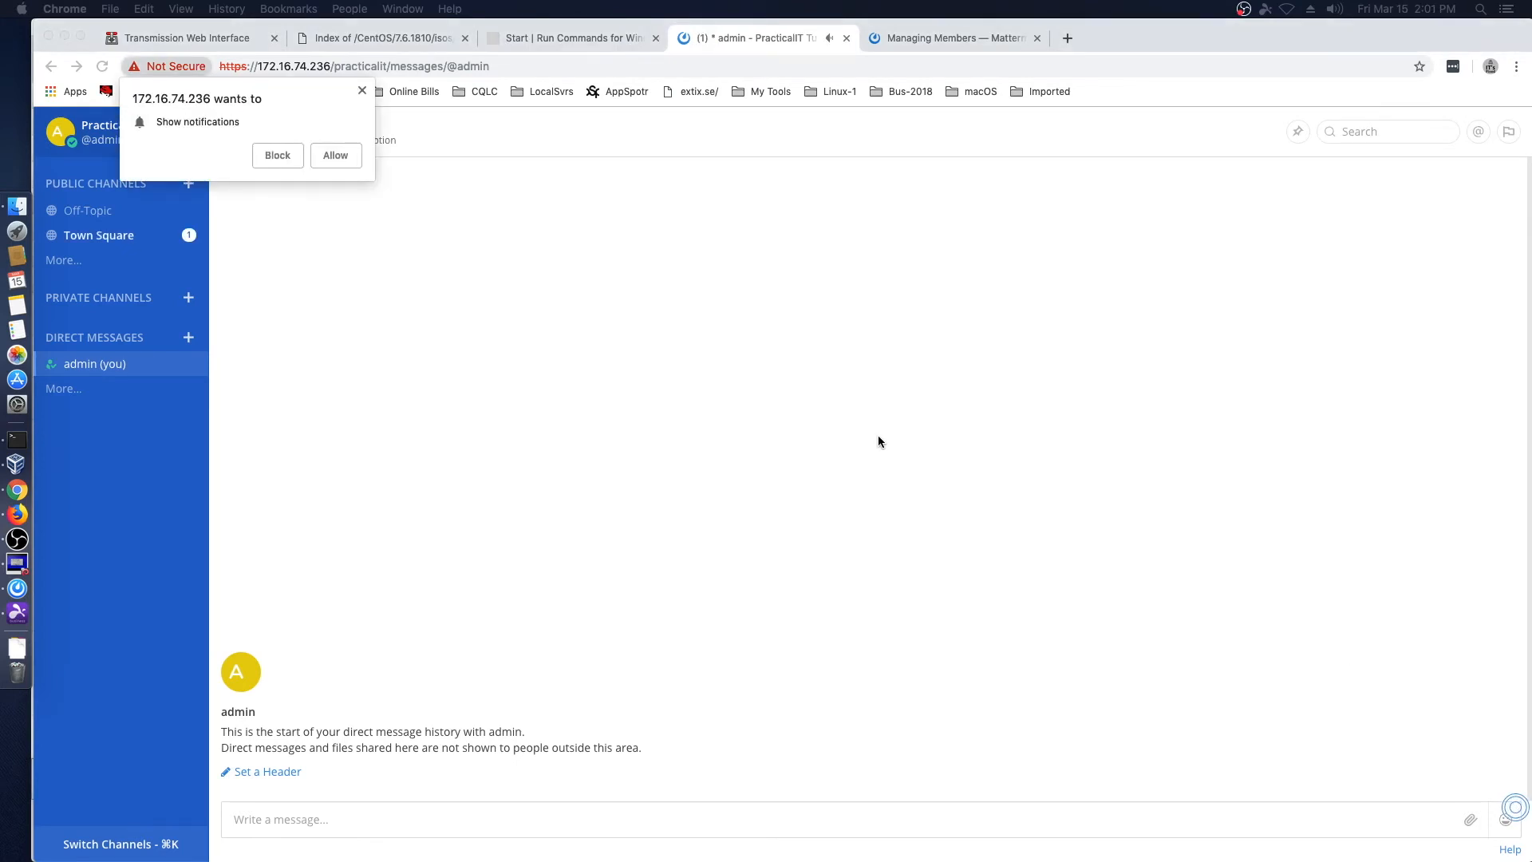
pyautogui.click(277, 154)
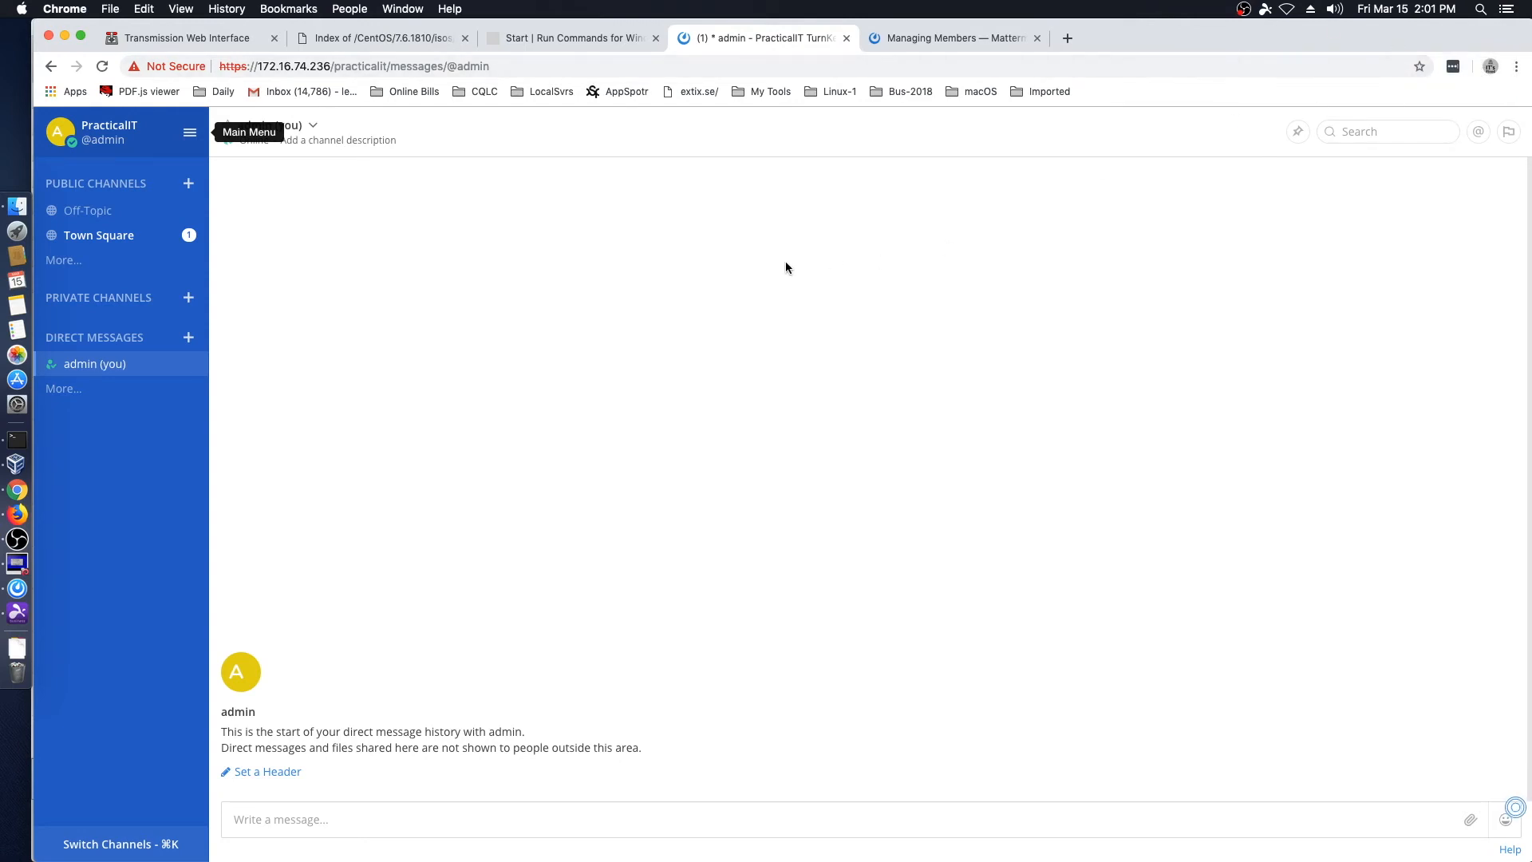
pyautogui.click(99, 234)
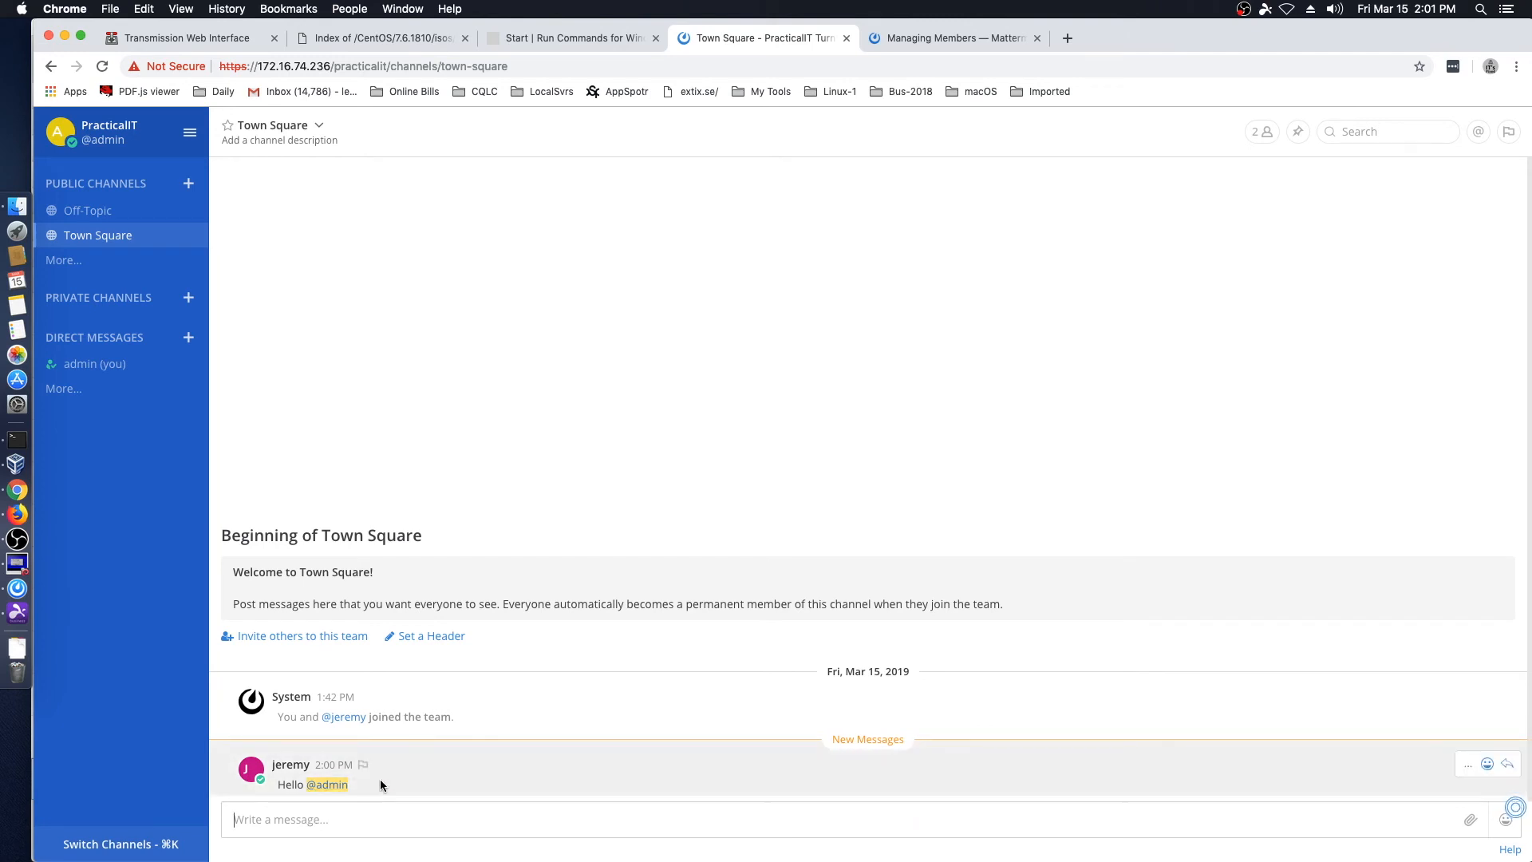
pyautogui.moveTo(933, 533)
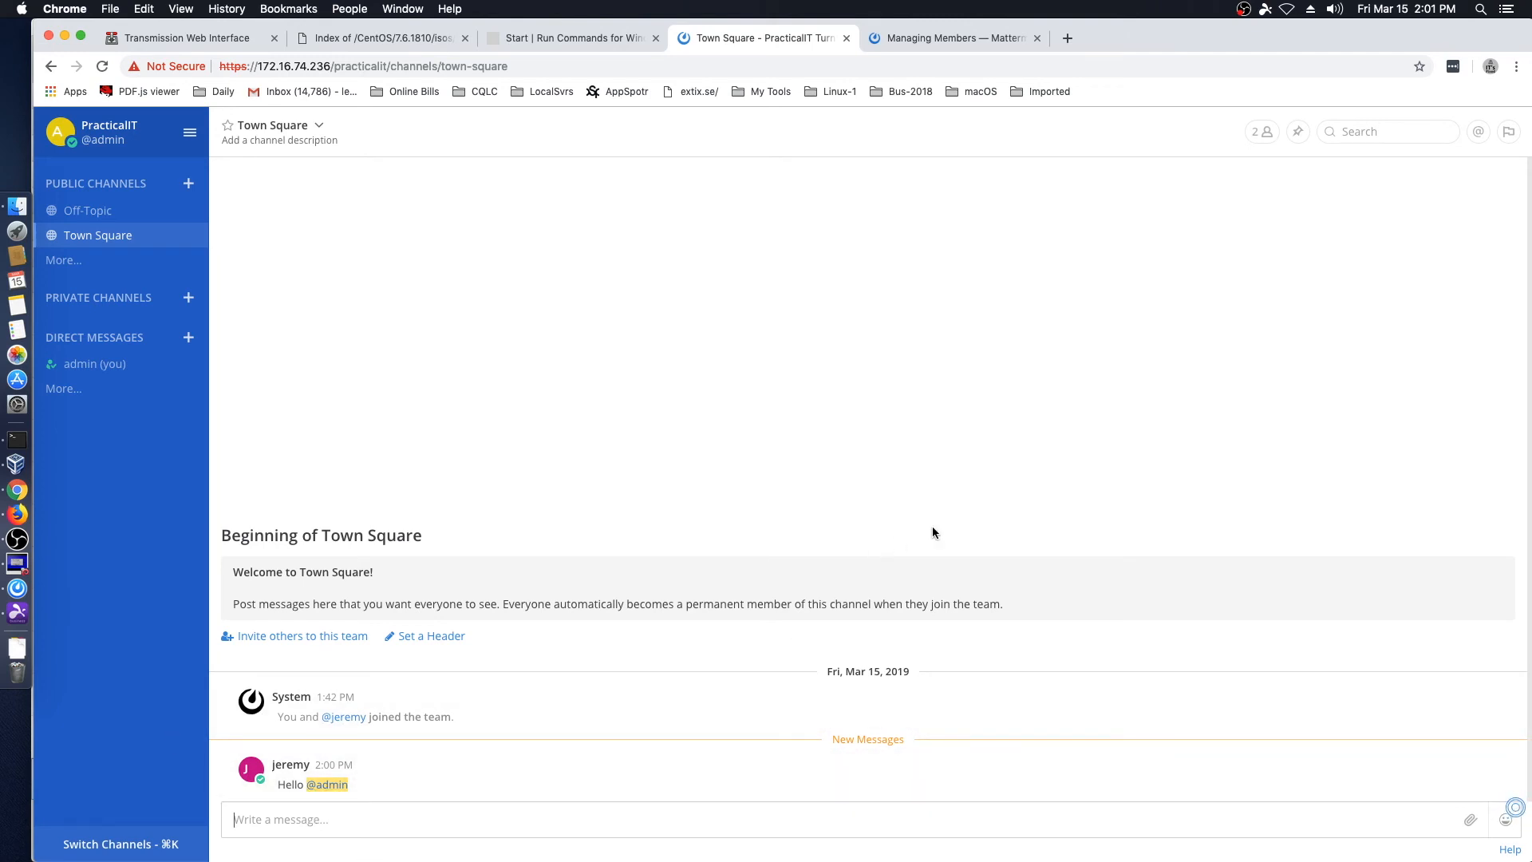
pyautogui.moveTo(1068, 373)
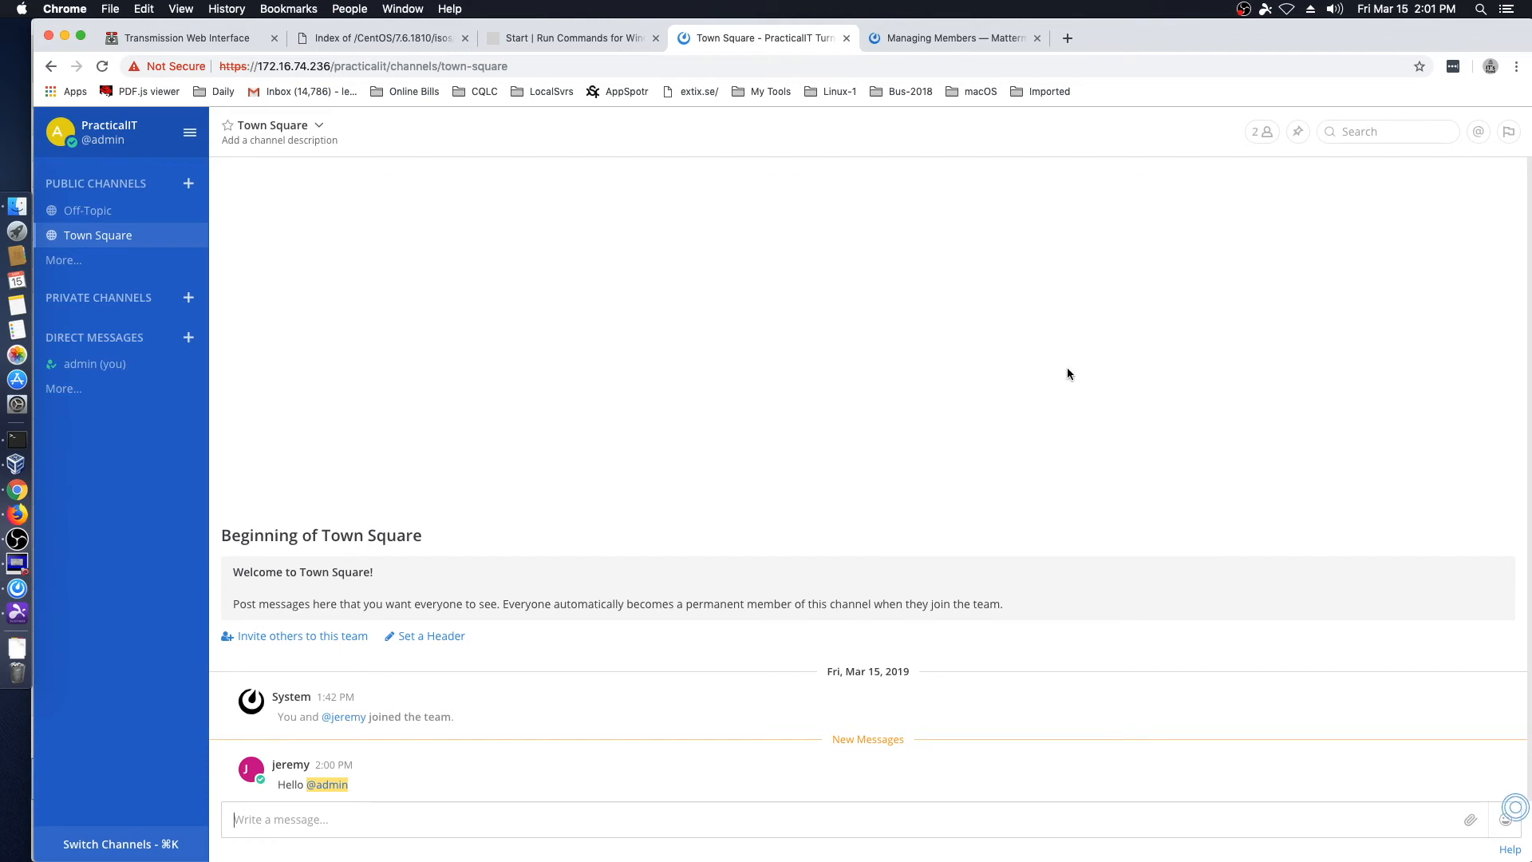
pyautogui.click(191, 132)
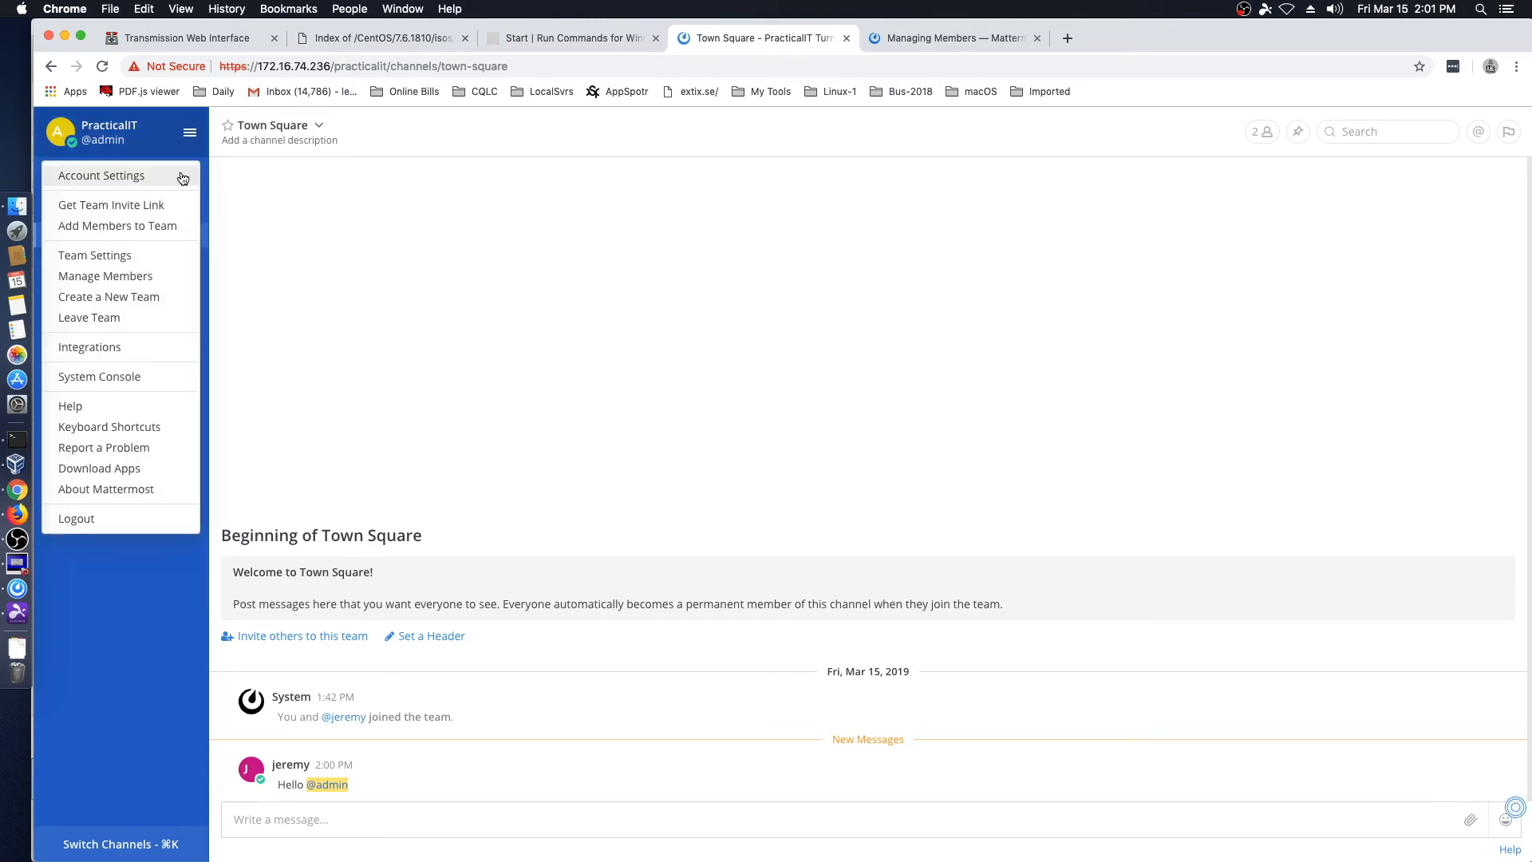
pyautogui.moveTo(111, 204)
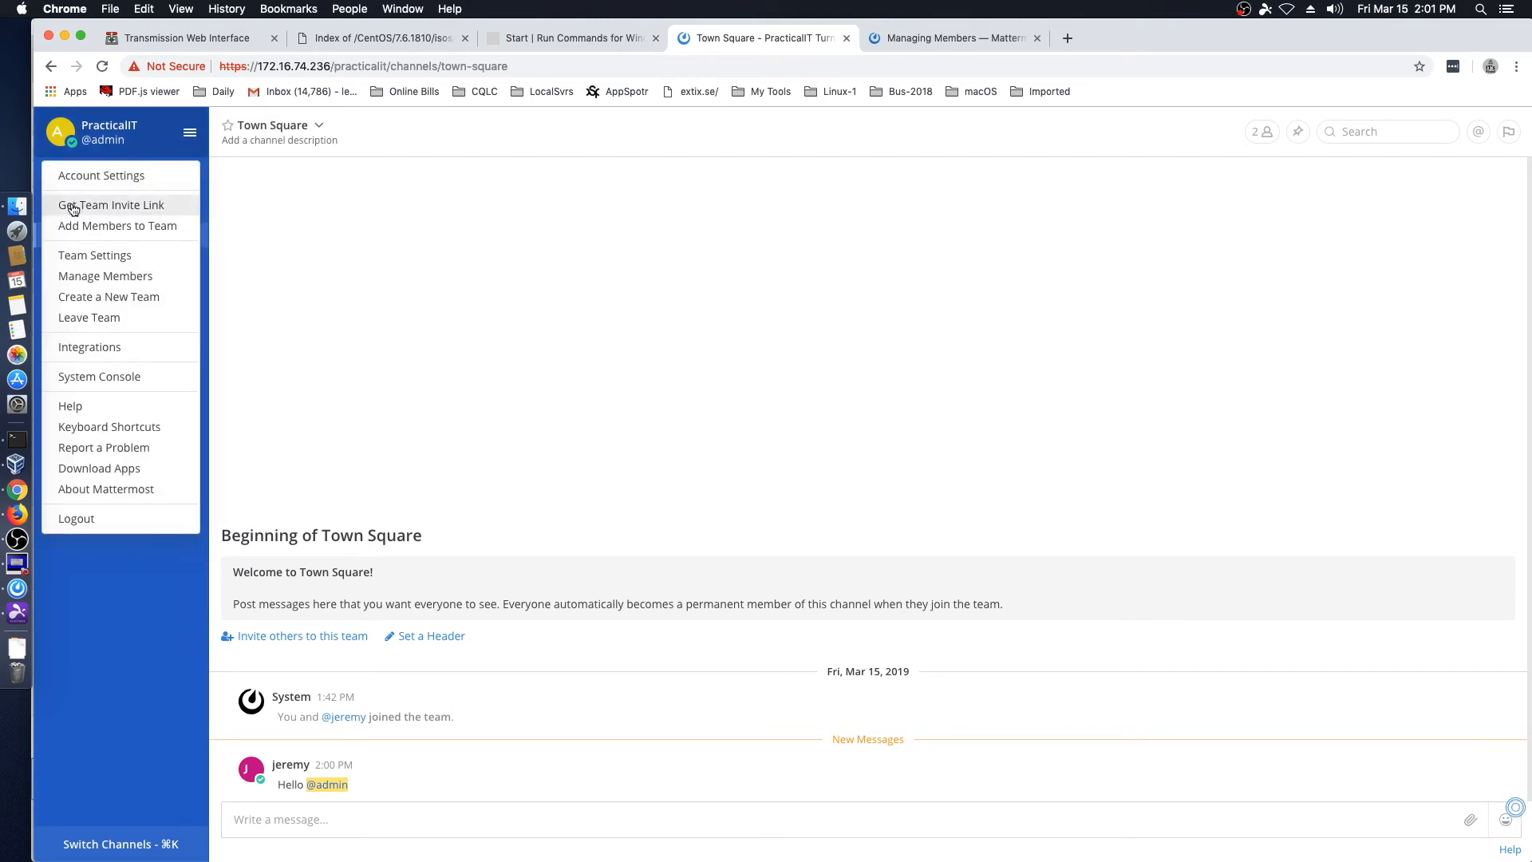
pyautogui.click(110, 204)
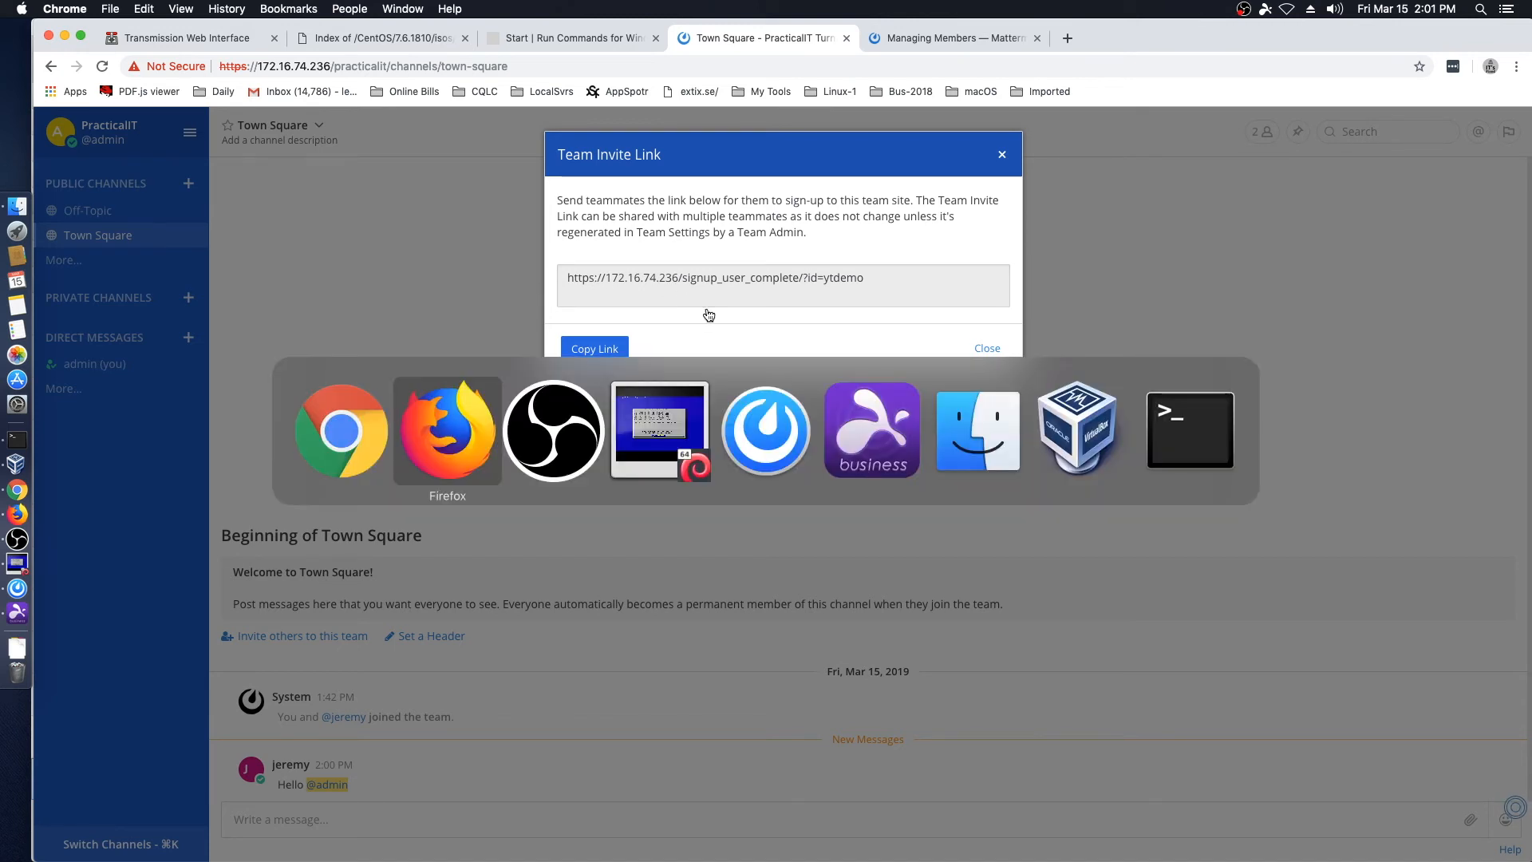
pyautogui.moveTo(554, 430)
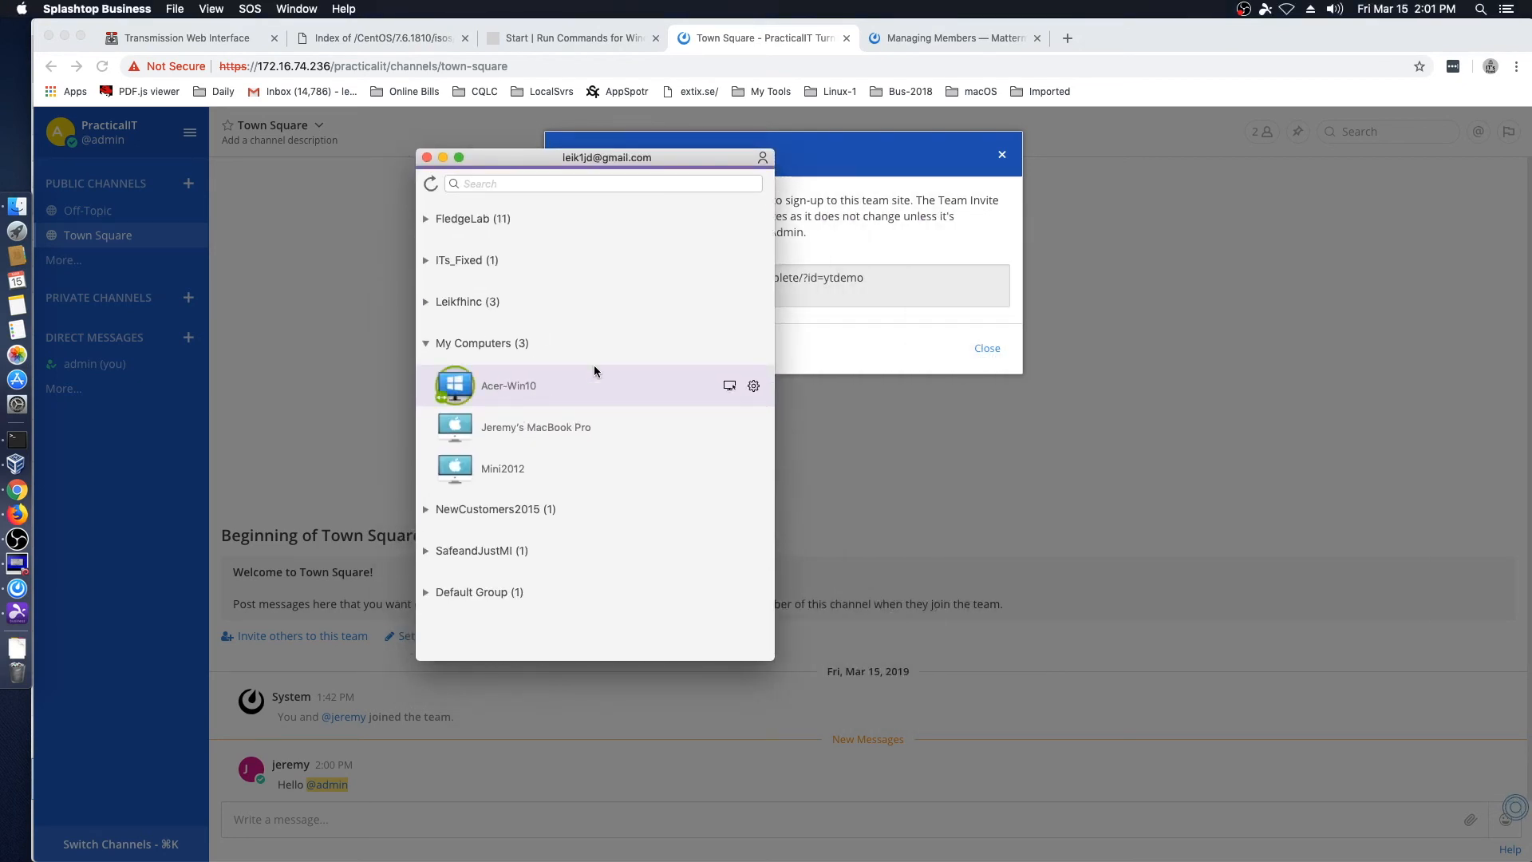
# Connect to Acer-Win10 in Splashtop and sign in to its Windows account
pyautogui.doubleClick(508, 384)
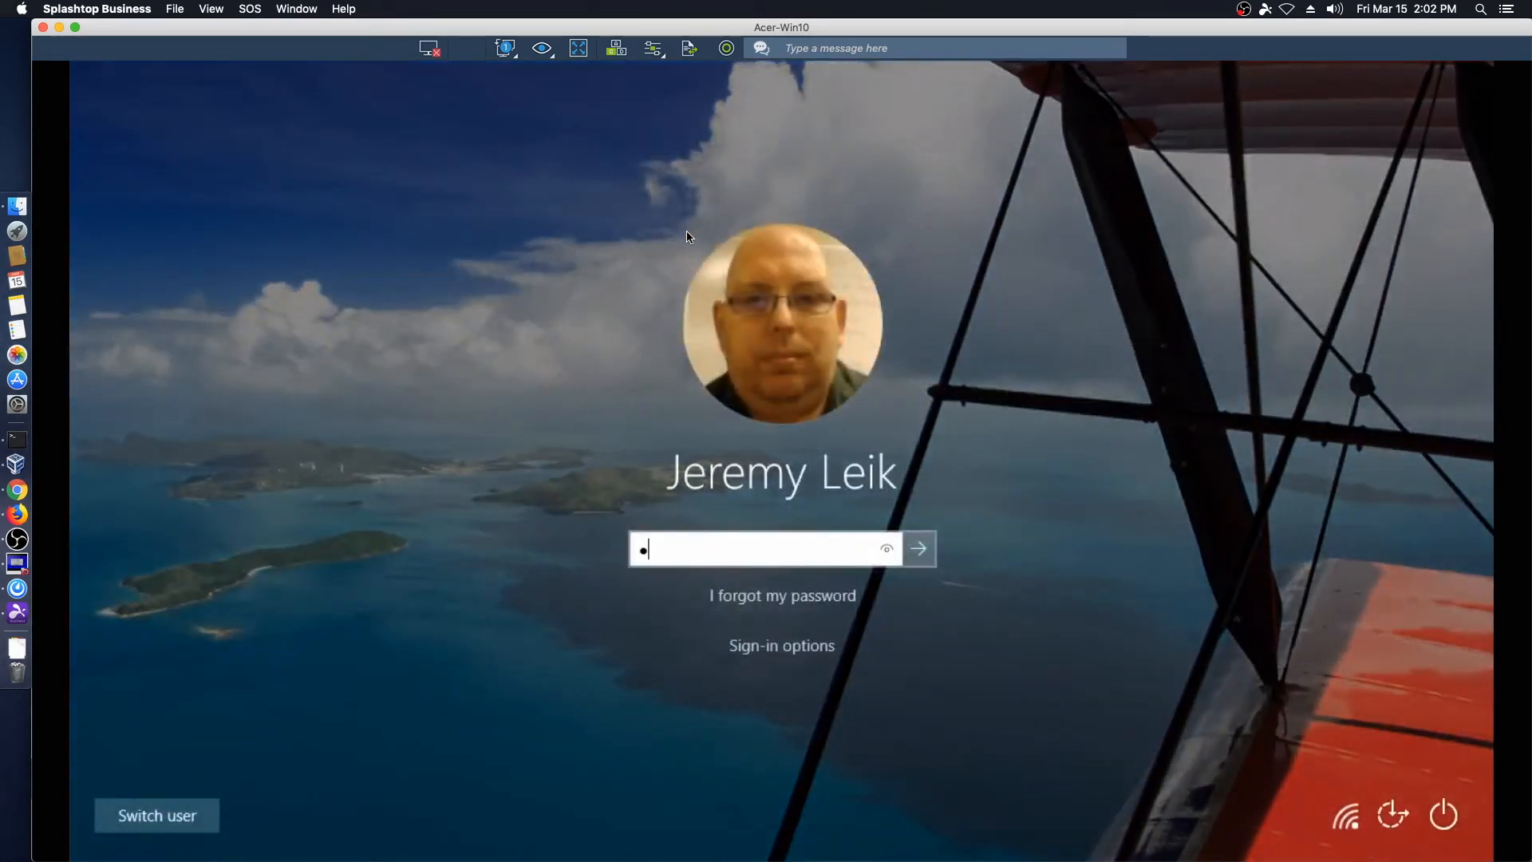
pyautogui.write('password')
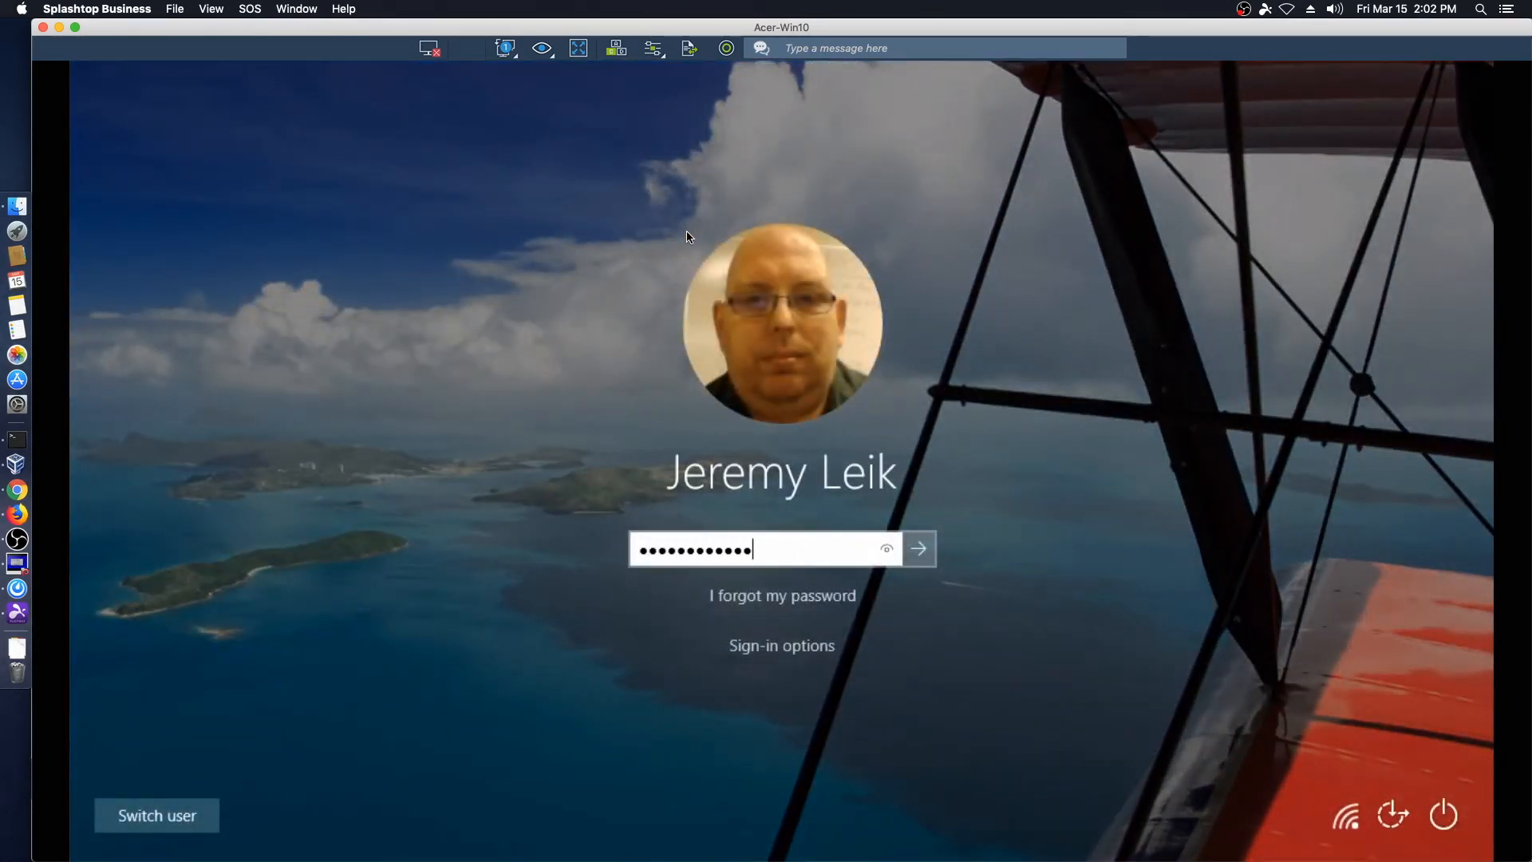
pyautogui.click(917, 548)
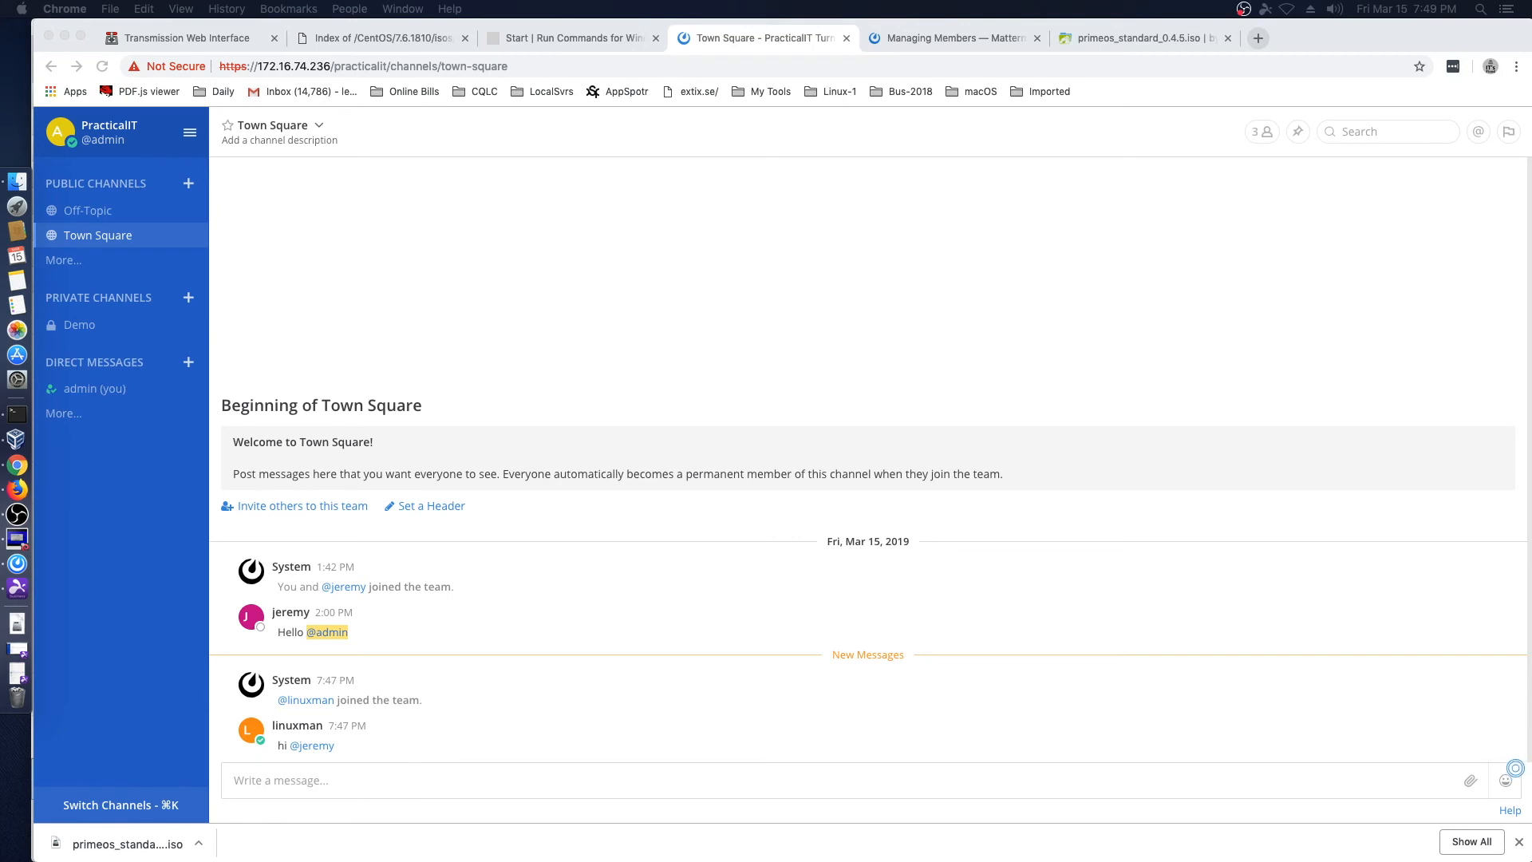
pyautogui.moveTo(710, 824)
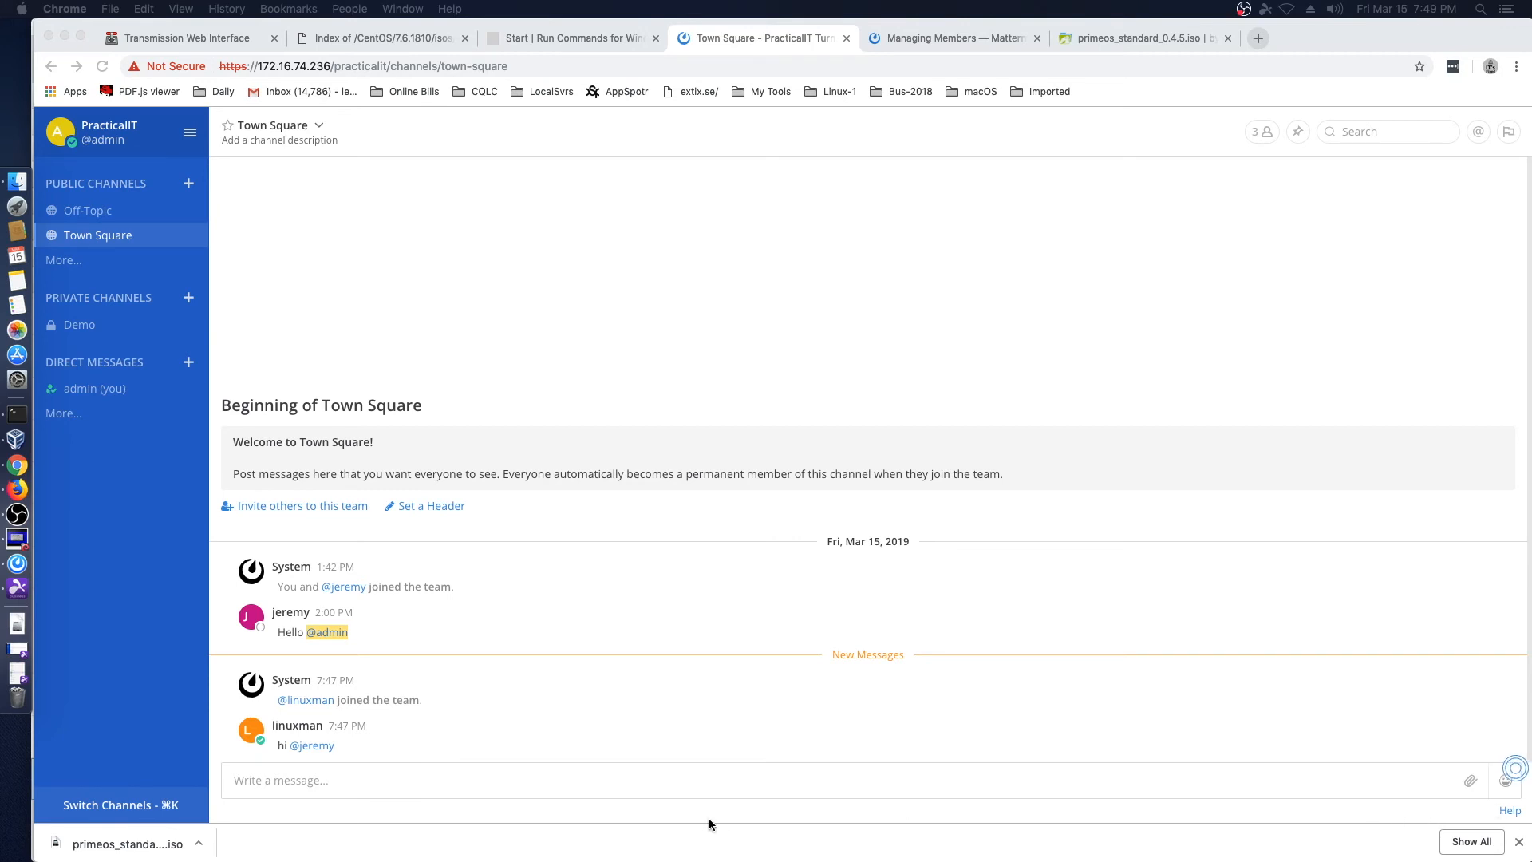
pyautogui.moveTo(16, 649)
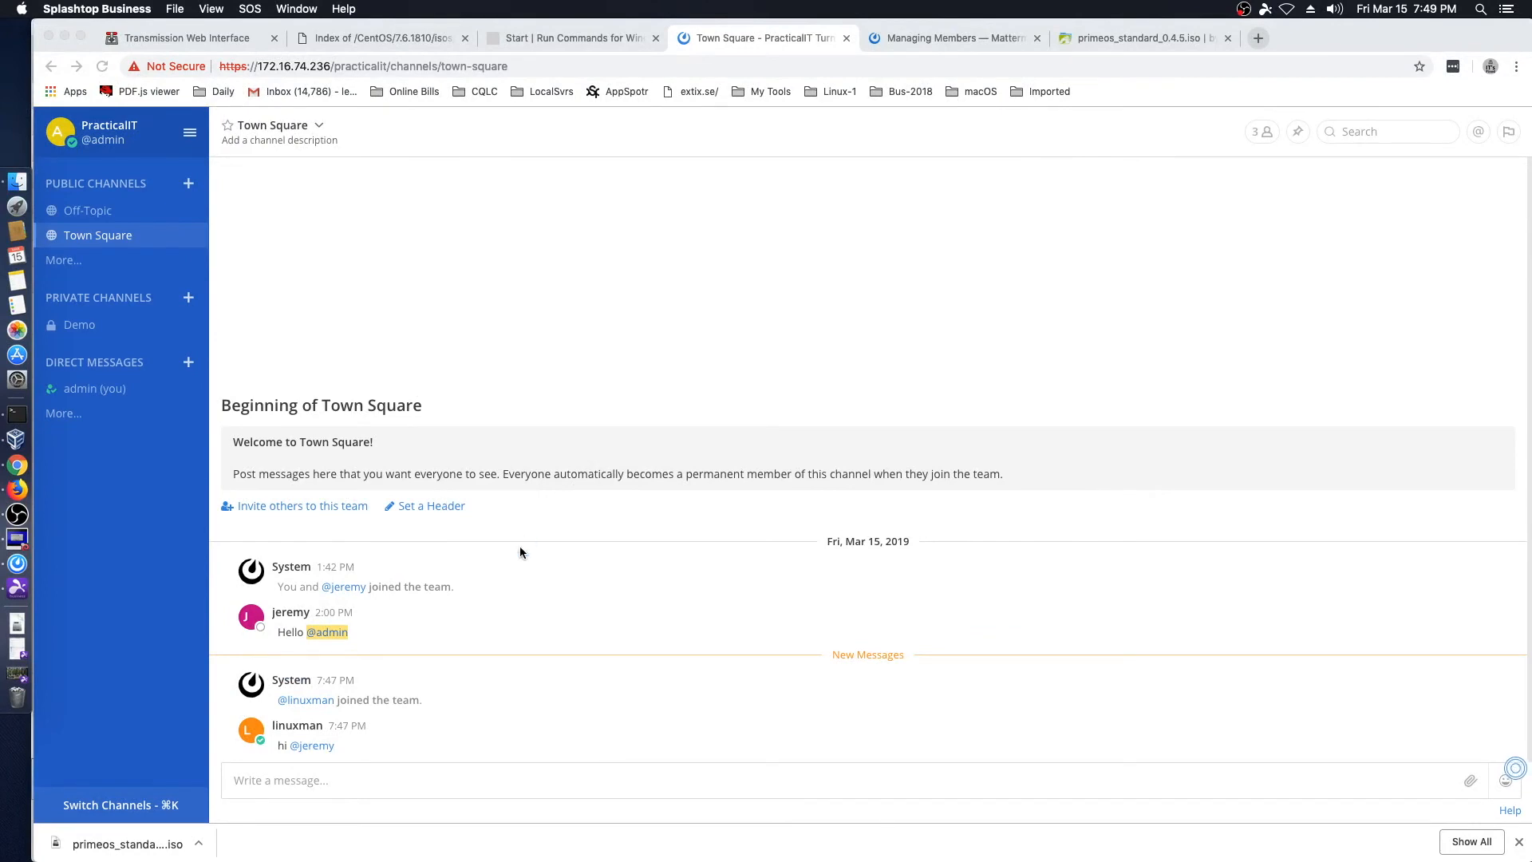
pyautogui.moveTo(312, 367)
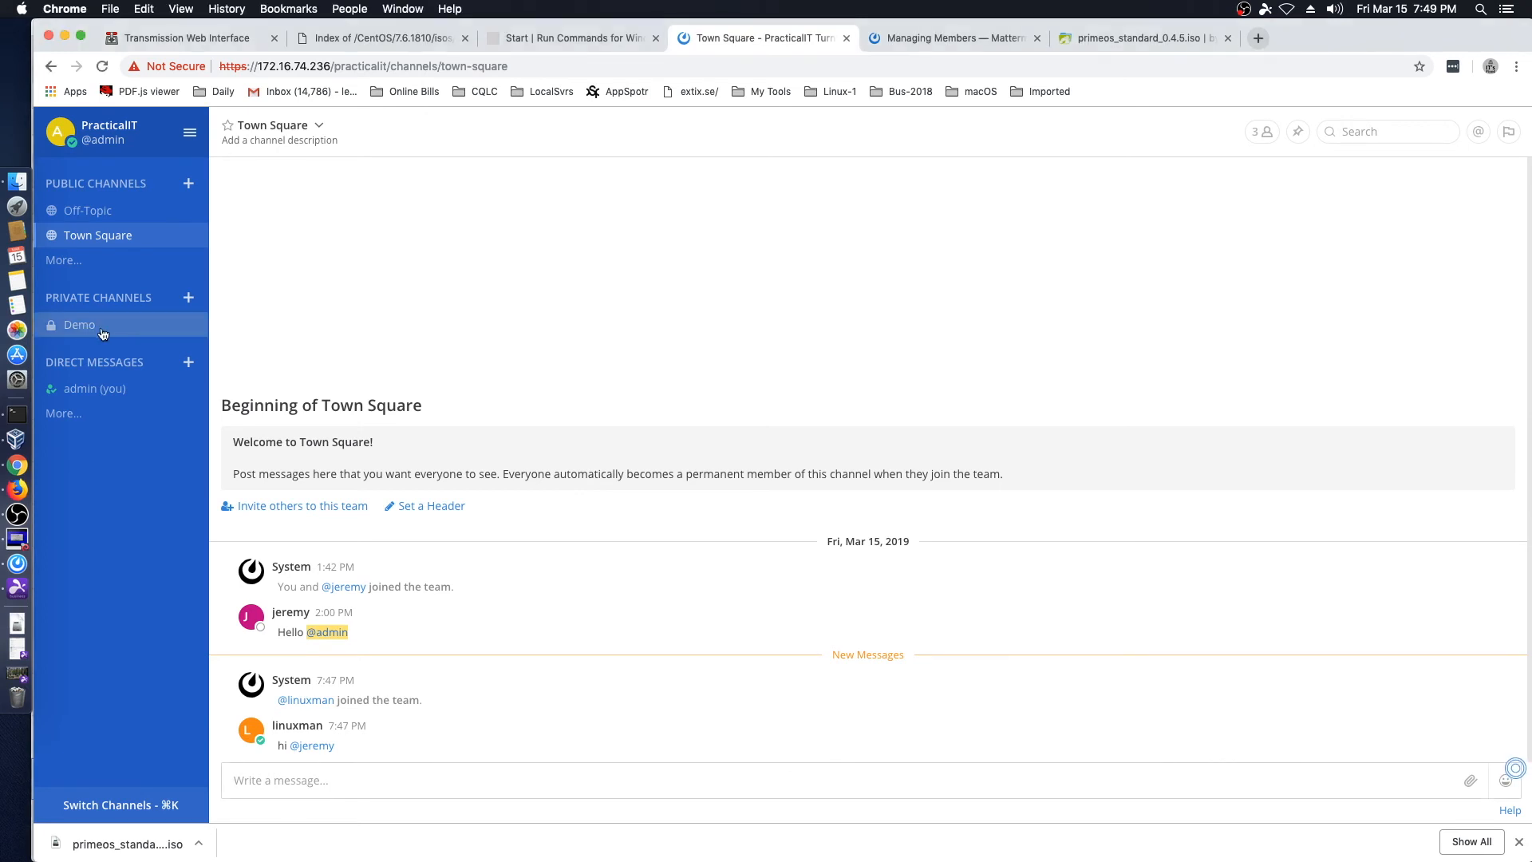
pyautogui.moveTo(321, 330)
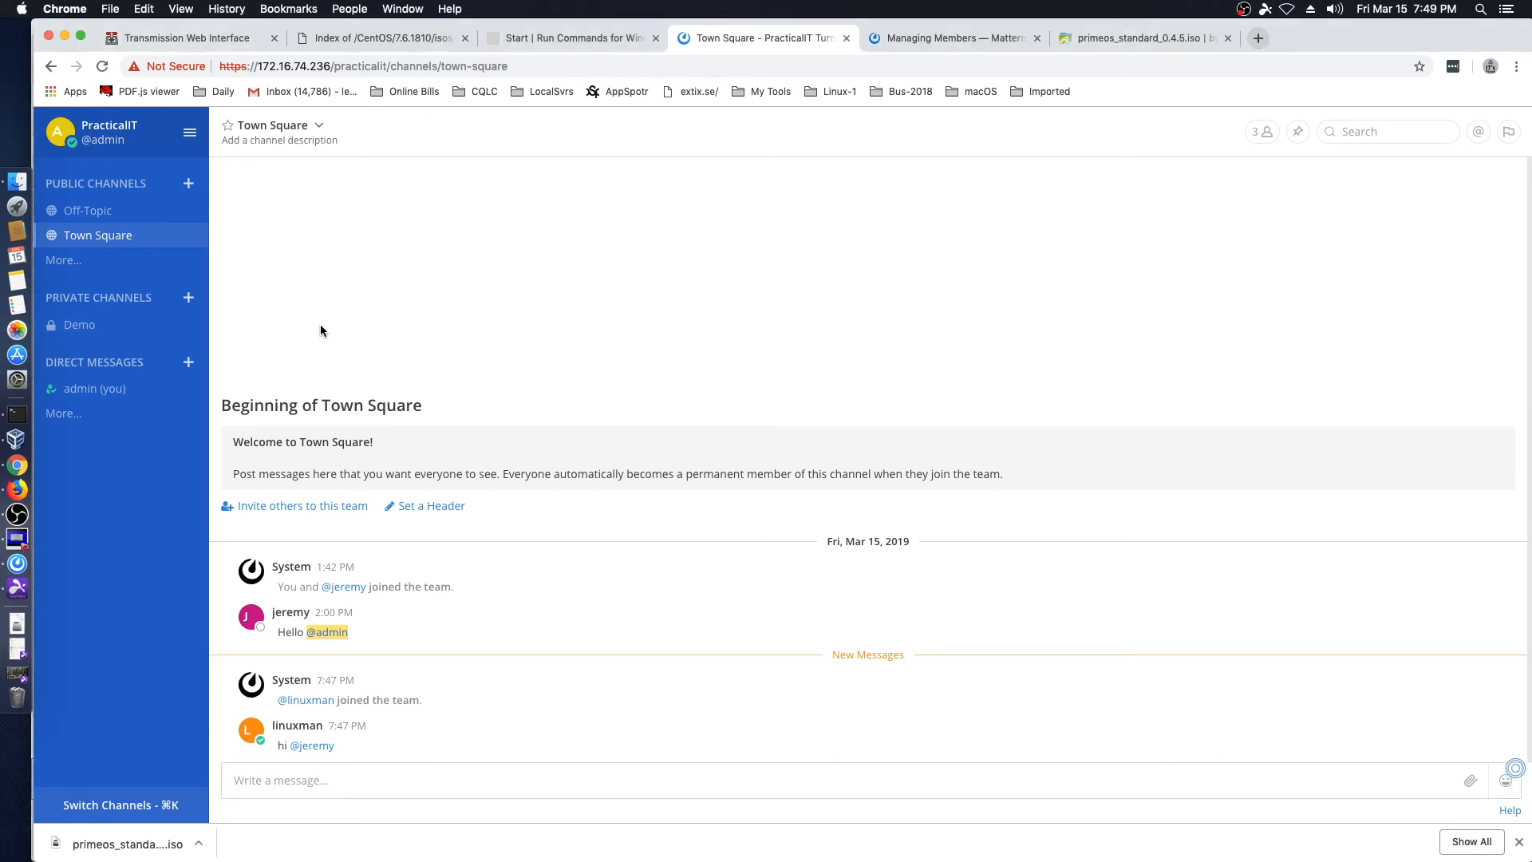
# Open the private Demo channel from the sidebar
pyautogui.click(79, 325)
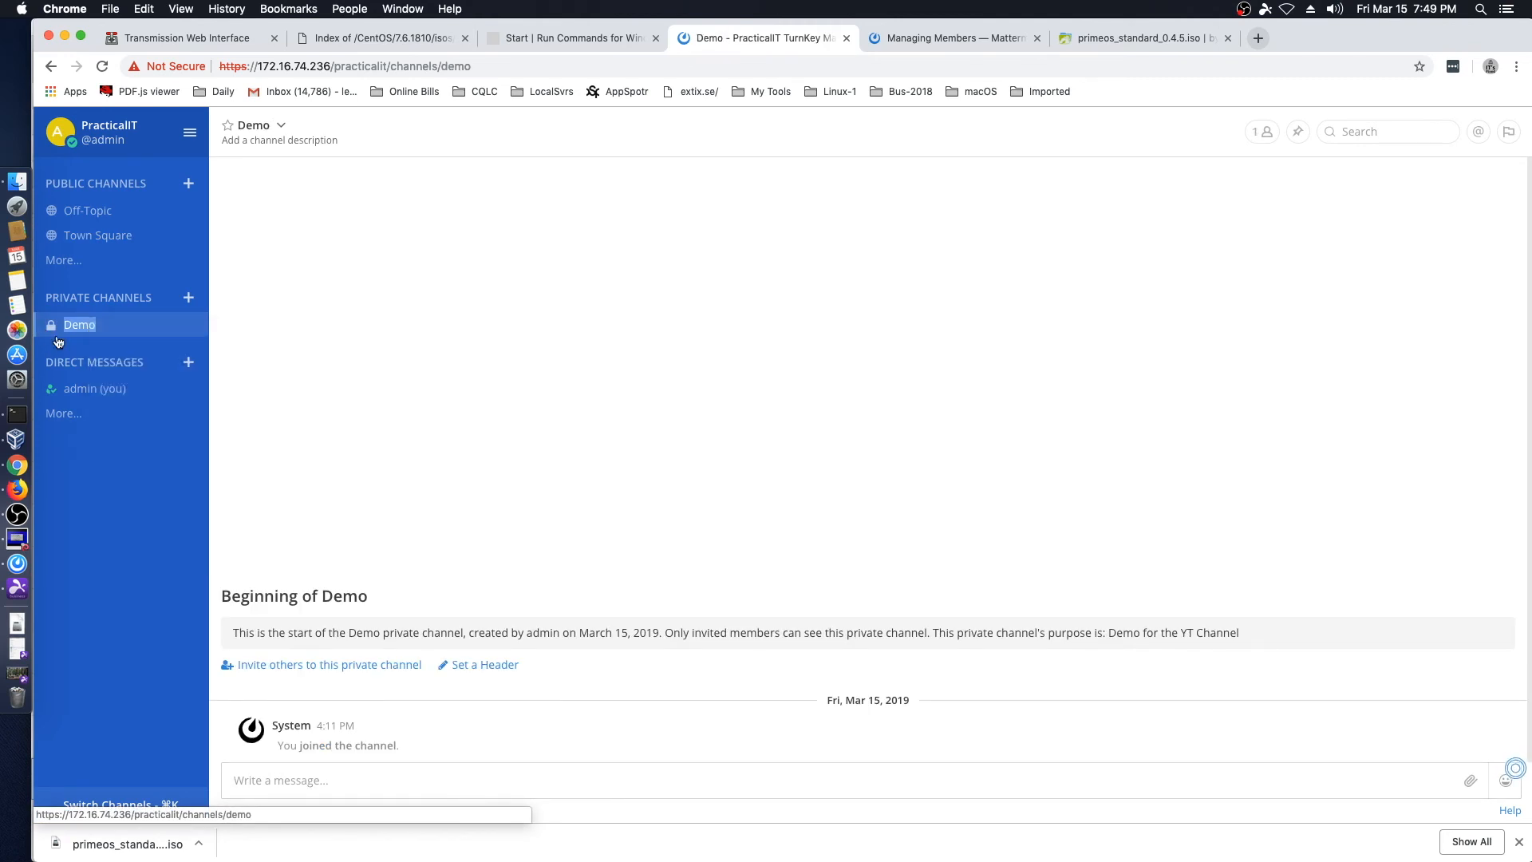
pyautogui.moveTo(82, 336)
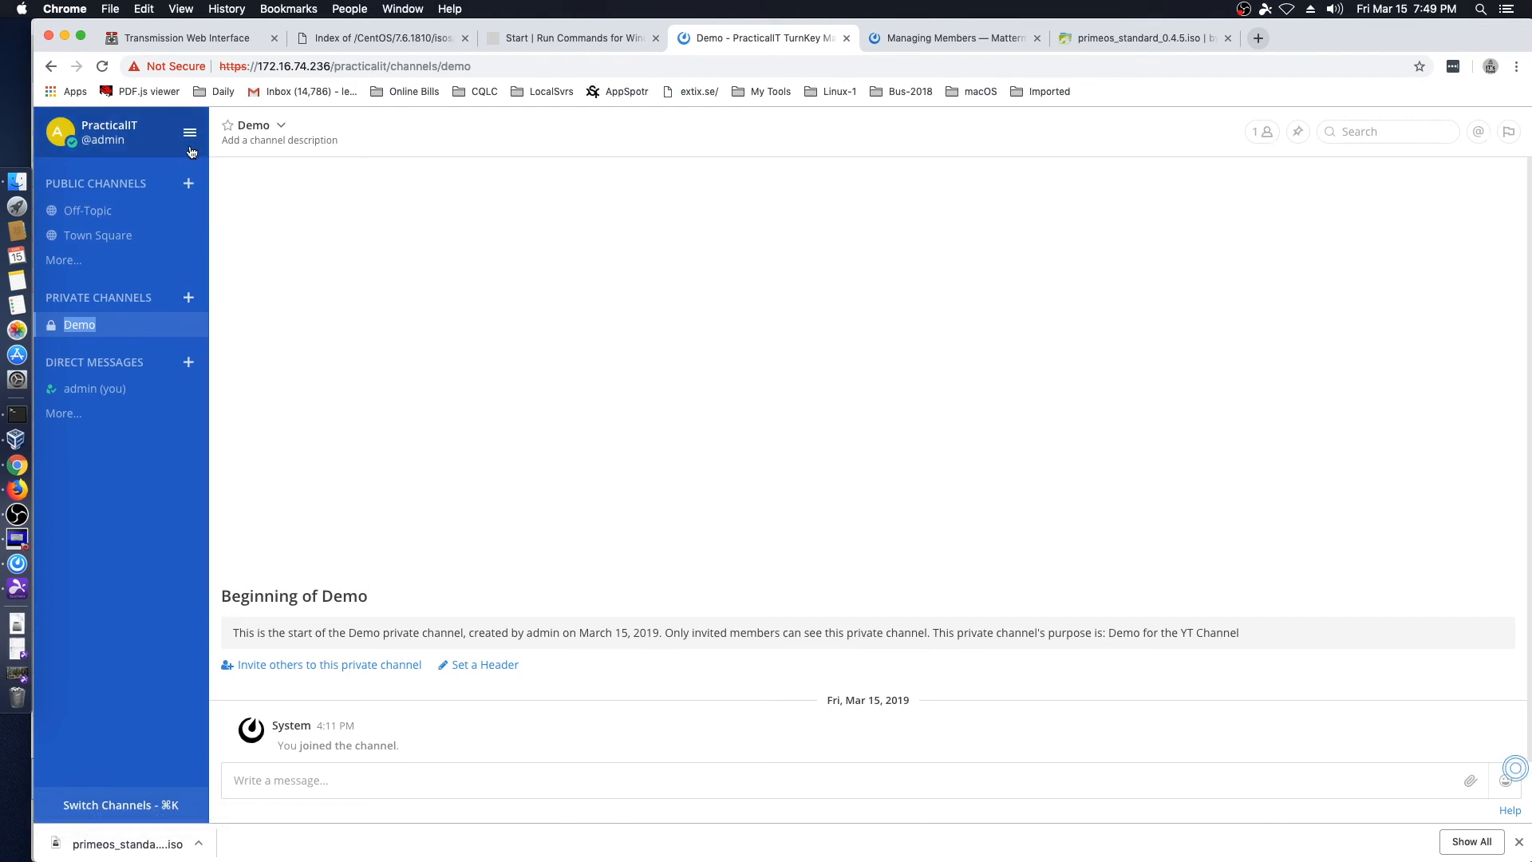
pyautogui.click(280, 127)
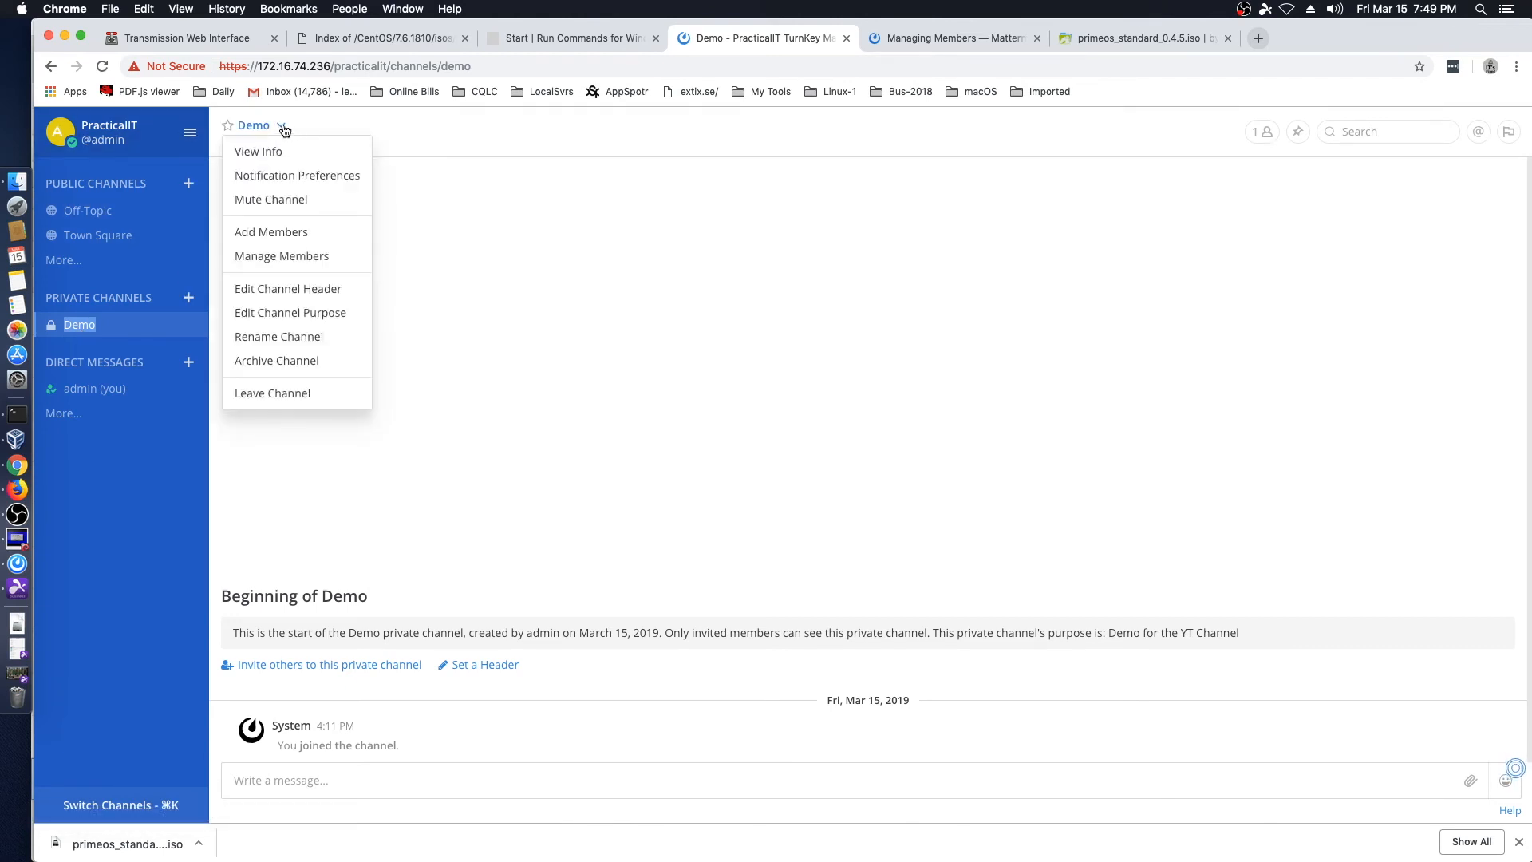
pyautogui.moveTo(271, 232)
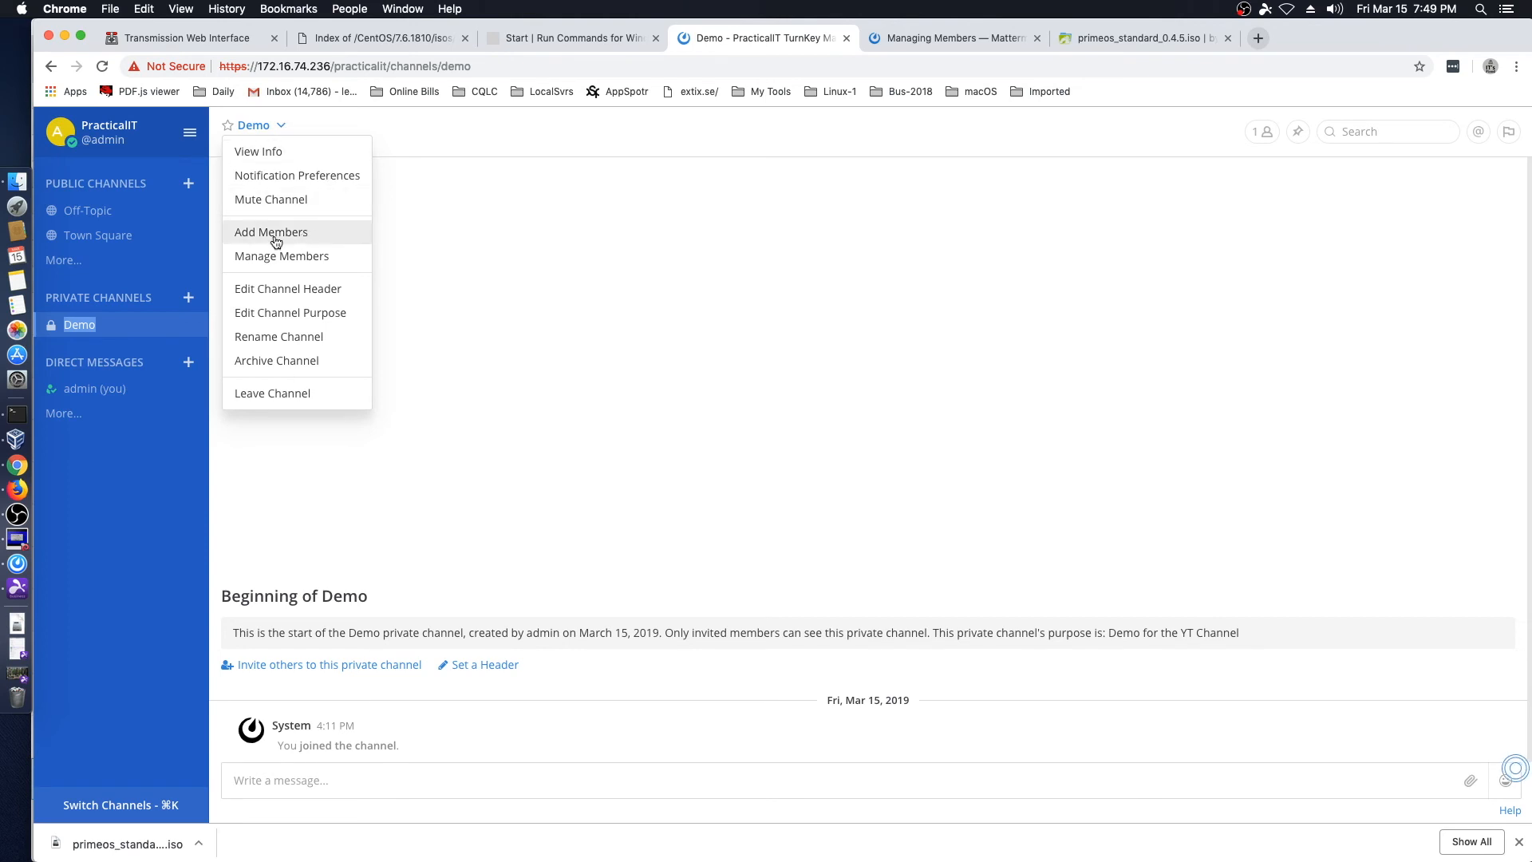
pyautogui.click(271, 231)
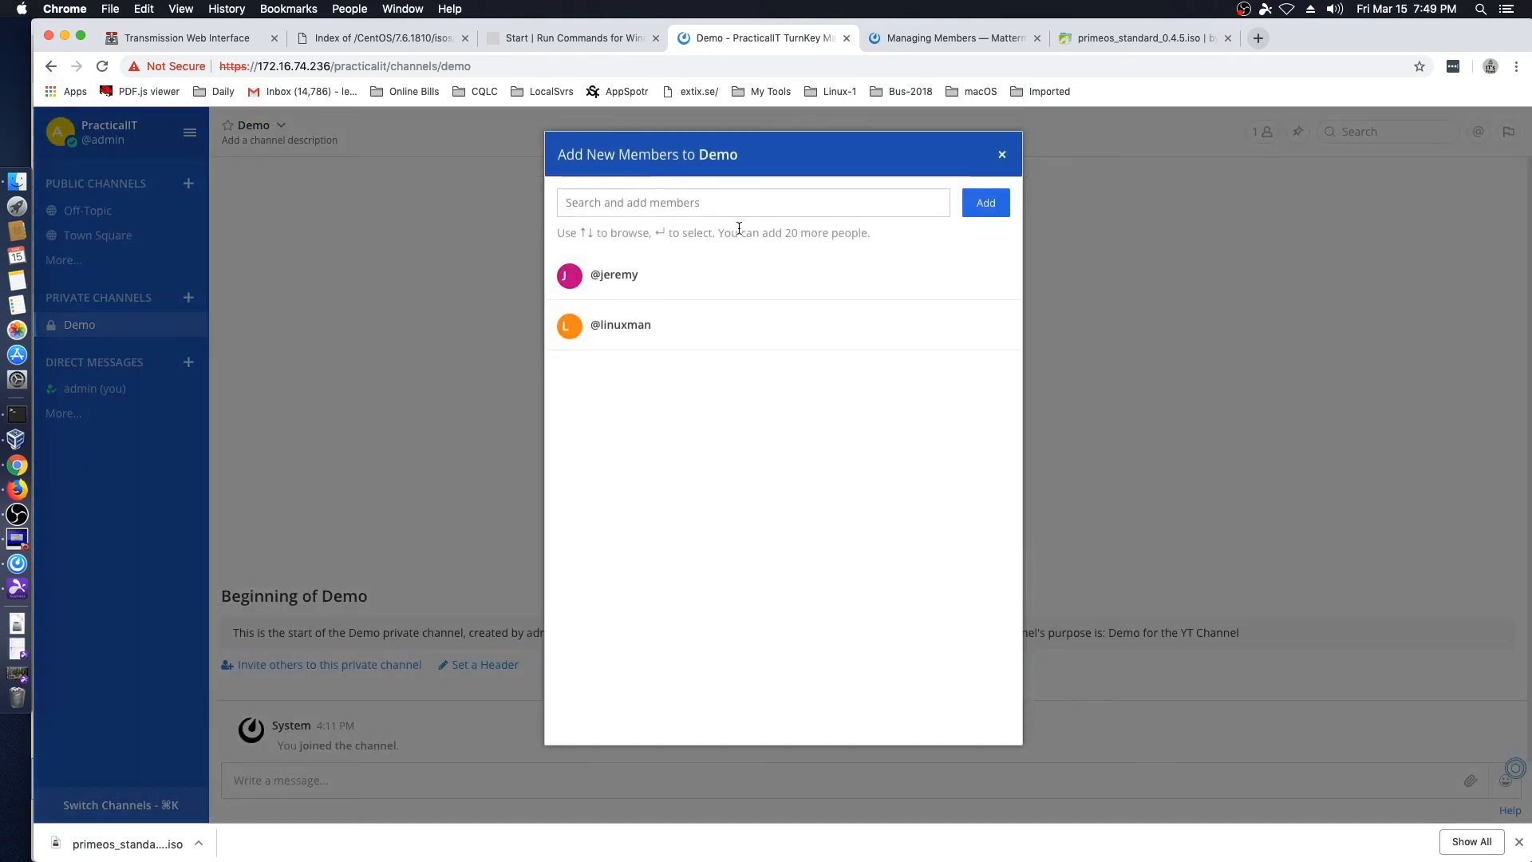
pyautogui.moveTo(619, 325)
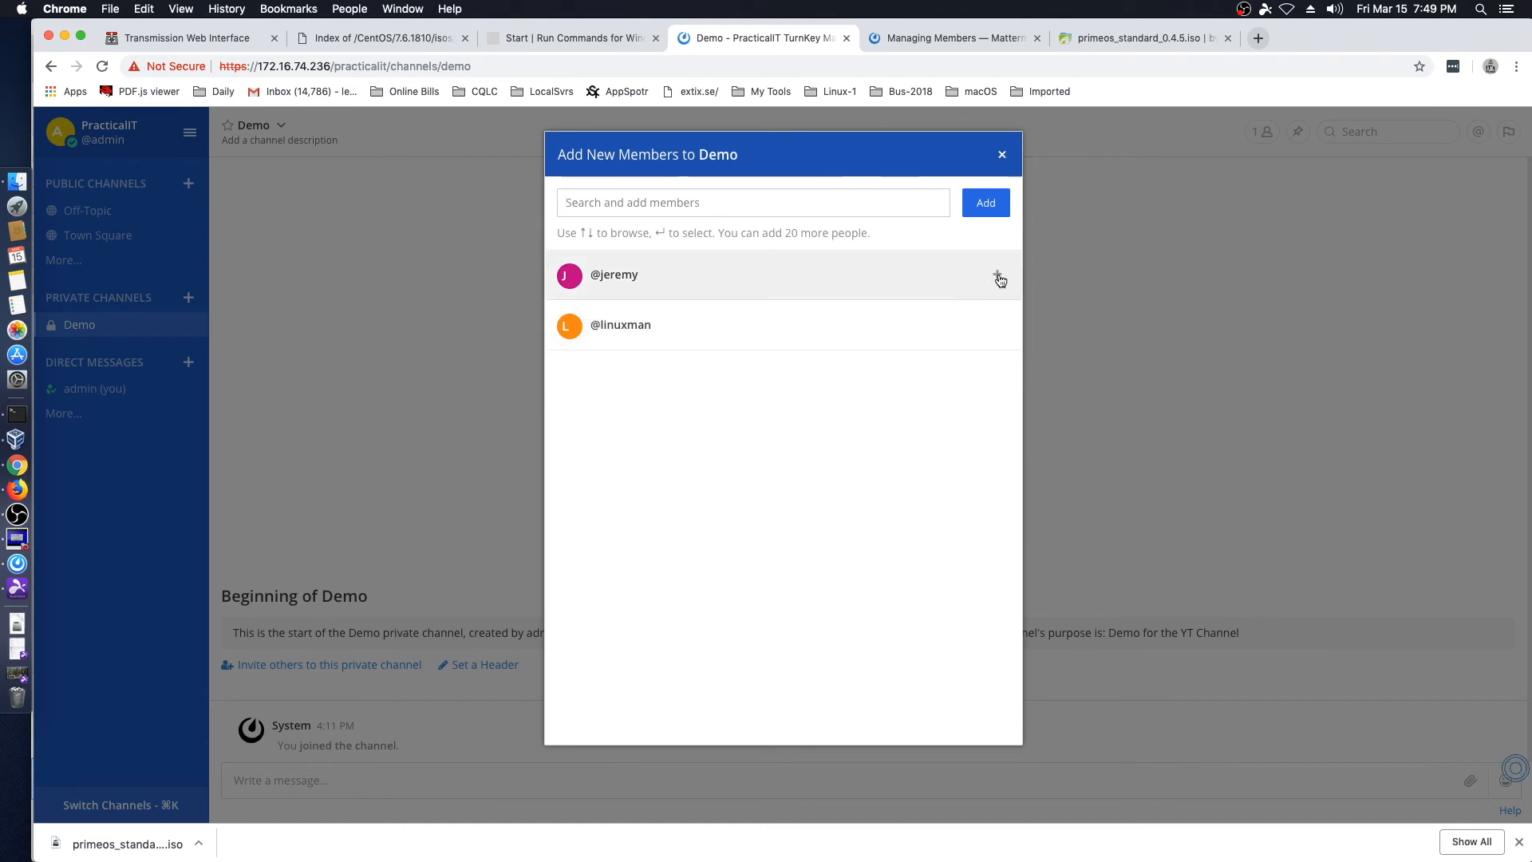
pyautogui.click(998, 275)
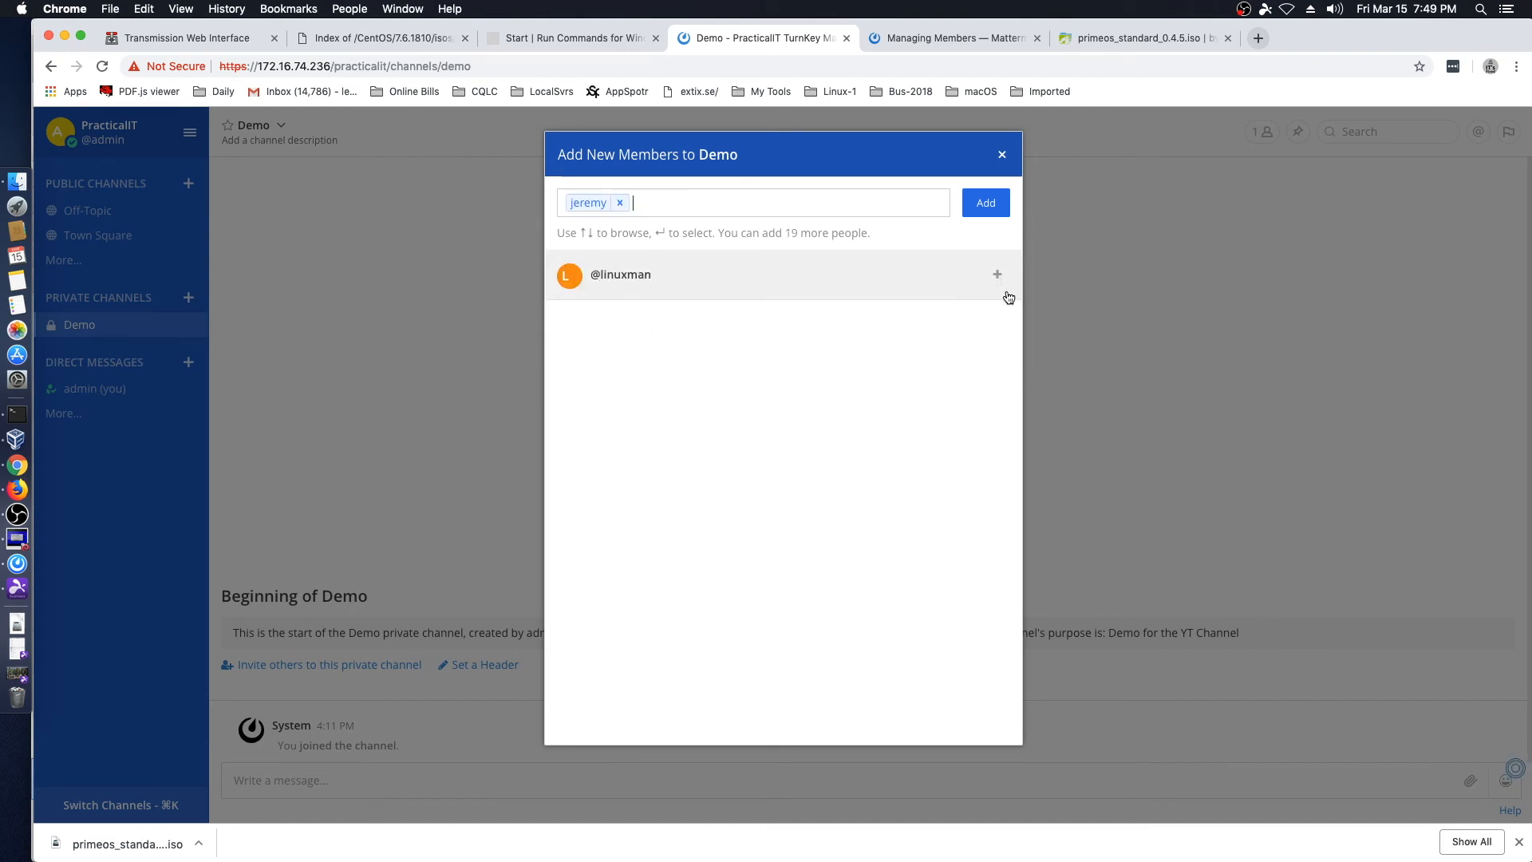
pyautogui.click(997, 275)
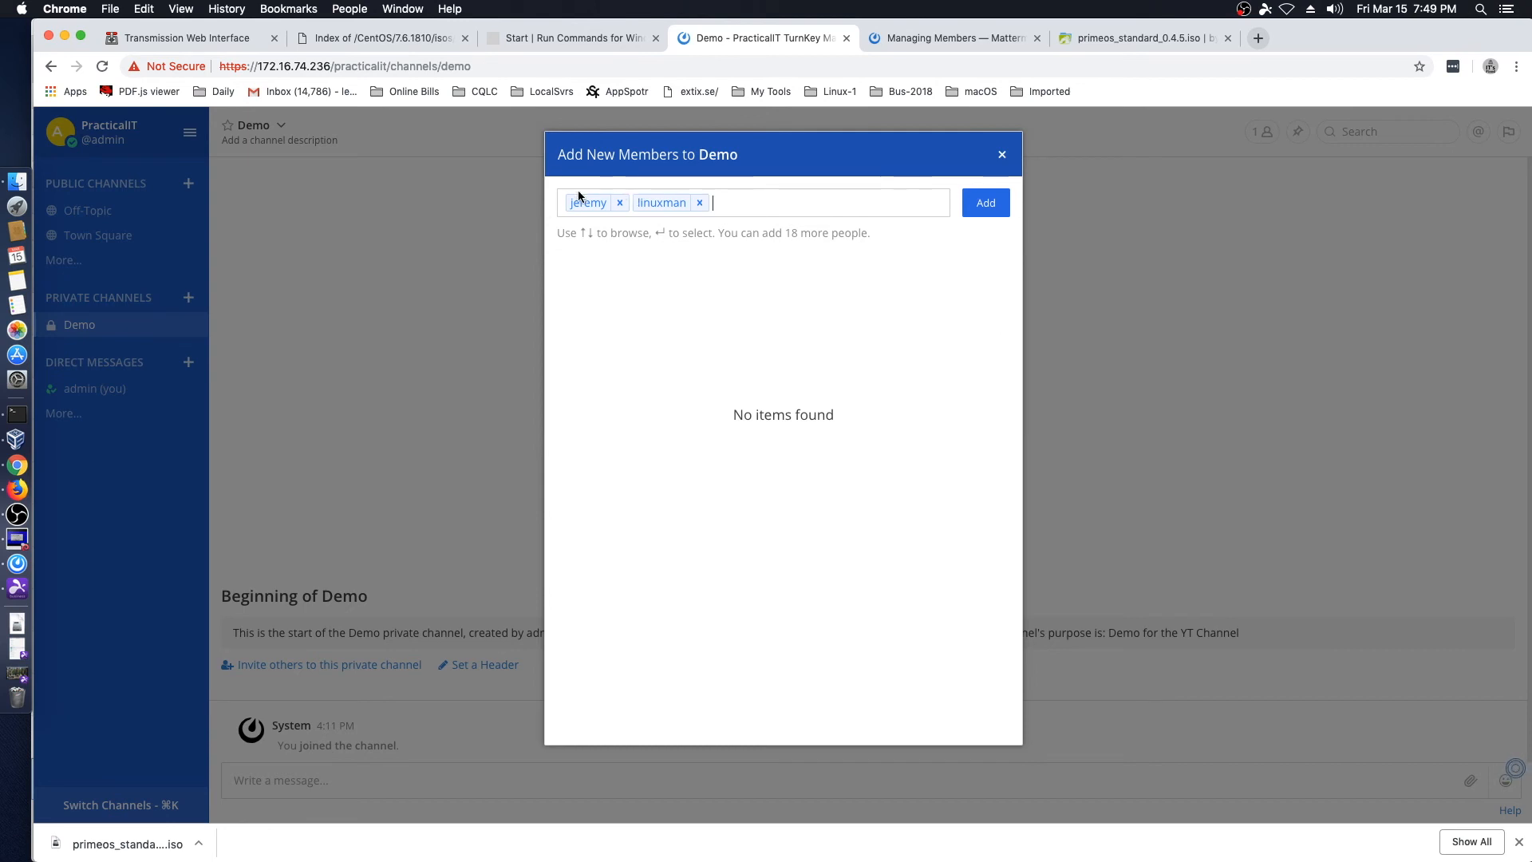
pyautogui.click(985, 202)
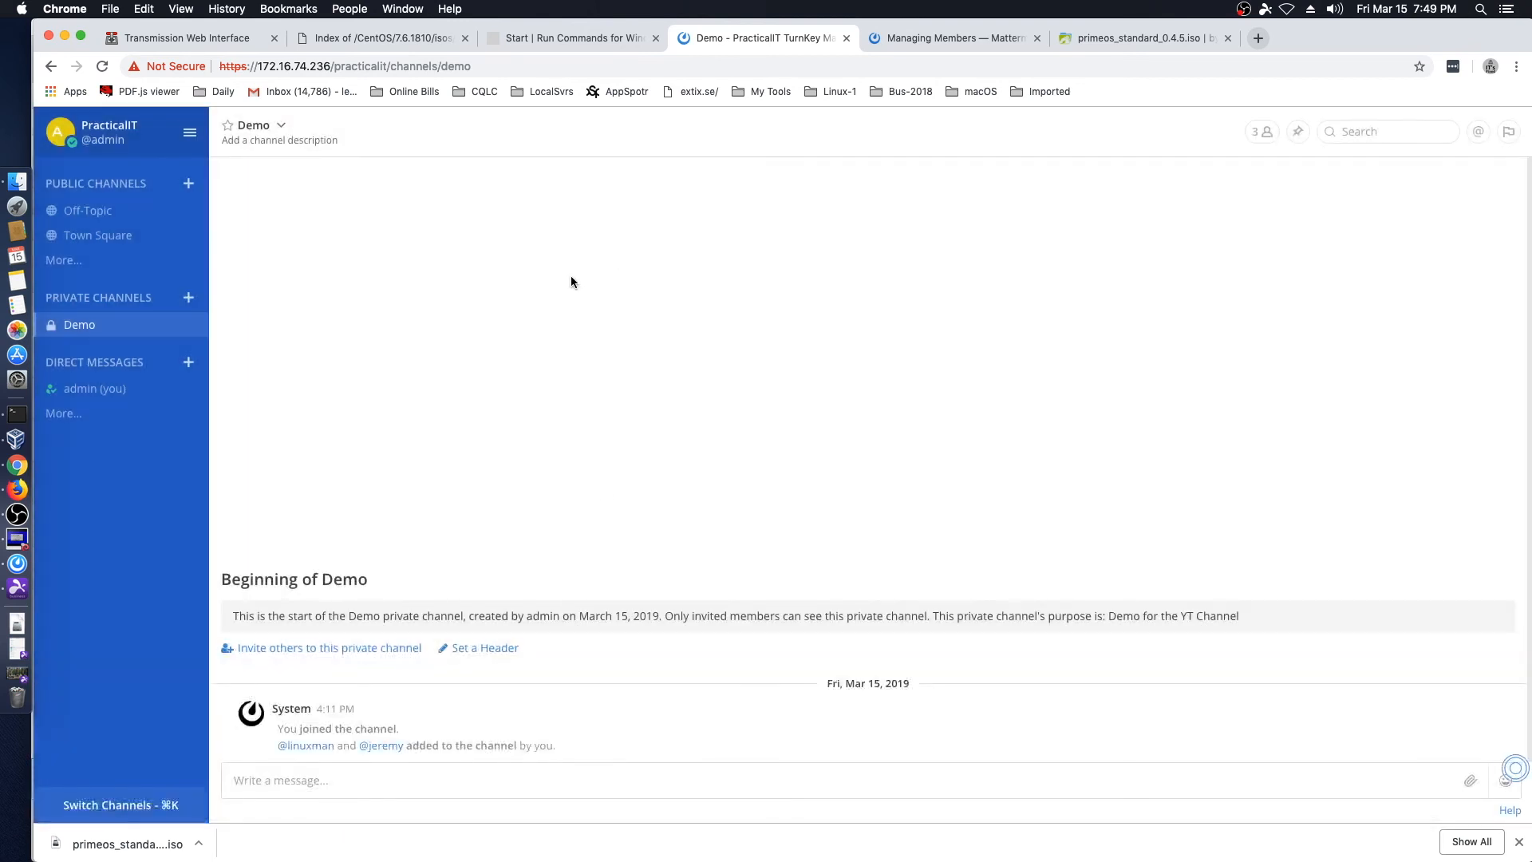
pyautogui.moveTo(291, 797)
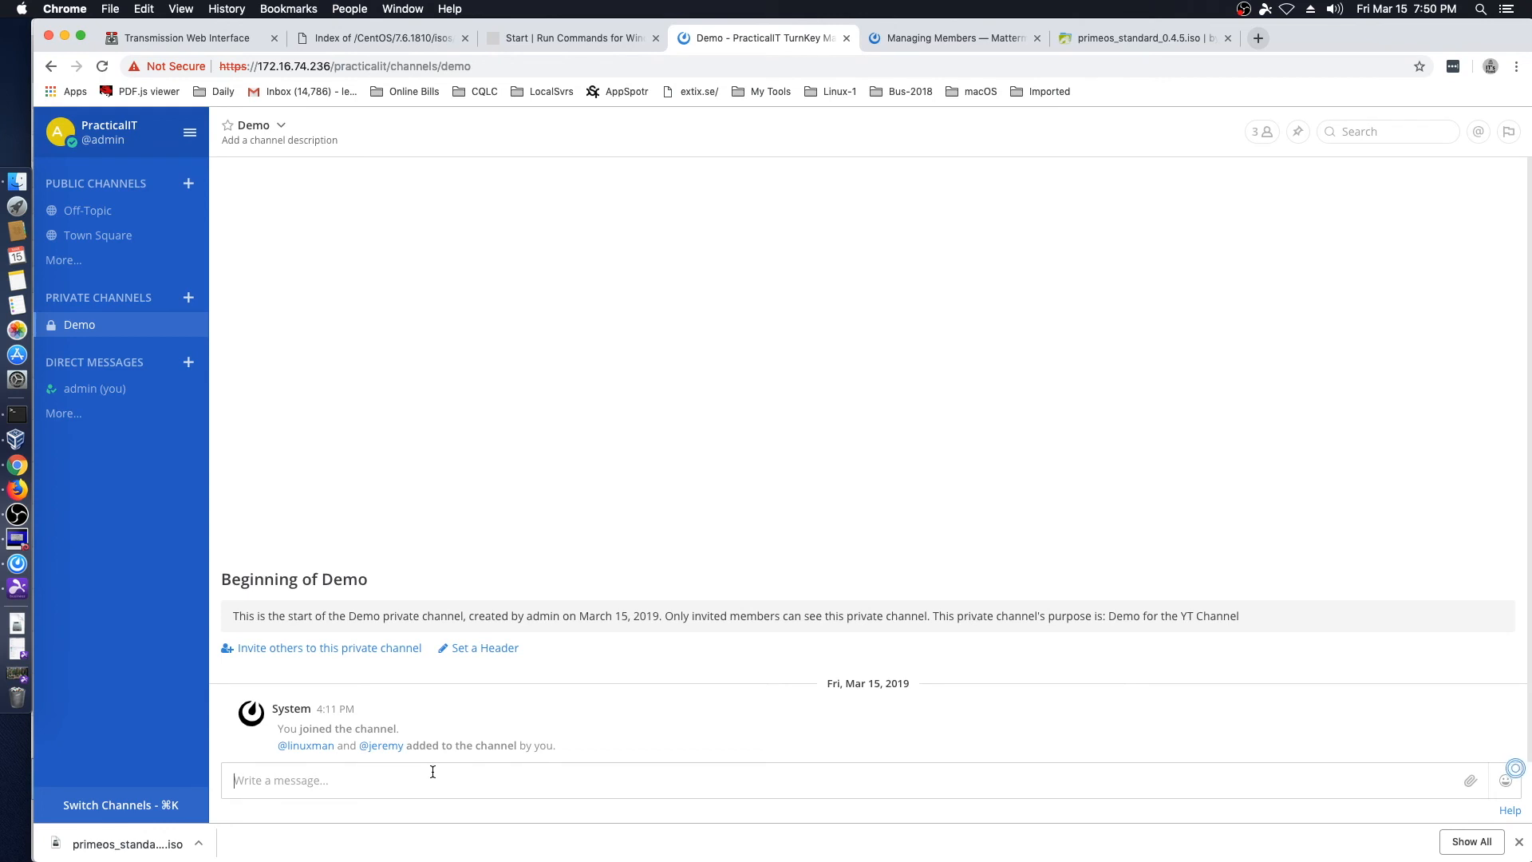
pyautogui.write('hi @jer')
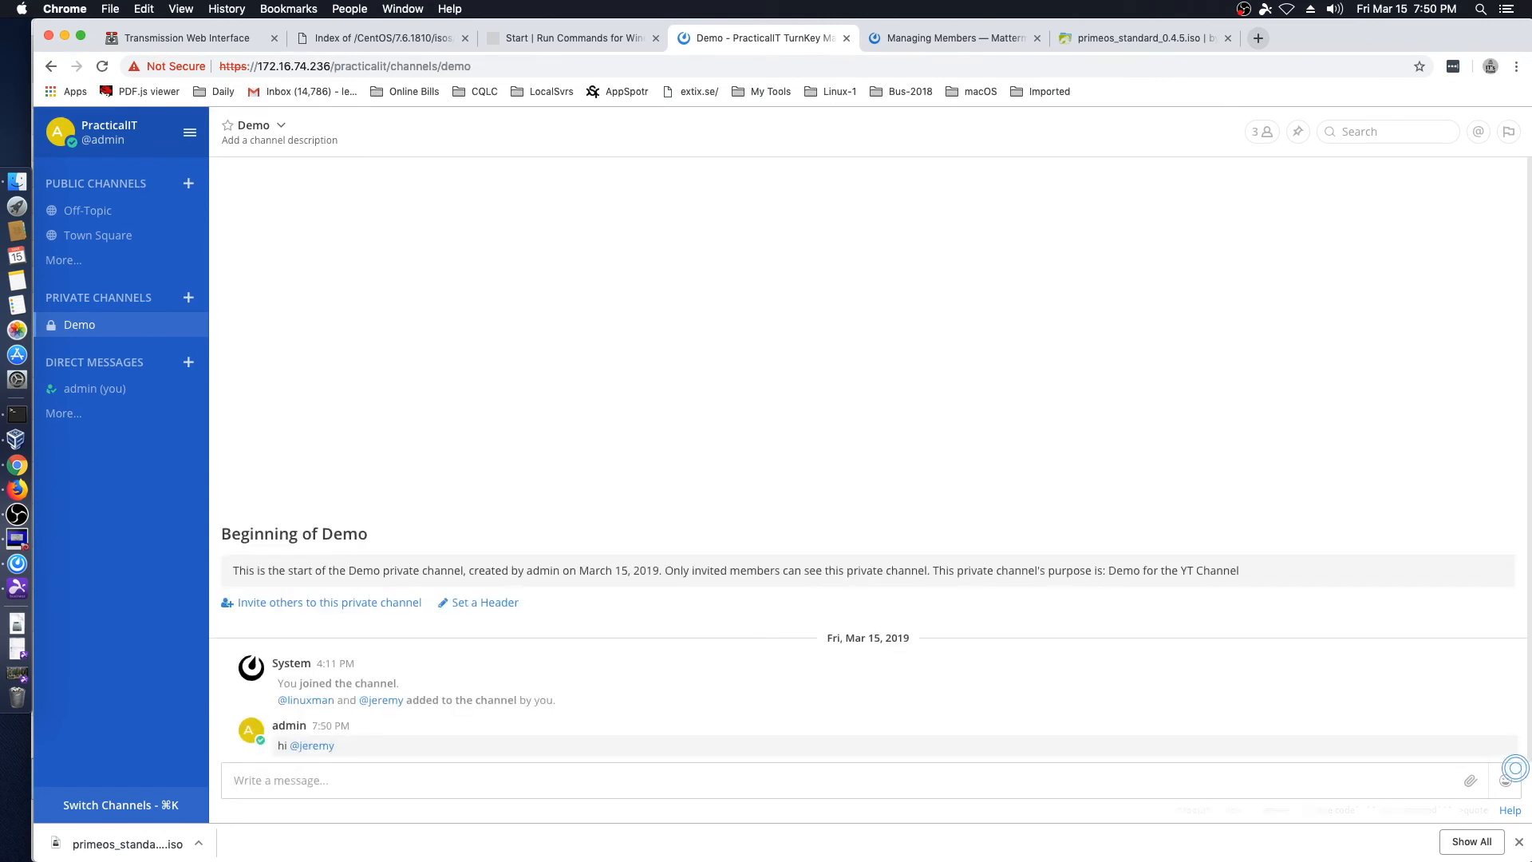
pyautogui.moveTo(17, 649)
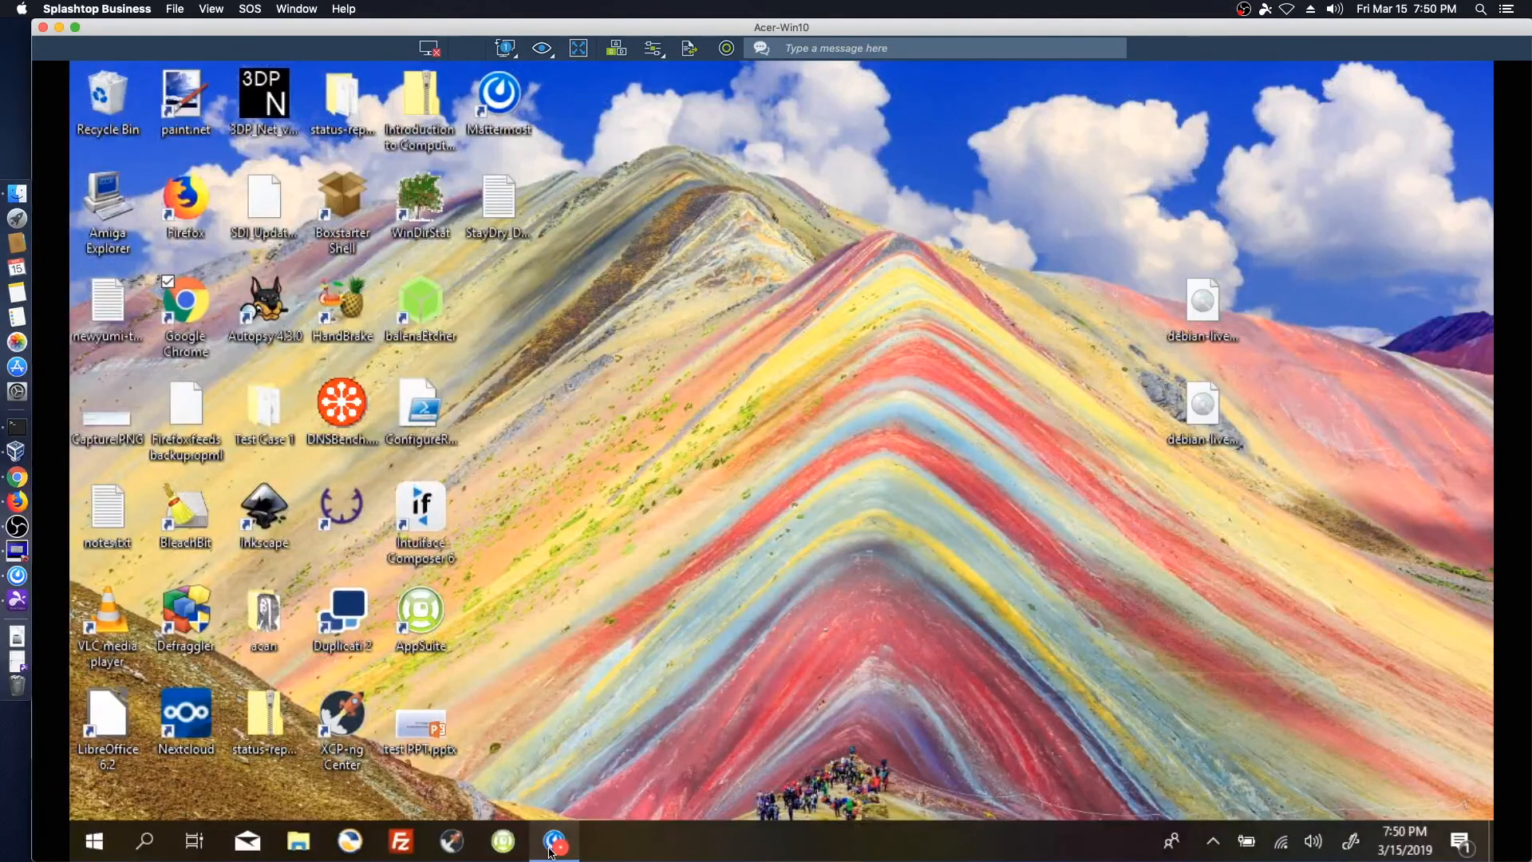
# On Acer-Win10, bring up linuxman's Mattermost app and open the unread Demo channel
pyautogui.click(554, 840)
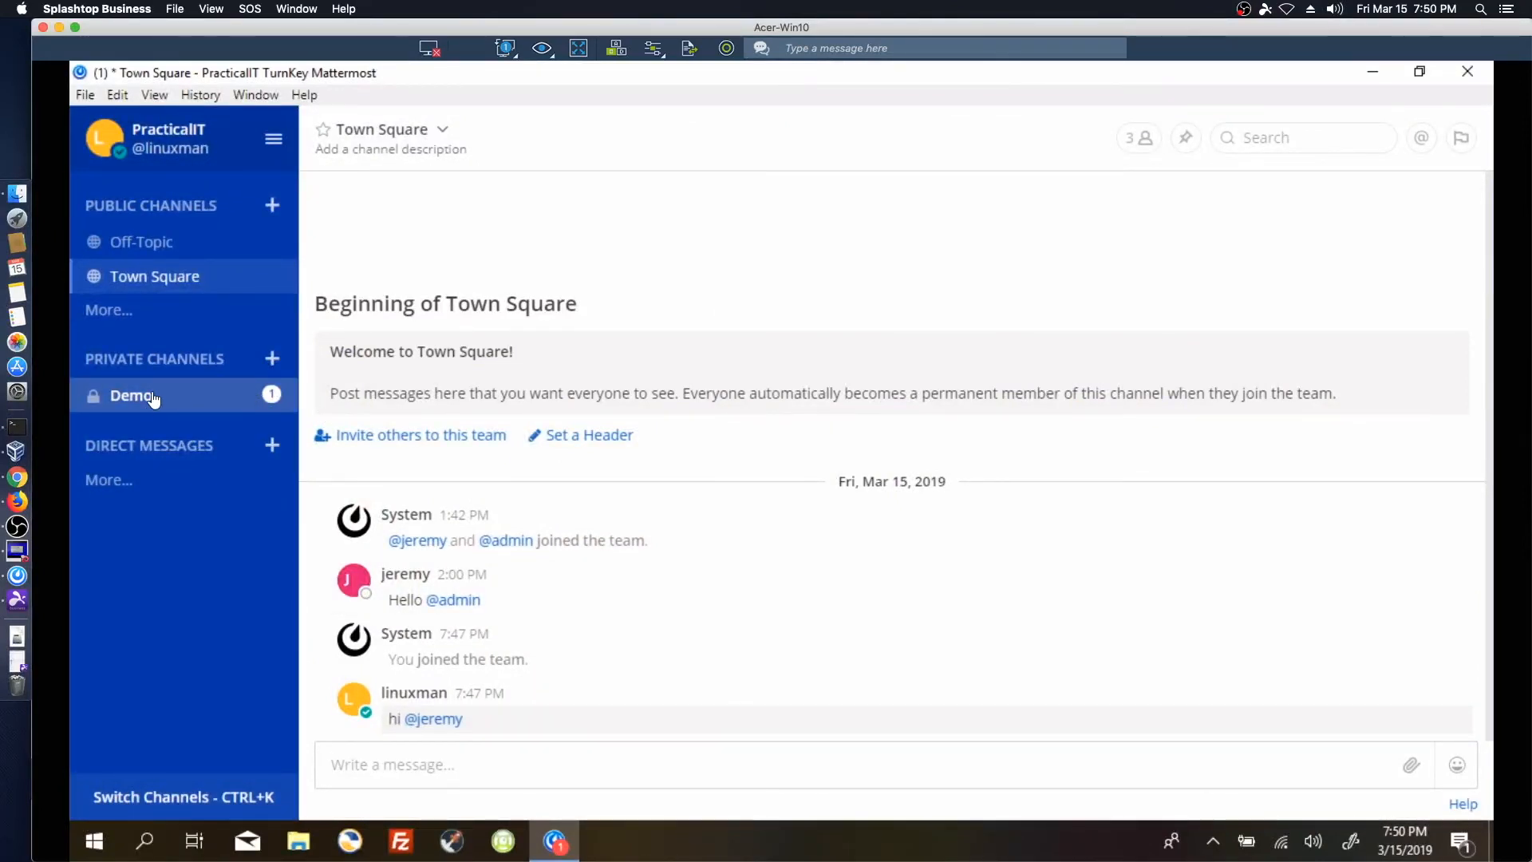
pyautogui.click(131, 395)
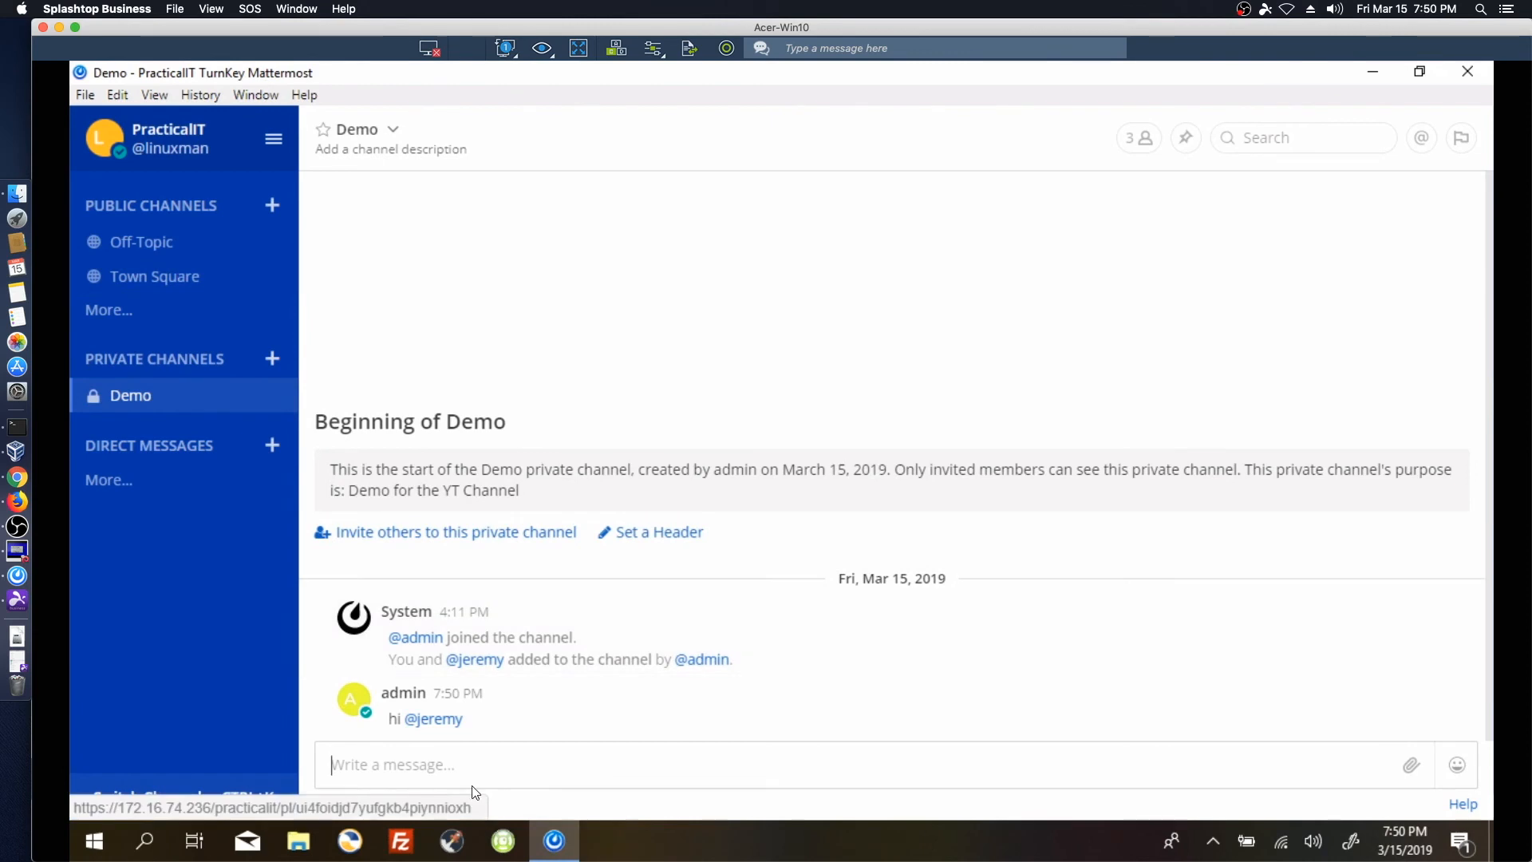
pyautogui.moveTo(574, 745)
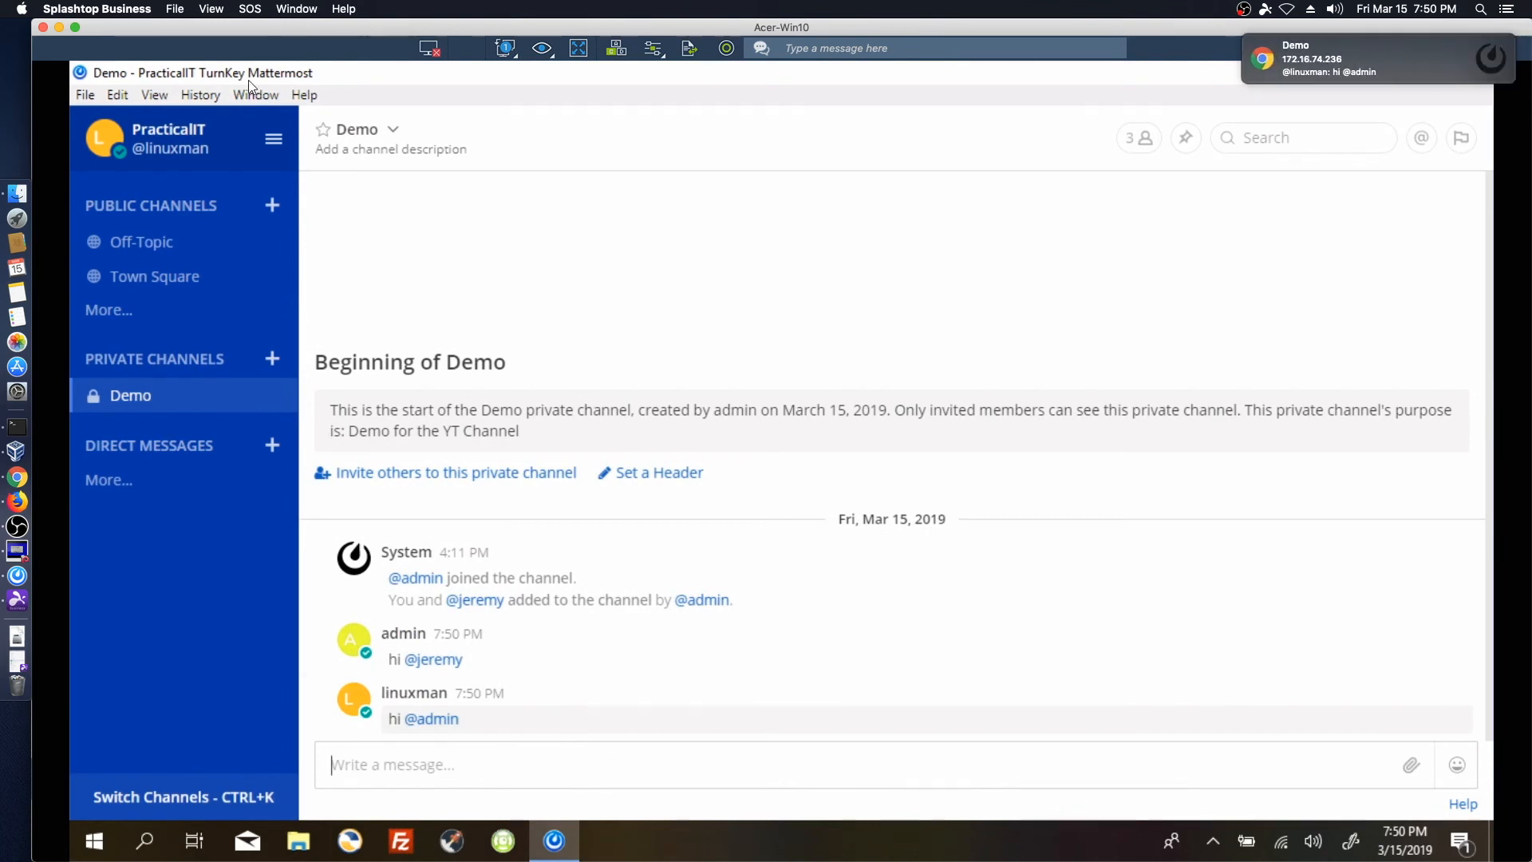
pyautogui.moveTo(601, 210)
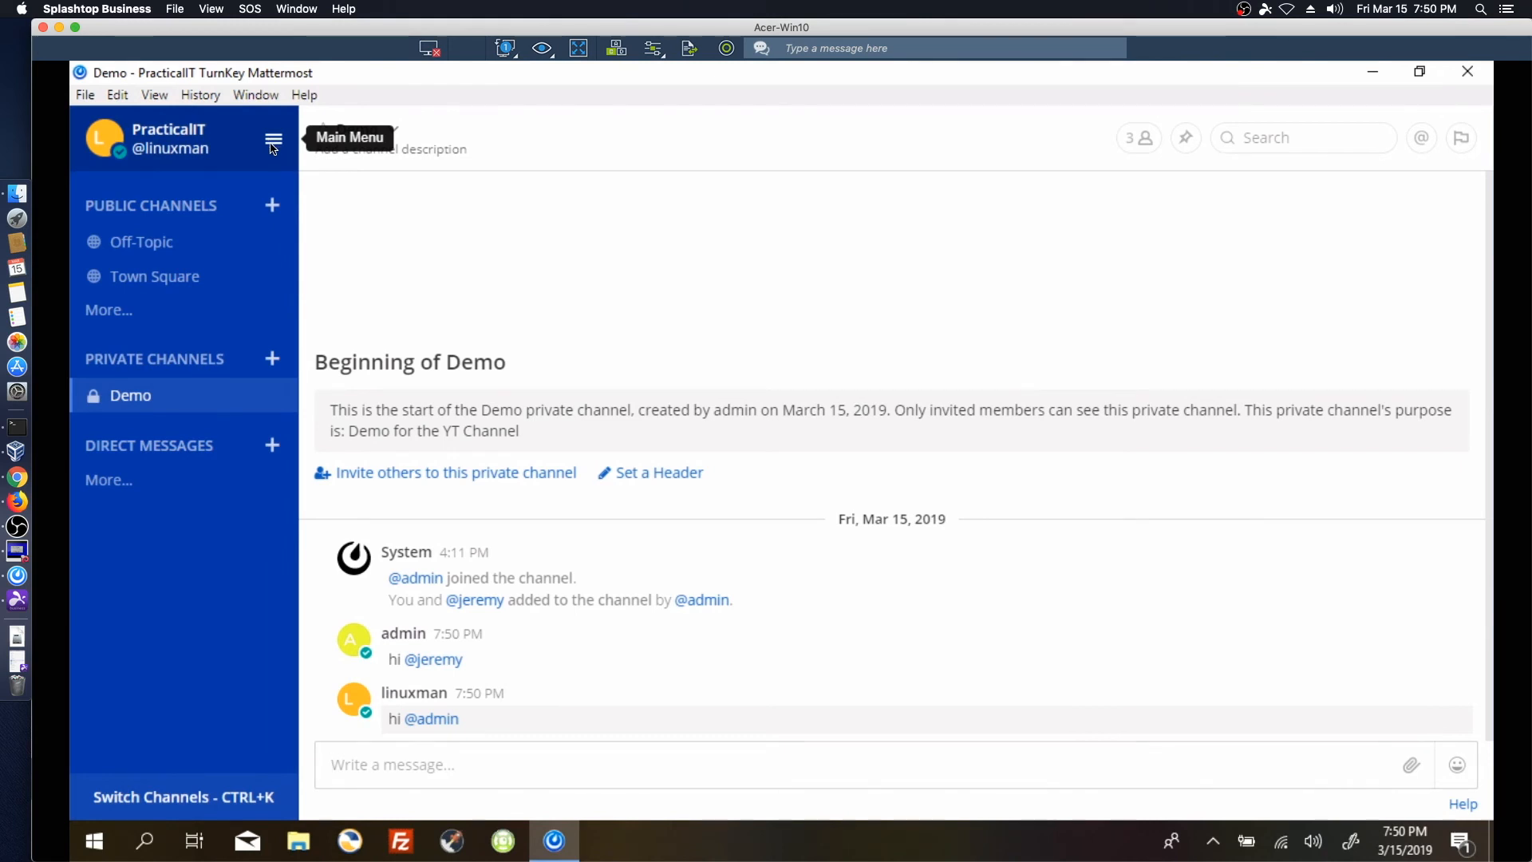
pyautogui.moveTo(636, 362)
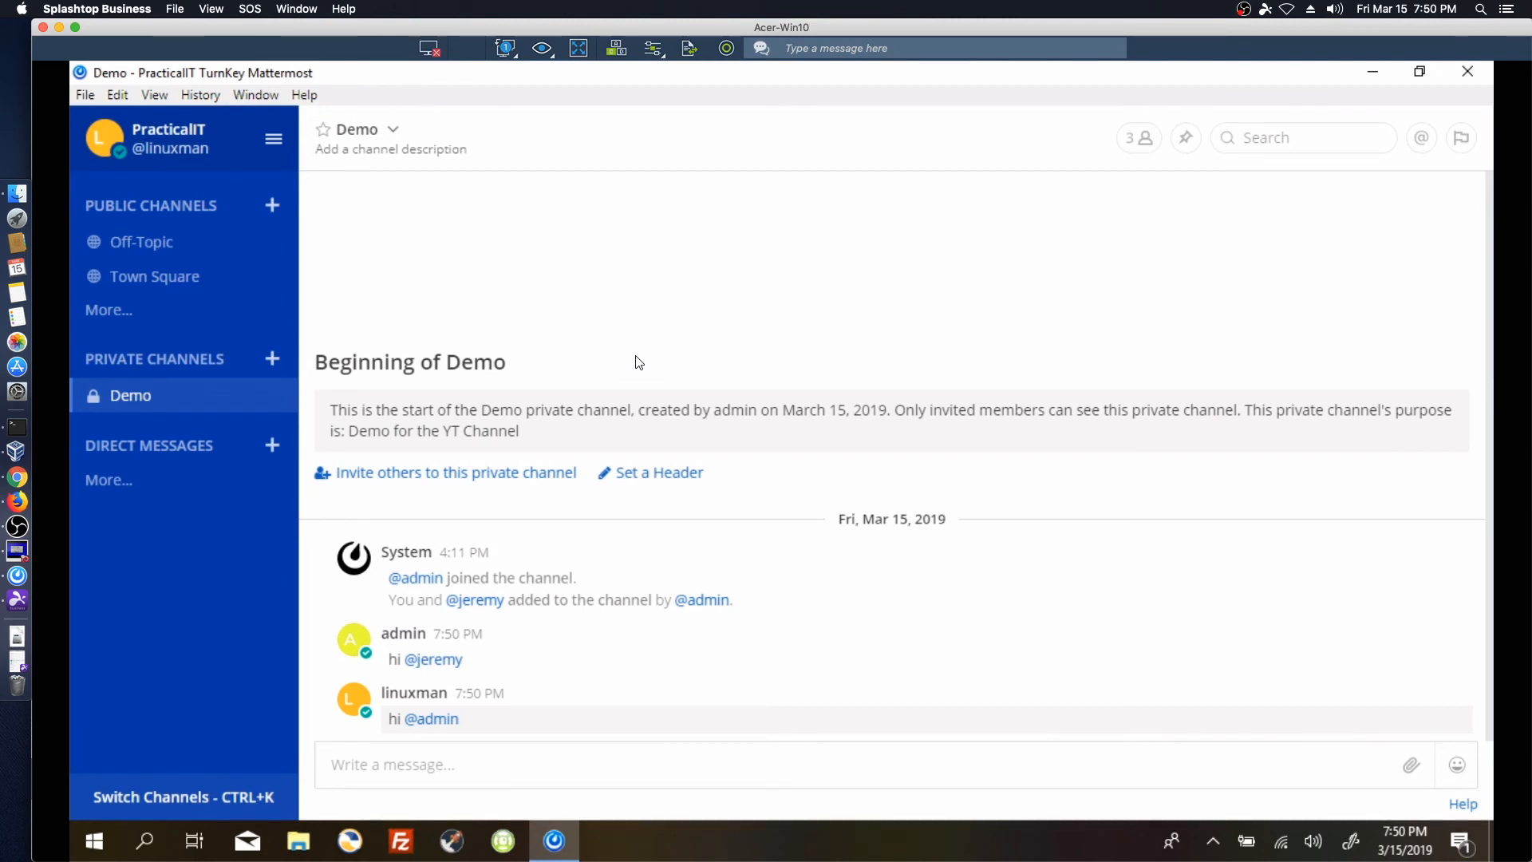
pyautogui.moveTo(631, 373)
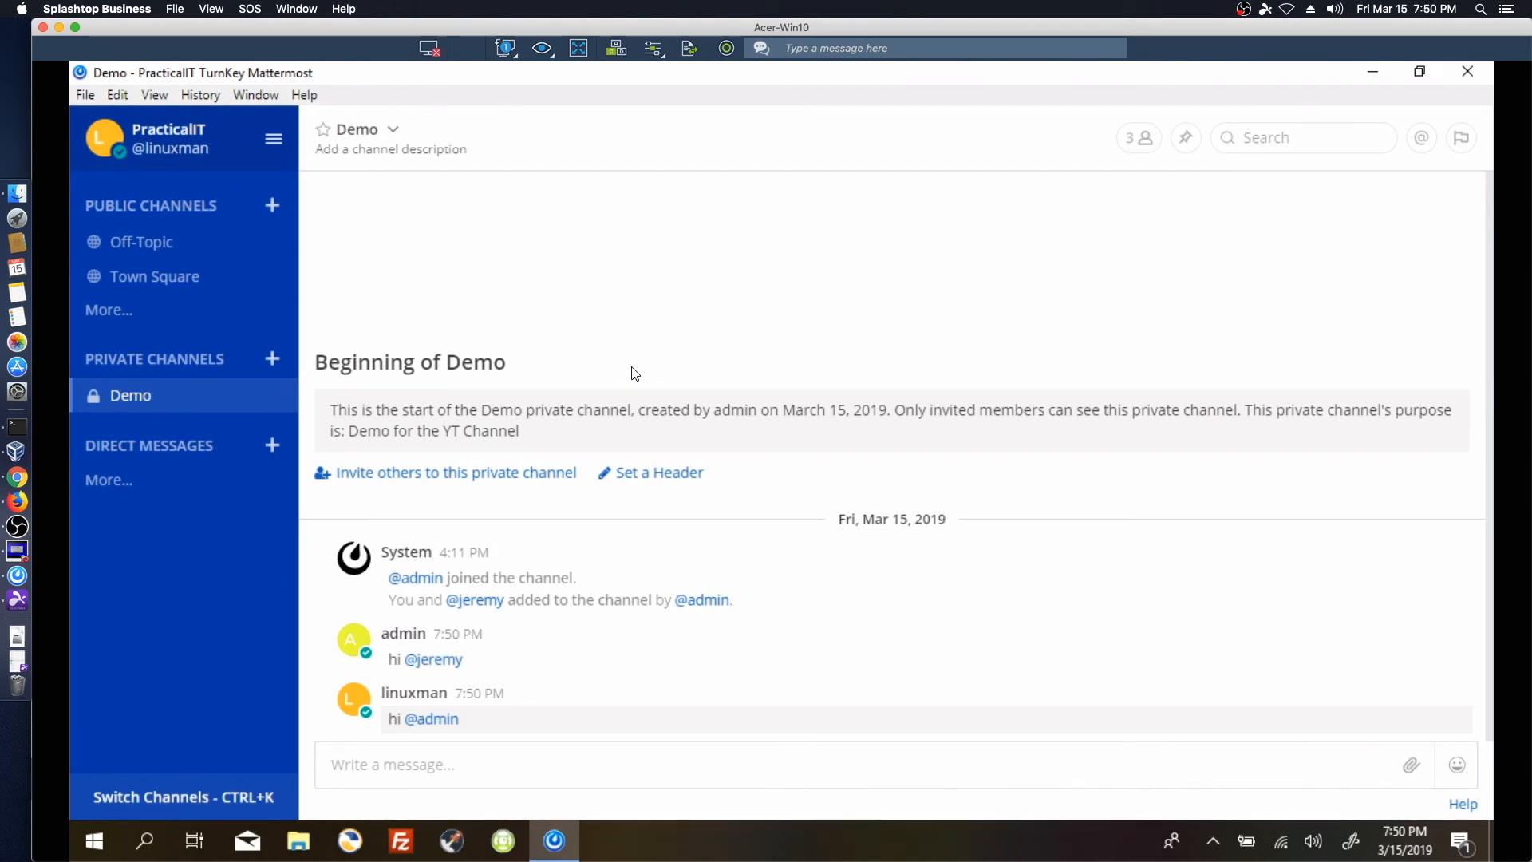